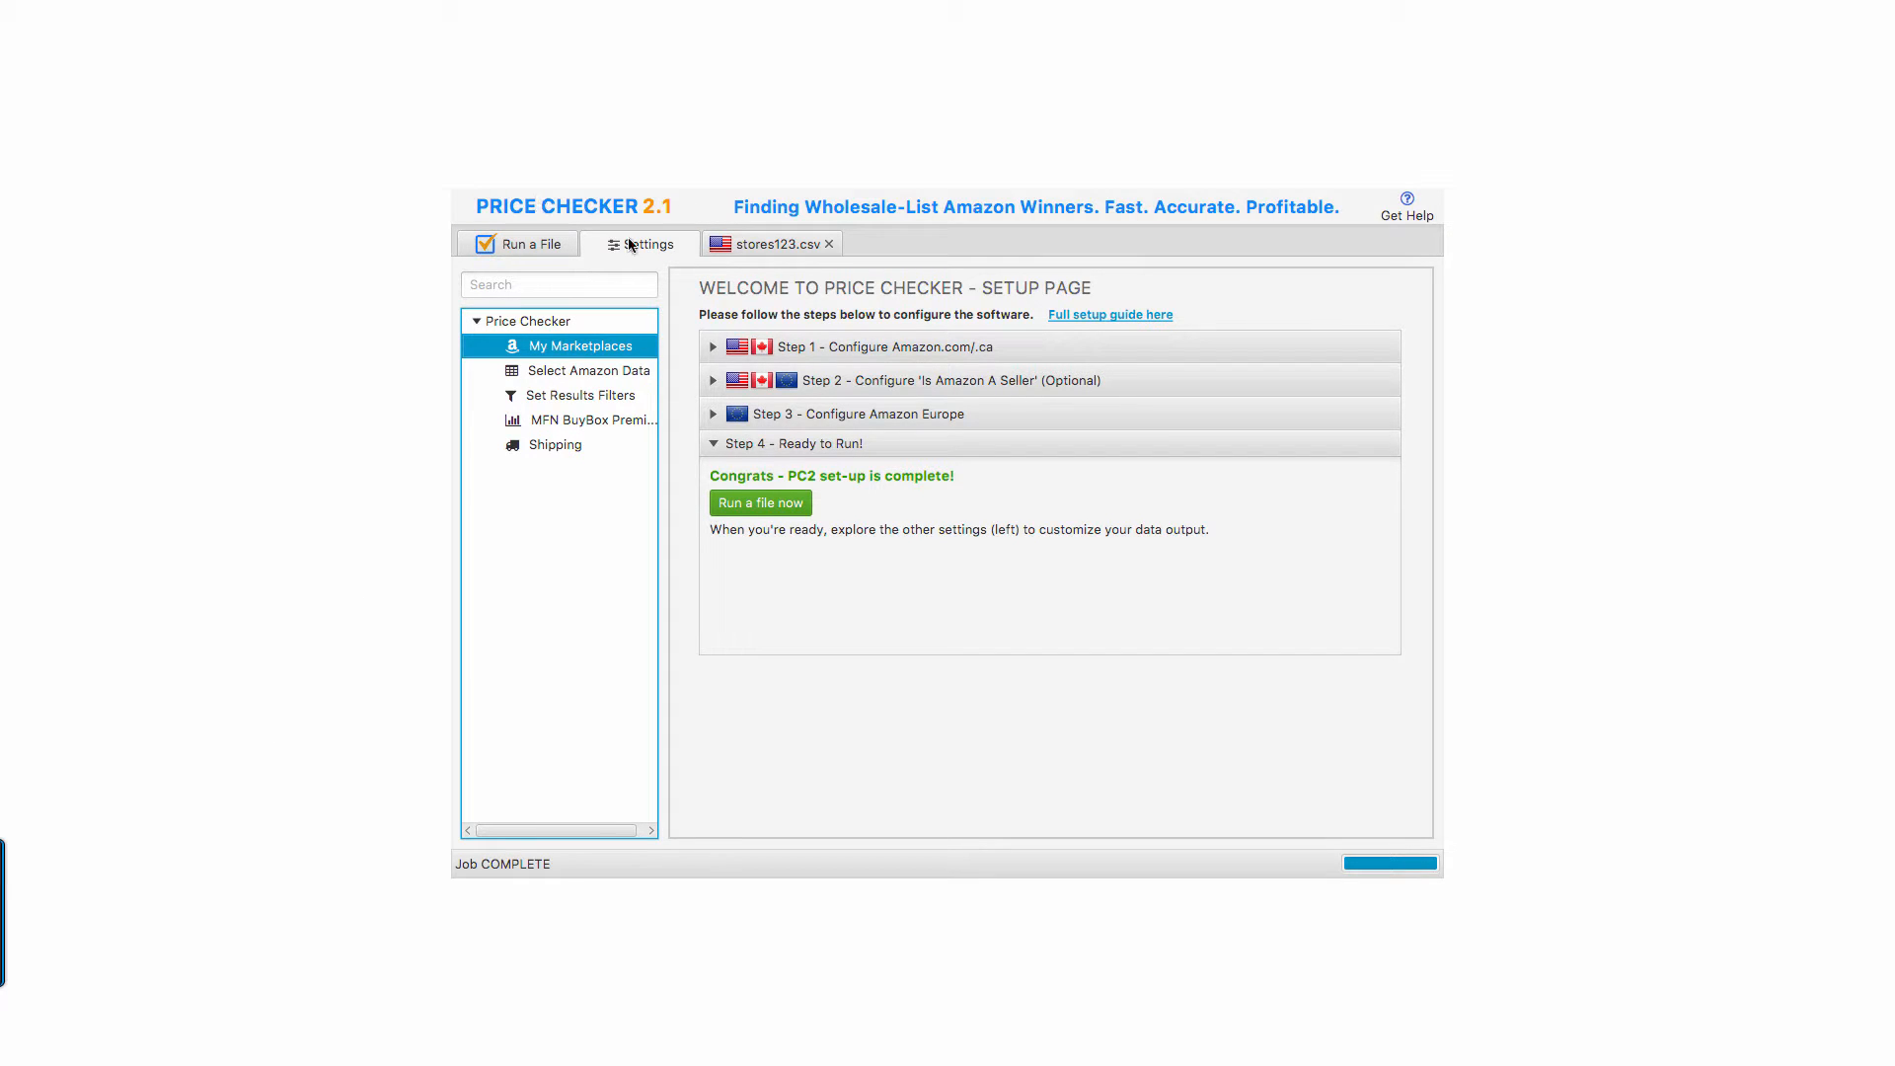
mouse_move(1138, 470)
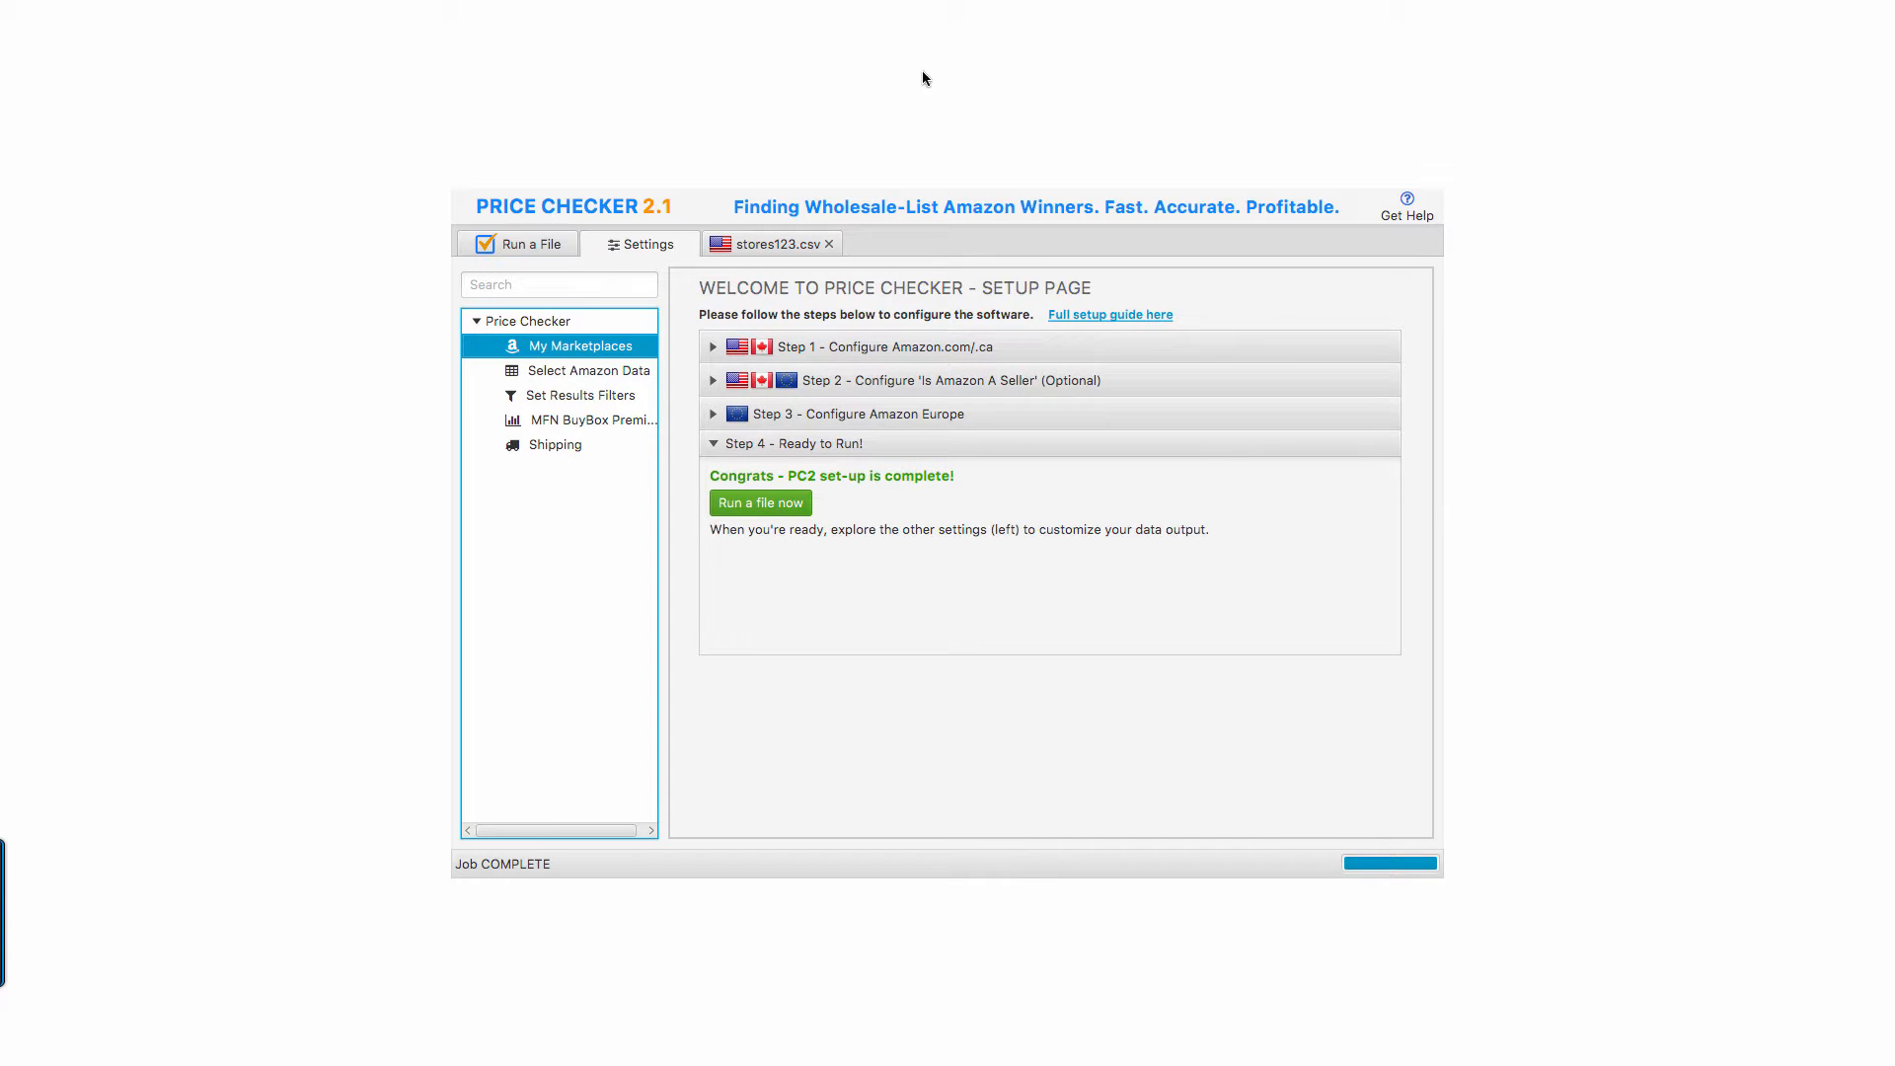
mouse_move(1165, 529)
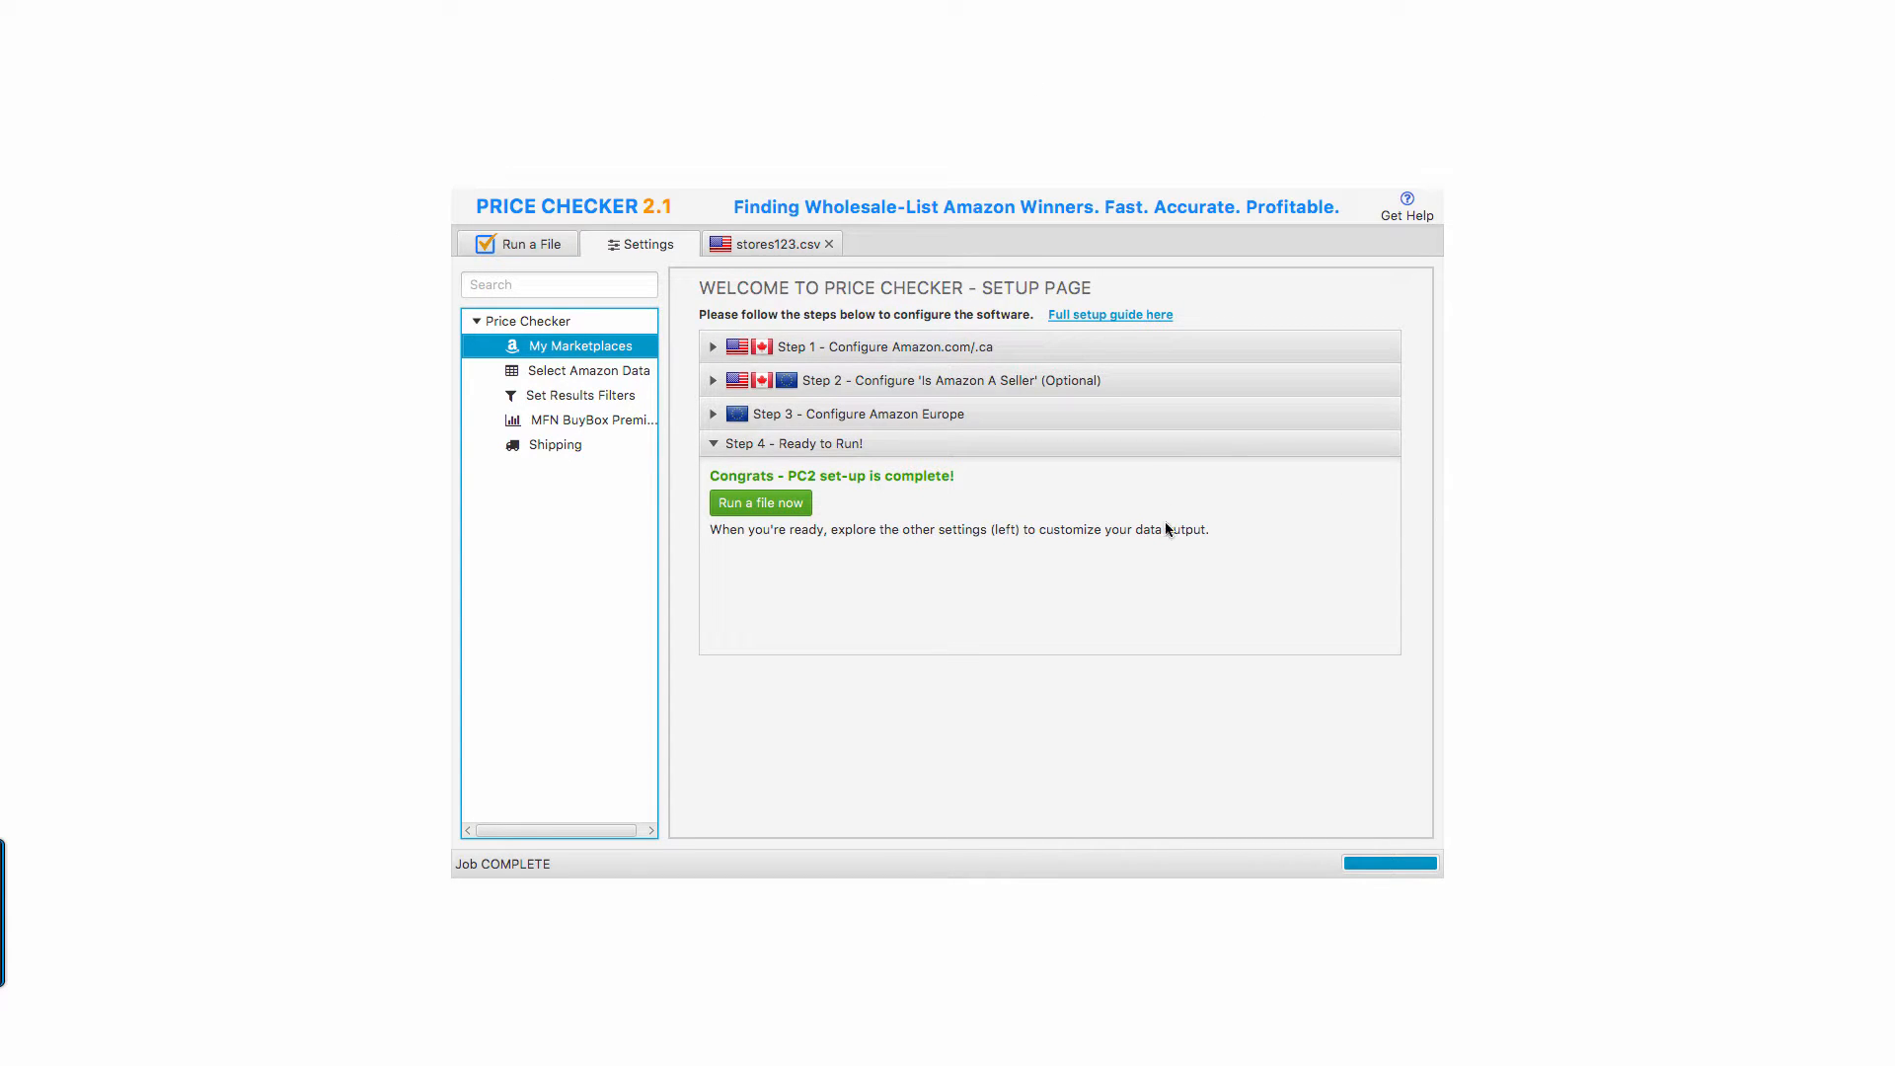
mouse_move(1240, 399)
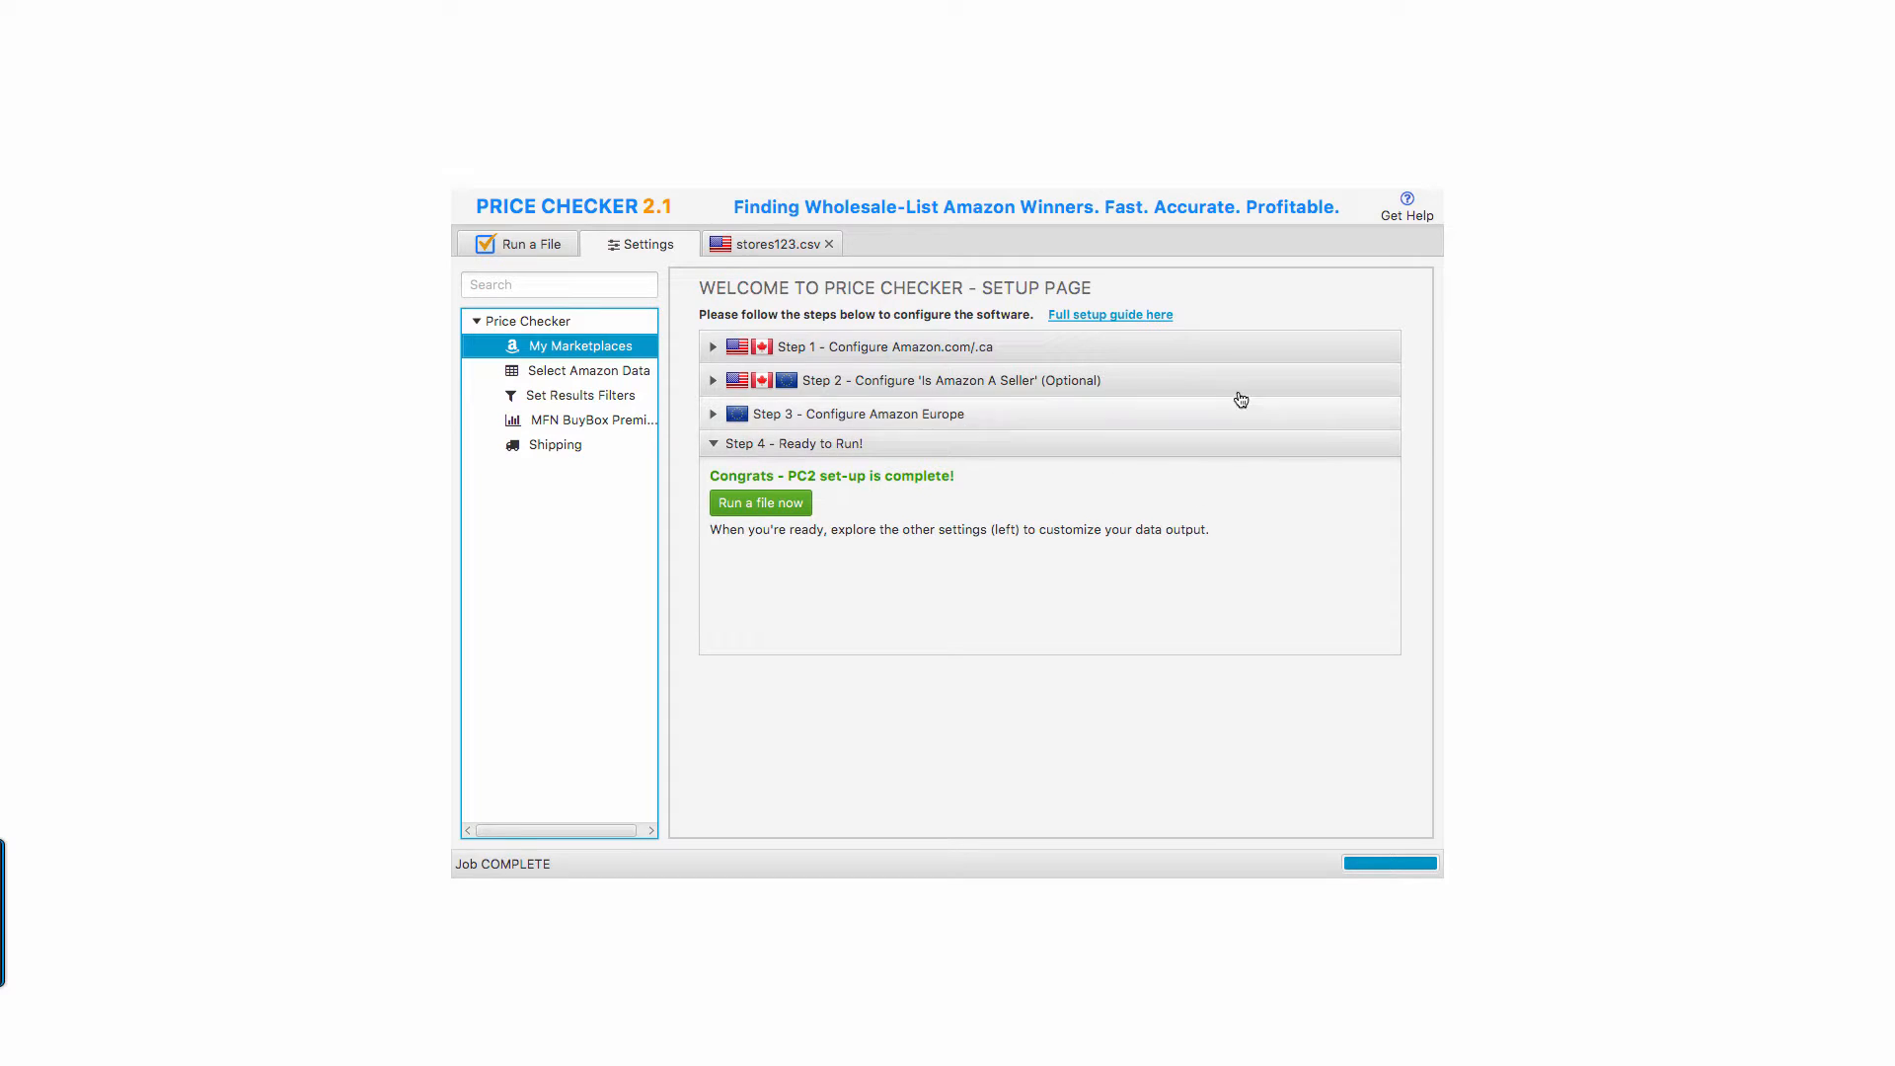
mouse_move(910, 391)
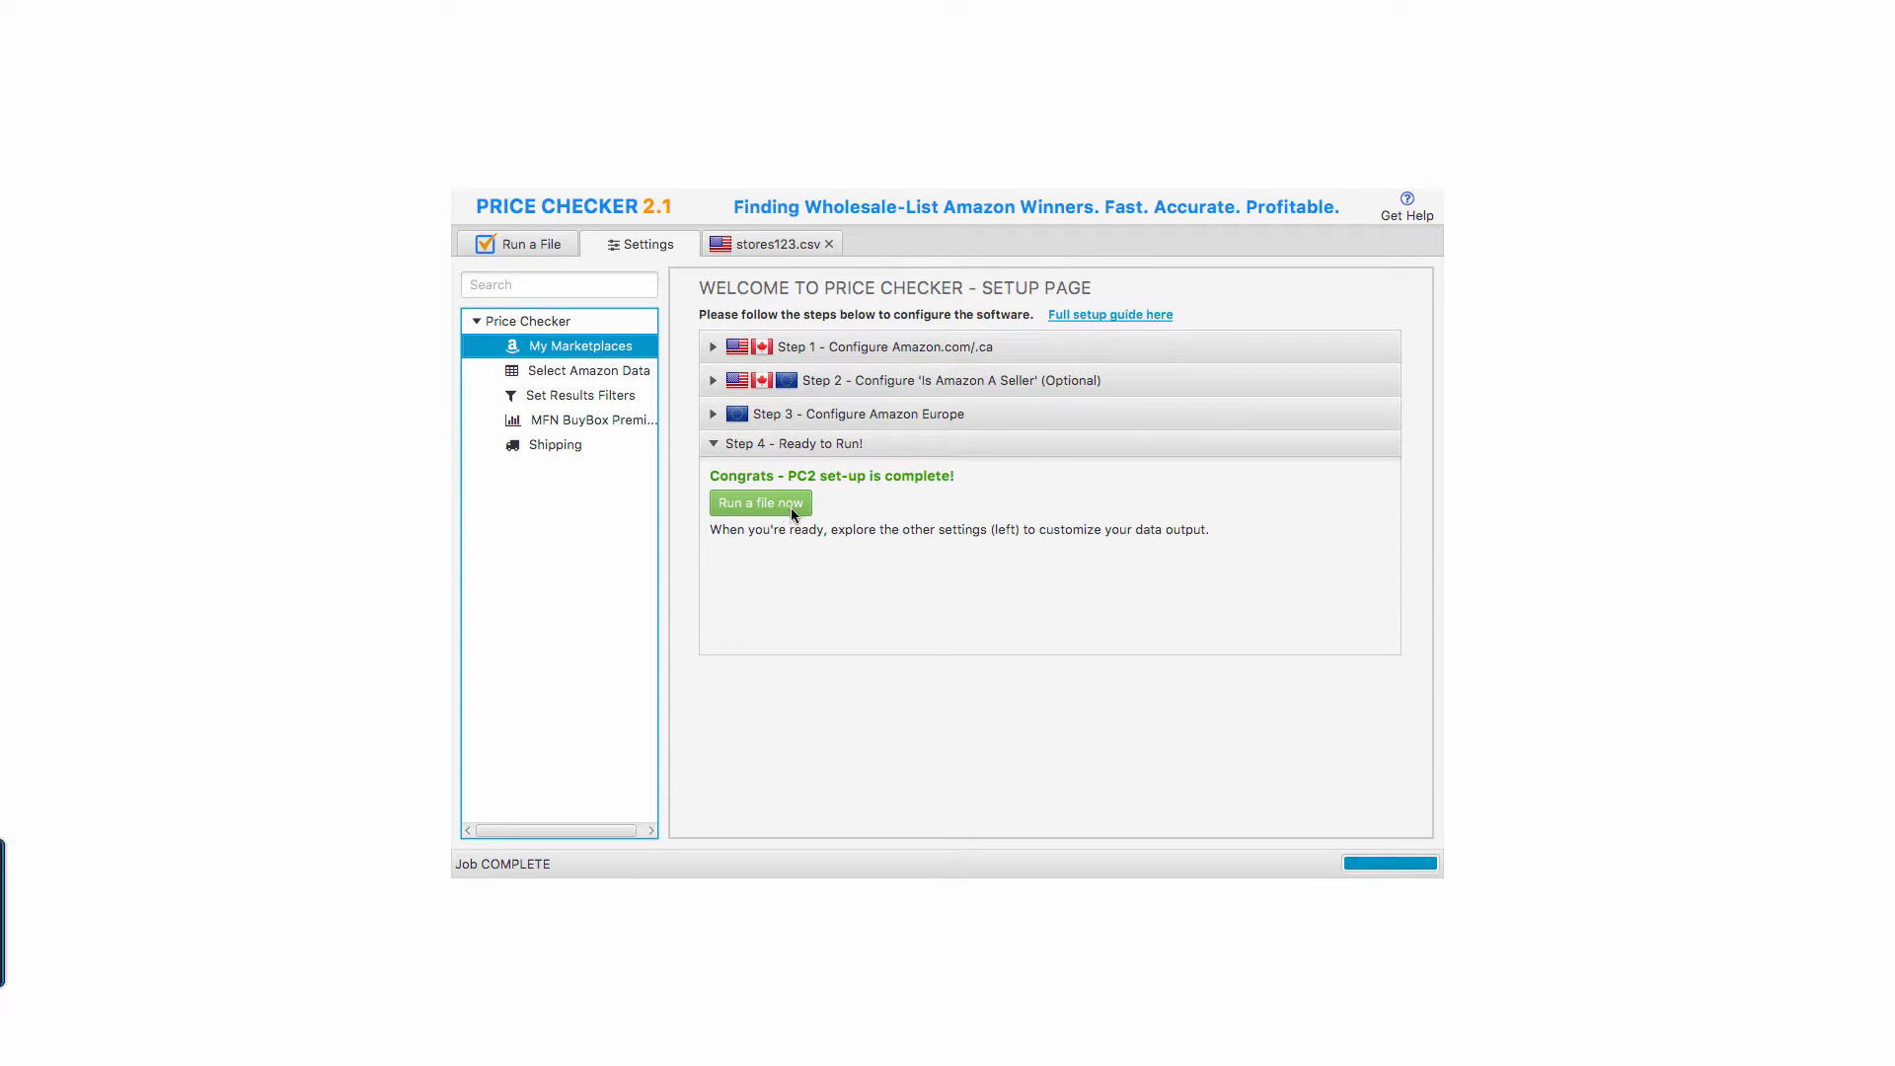
- Go to the Run a File page showing stores123.csv loaded with 733 records
left_click(758, 504)
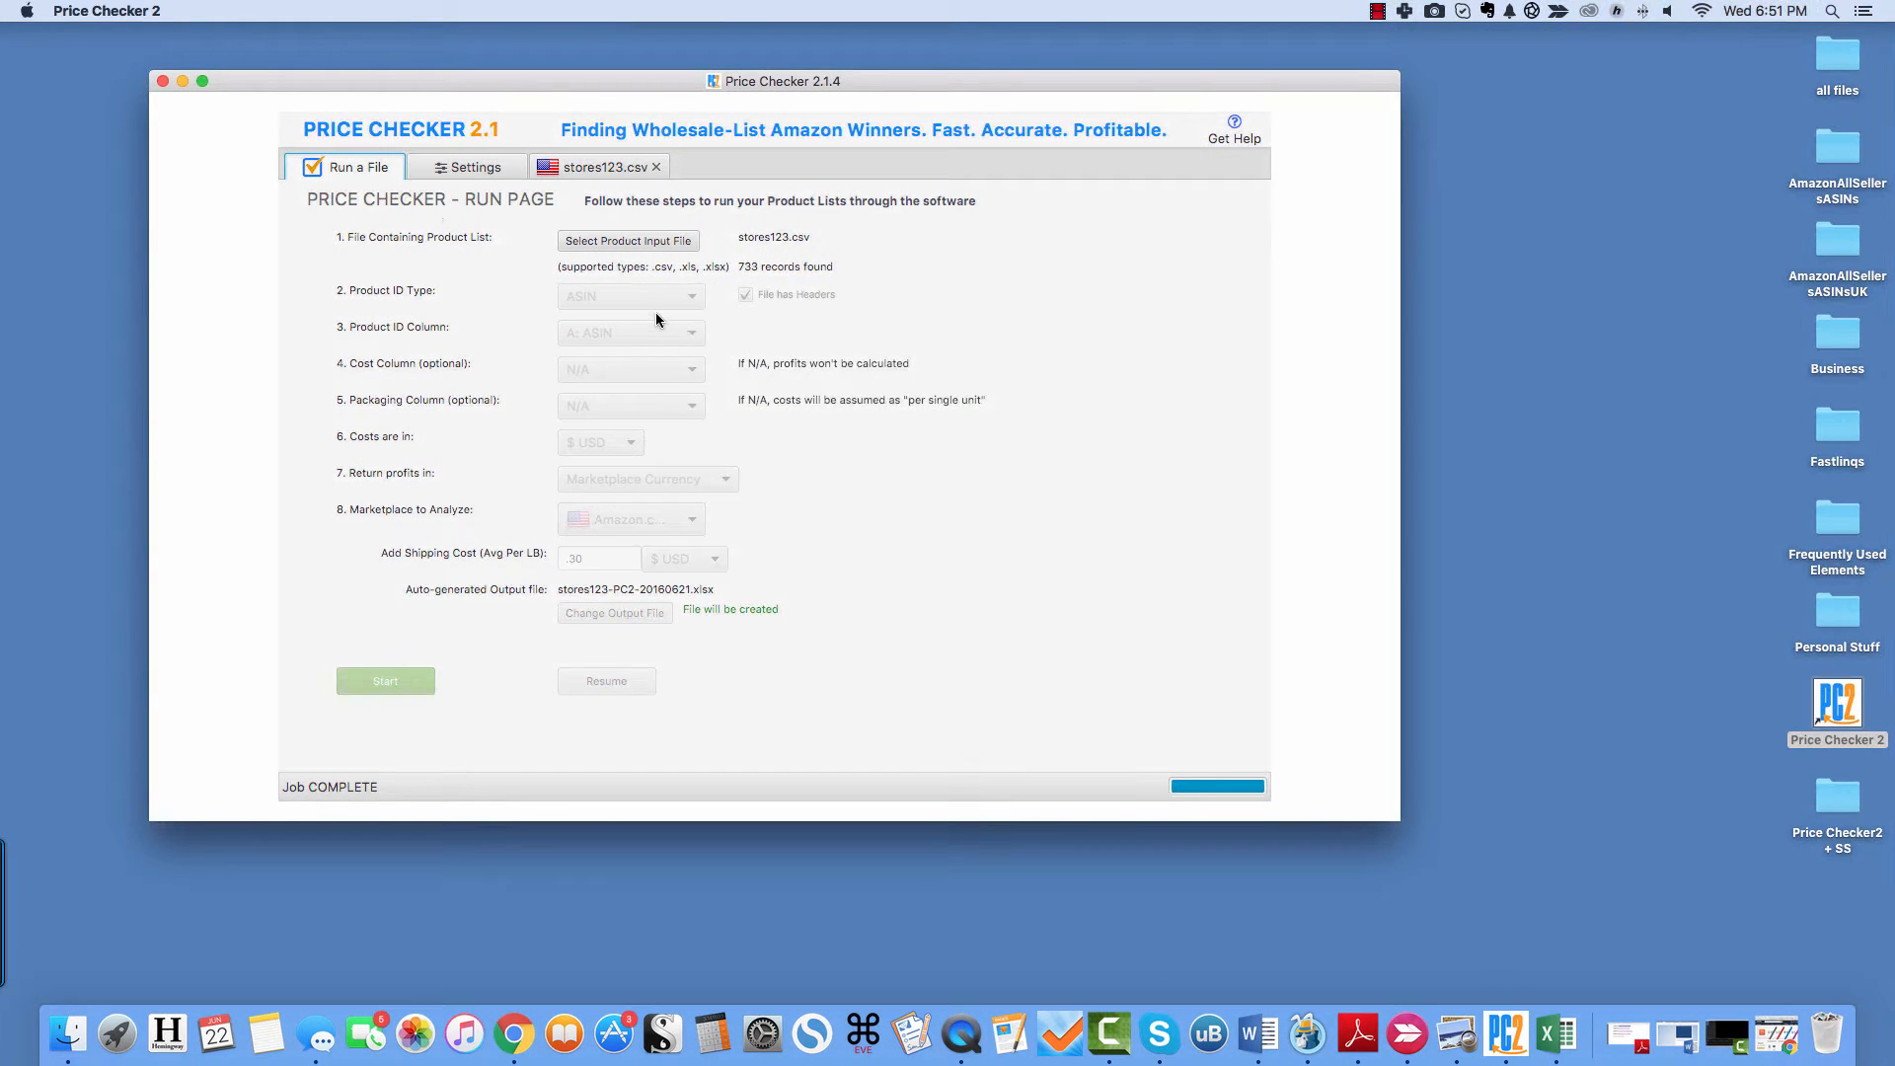
mouse_move(672, 353)
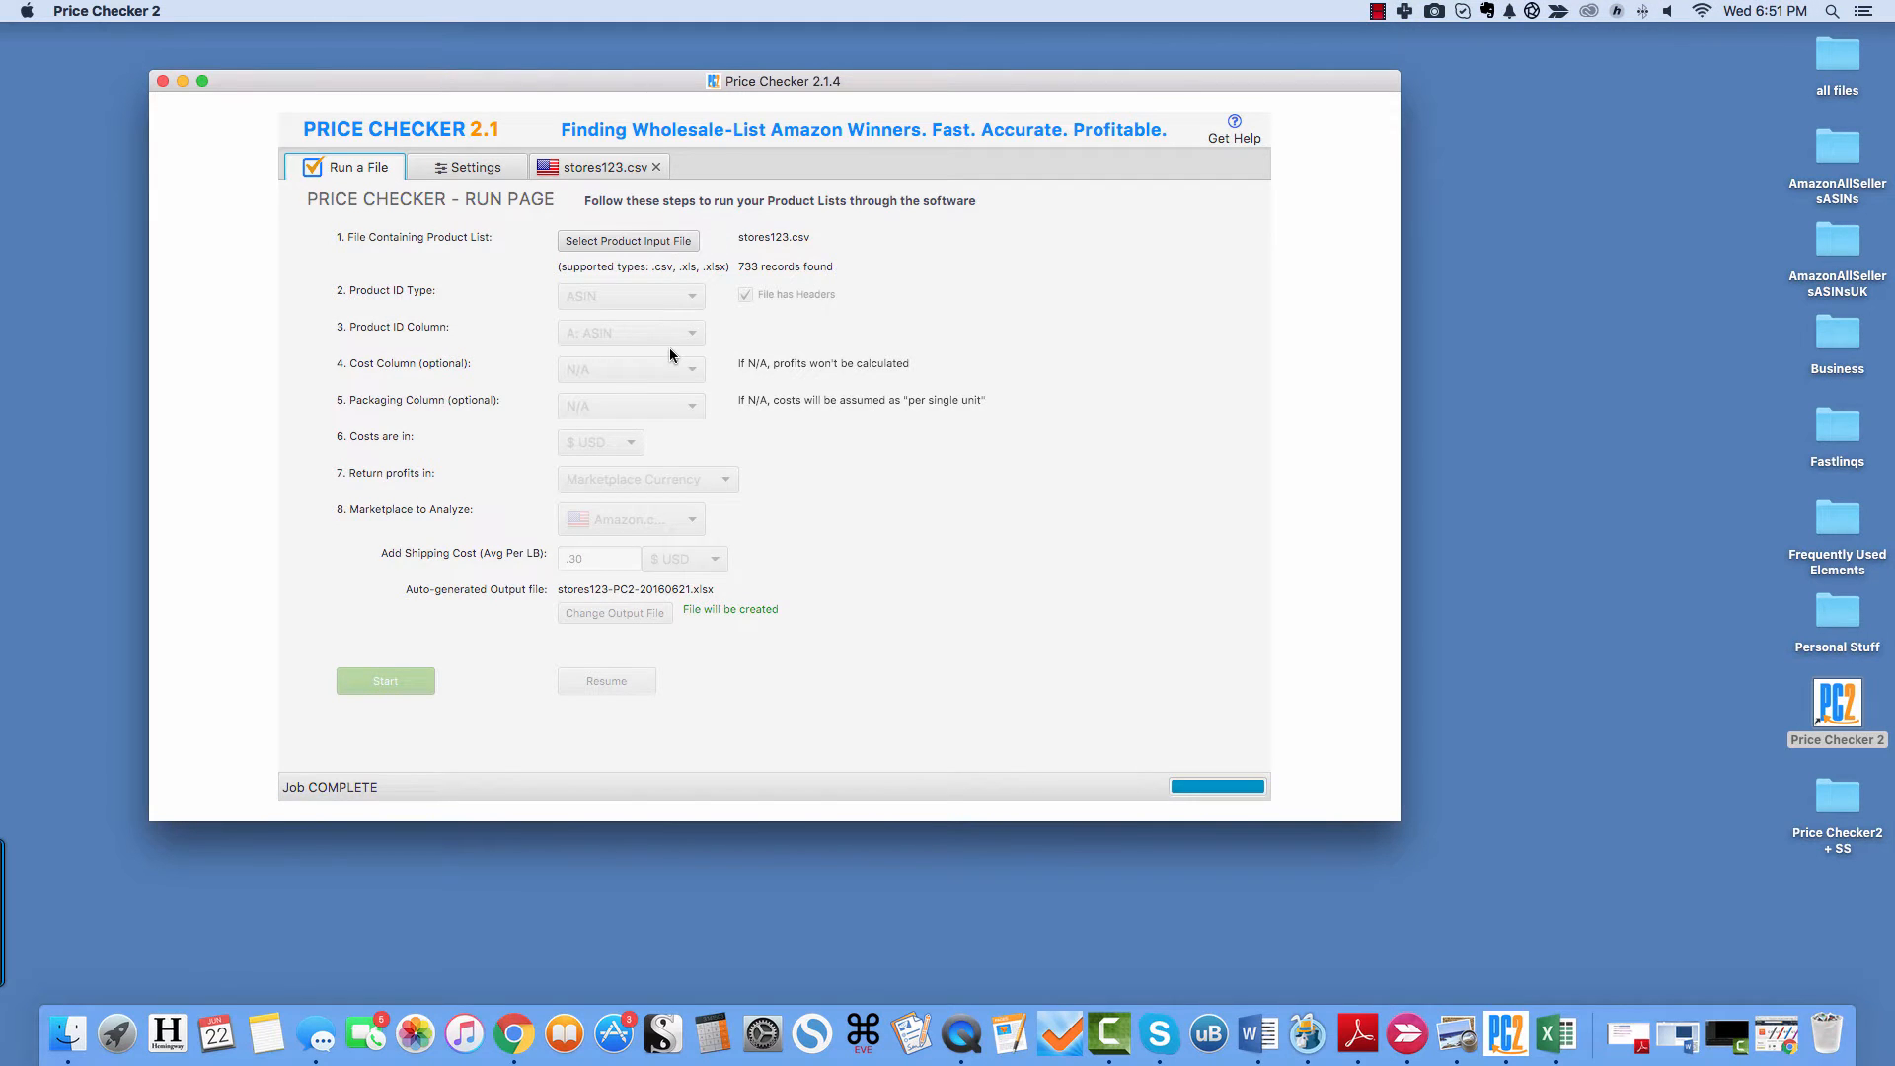
mouse_move(914, 358)
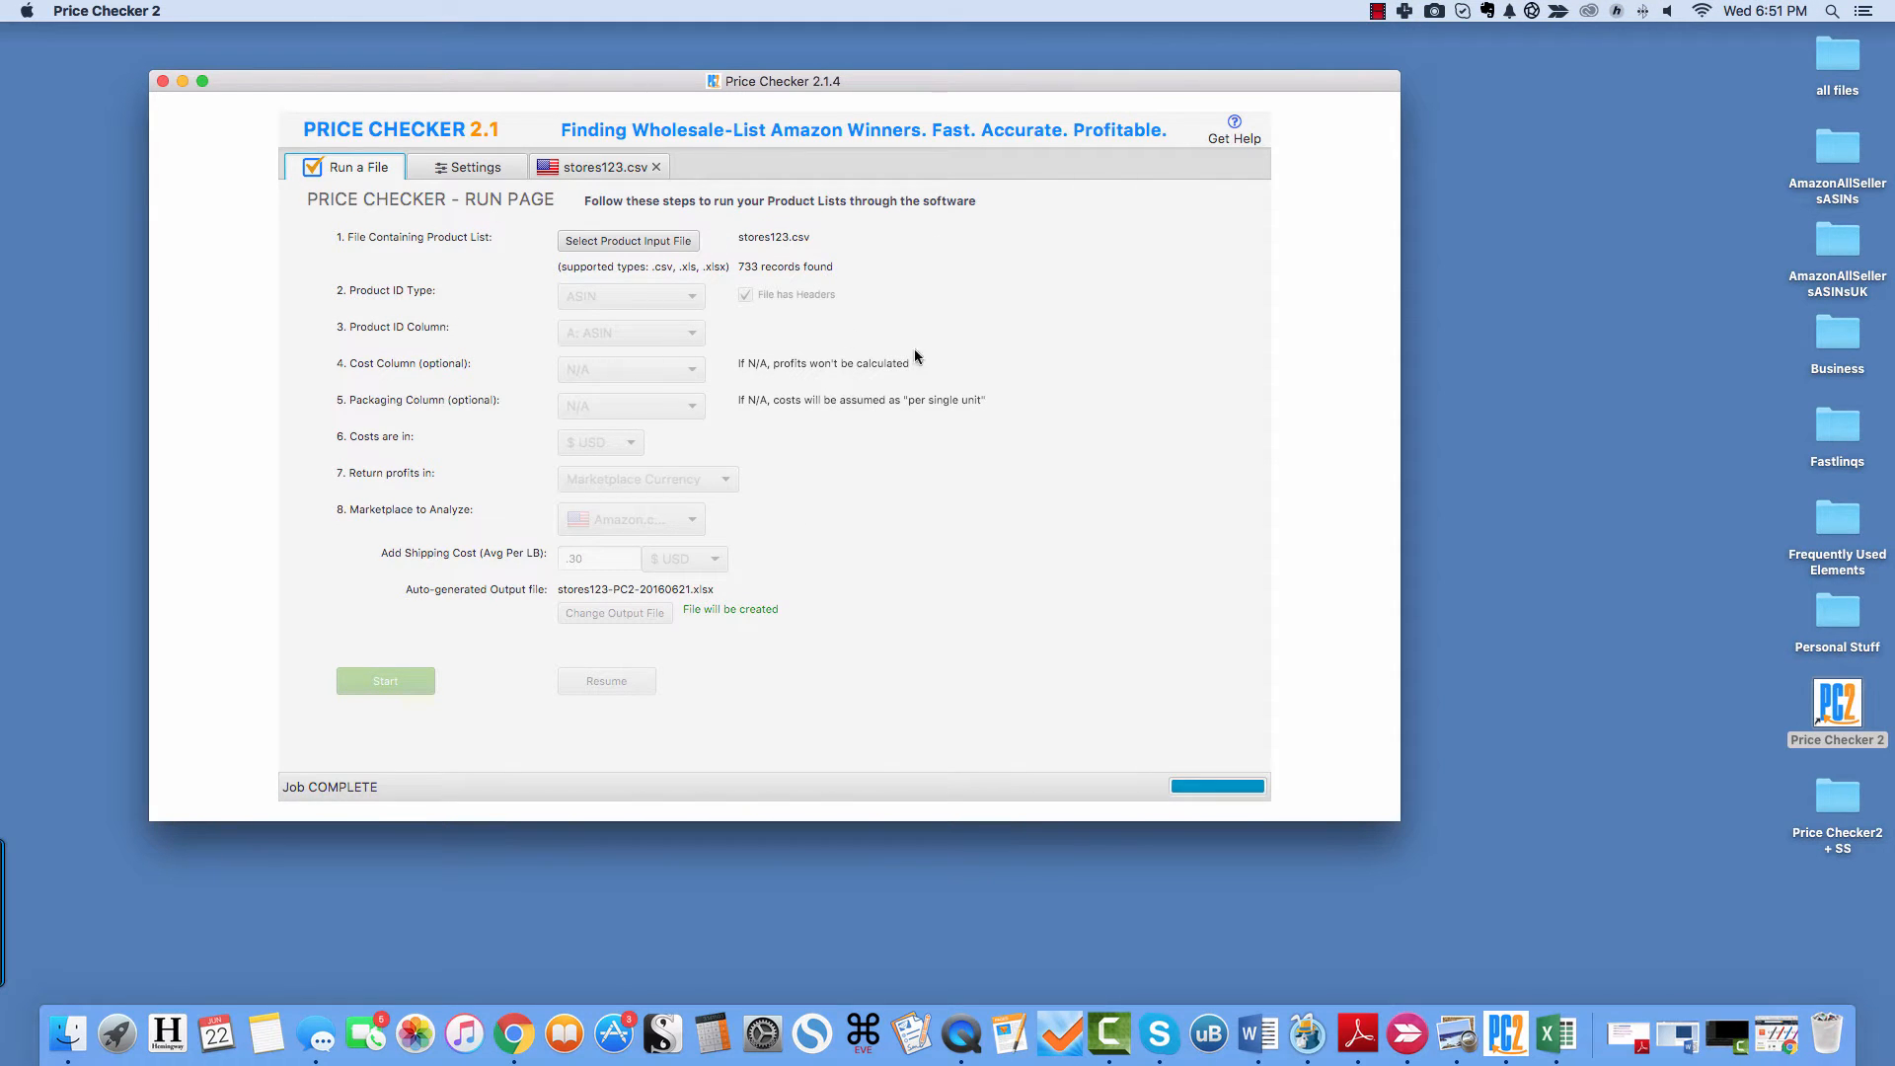
mouse_move(681, 312)
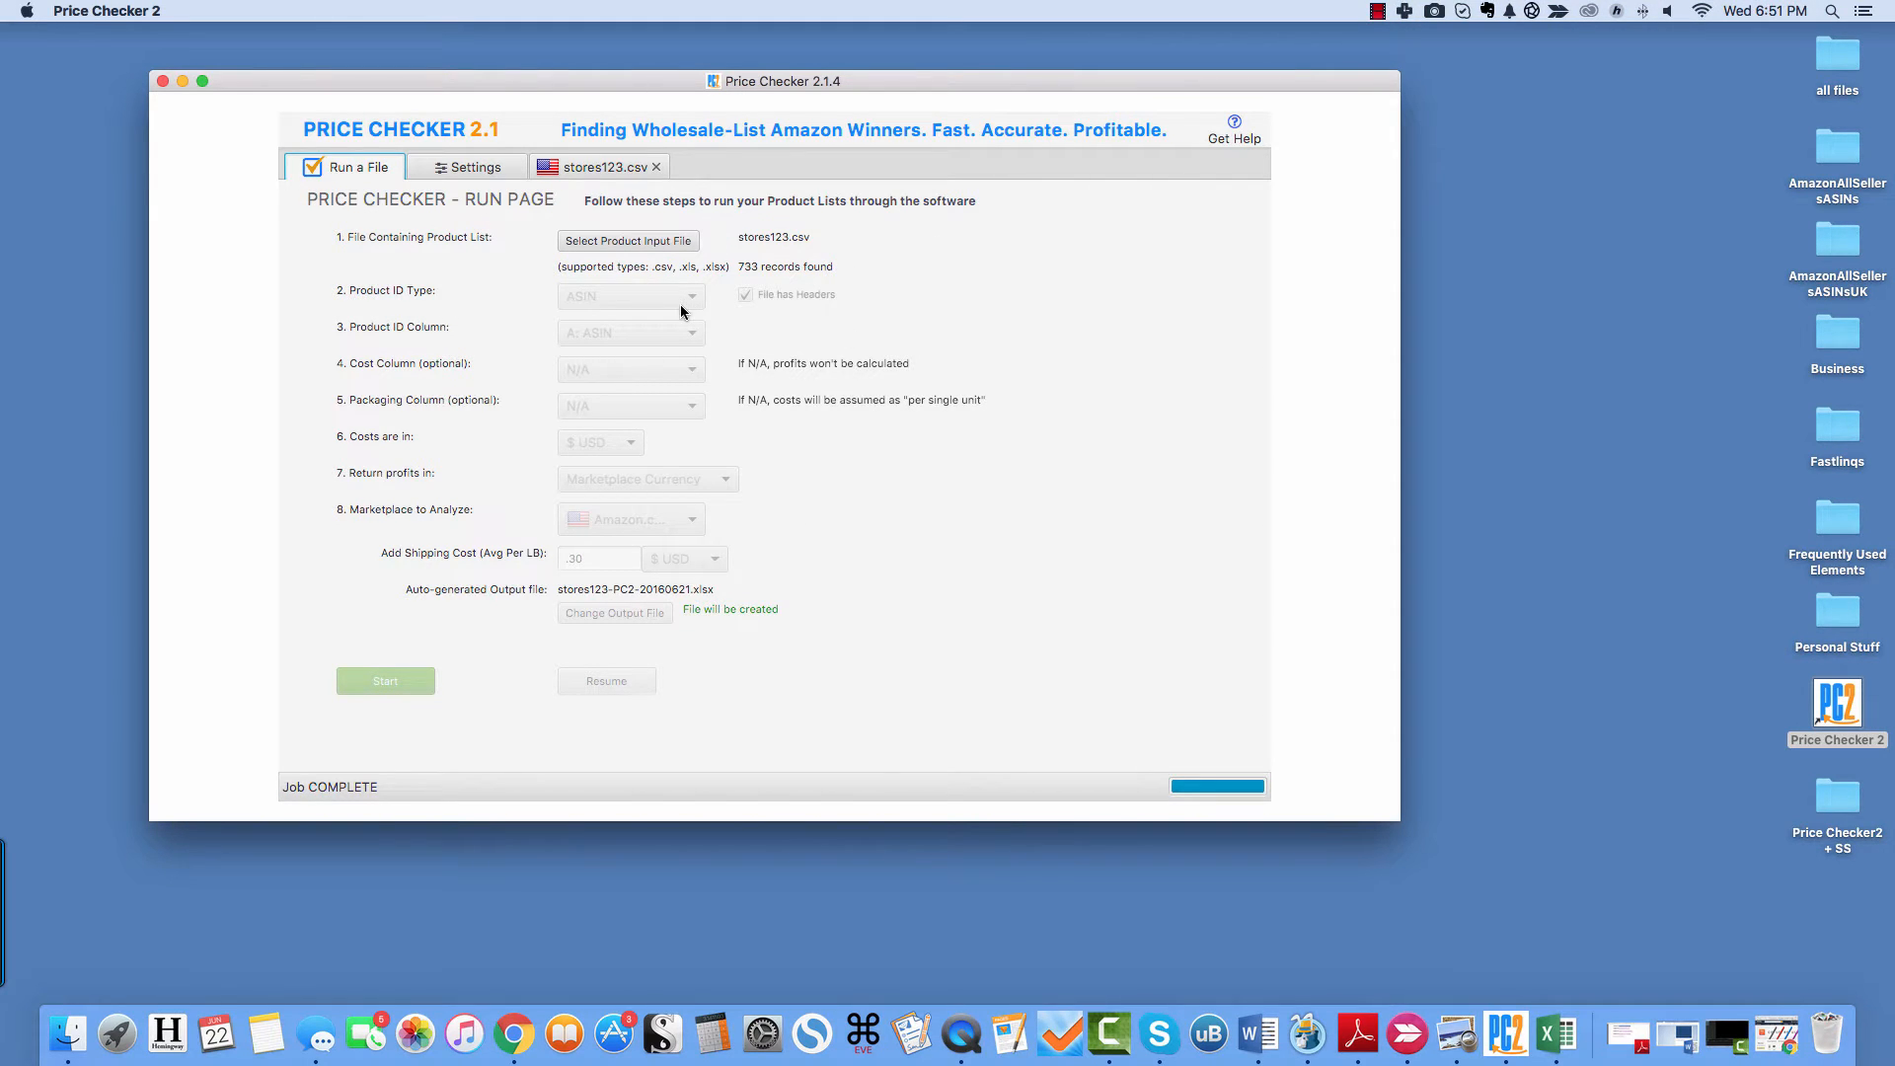
mouse_move(722, 324)
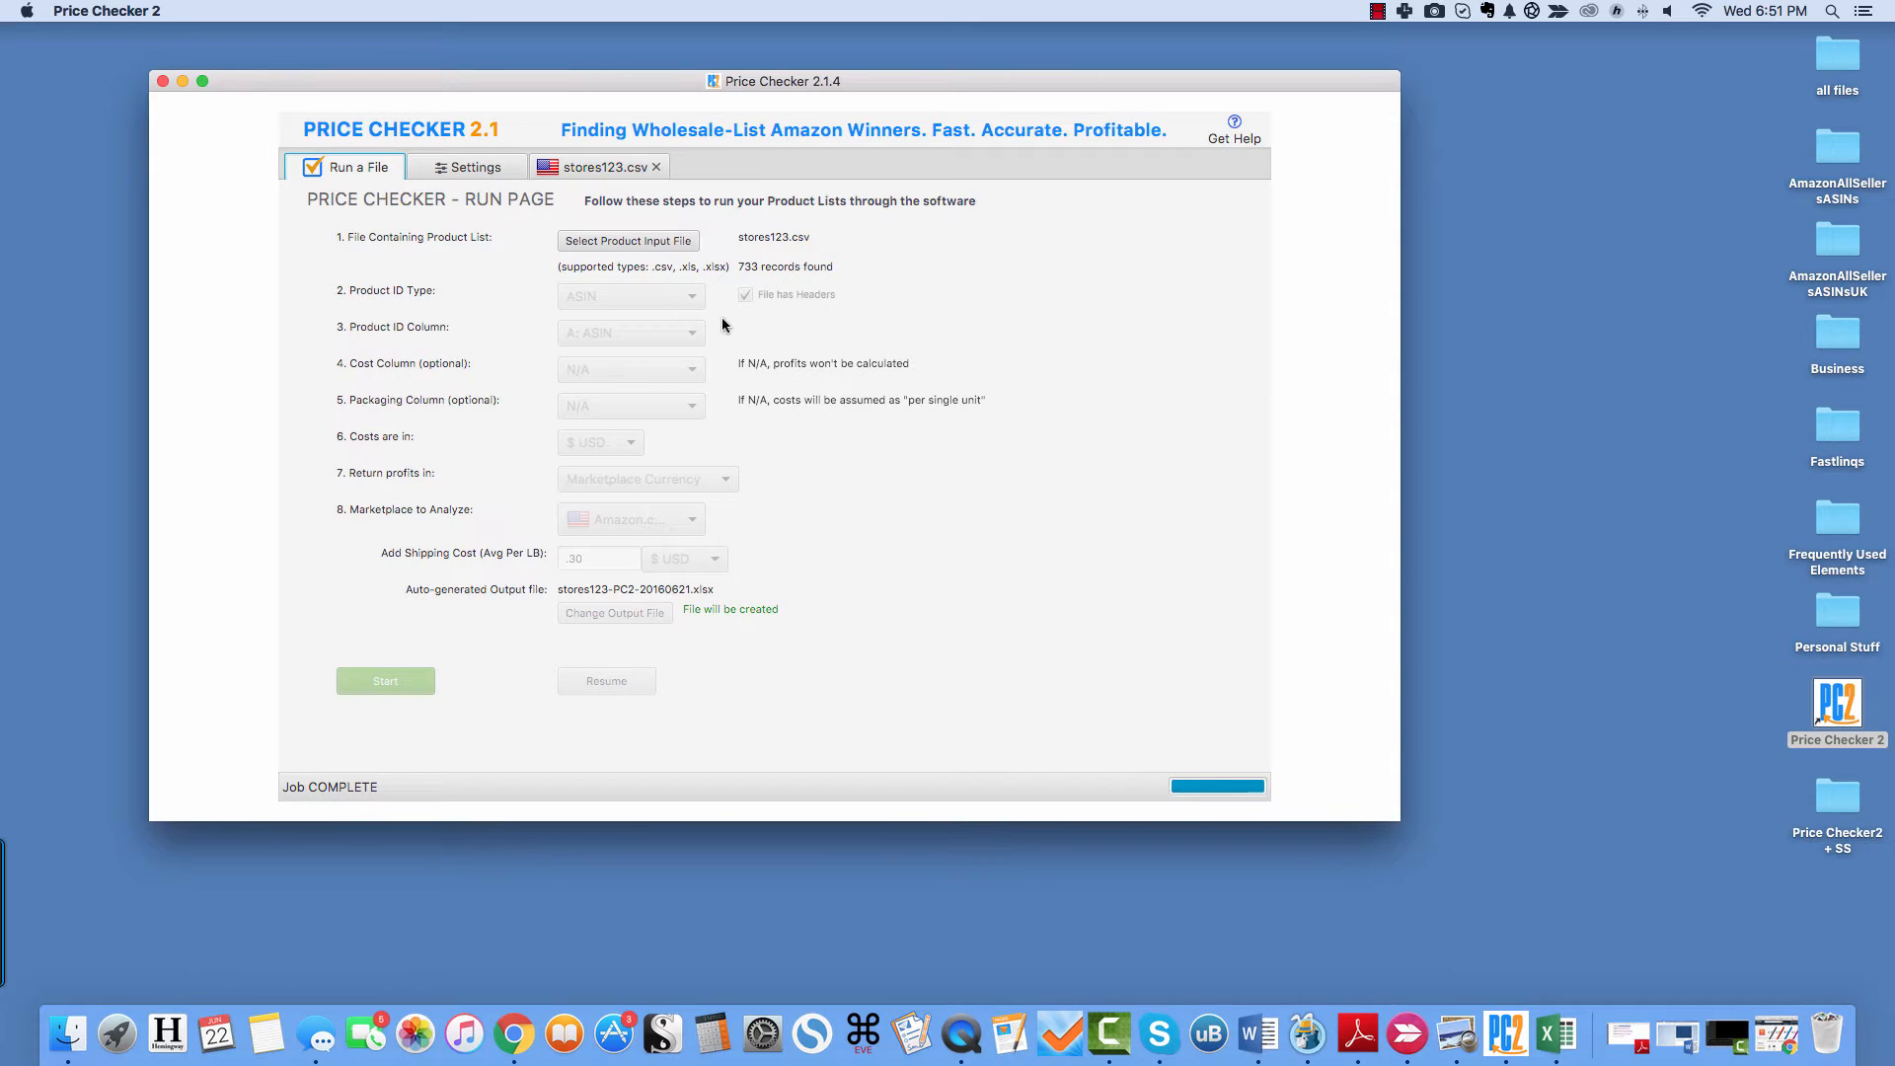
mouse_move(967, 367)
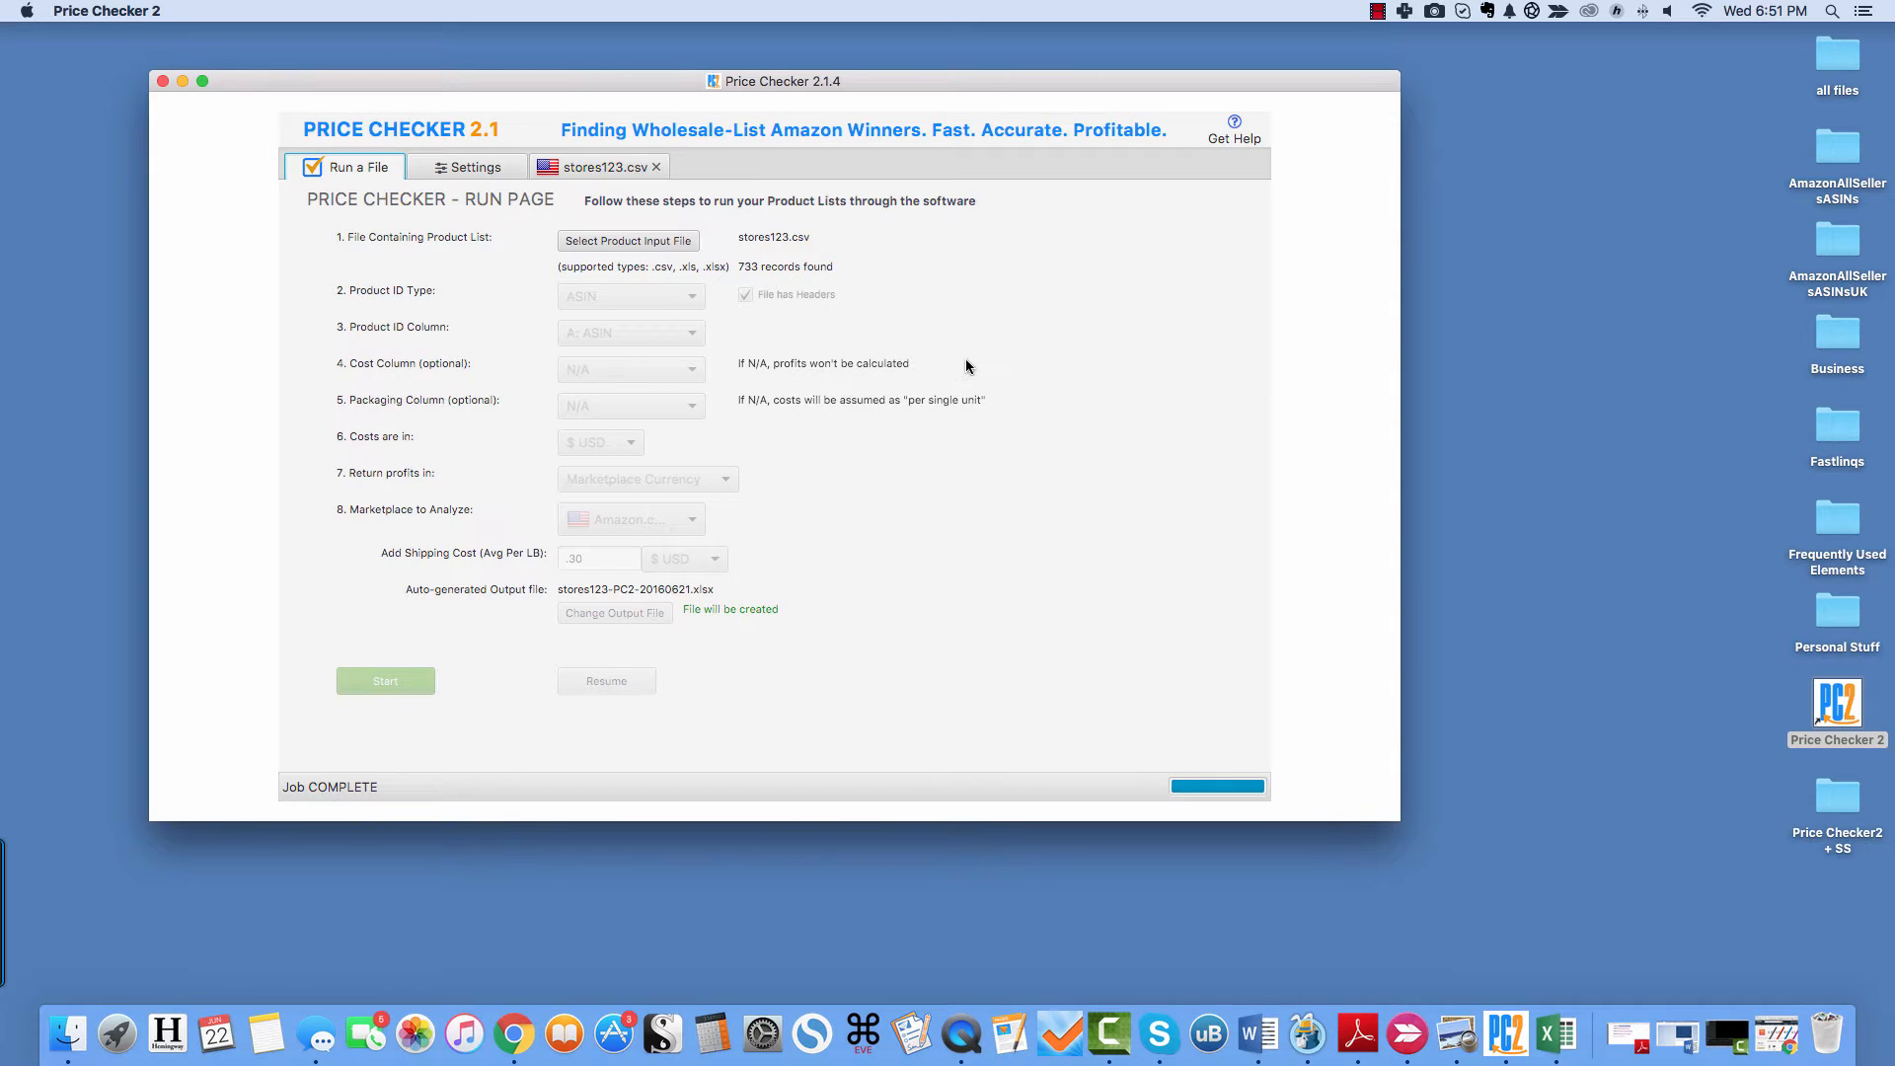
mouse_move(1455, 1033)
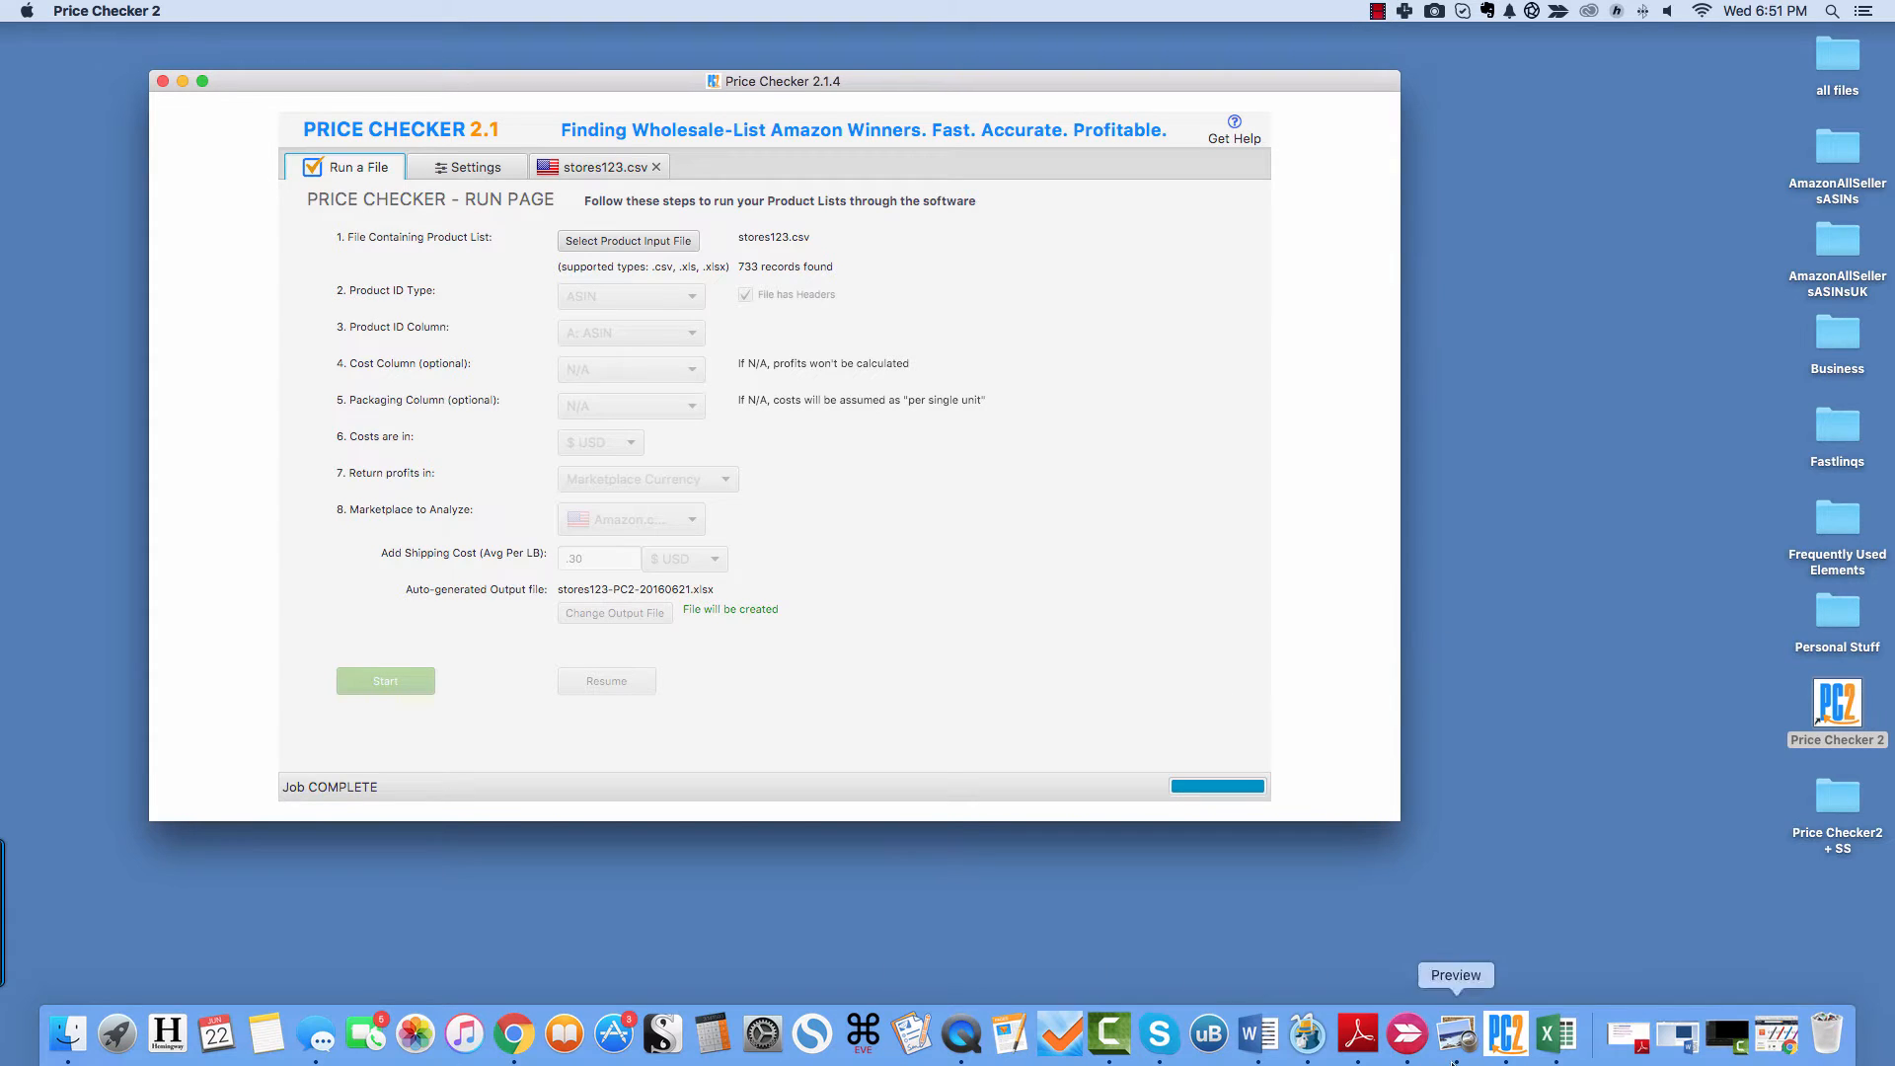
- Switch to the Golazo soccer shorts listing and choose size Large to show seller offers
left_click(513, 1033)
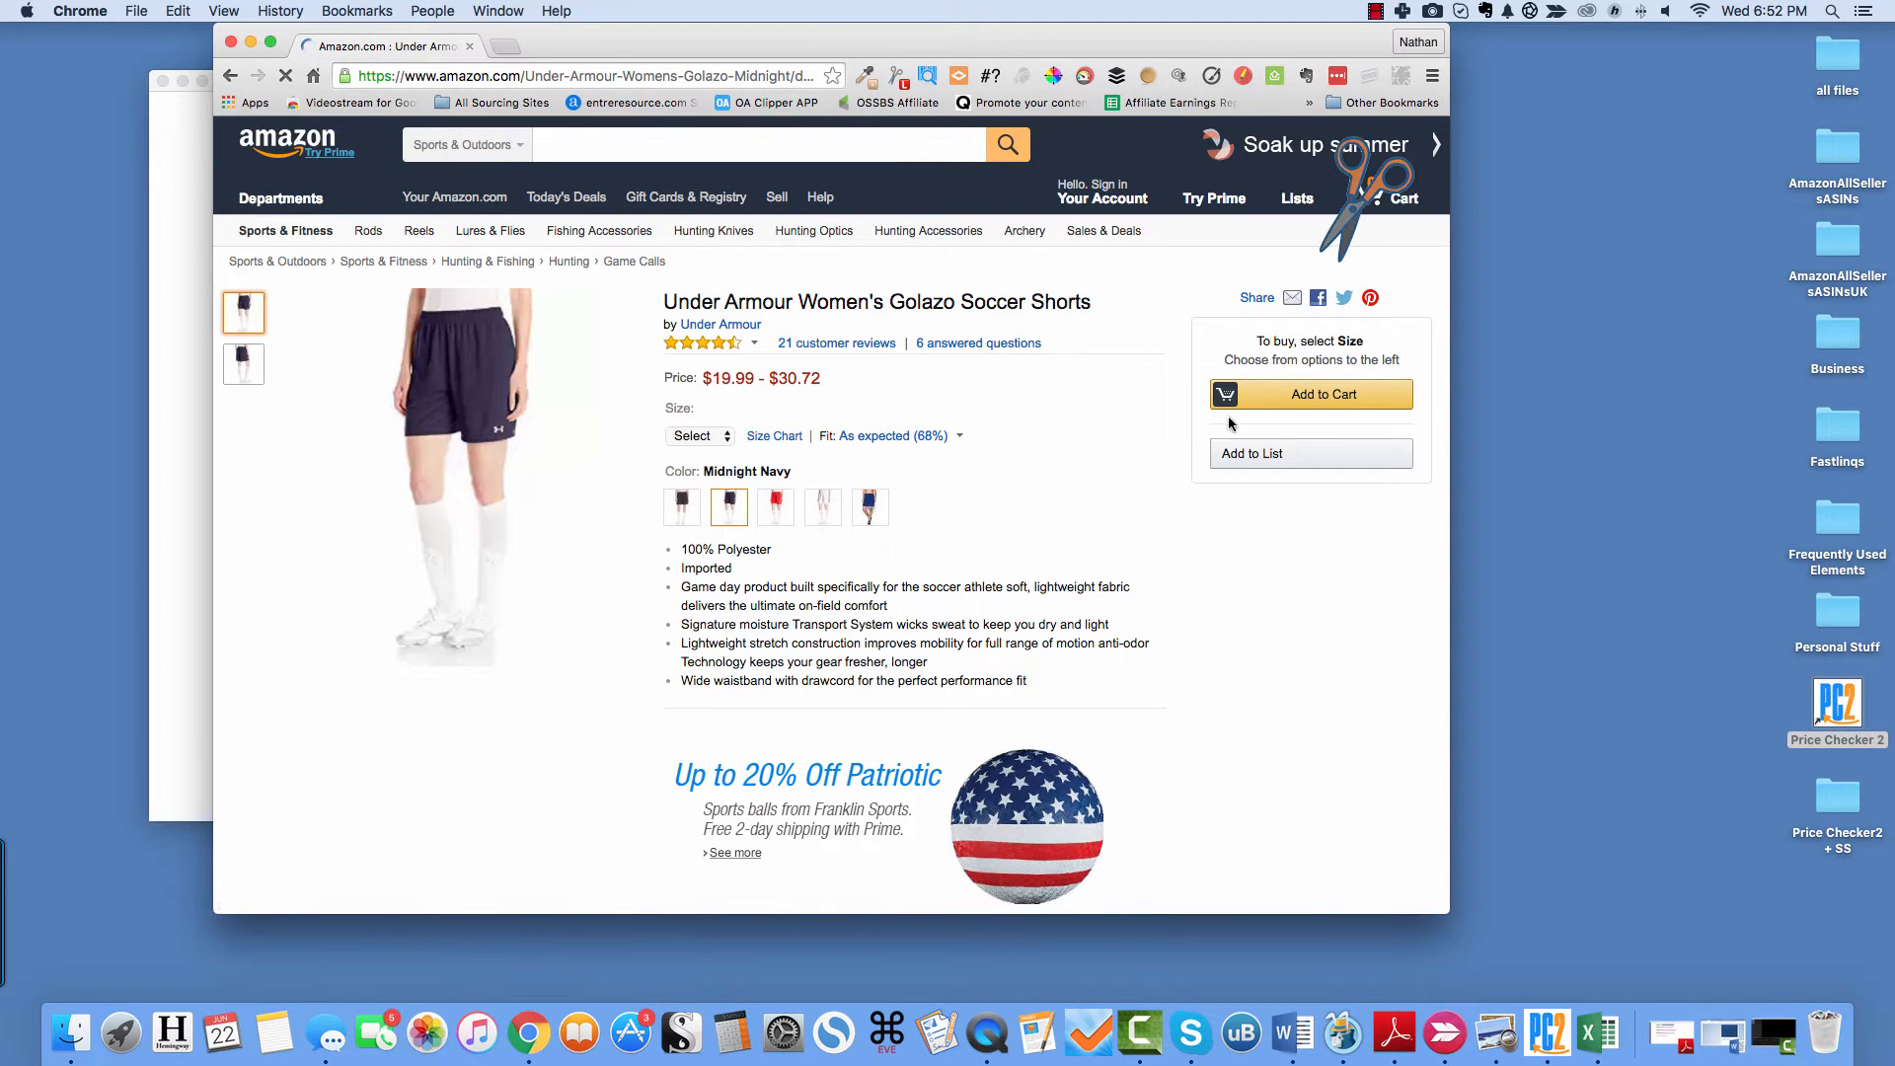
left_click(699, 434)
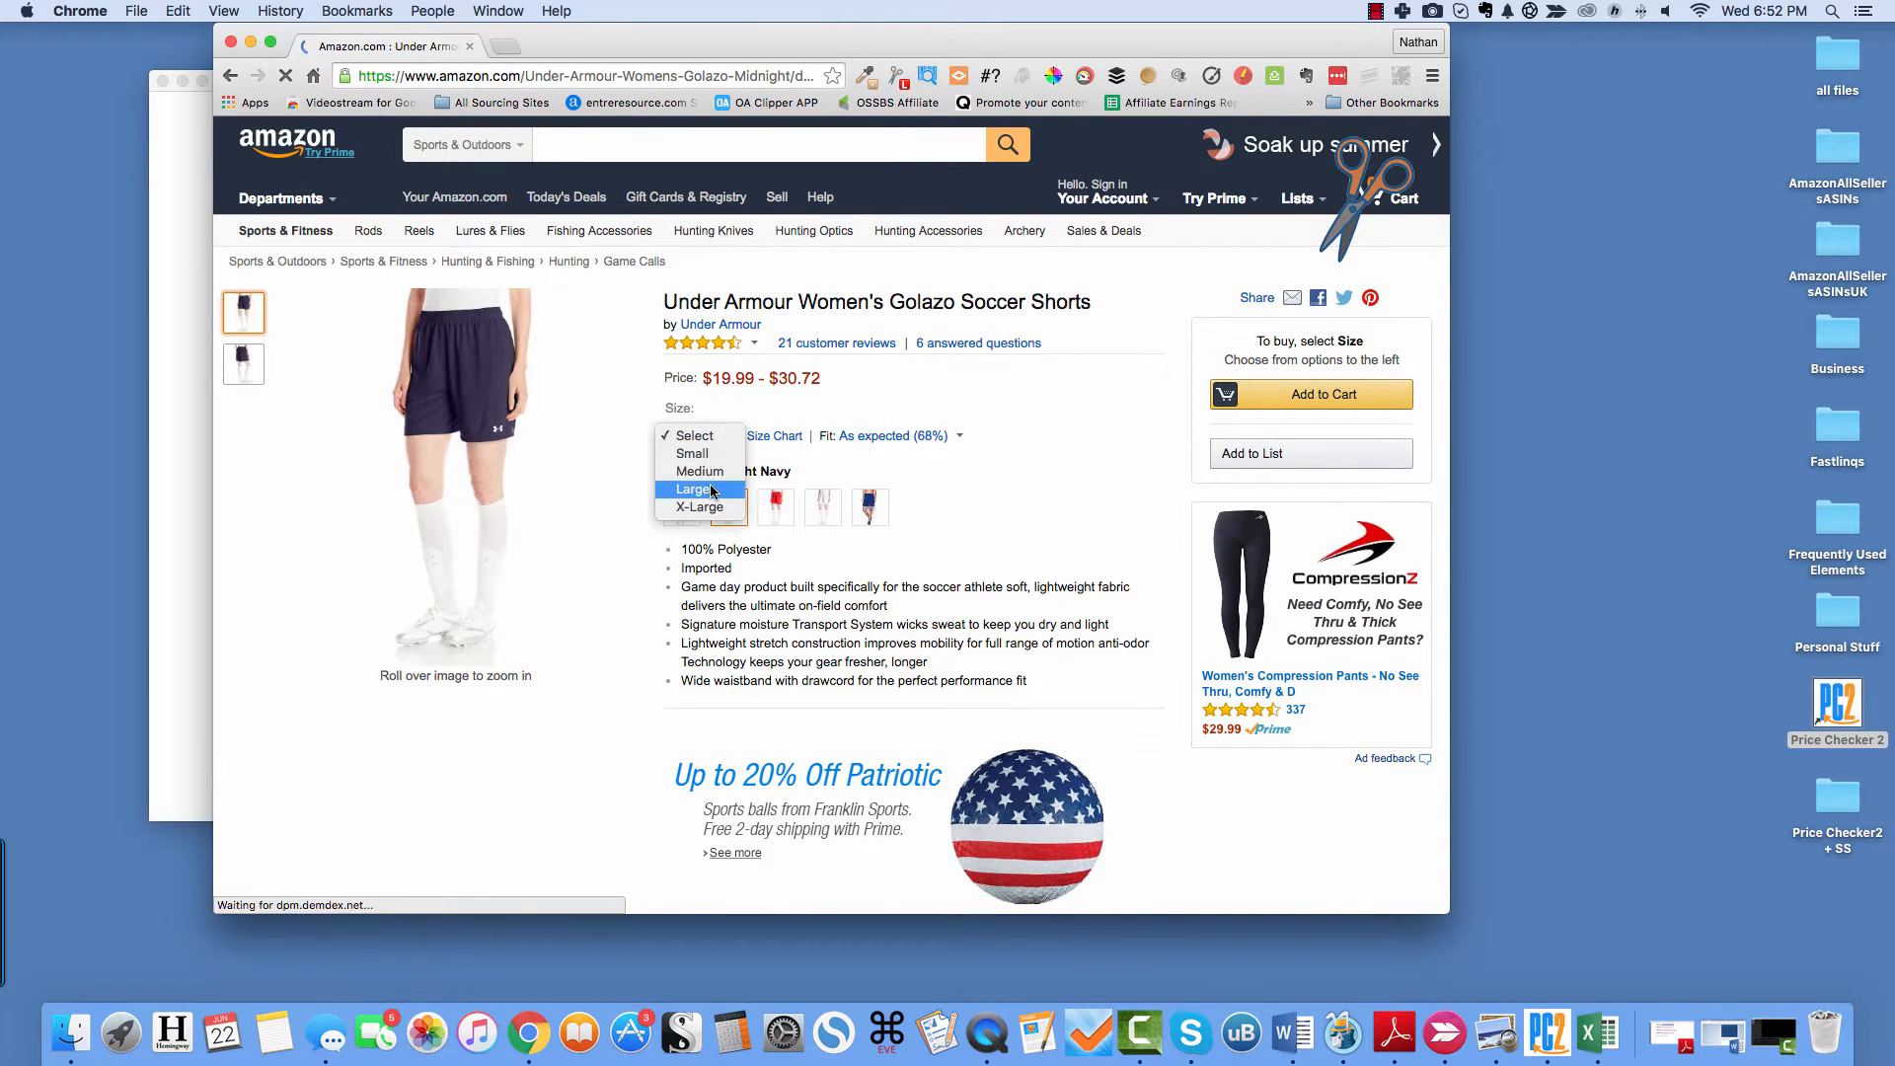
left_click(693, 487)
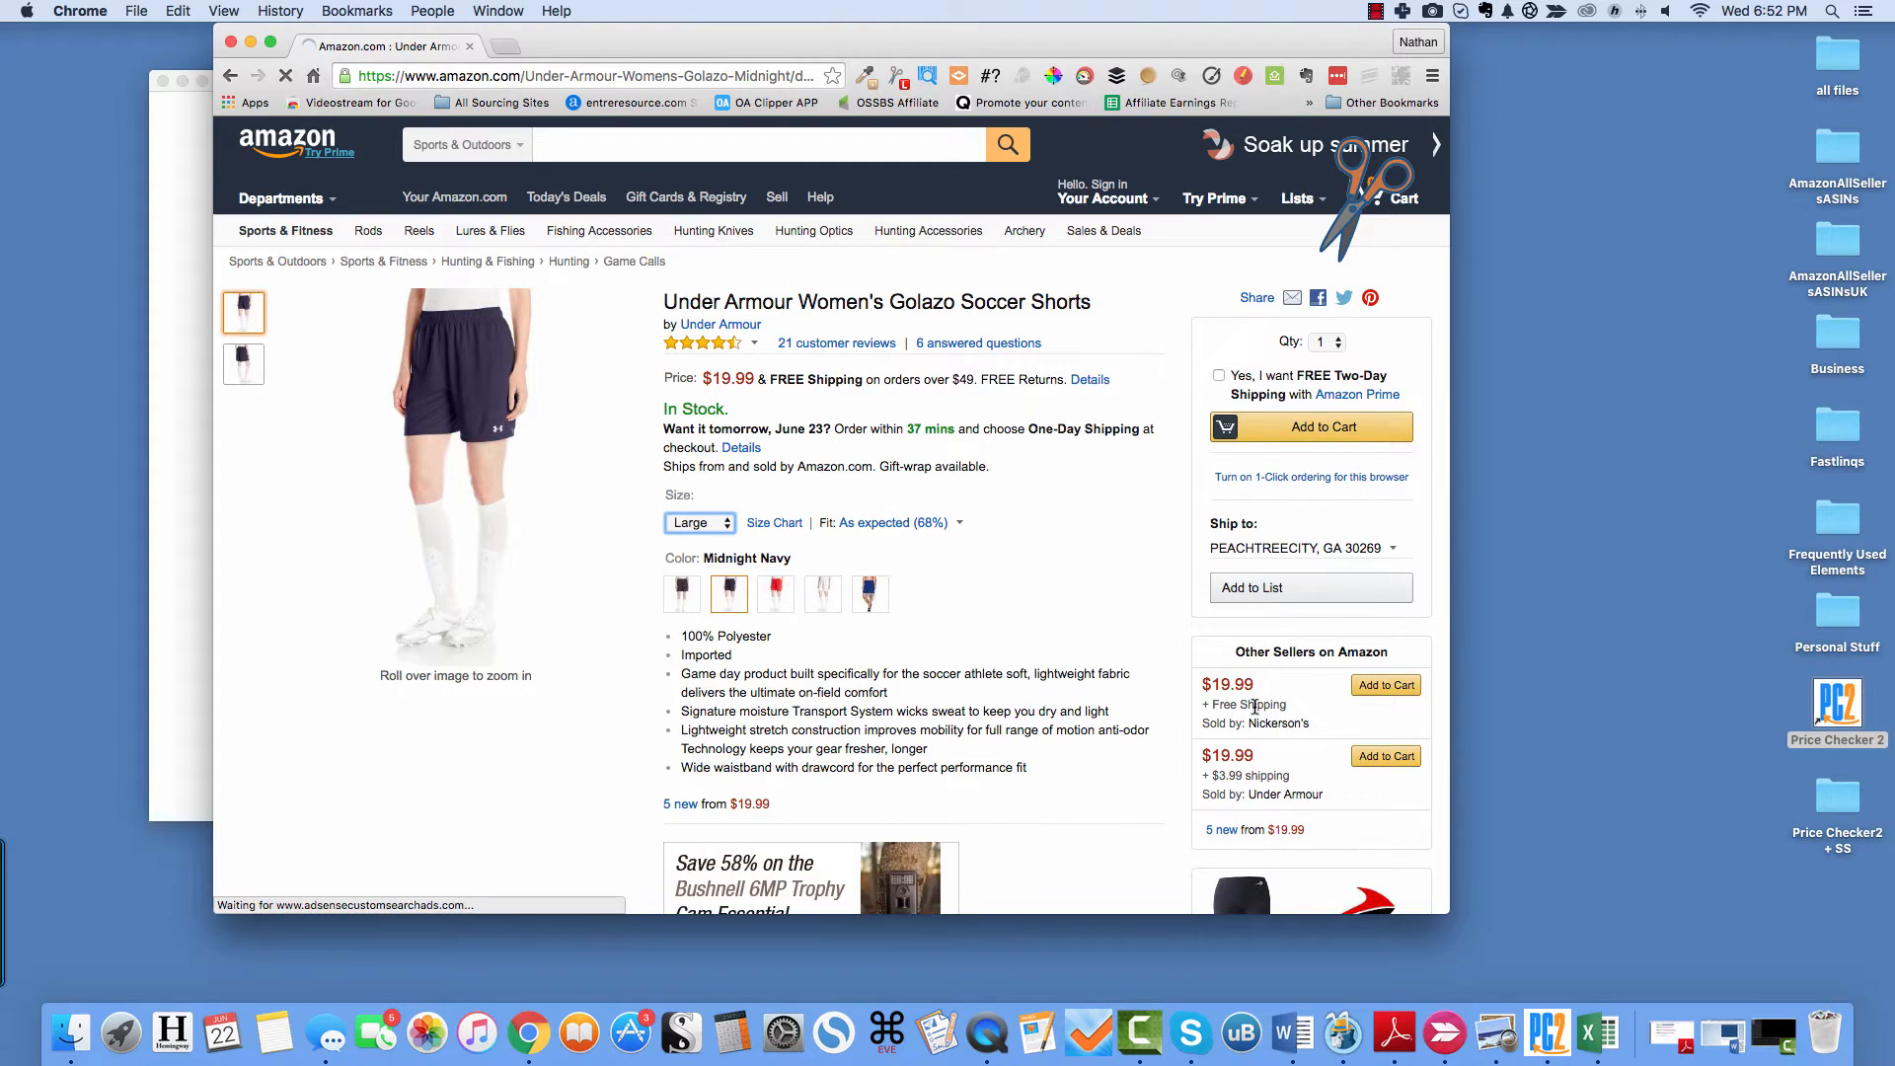
mouse_move(1278, 722)
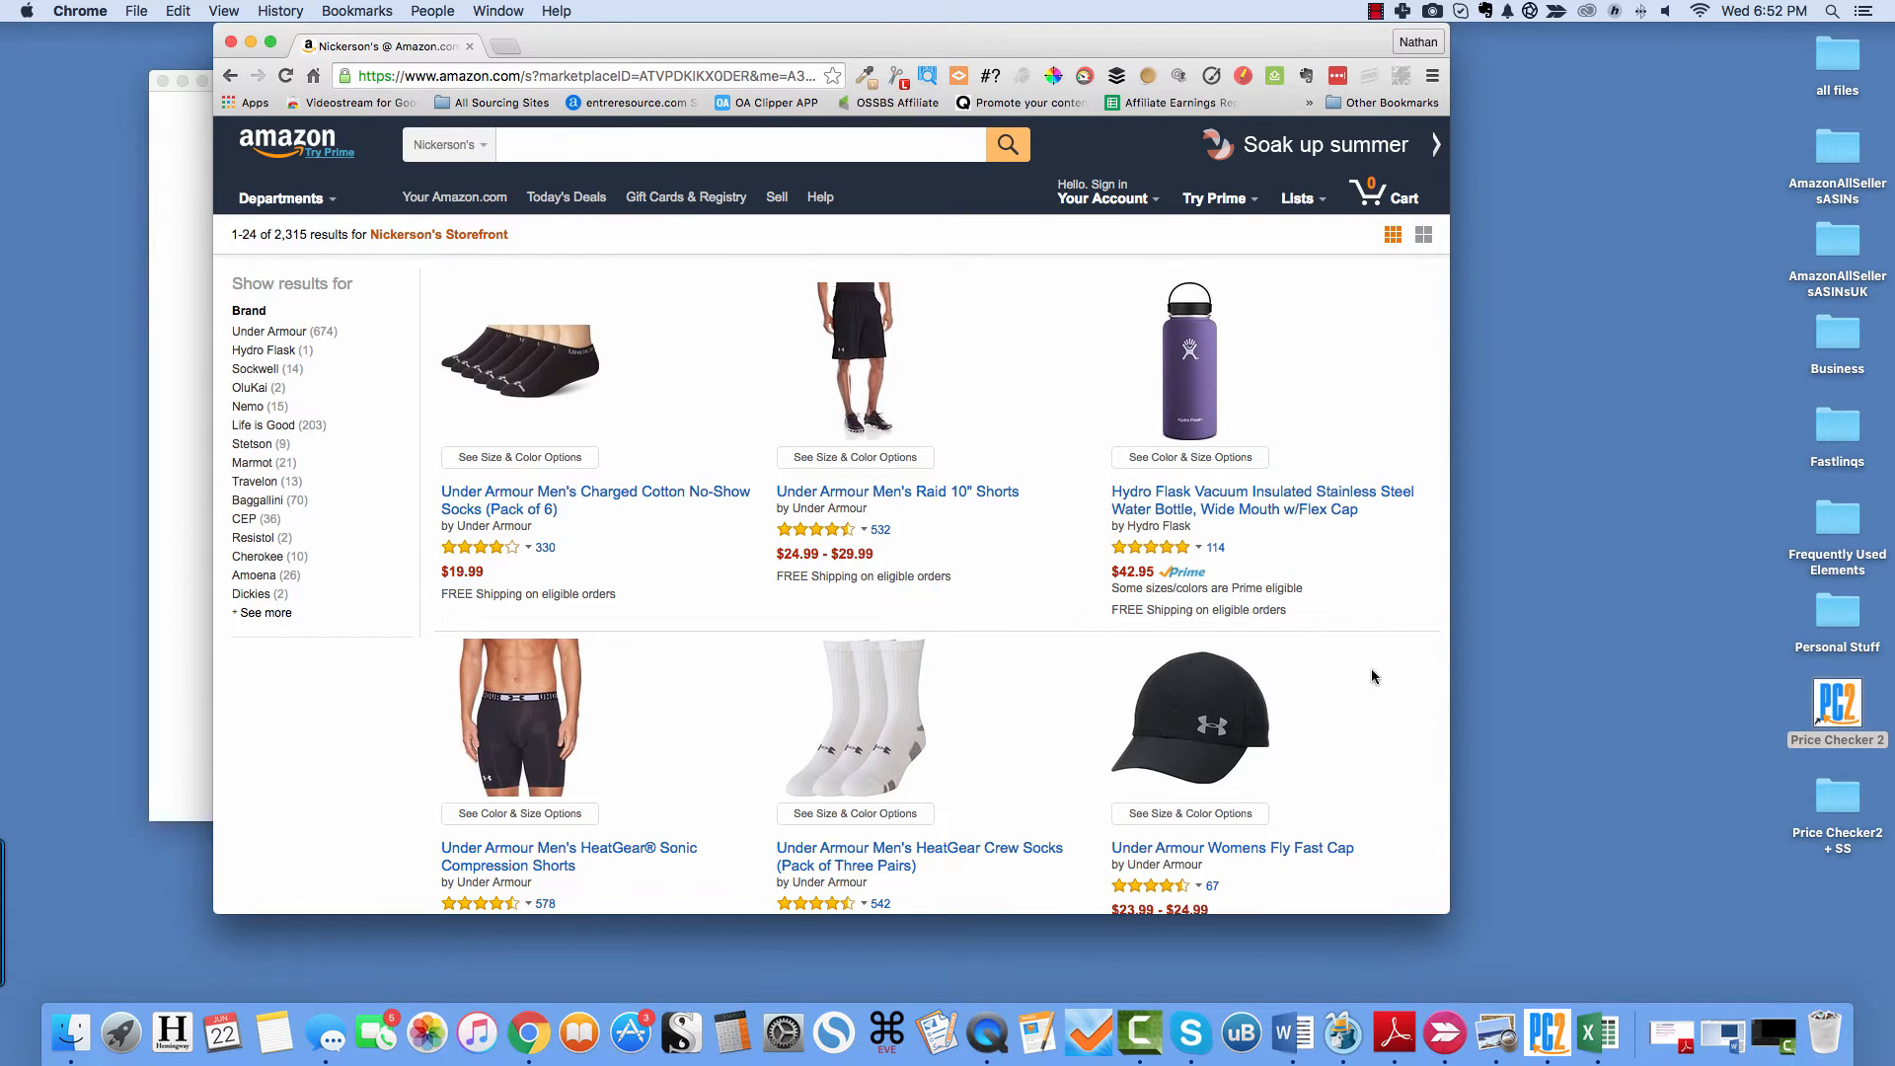
mouse_move(1129, 138)
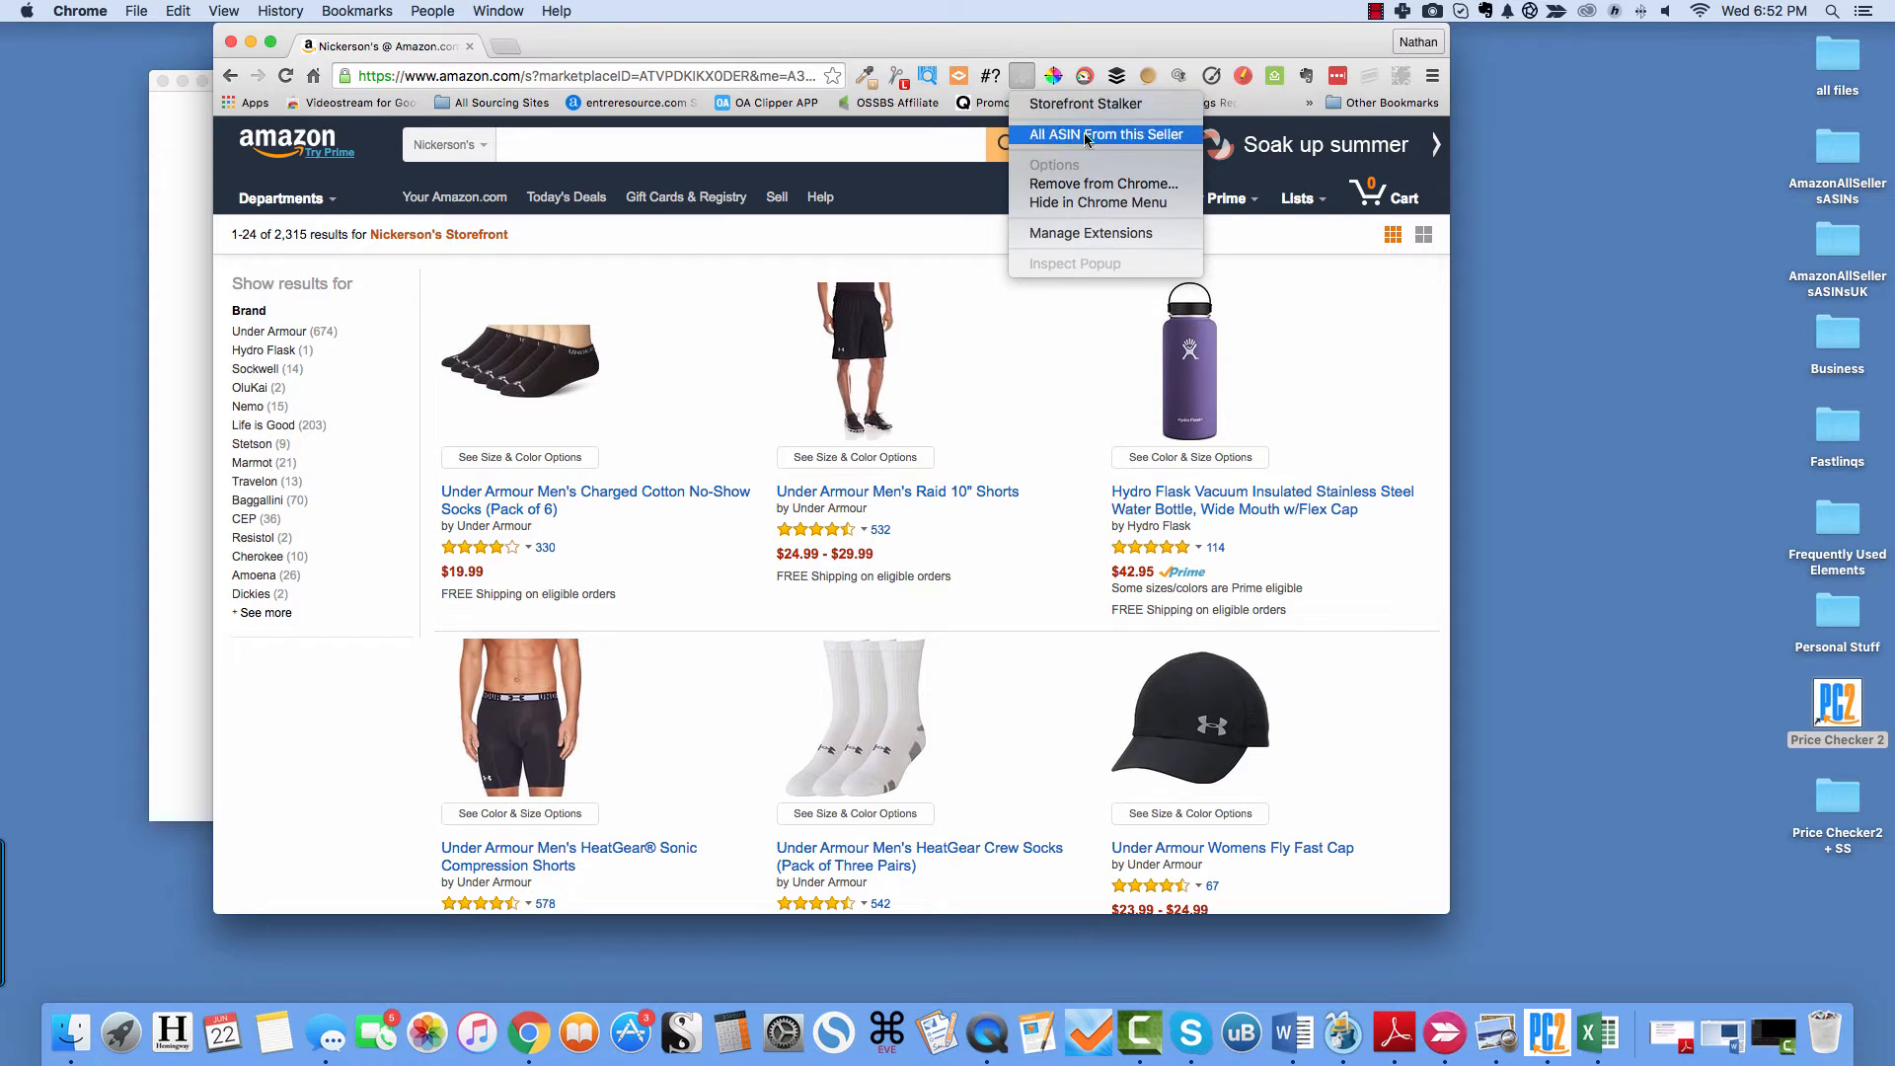
- Start Storefront Stalker's 'All ASIN From this Seller' scan of Nickerson's storefront
left_click(1103, 134)
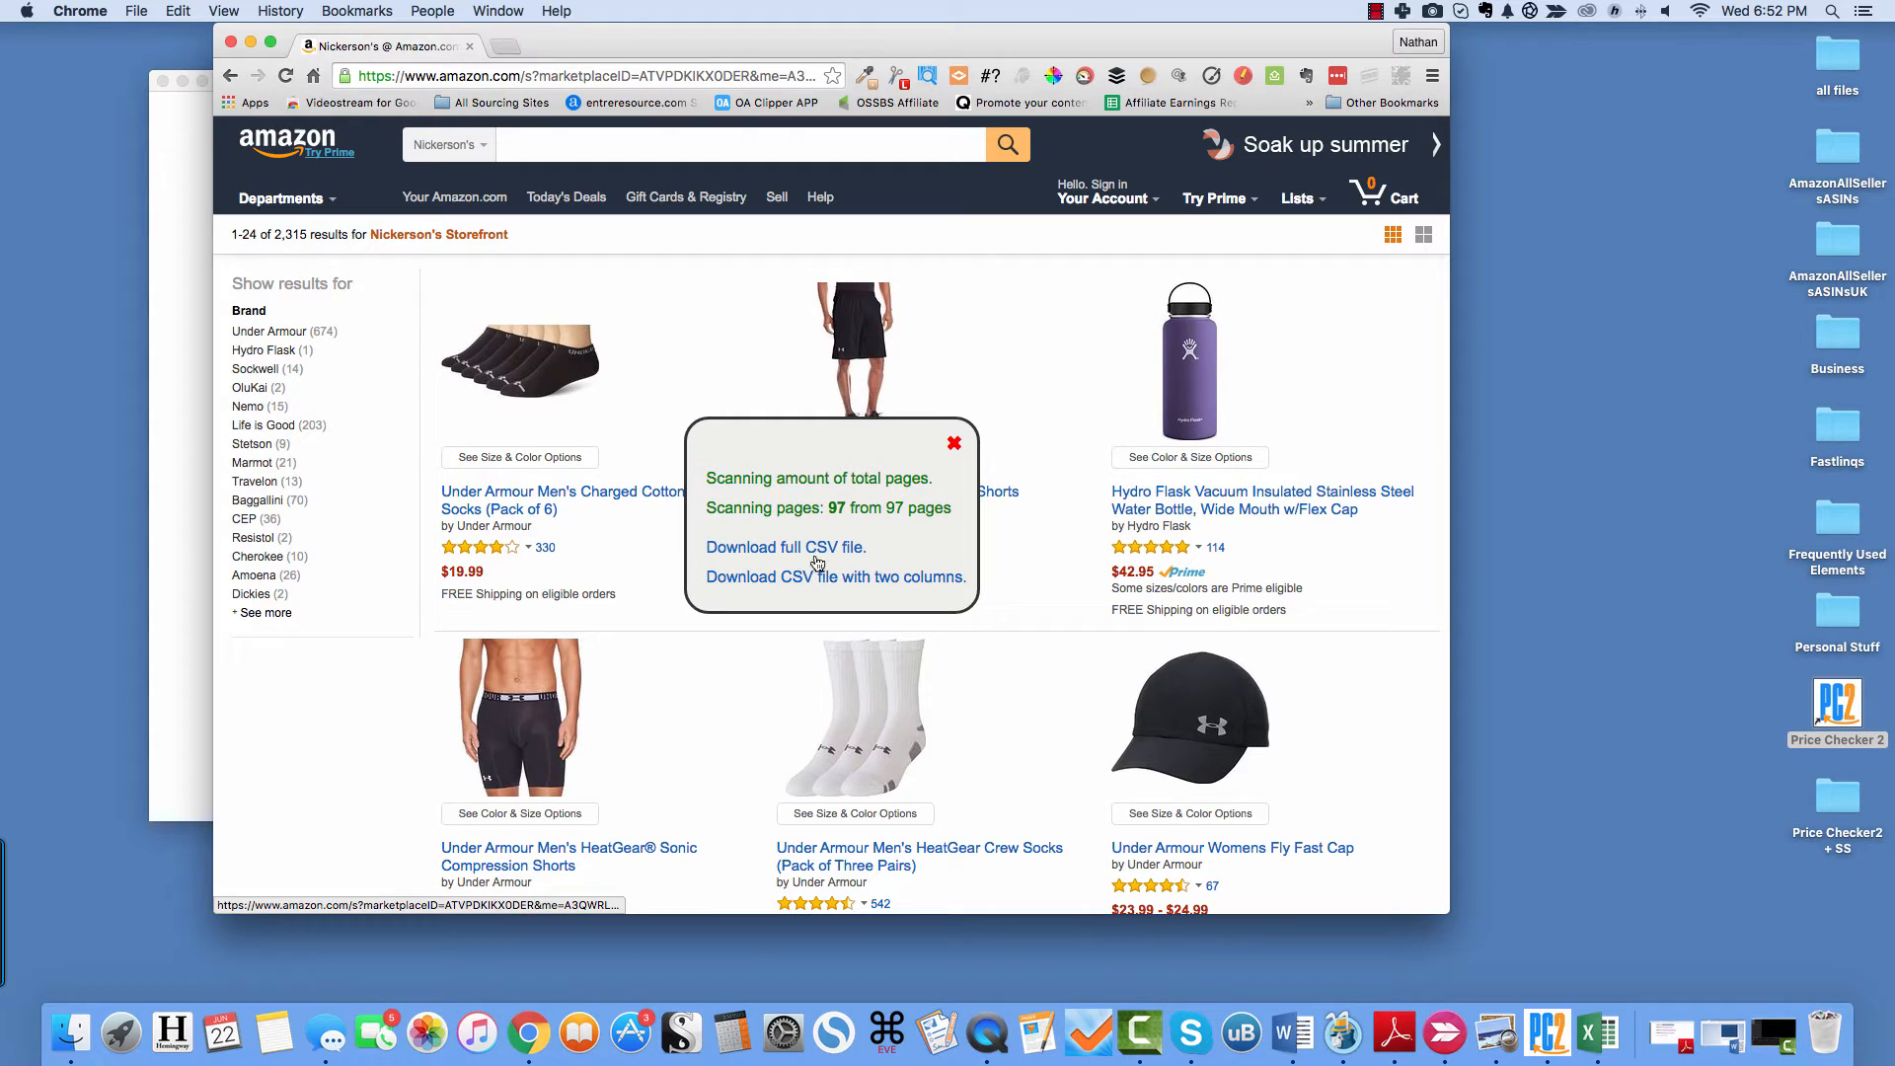
mouse_move(833, 577)
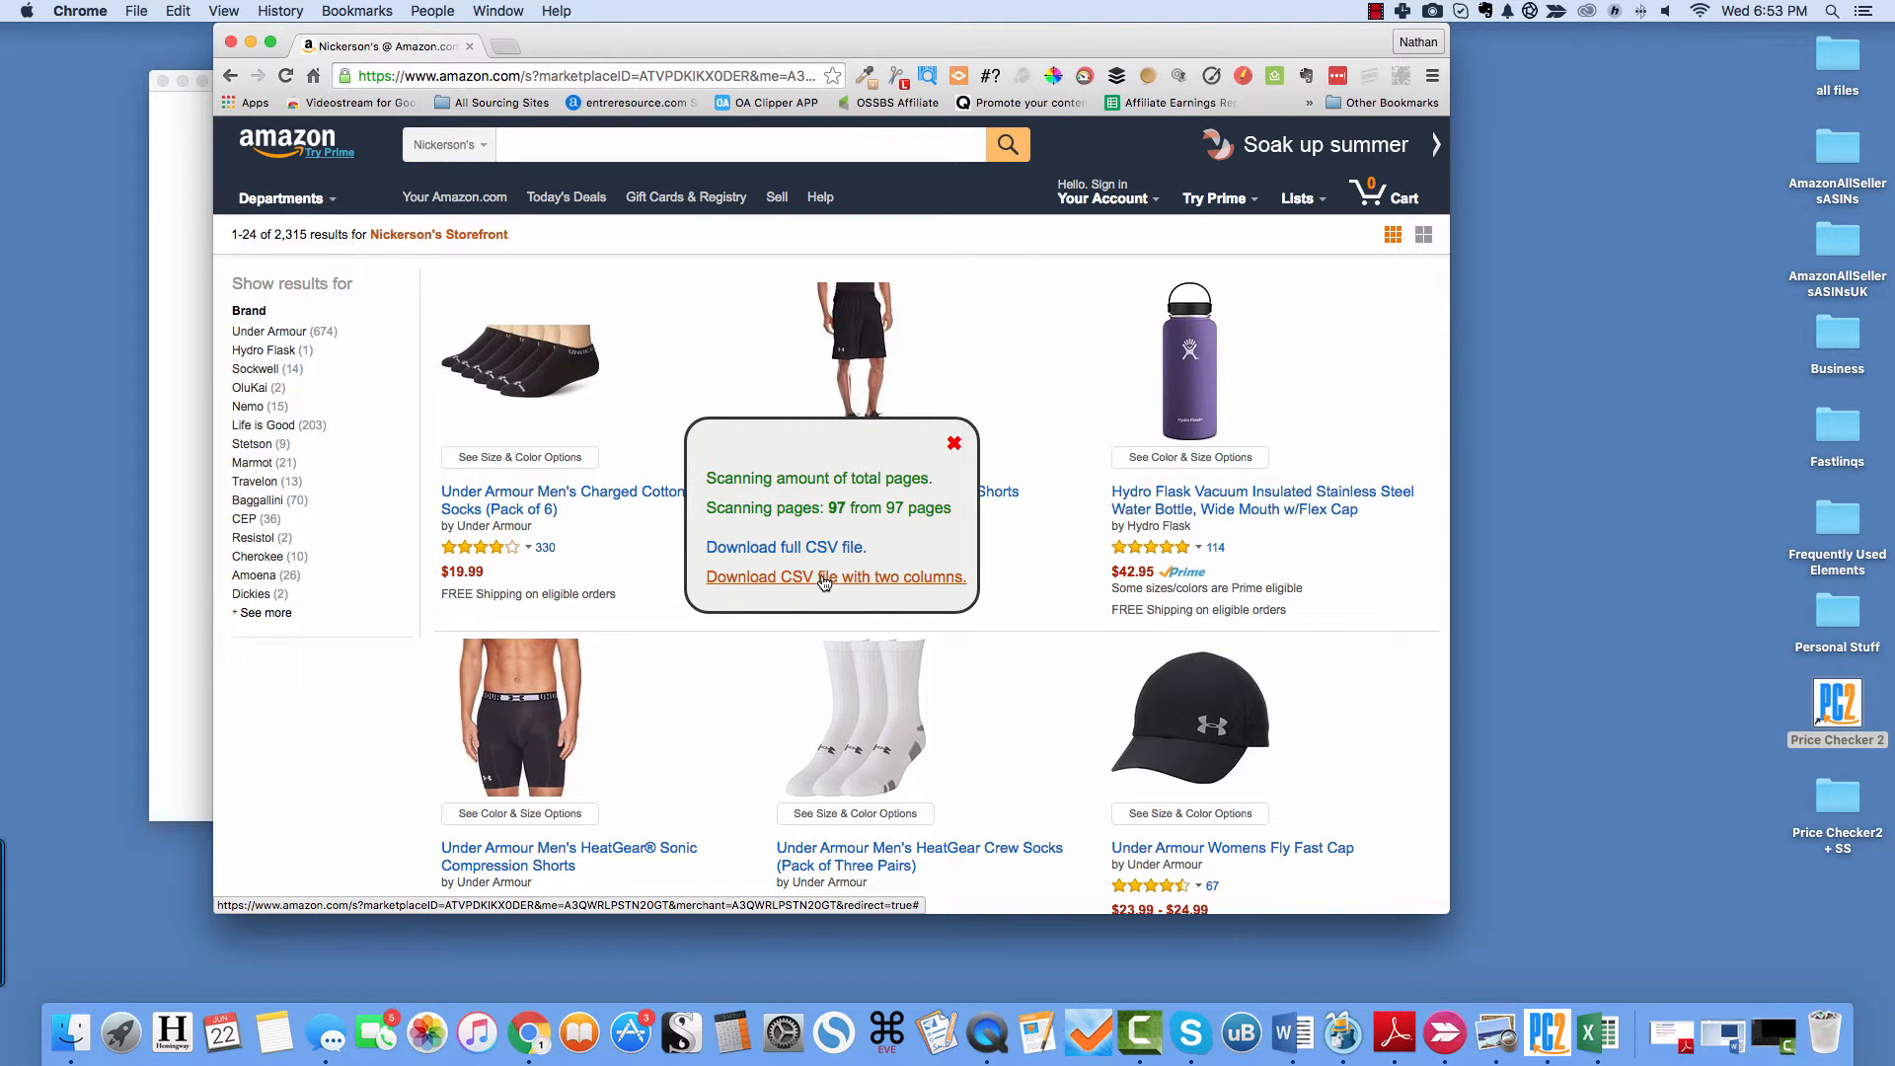
- Download the two-column ASIN/Price CSV and then the full storefront CSV with links
left_click(834, 576)
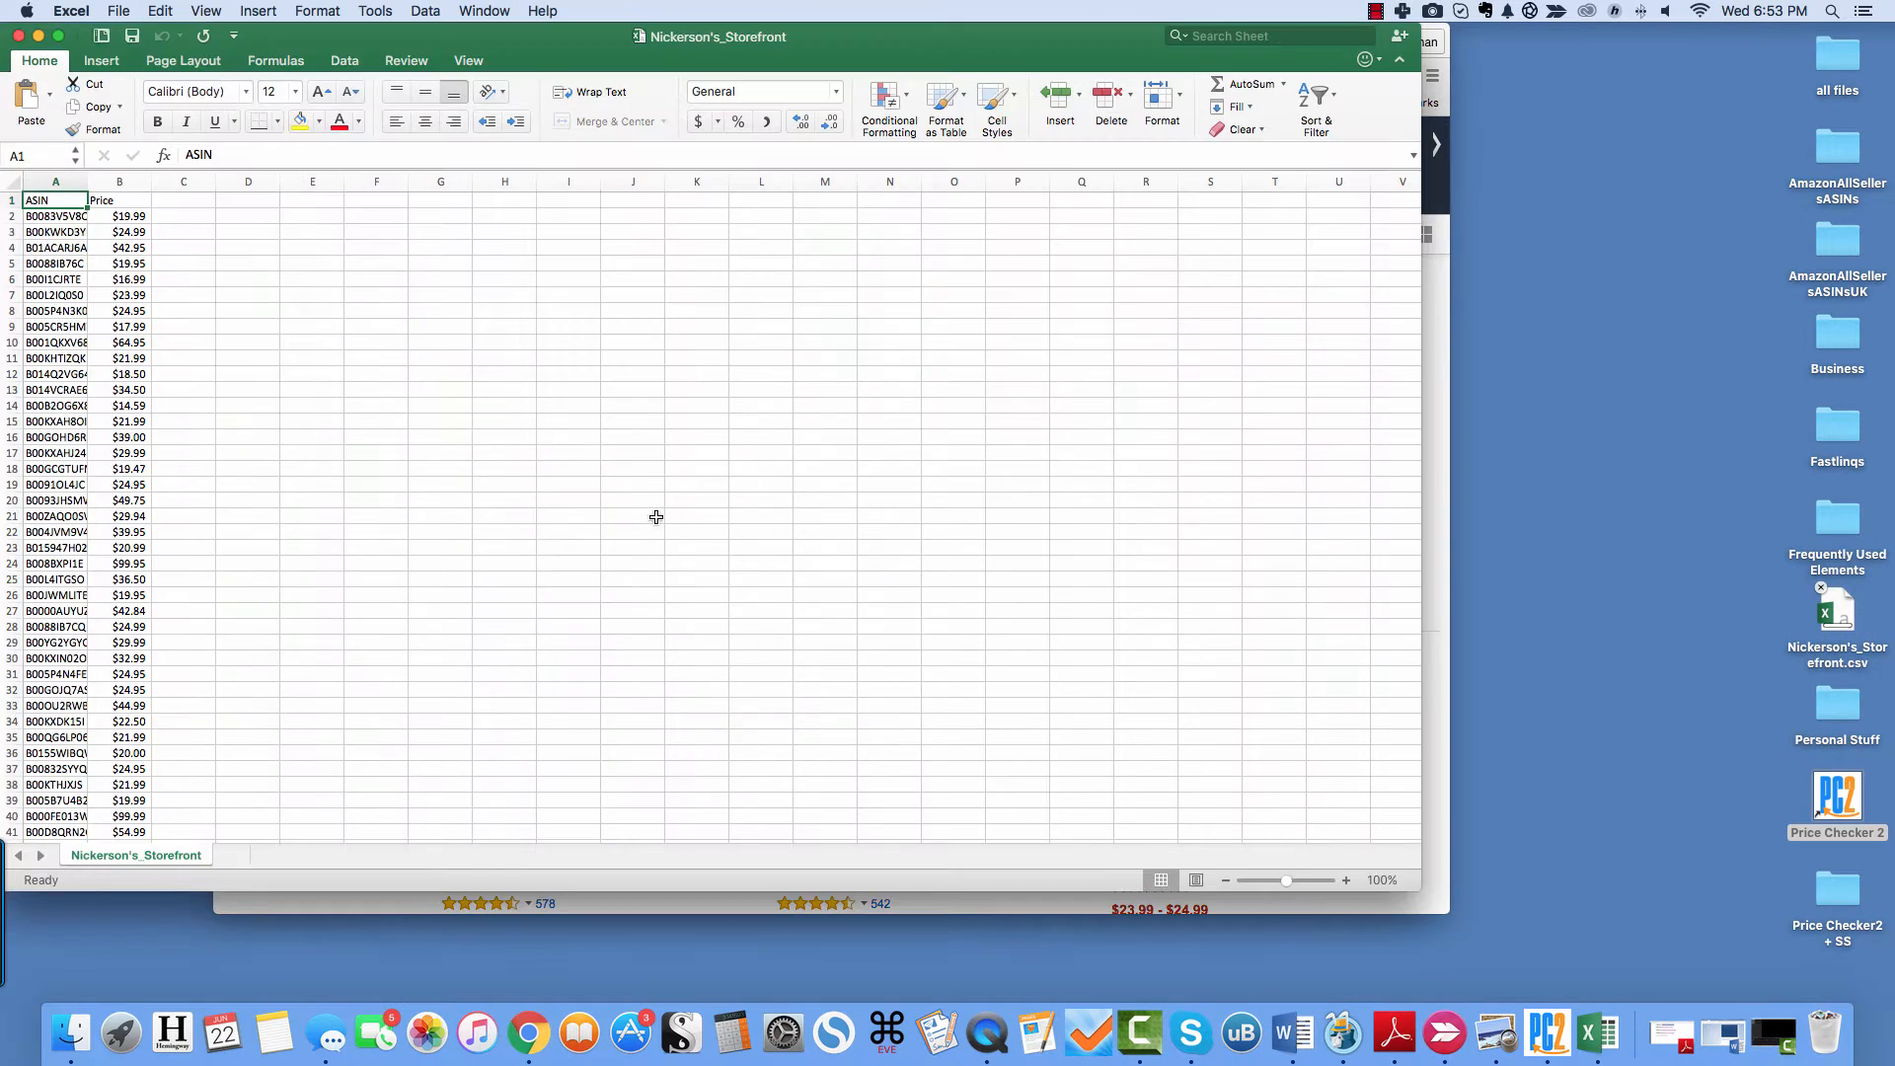
scroll("down", 3)
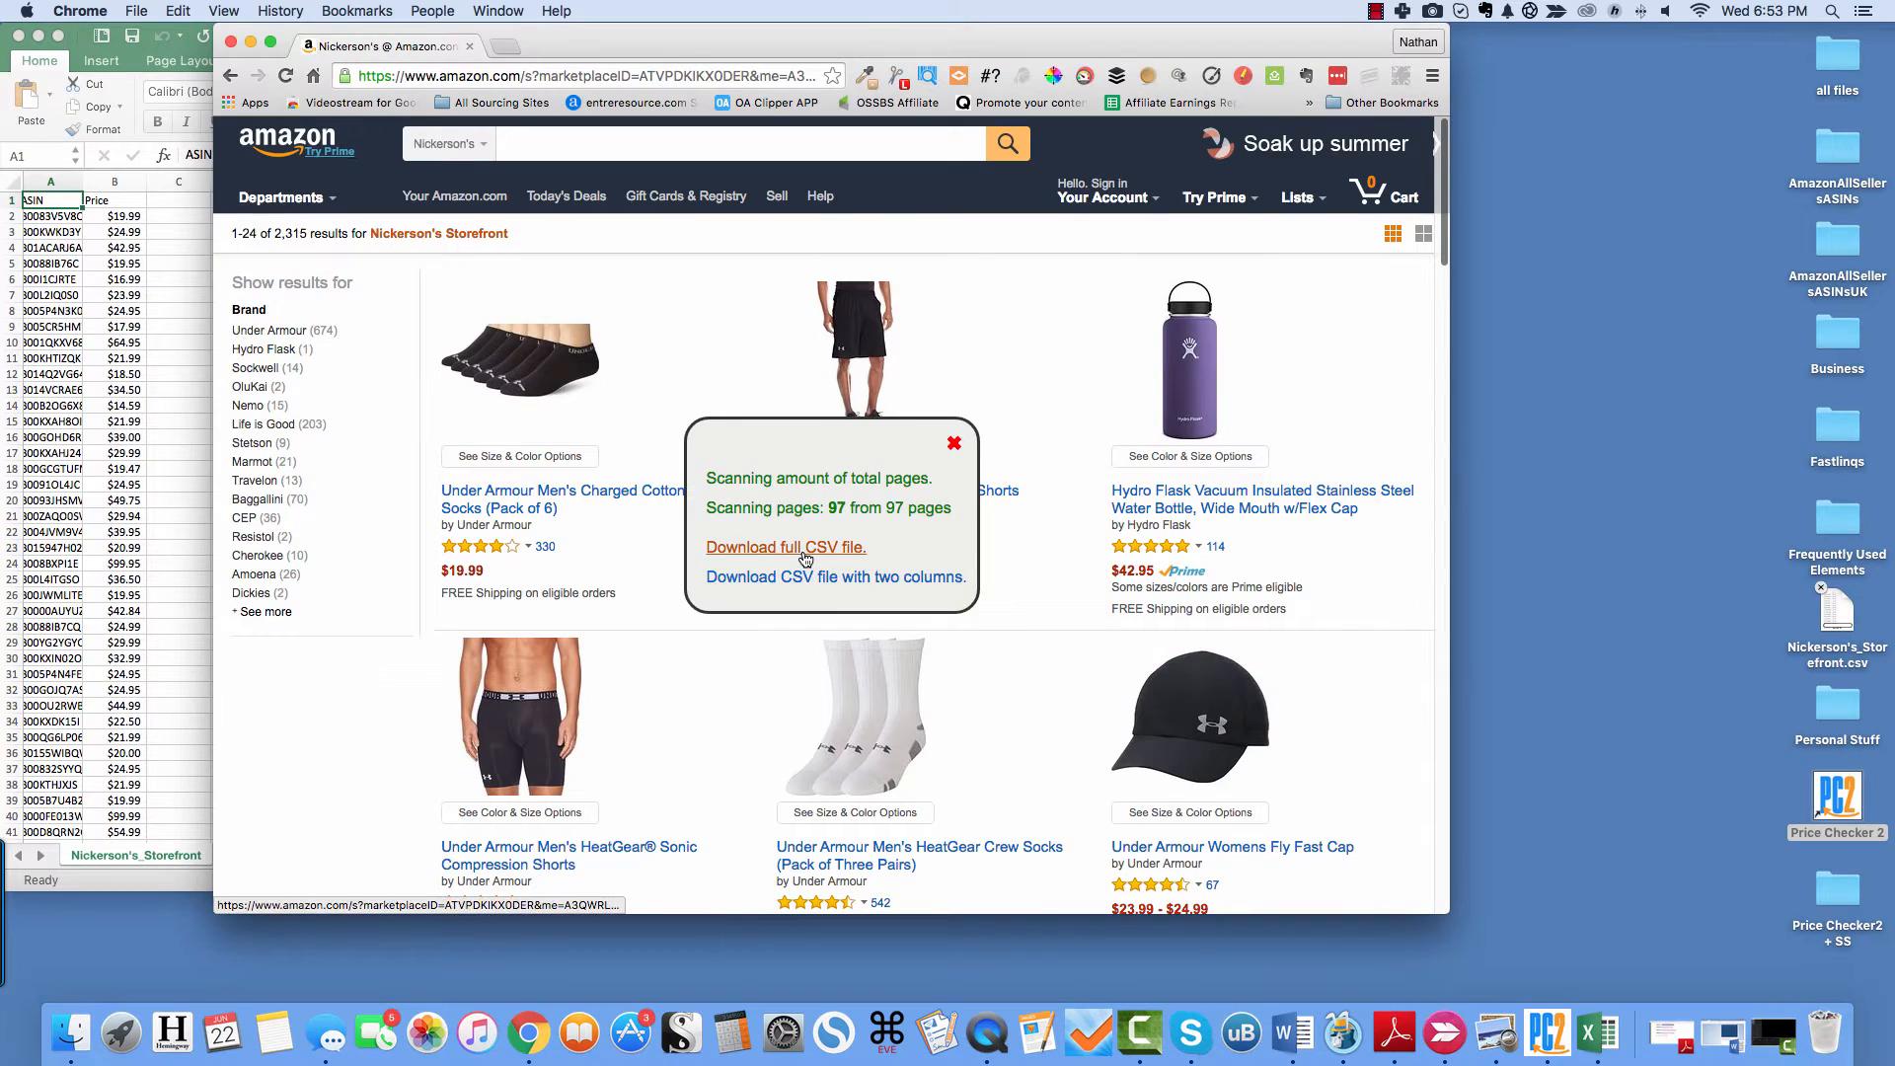
left_click(786, 547)
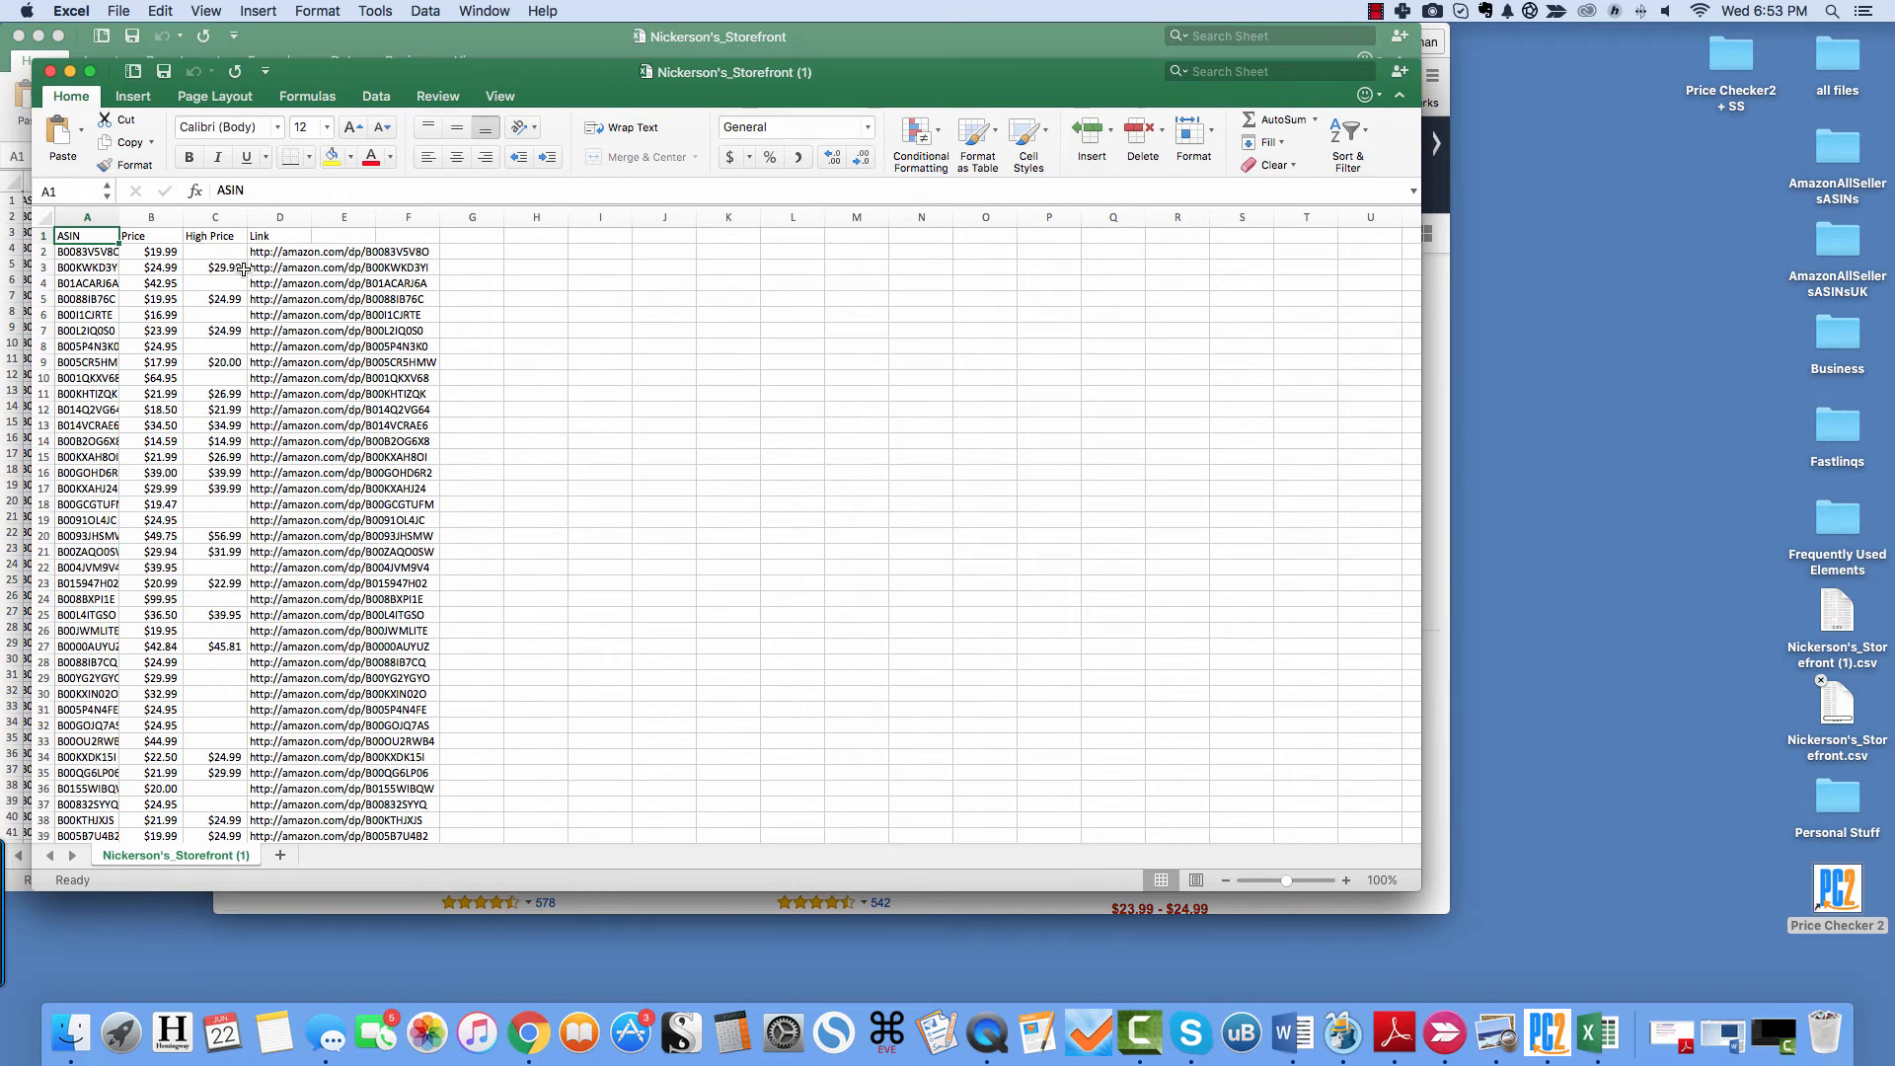
mouse_move(1597, 1032)
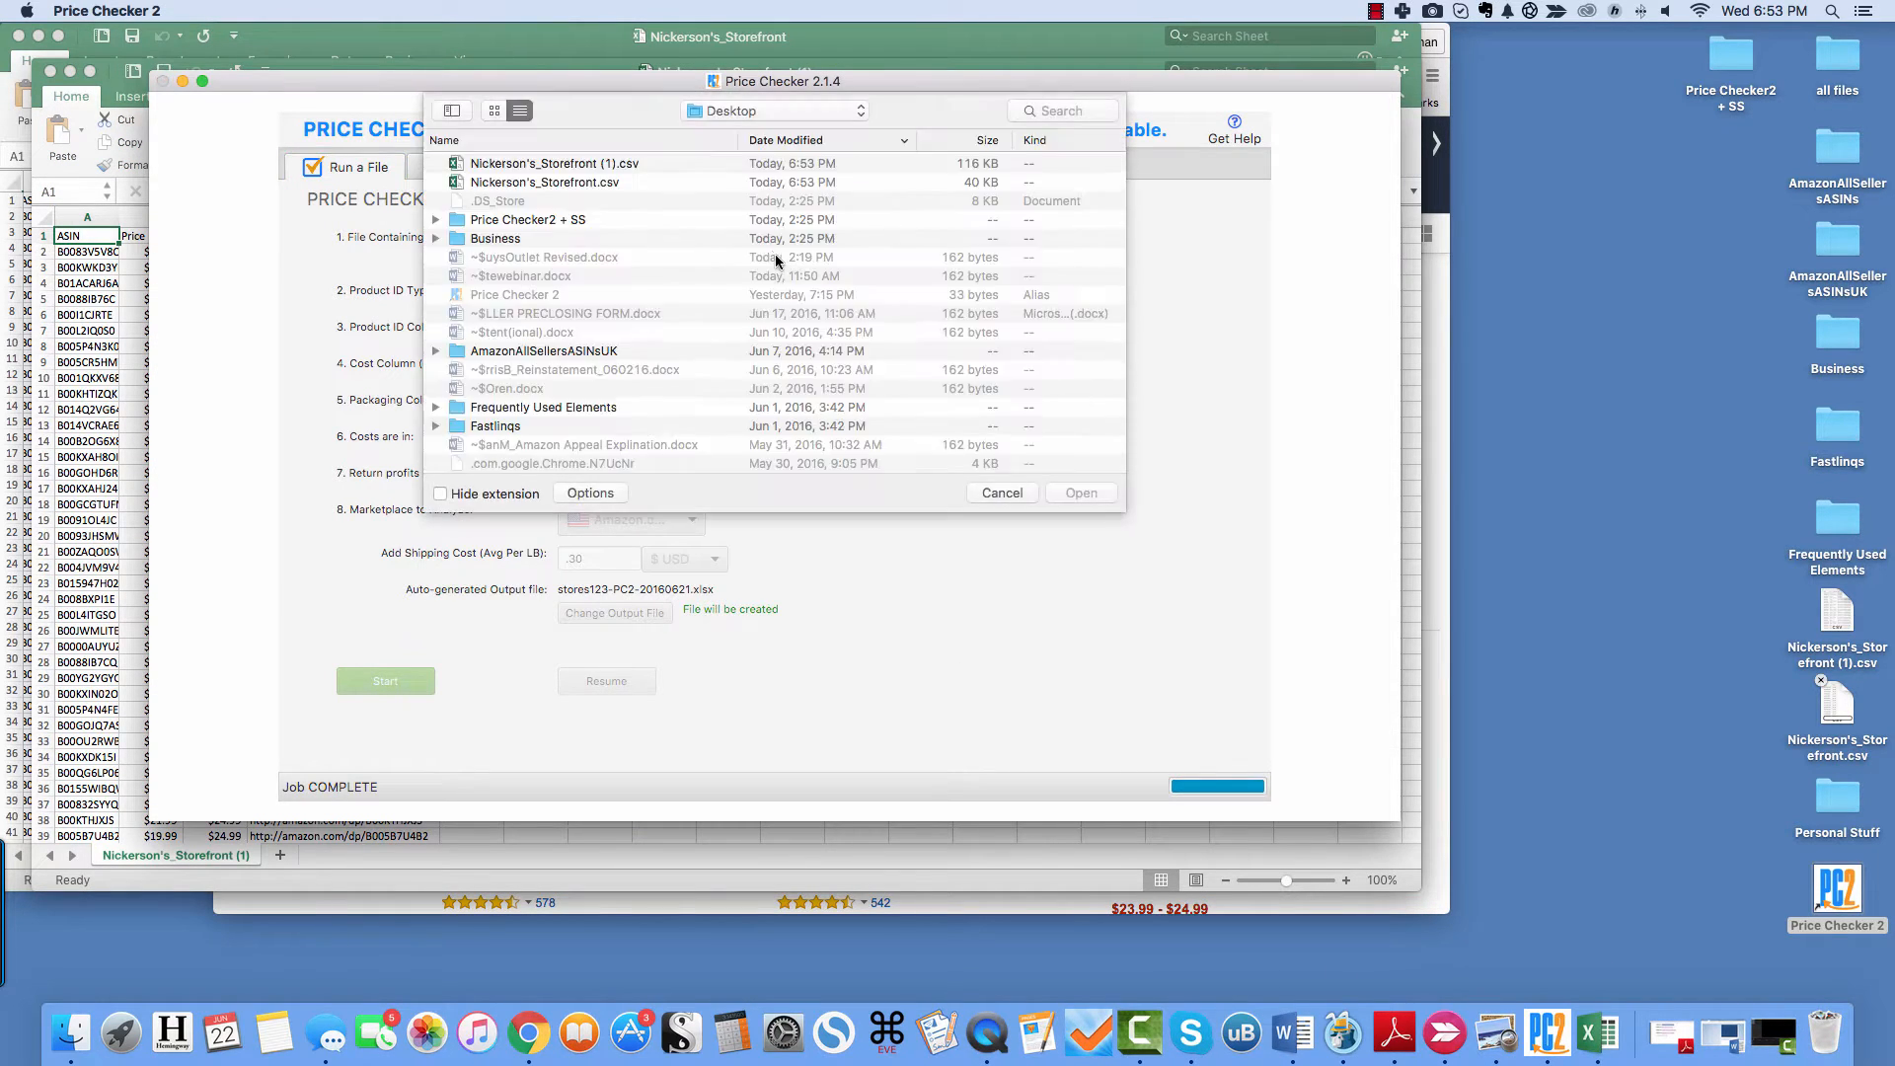
- Load Nickerson's_Storefront.csv from the Desktop as the product list to analyse
left_click(552, 163)
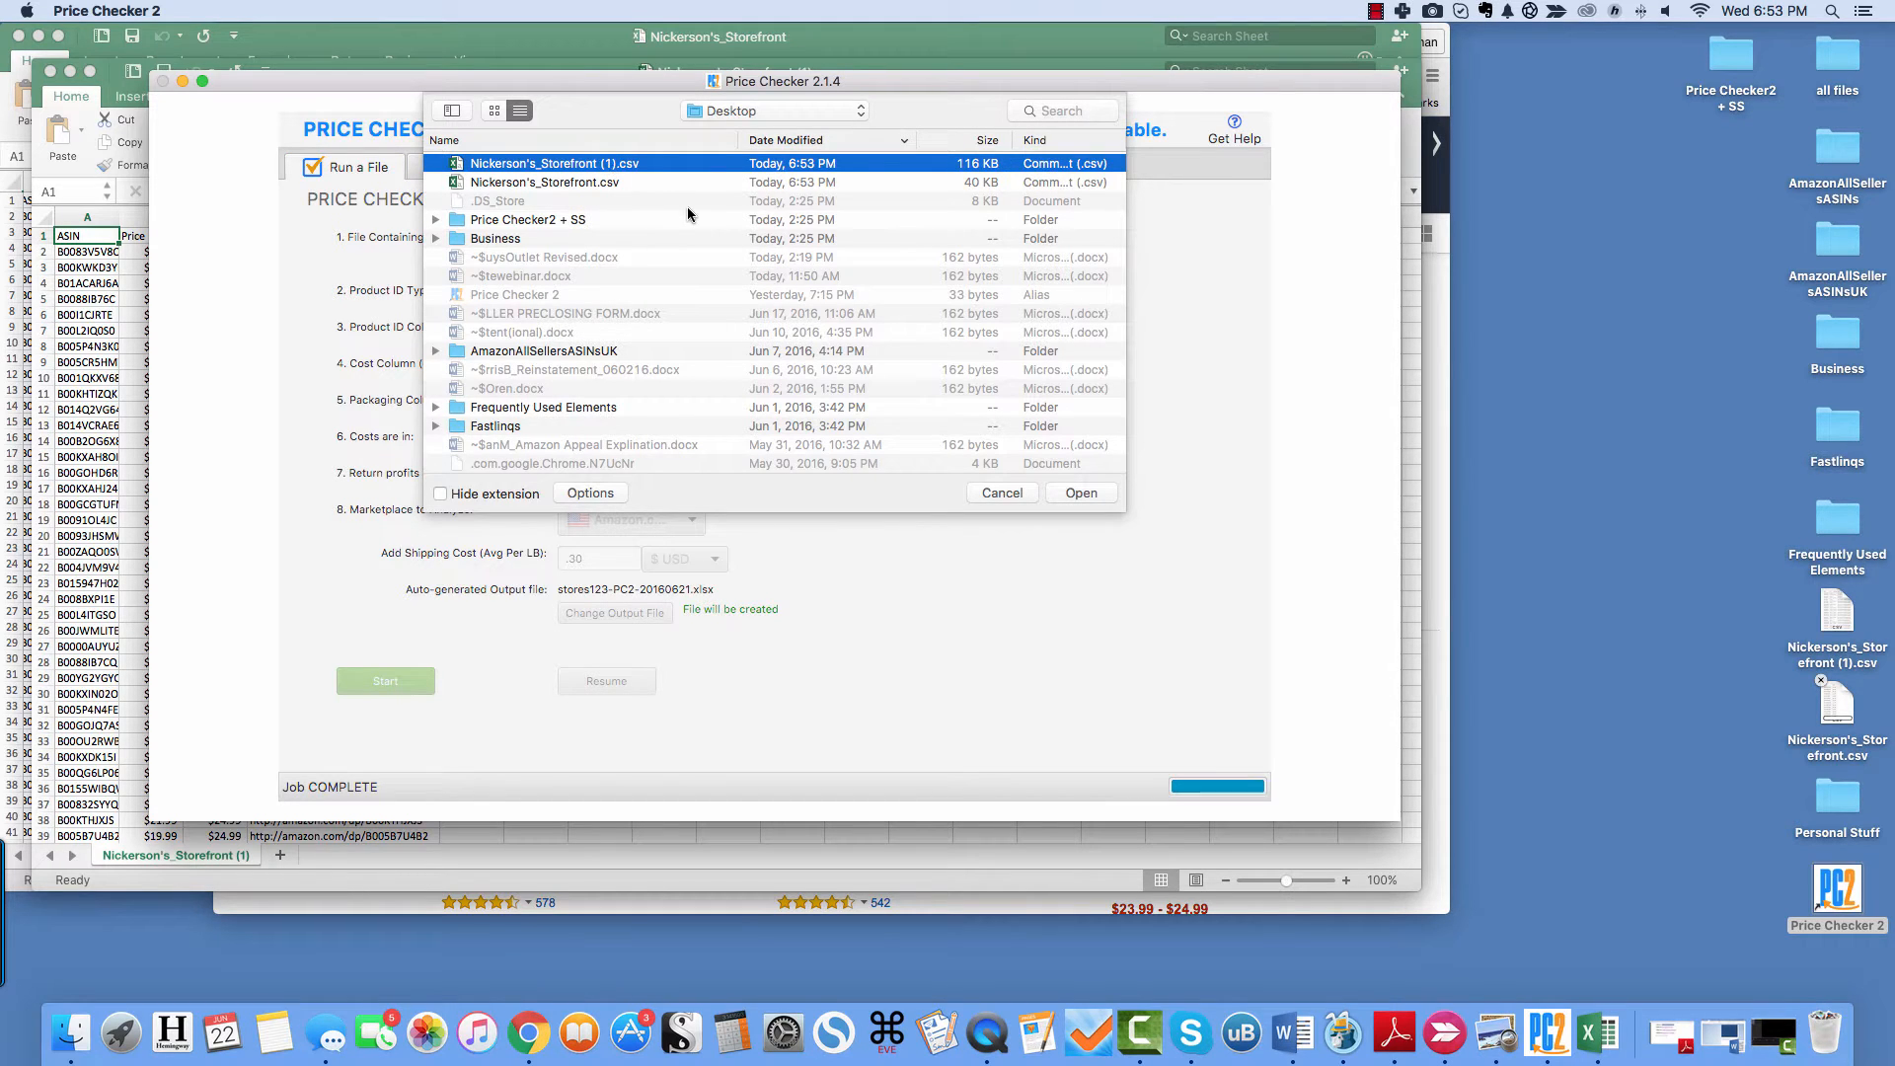
mouse_move(695, 180)
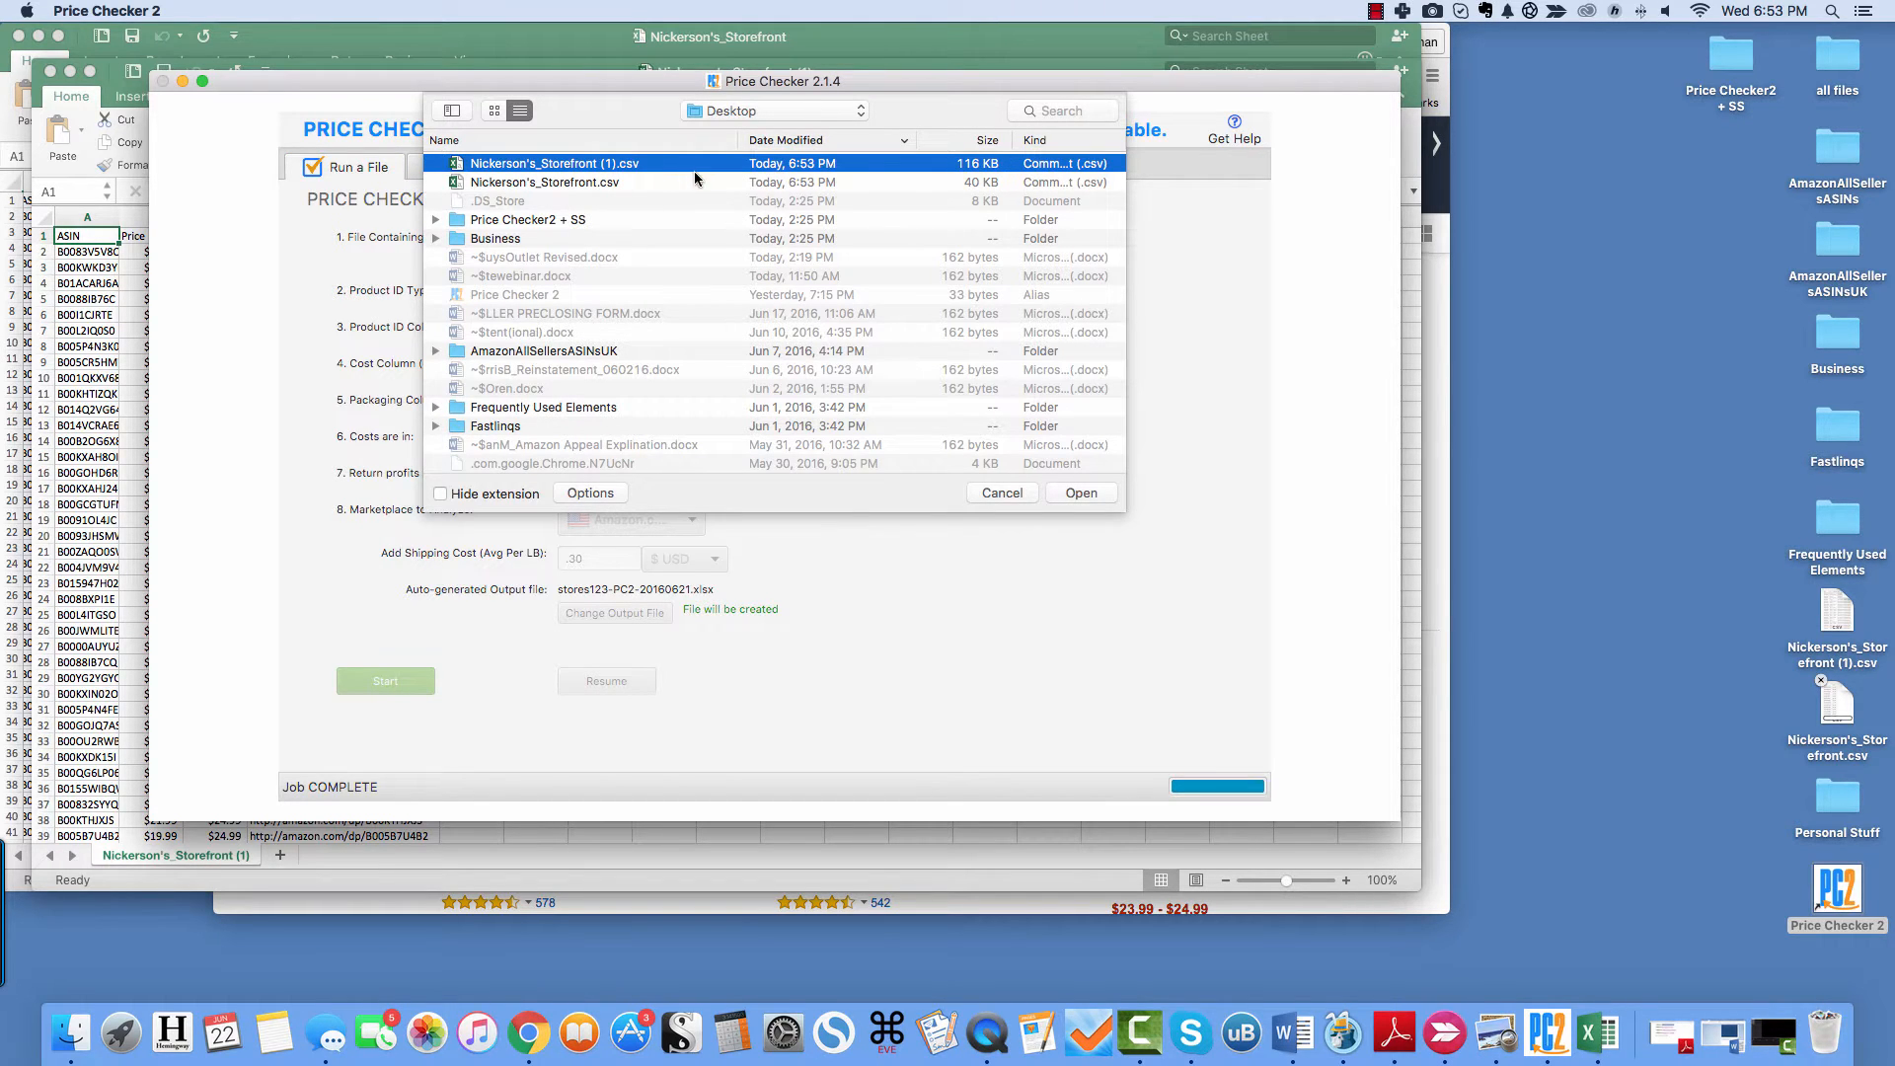
mouse_move(586, 196)
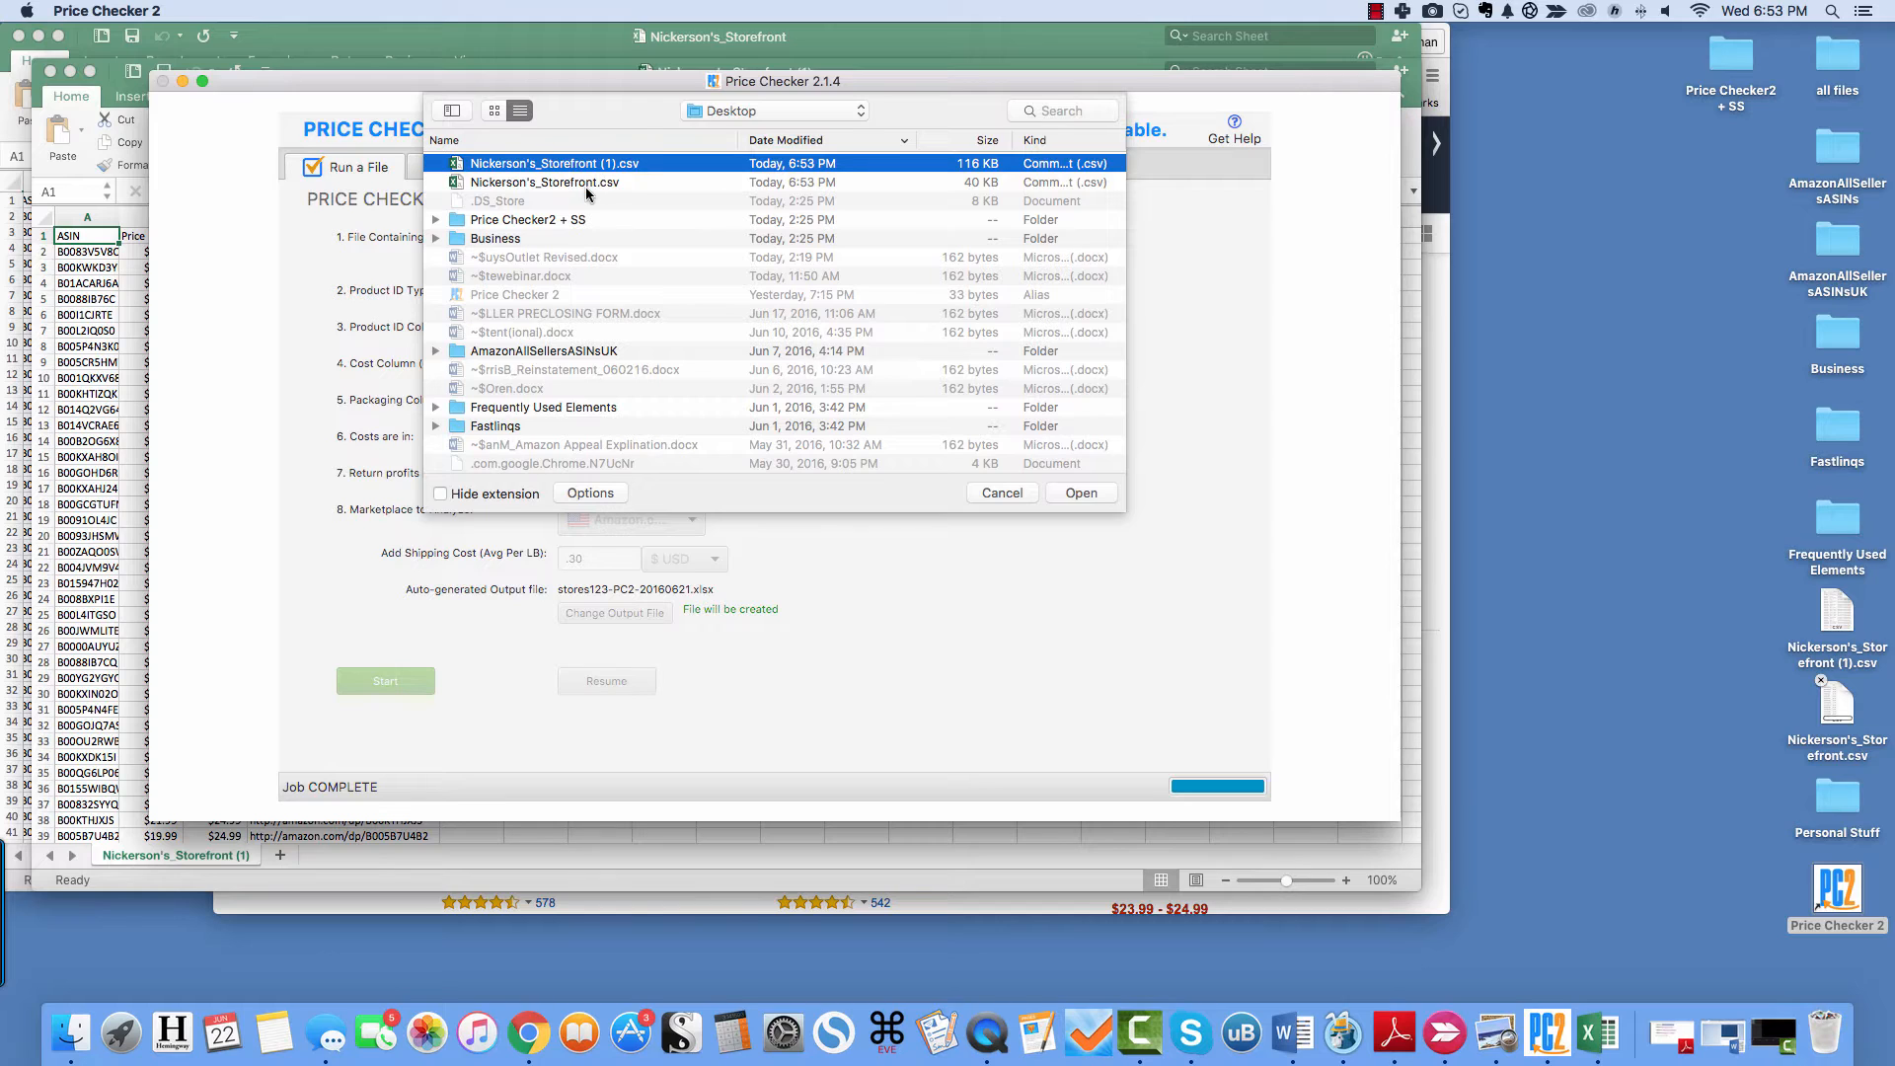
left_click(545, 182)
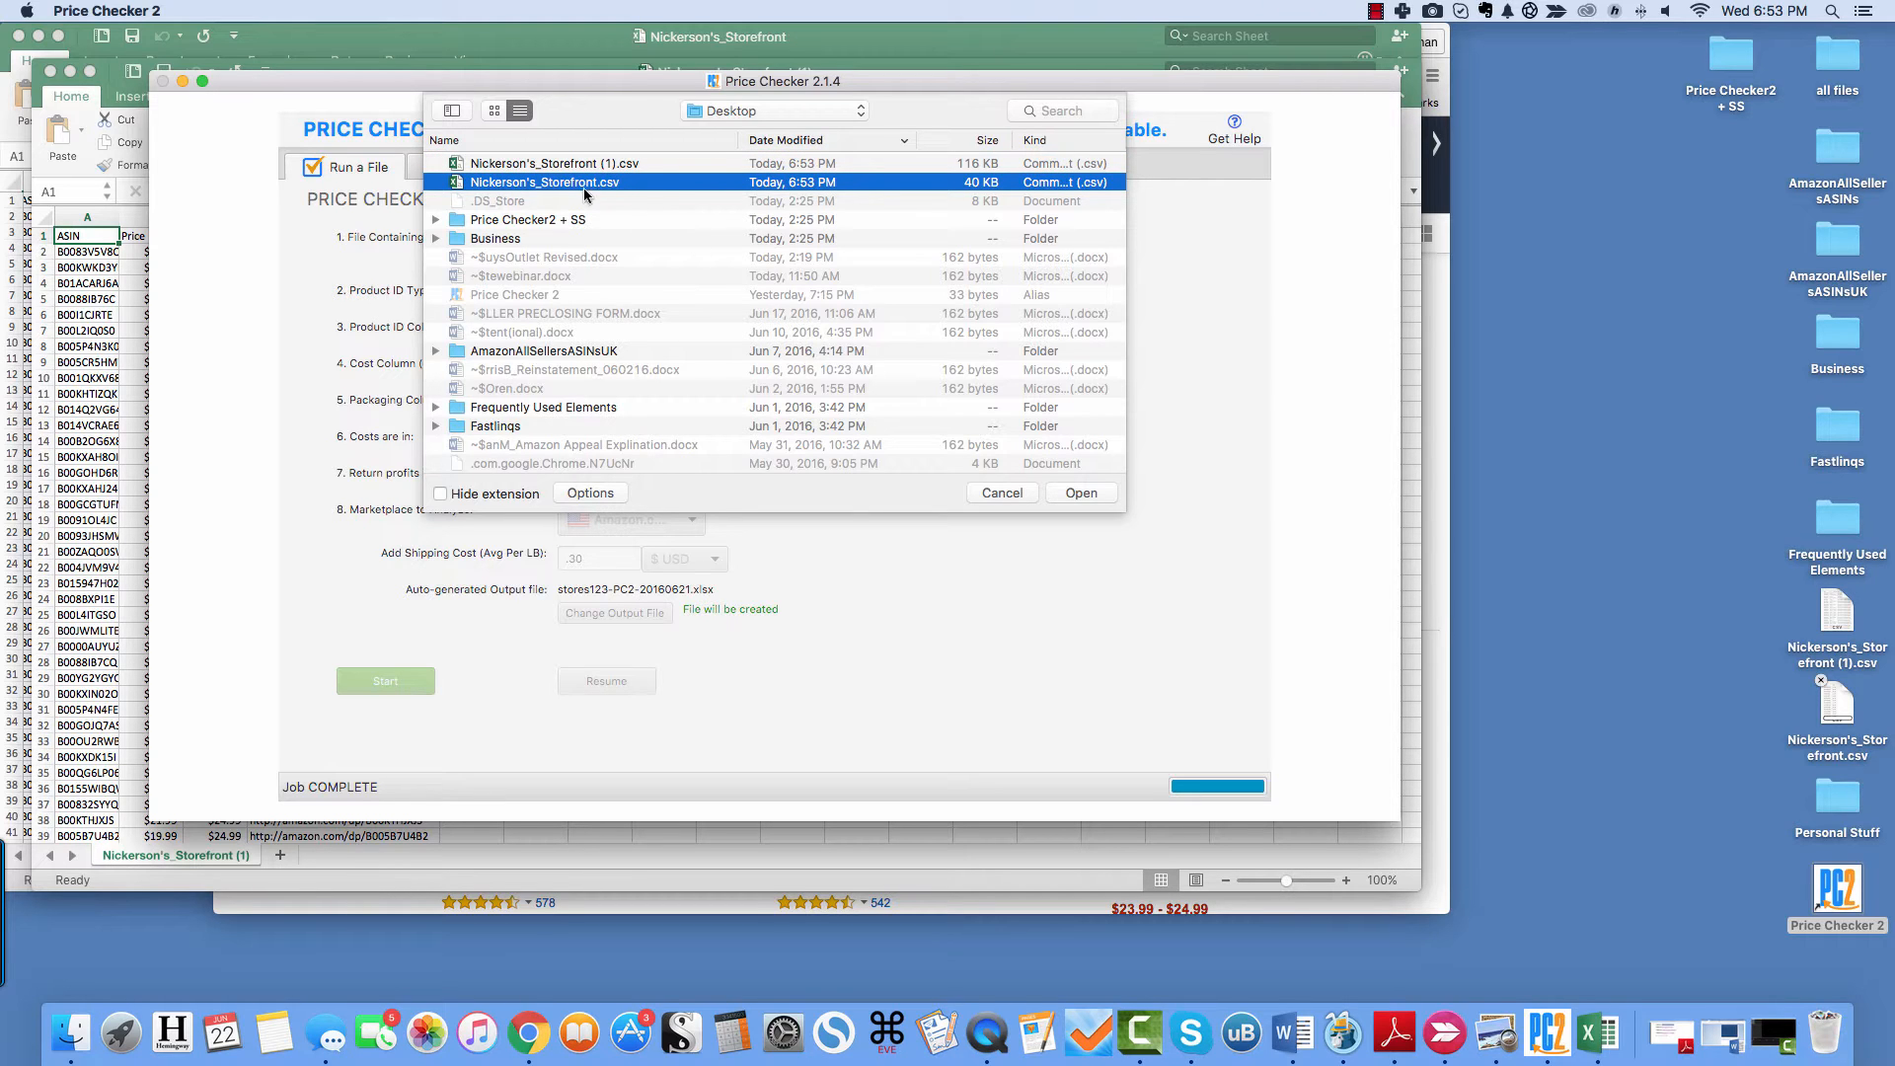
mouse_move(750, 188)
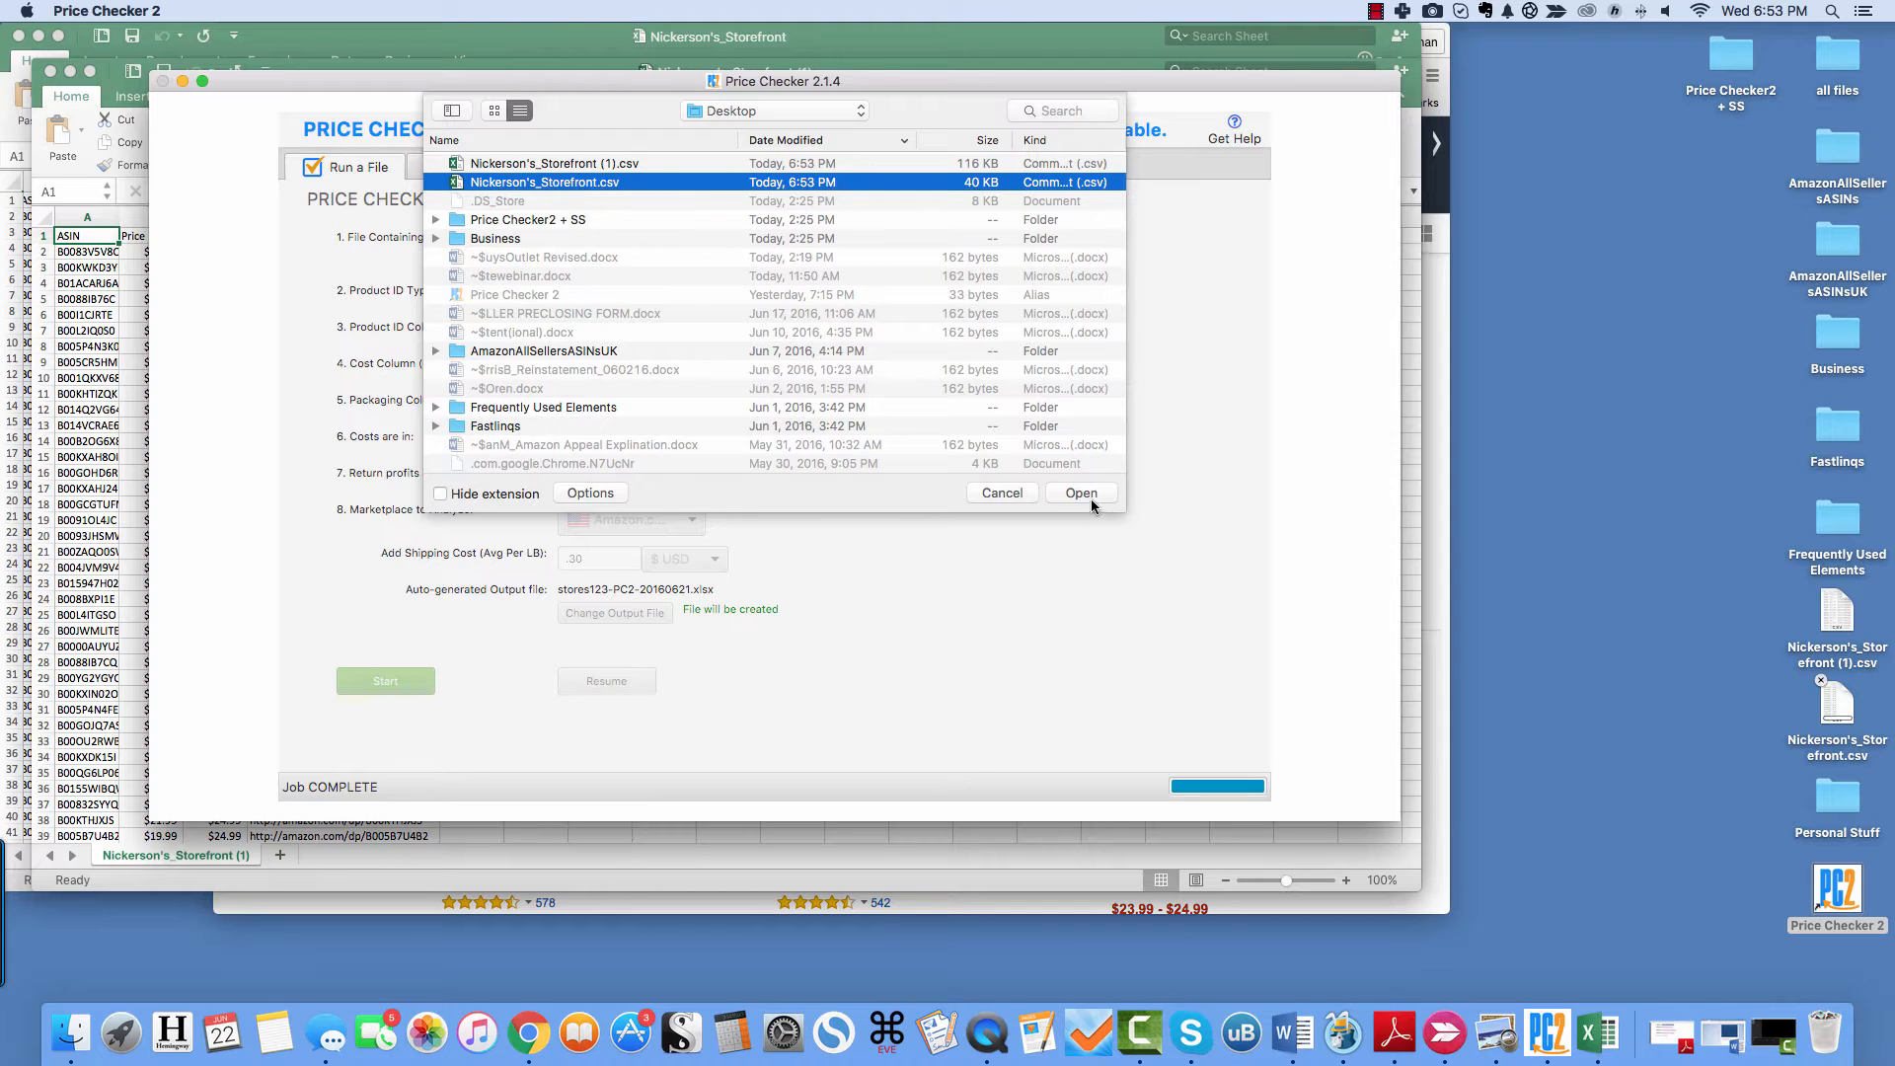
left_click(1080, 492)
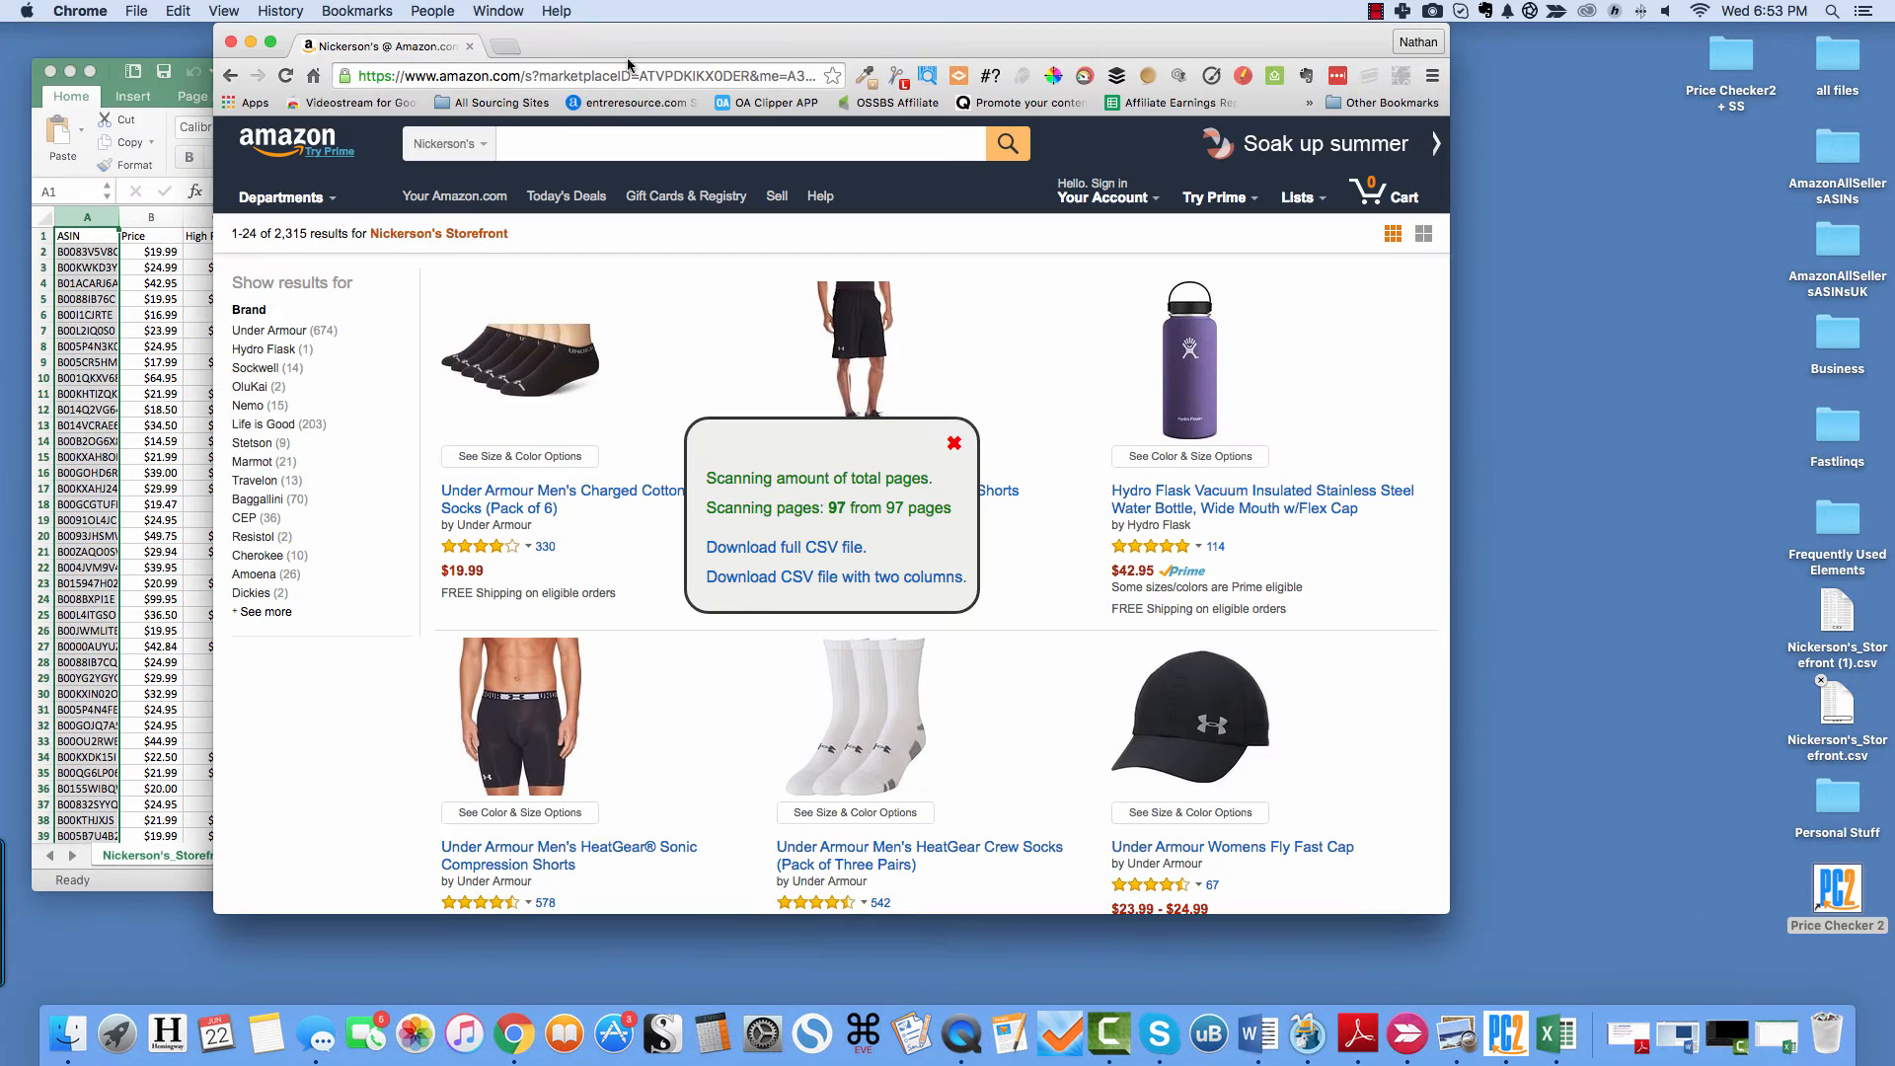
mouse_move(1558, 1032)
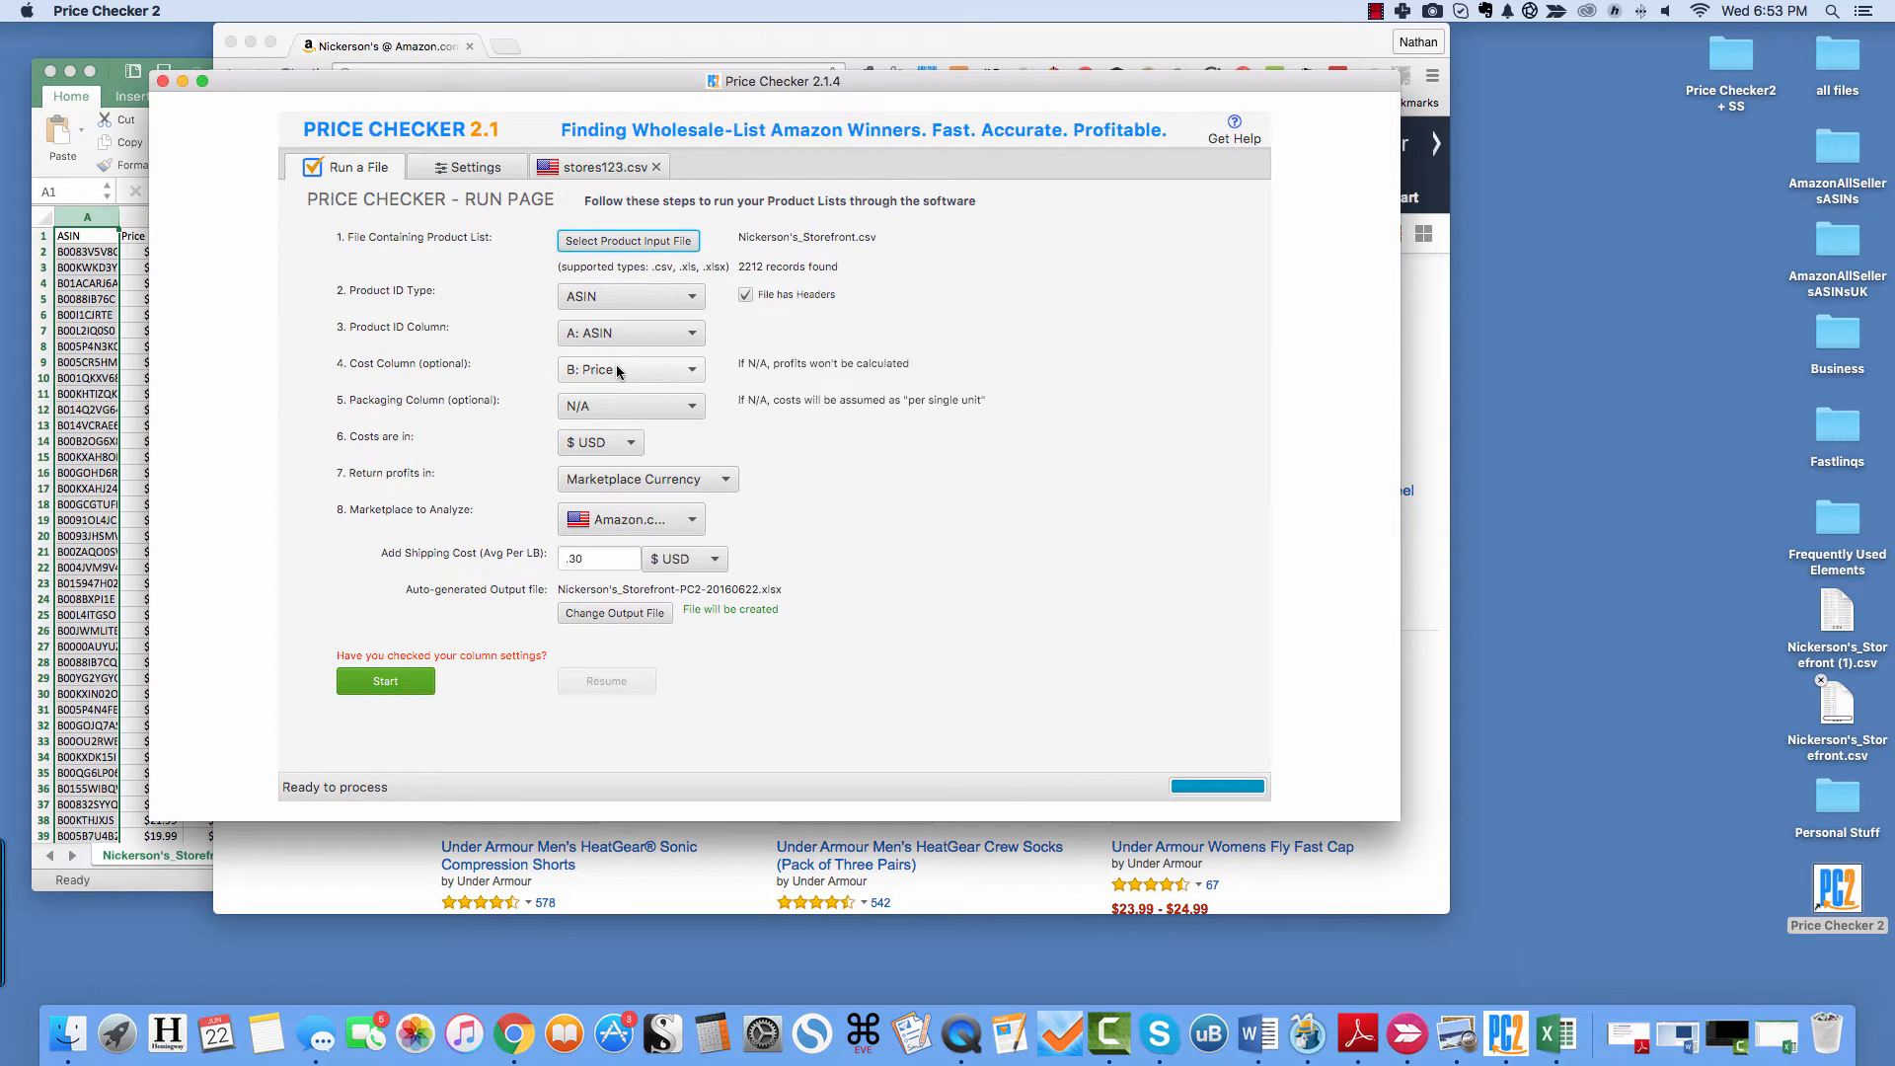
- Keep B: Price as the cost column and set the packaging column to N/A
left_click(627, 369)
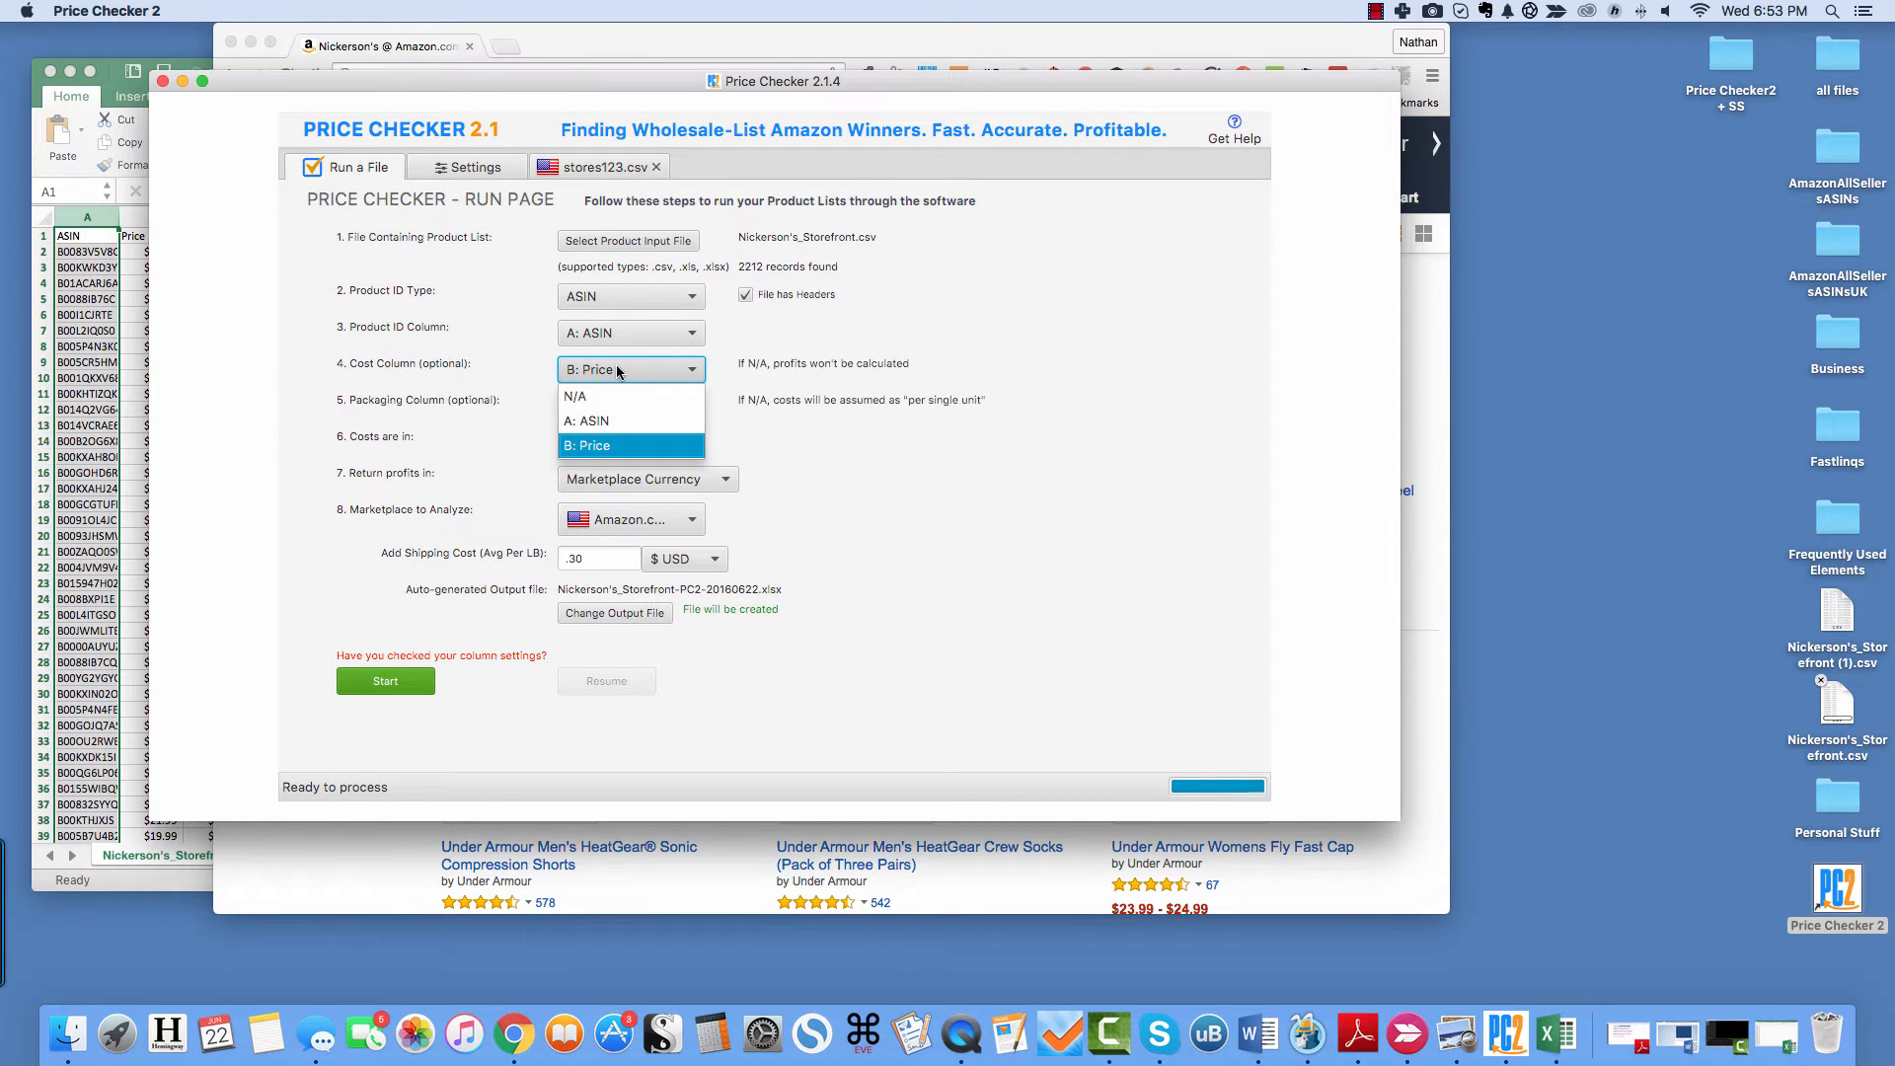
left_click(588, 444)
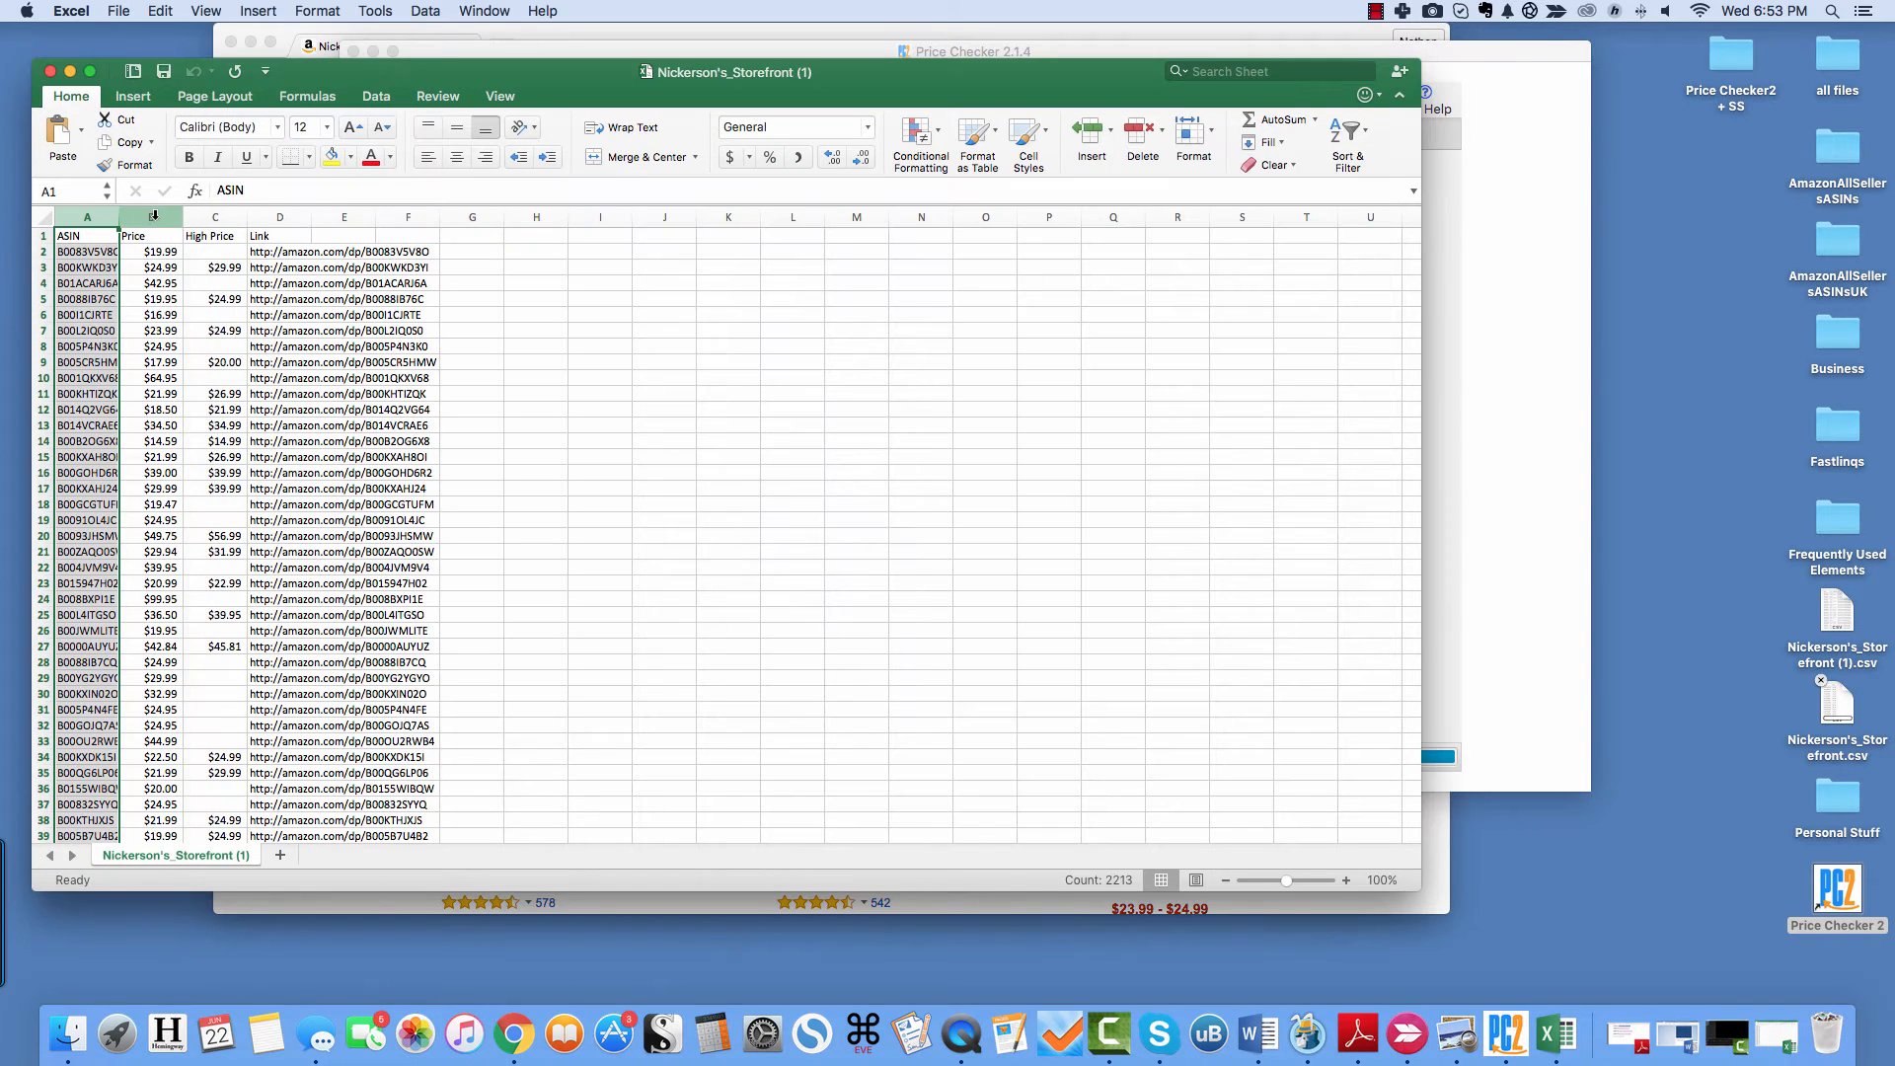
left_click(152, 215)
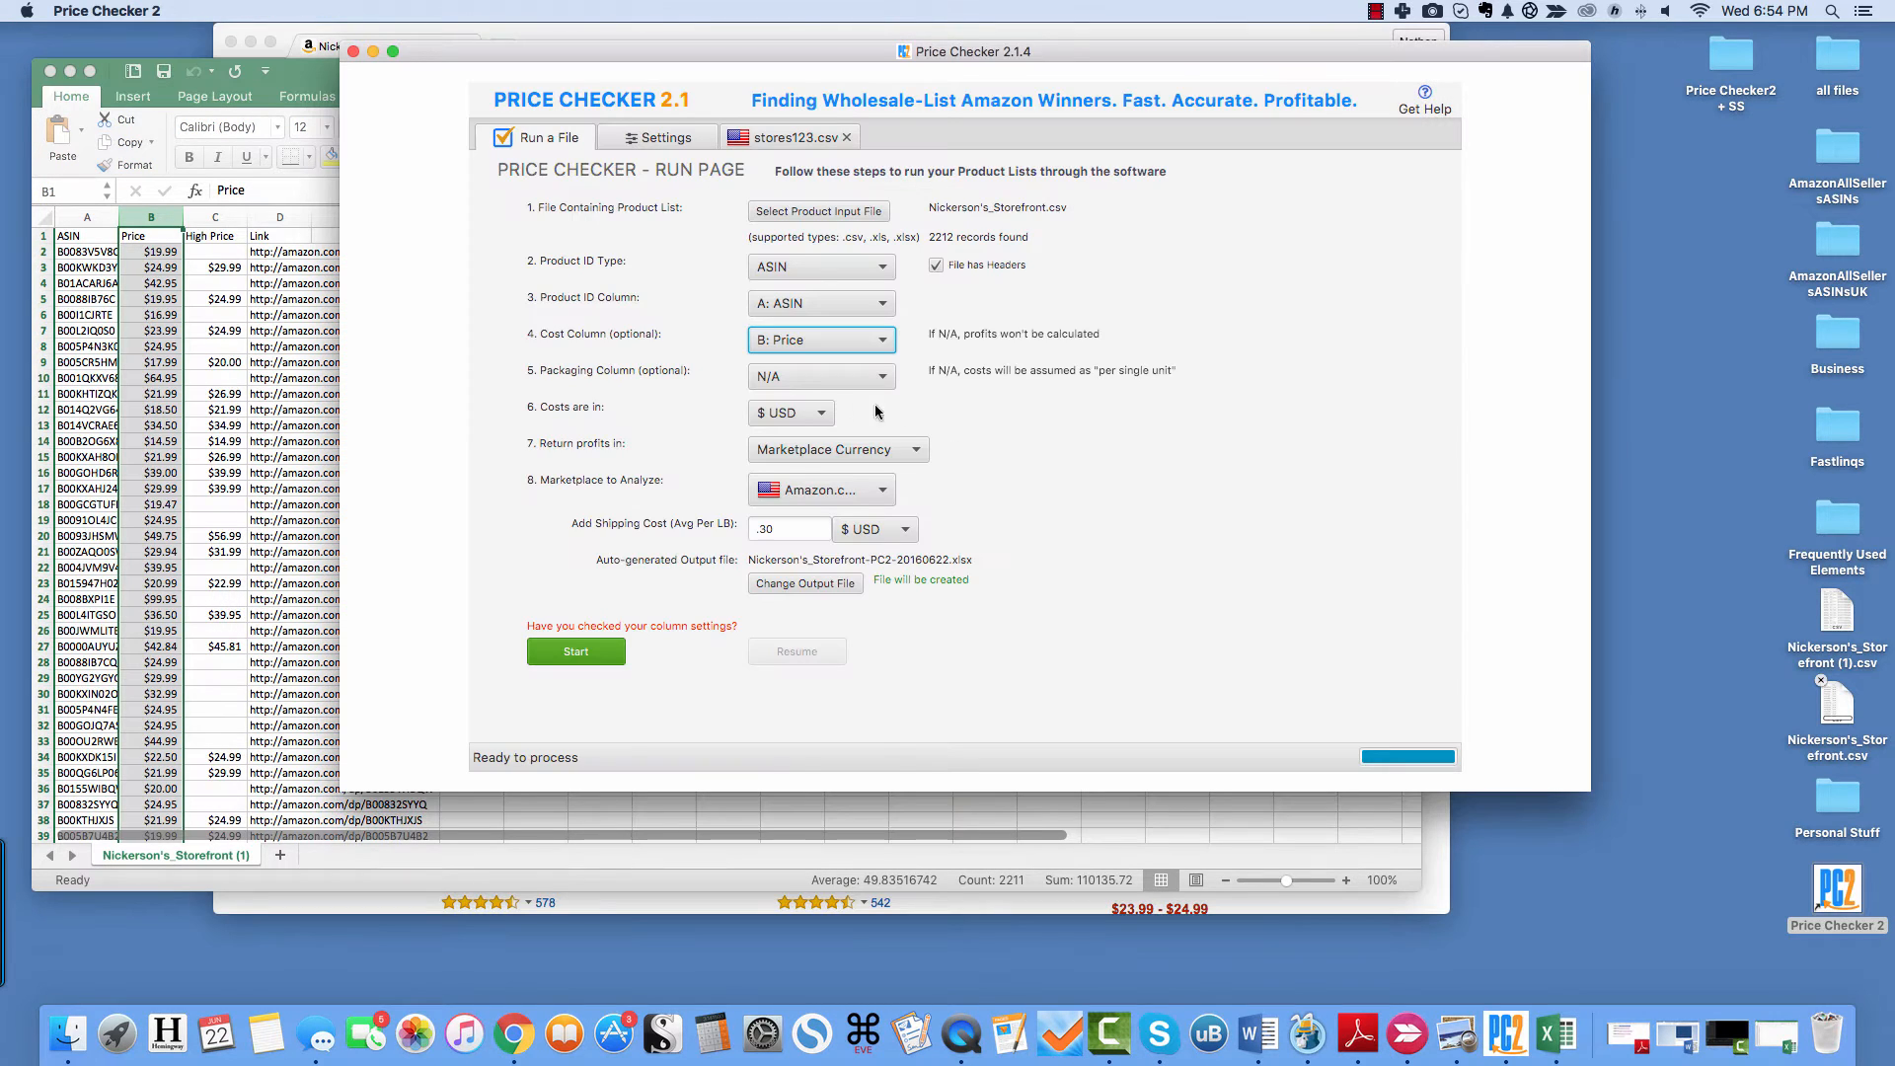
left_click(820, 375)
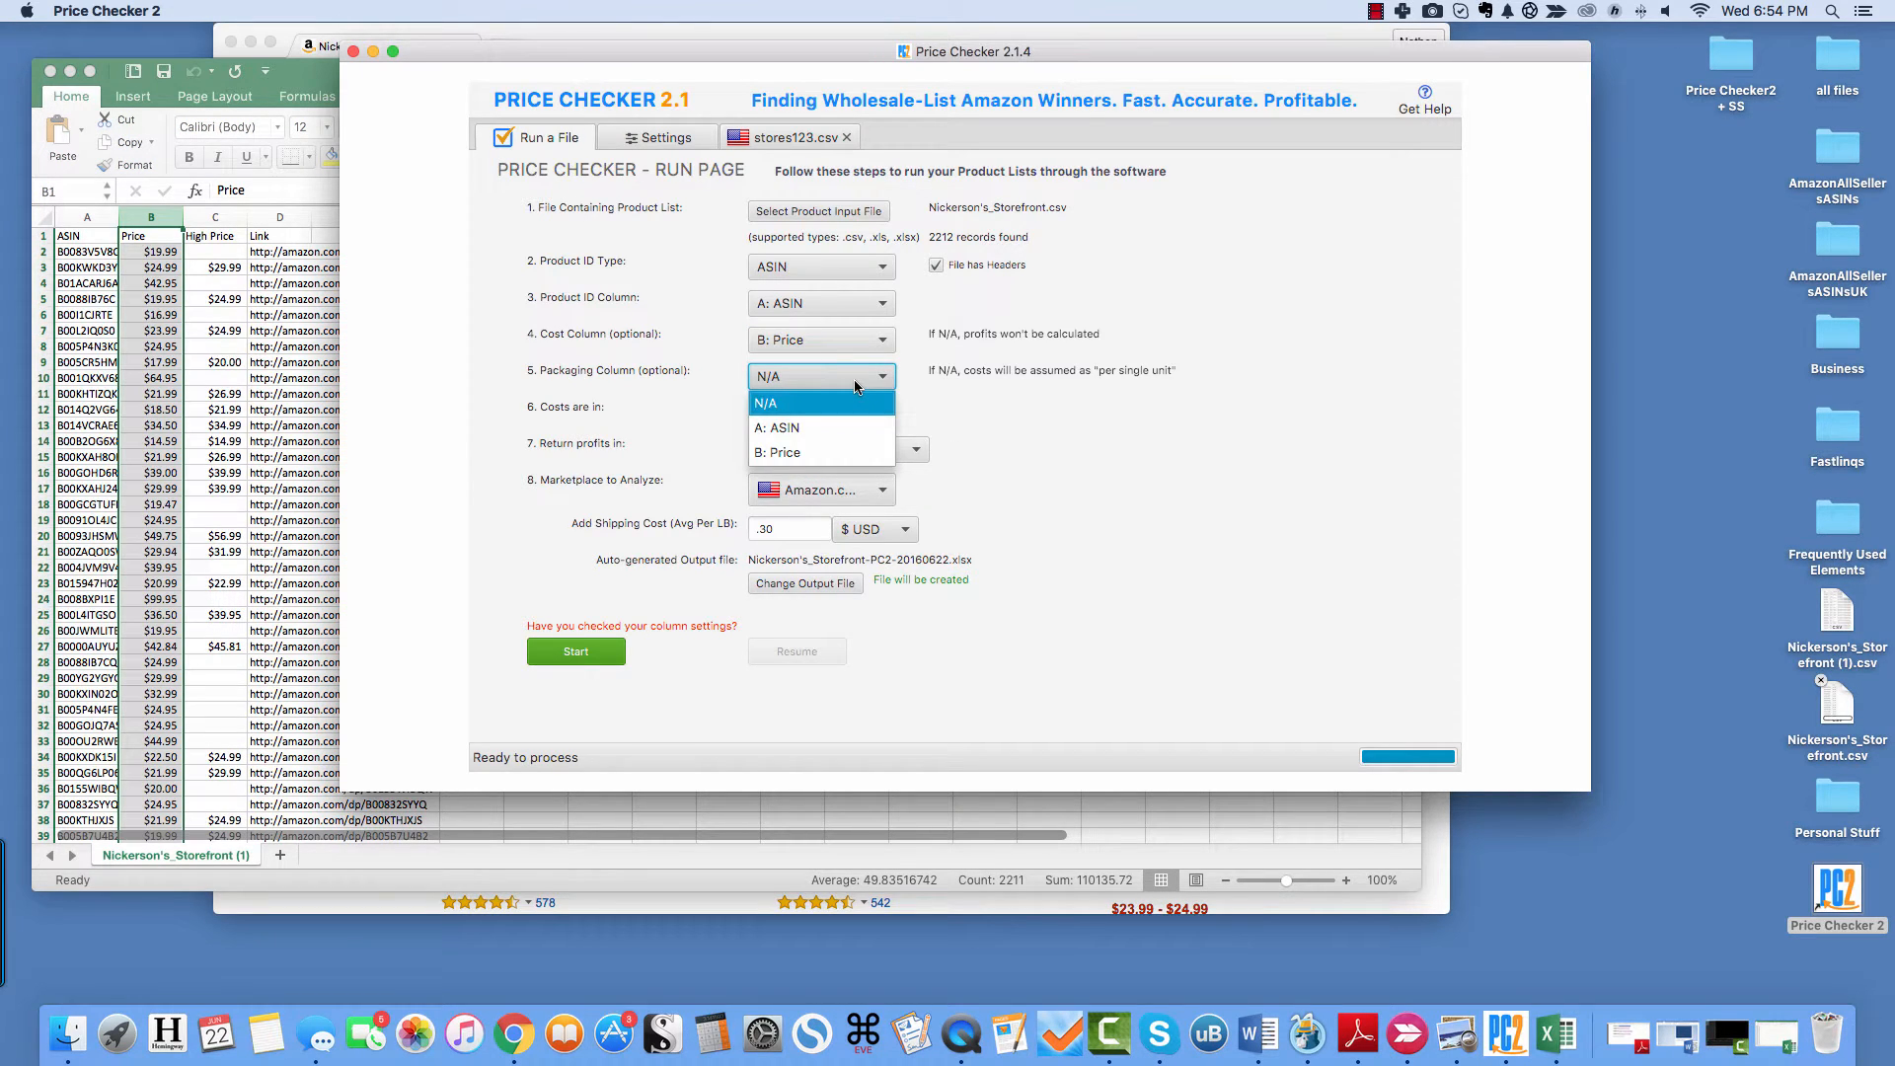
left_click(766, 403)
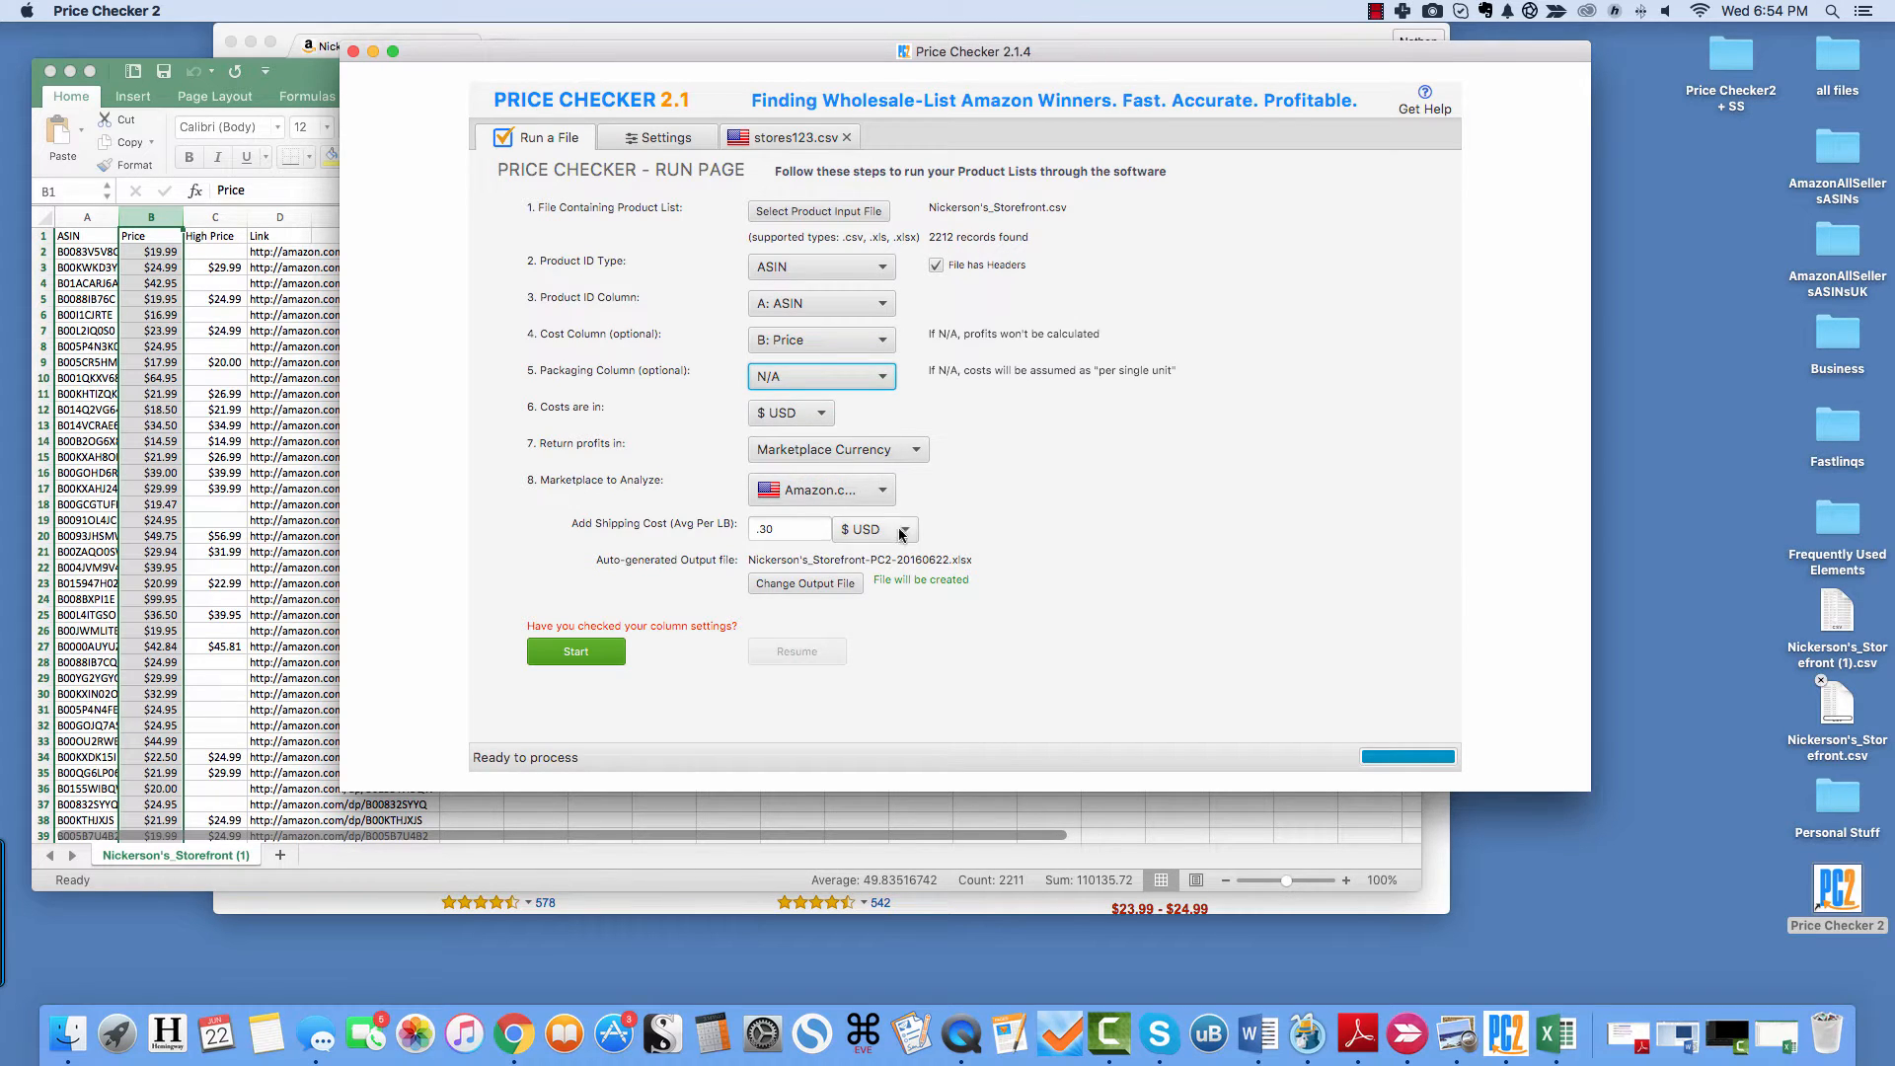
mouse_move(865, 578)
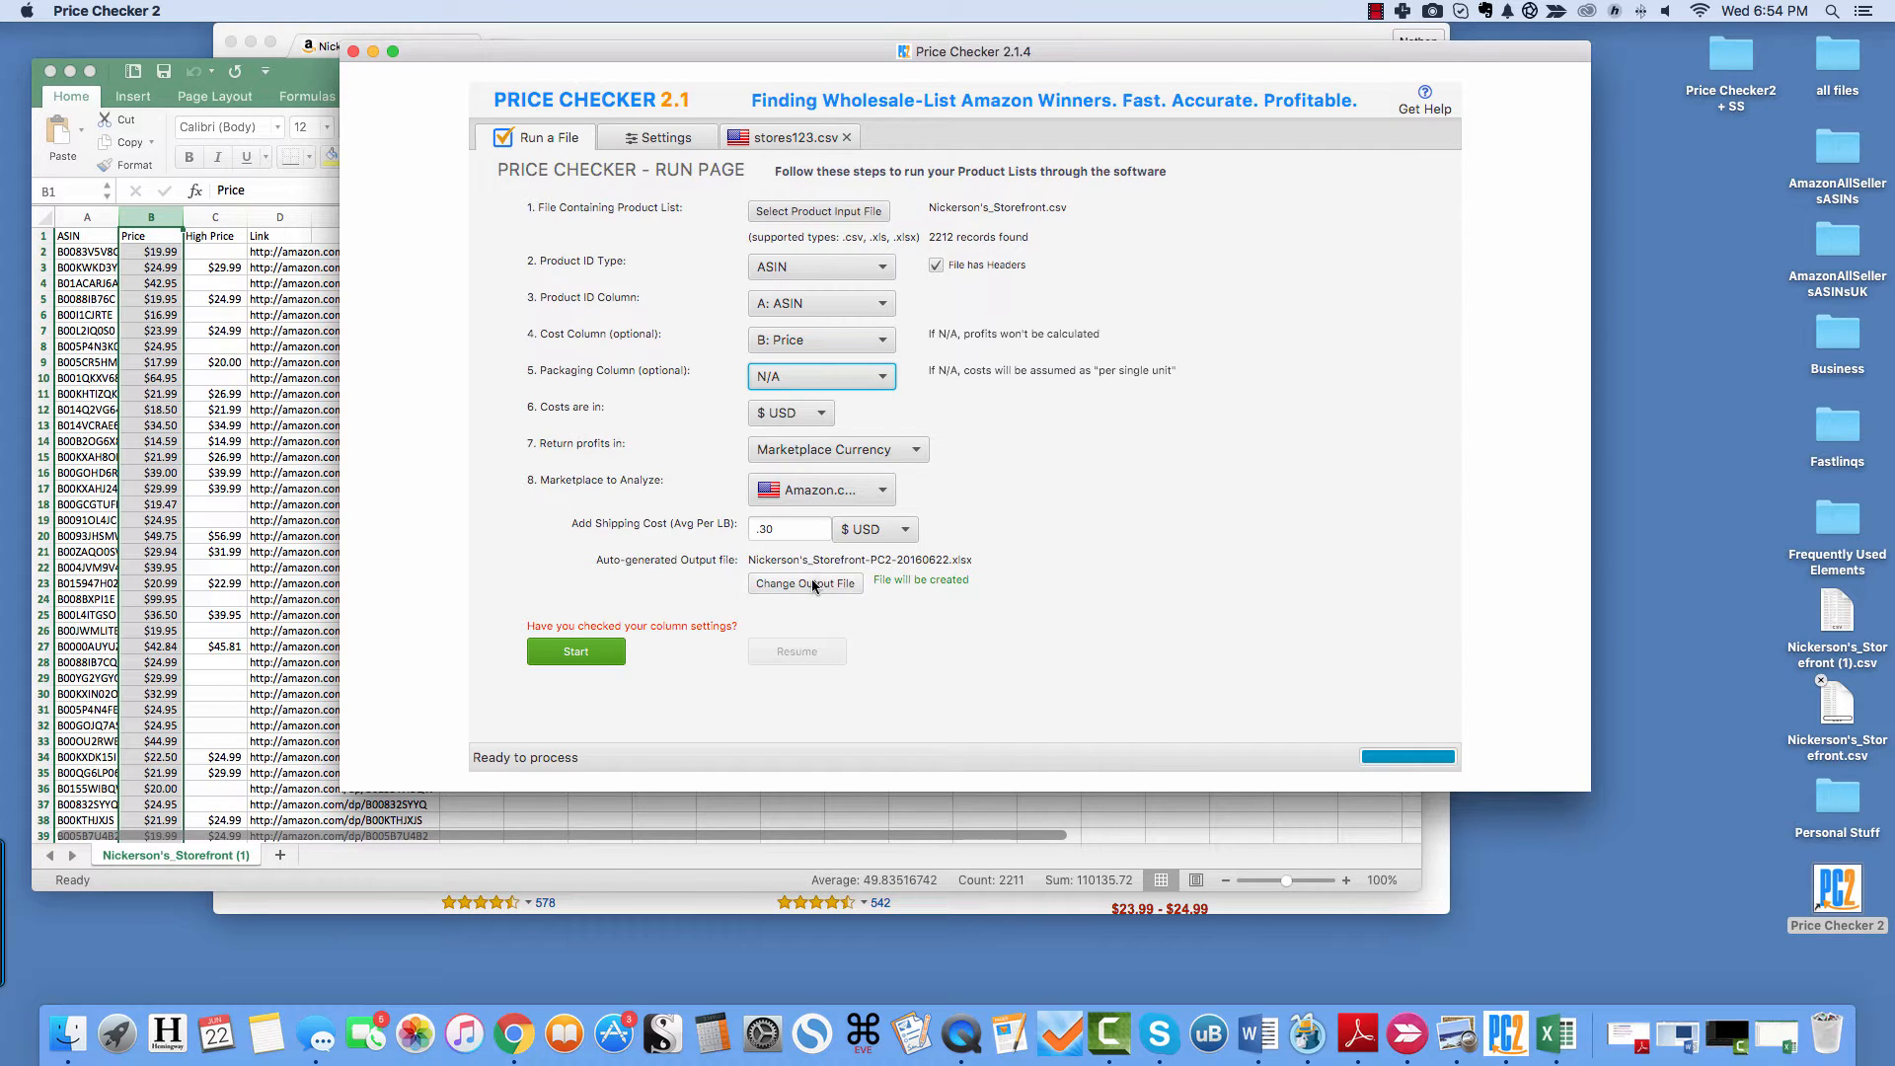
- Rename the output file to SS Test Nickerson Analysis.csv on the Desktop and save
left_click(805, 584)
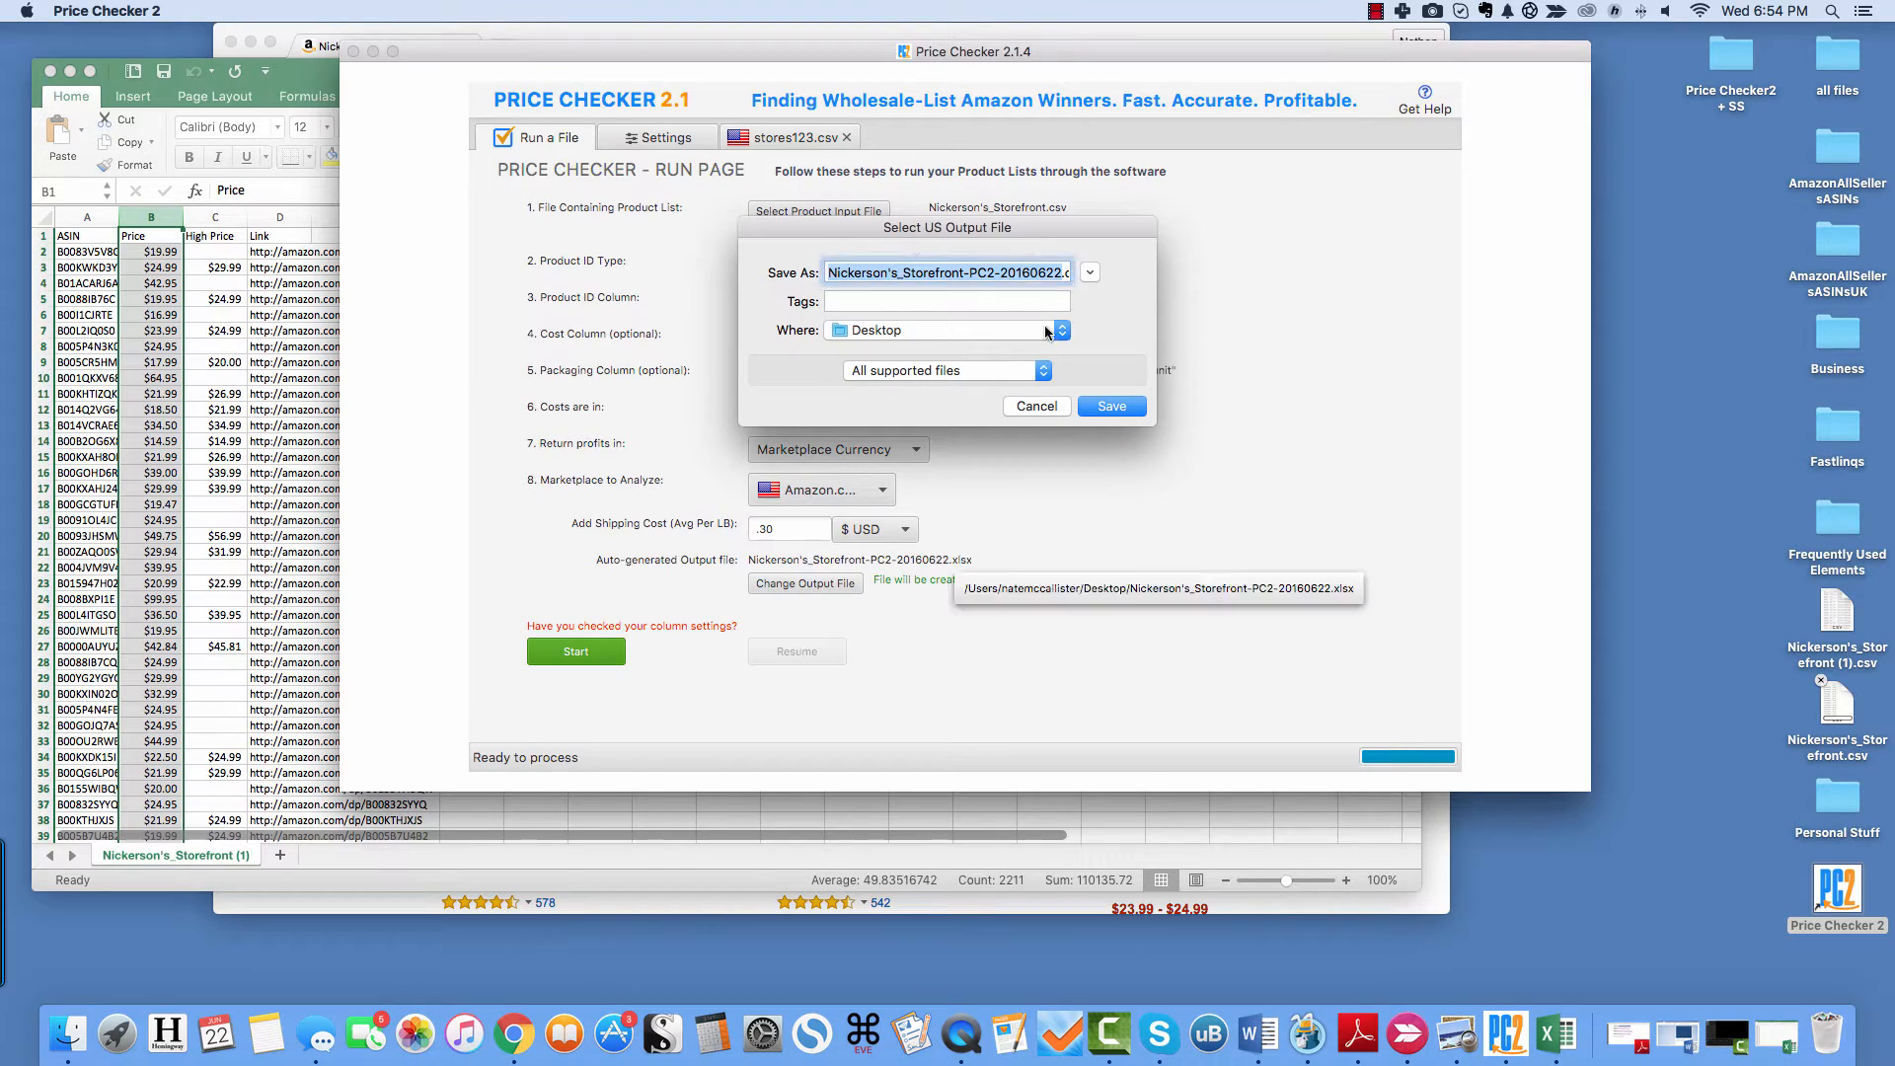
left_click(946, 271)
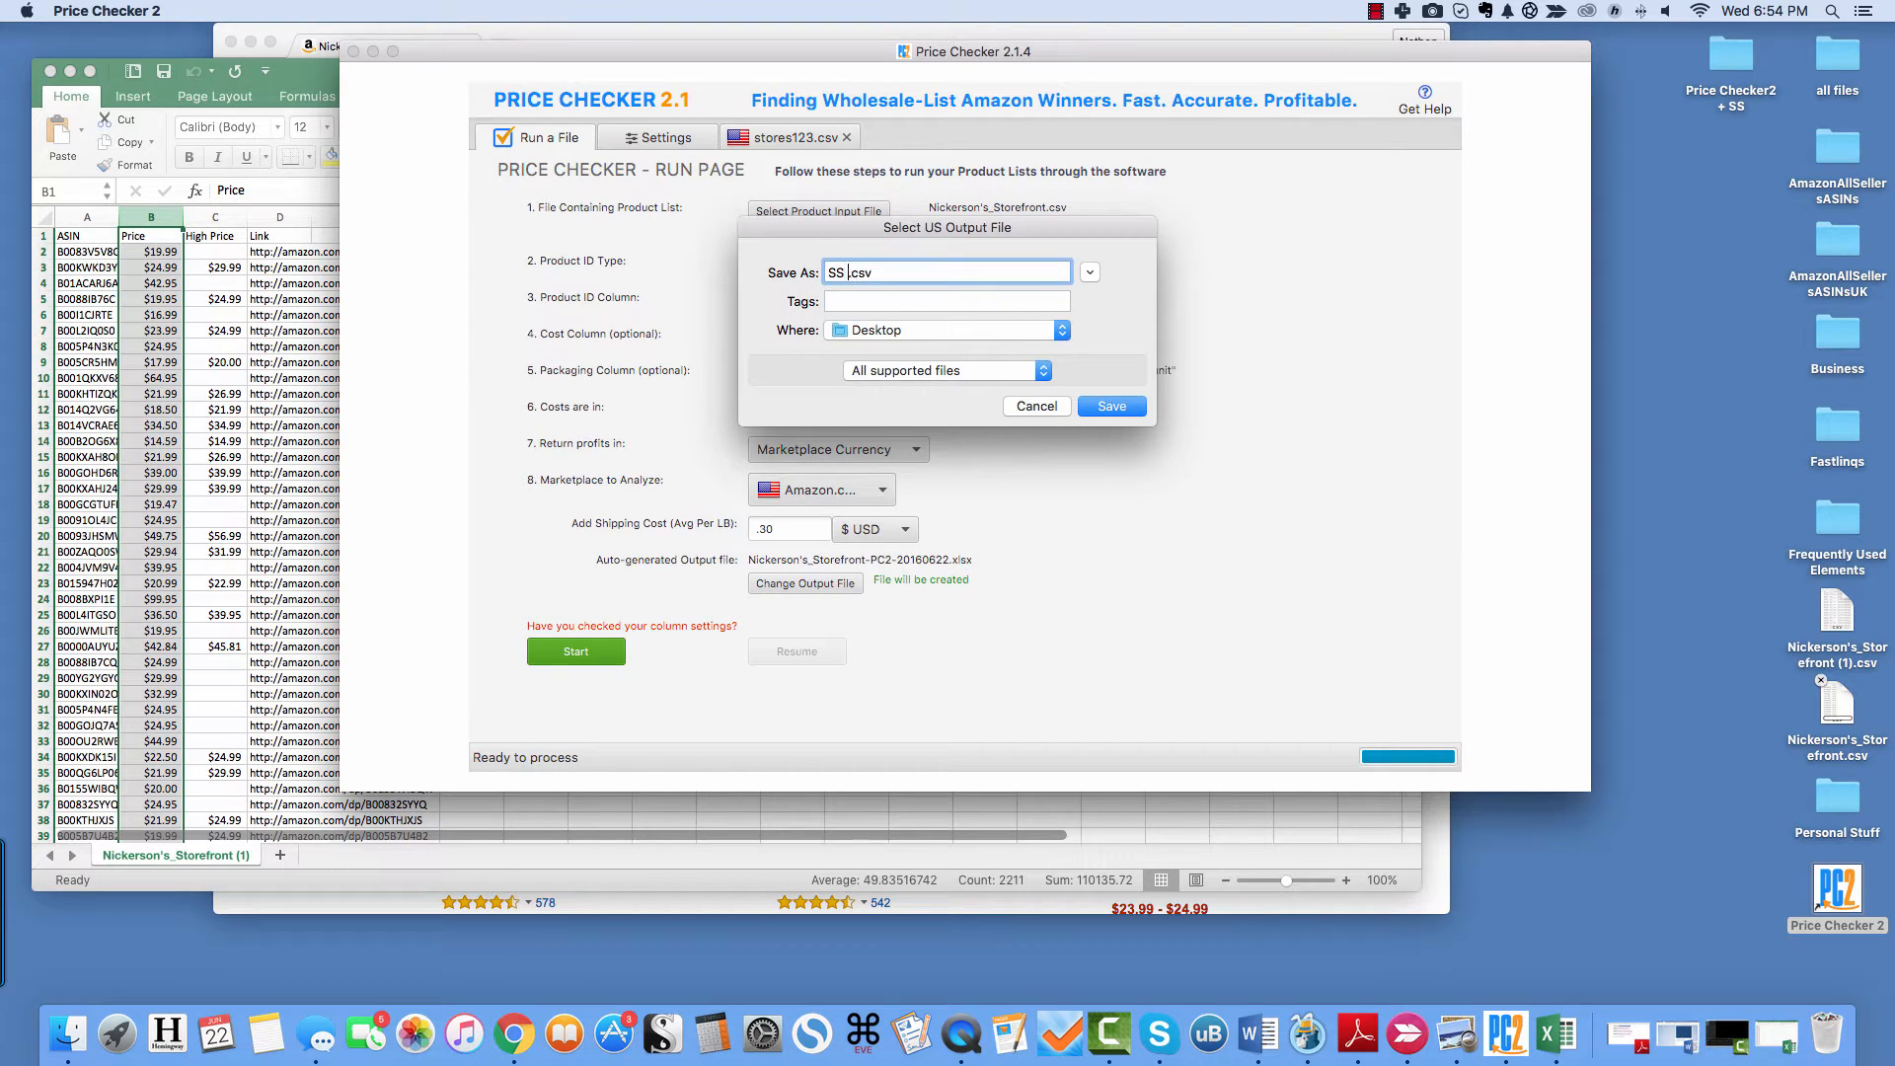
type("Test")
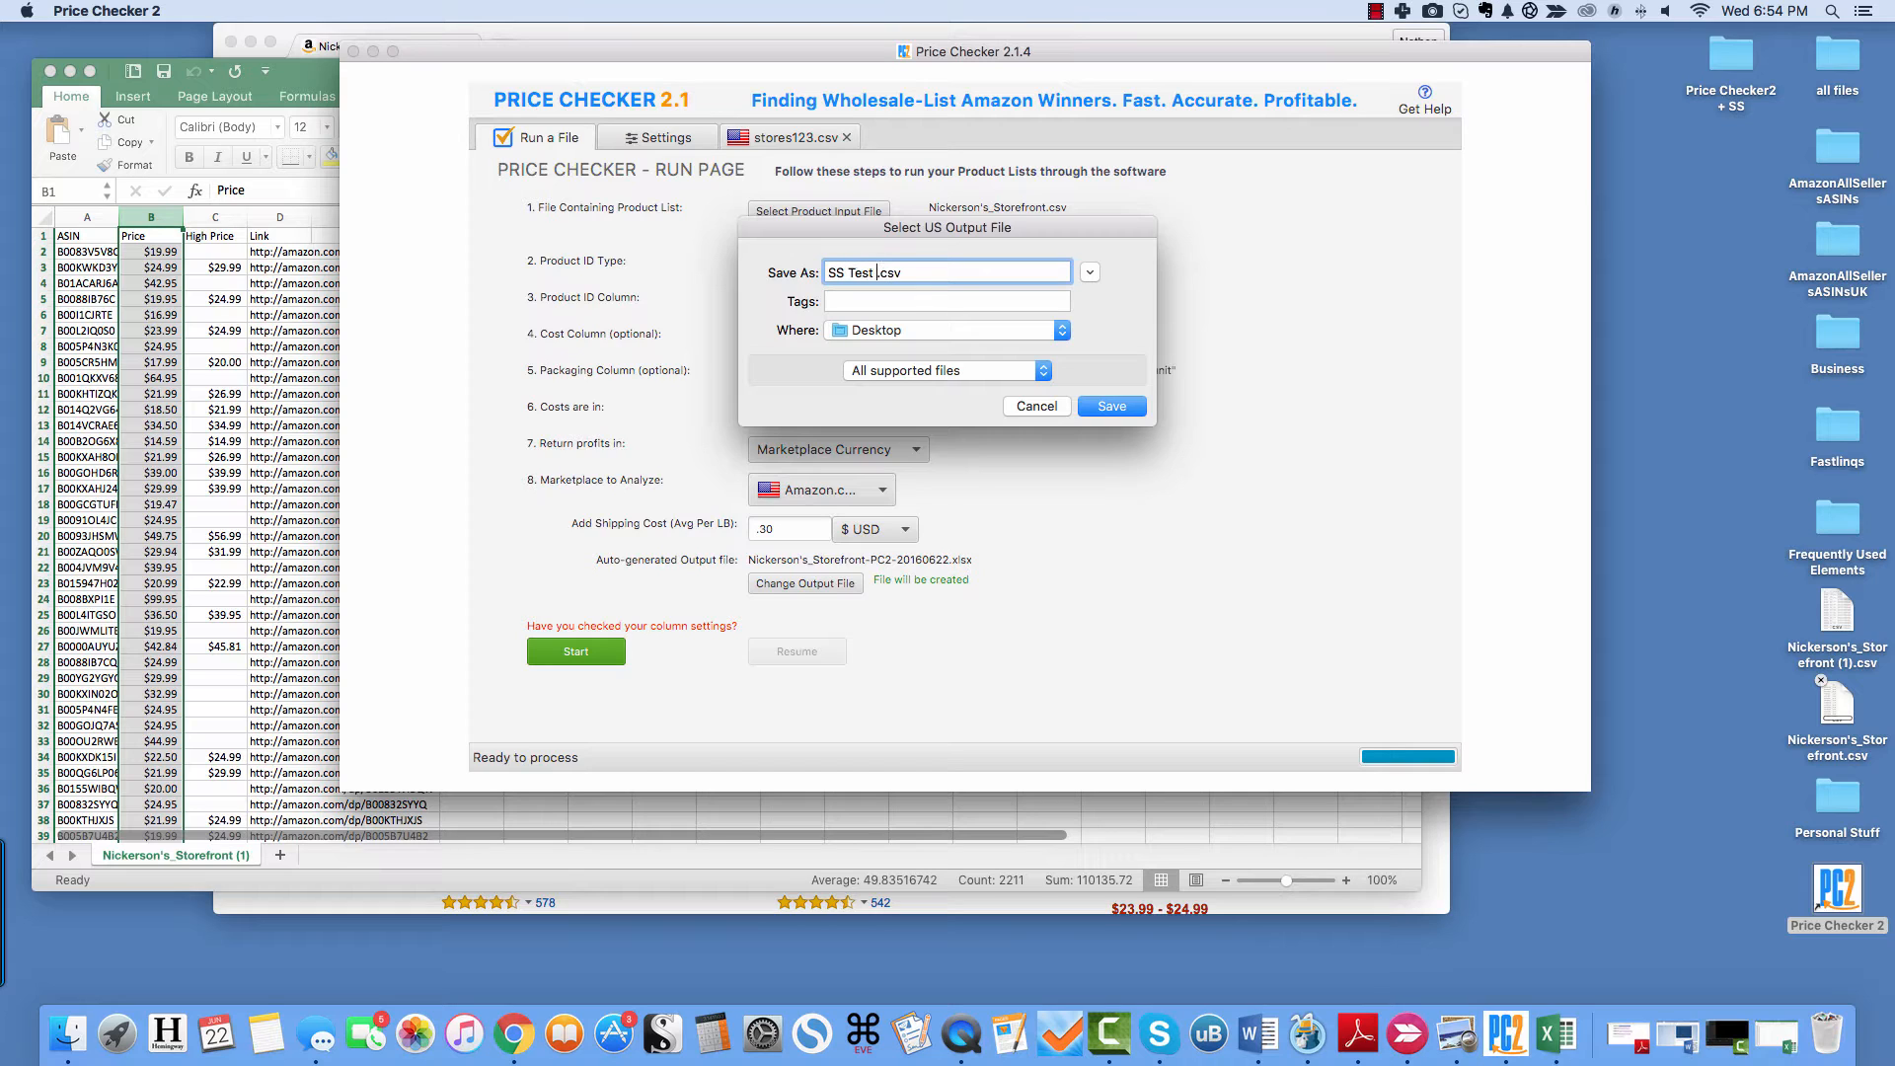
type("Nickerson Analysis")
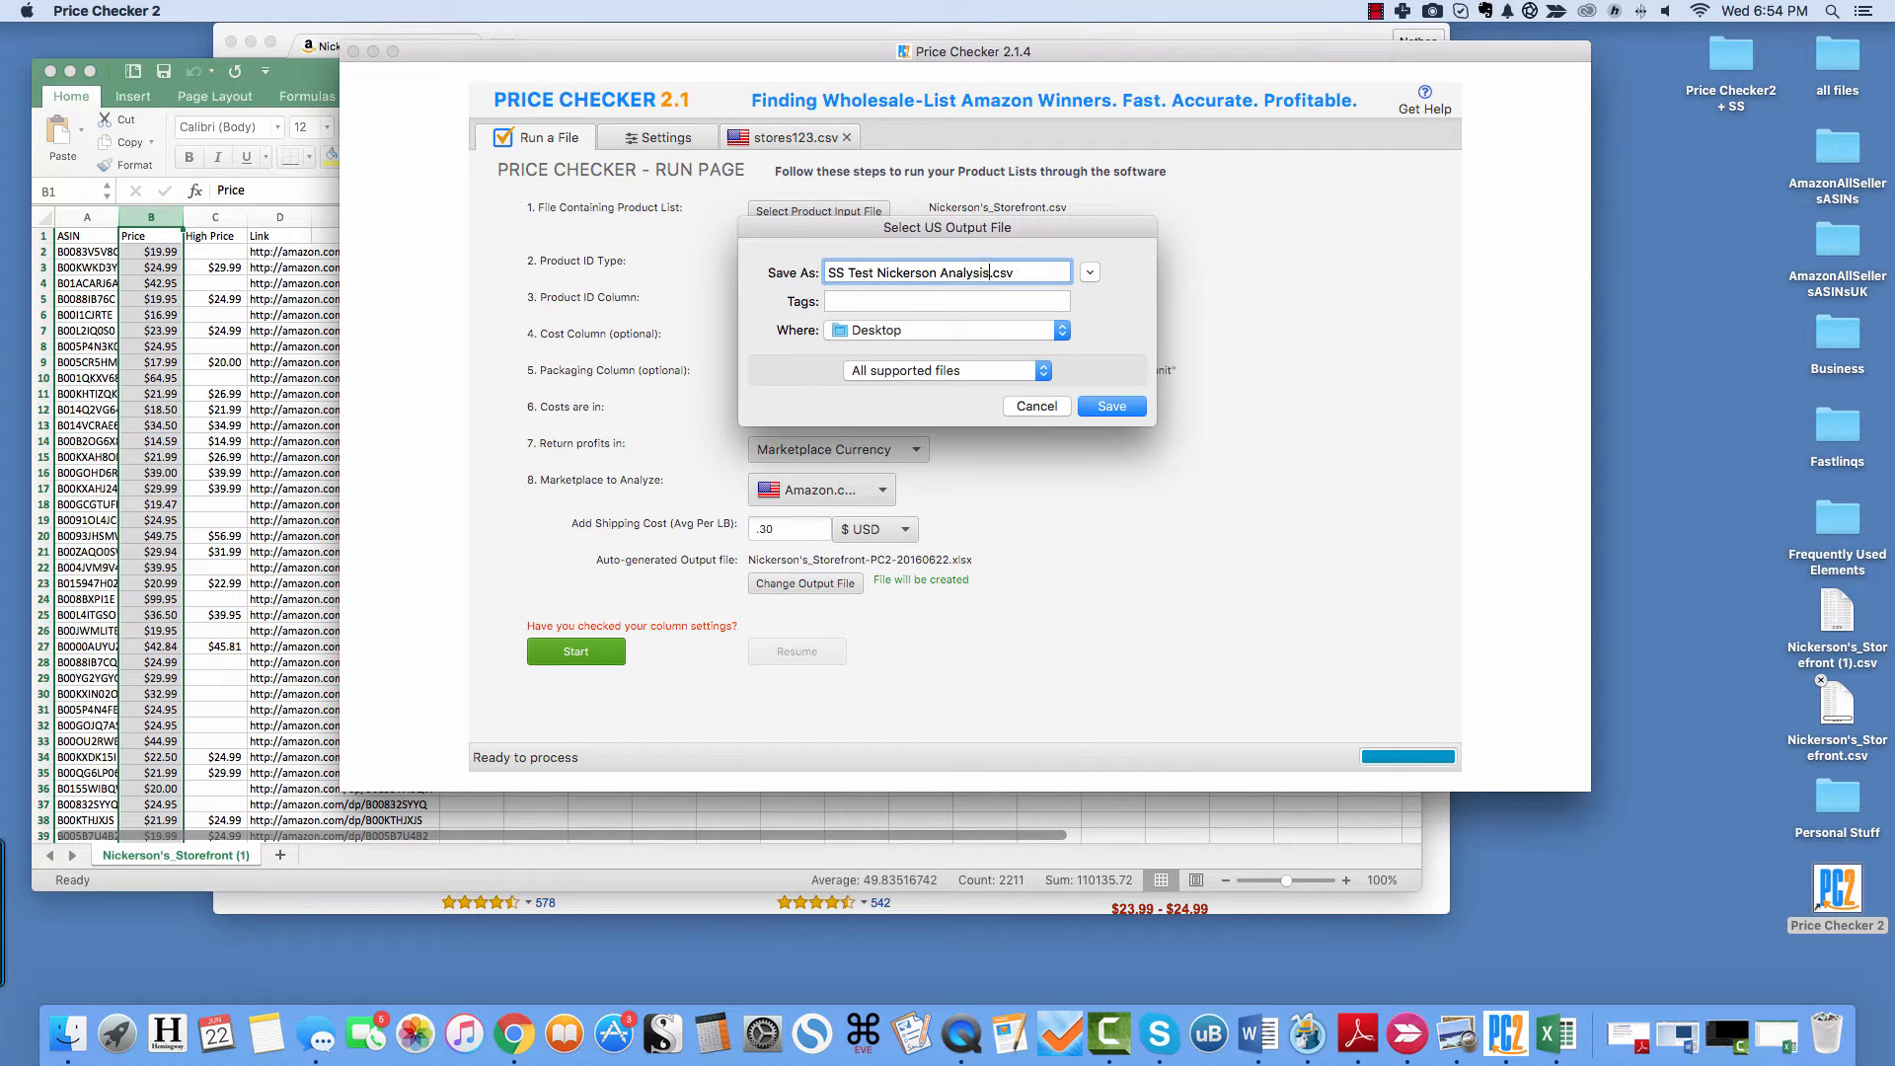
left_click(1110, 405)
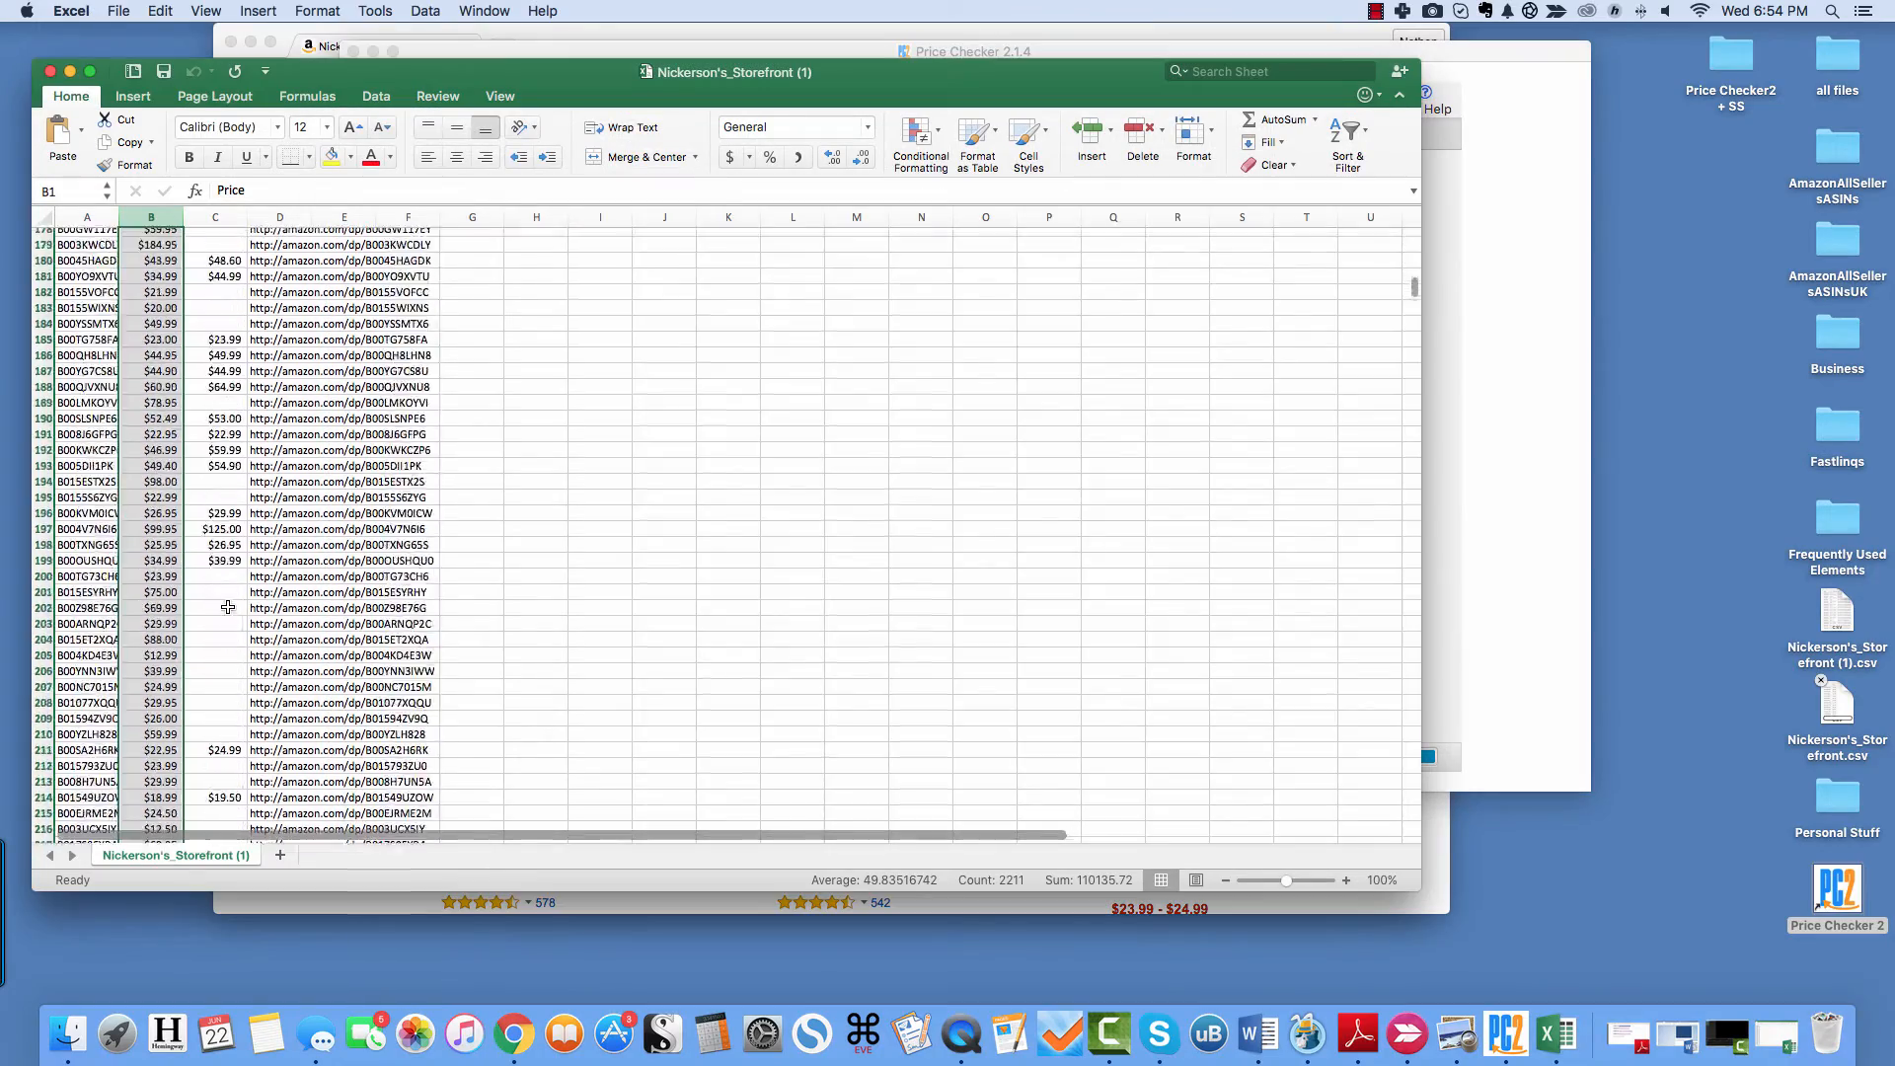
scroll("down", 3)
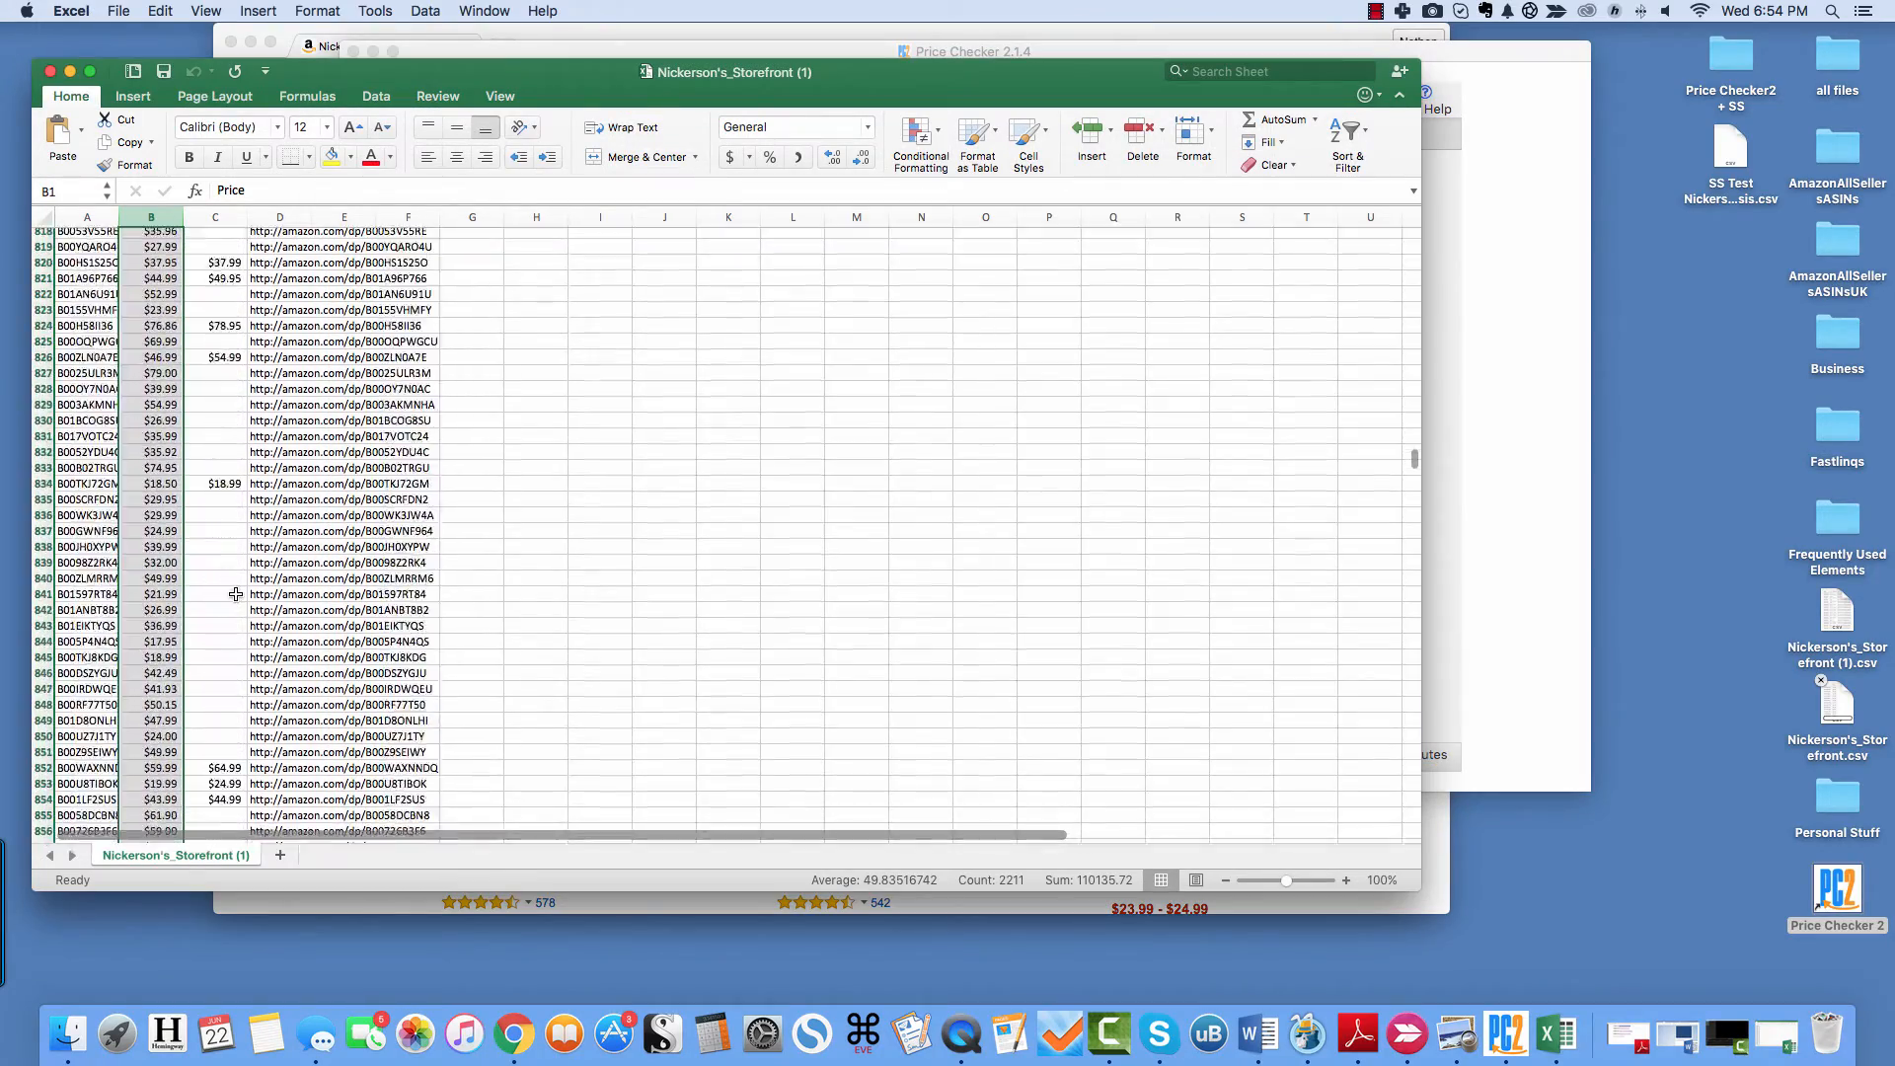
scroll("down", 3)
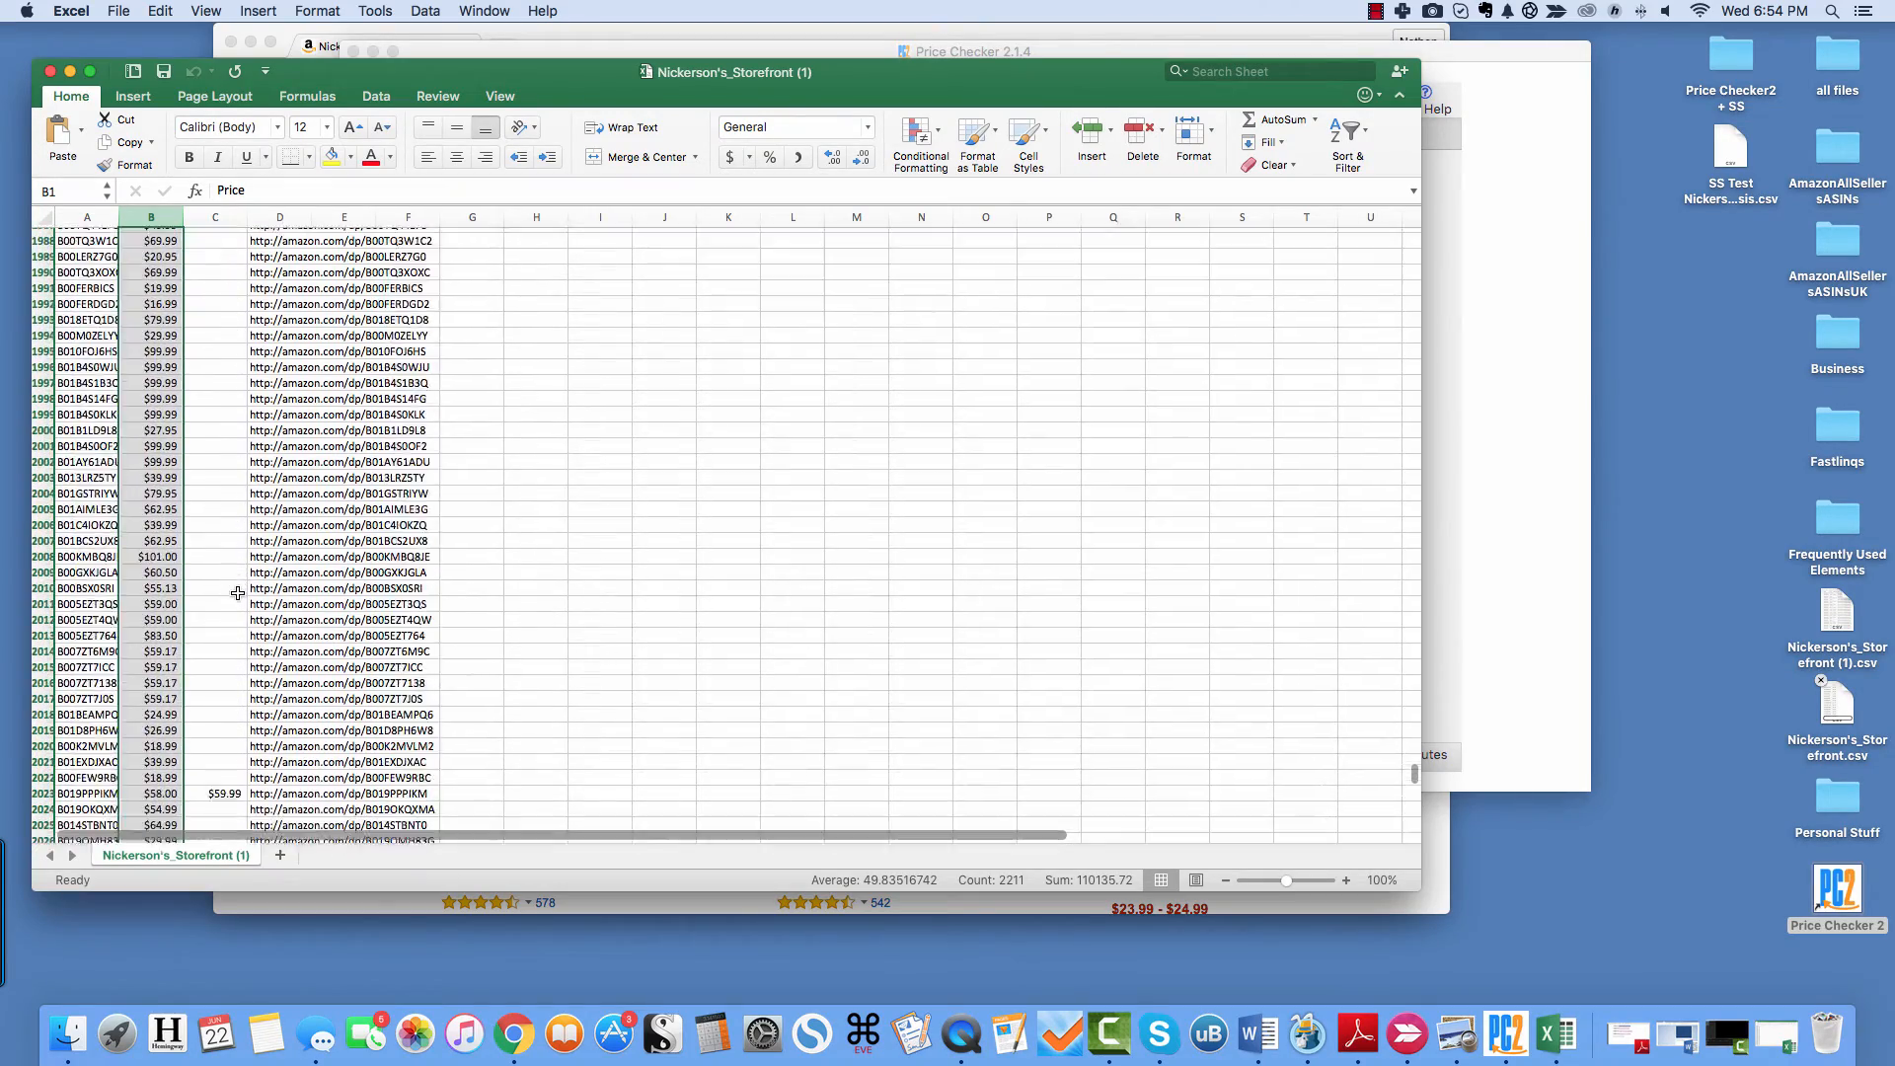
scroll("down", 3)
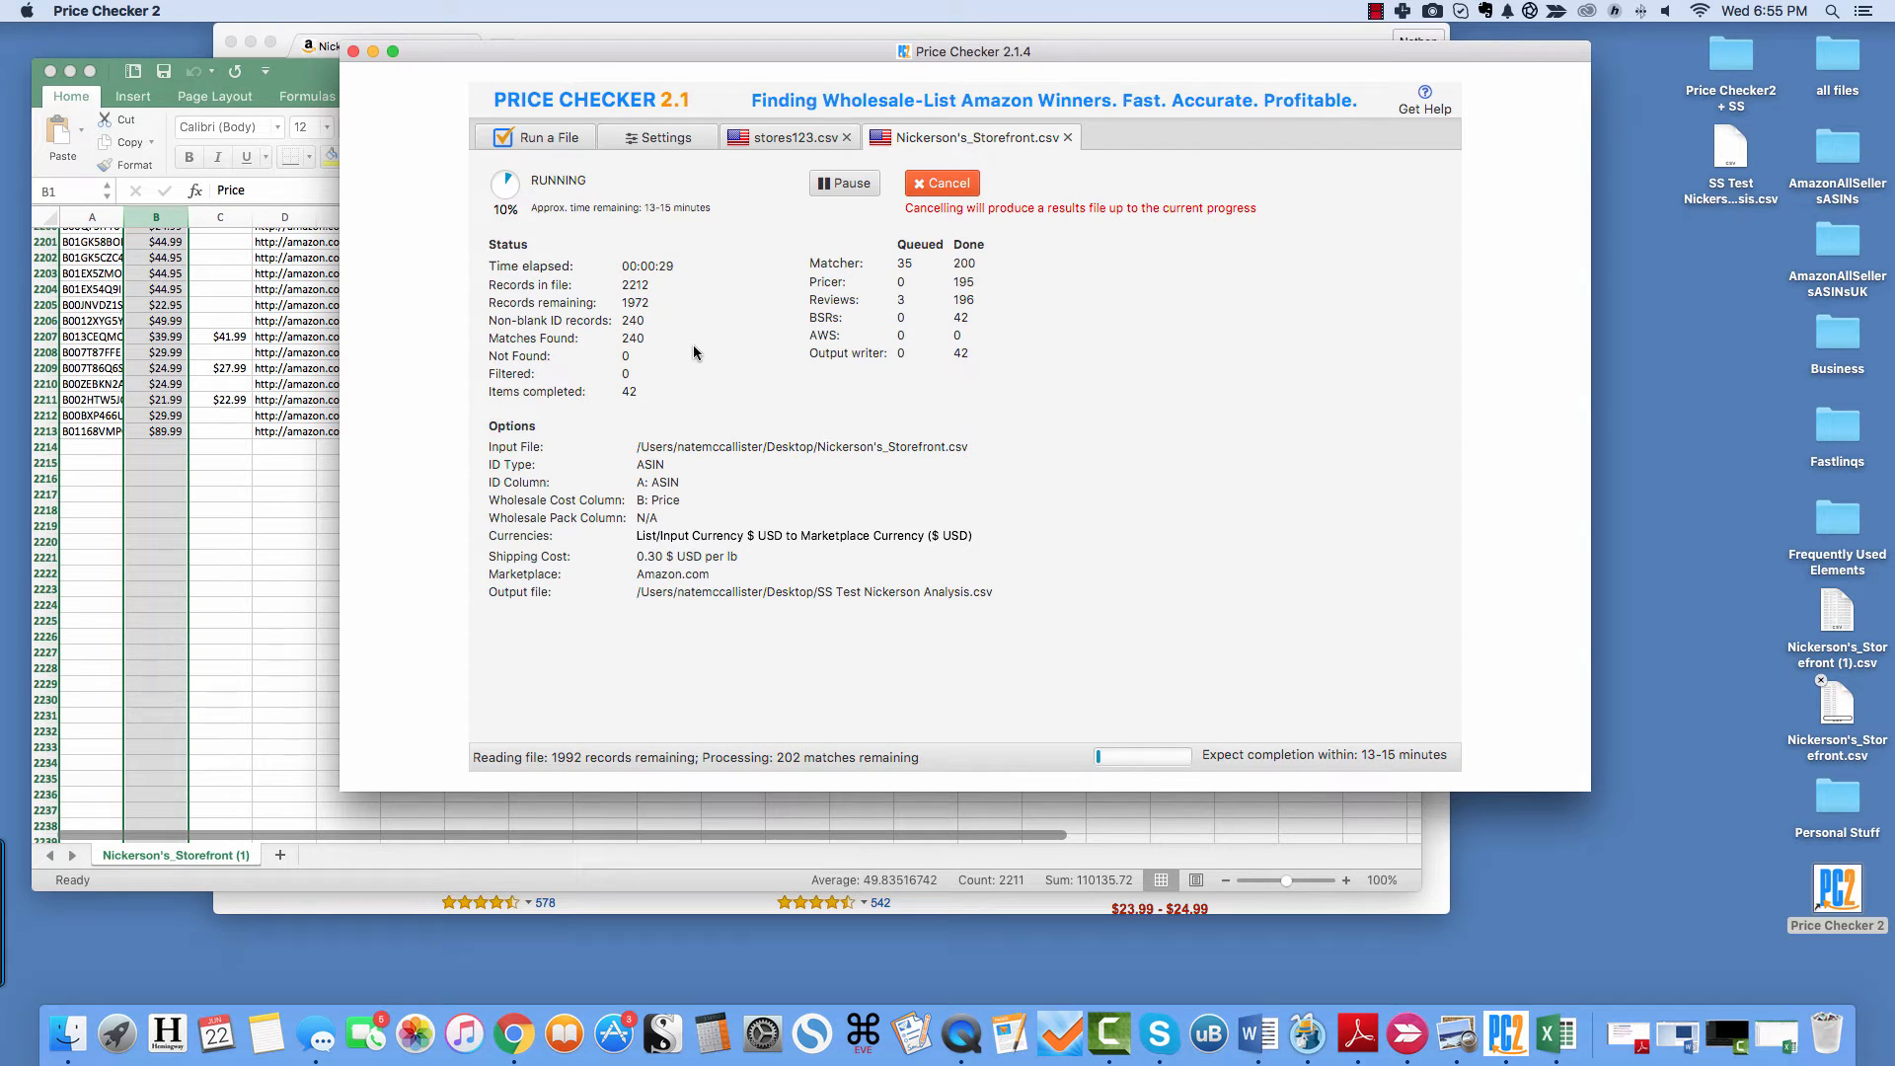
mouse_move(736, 398)
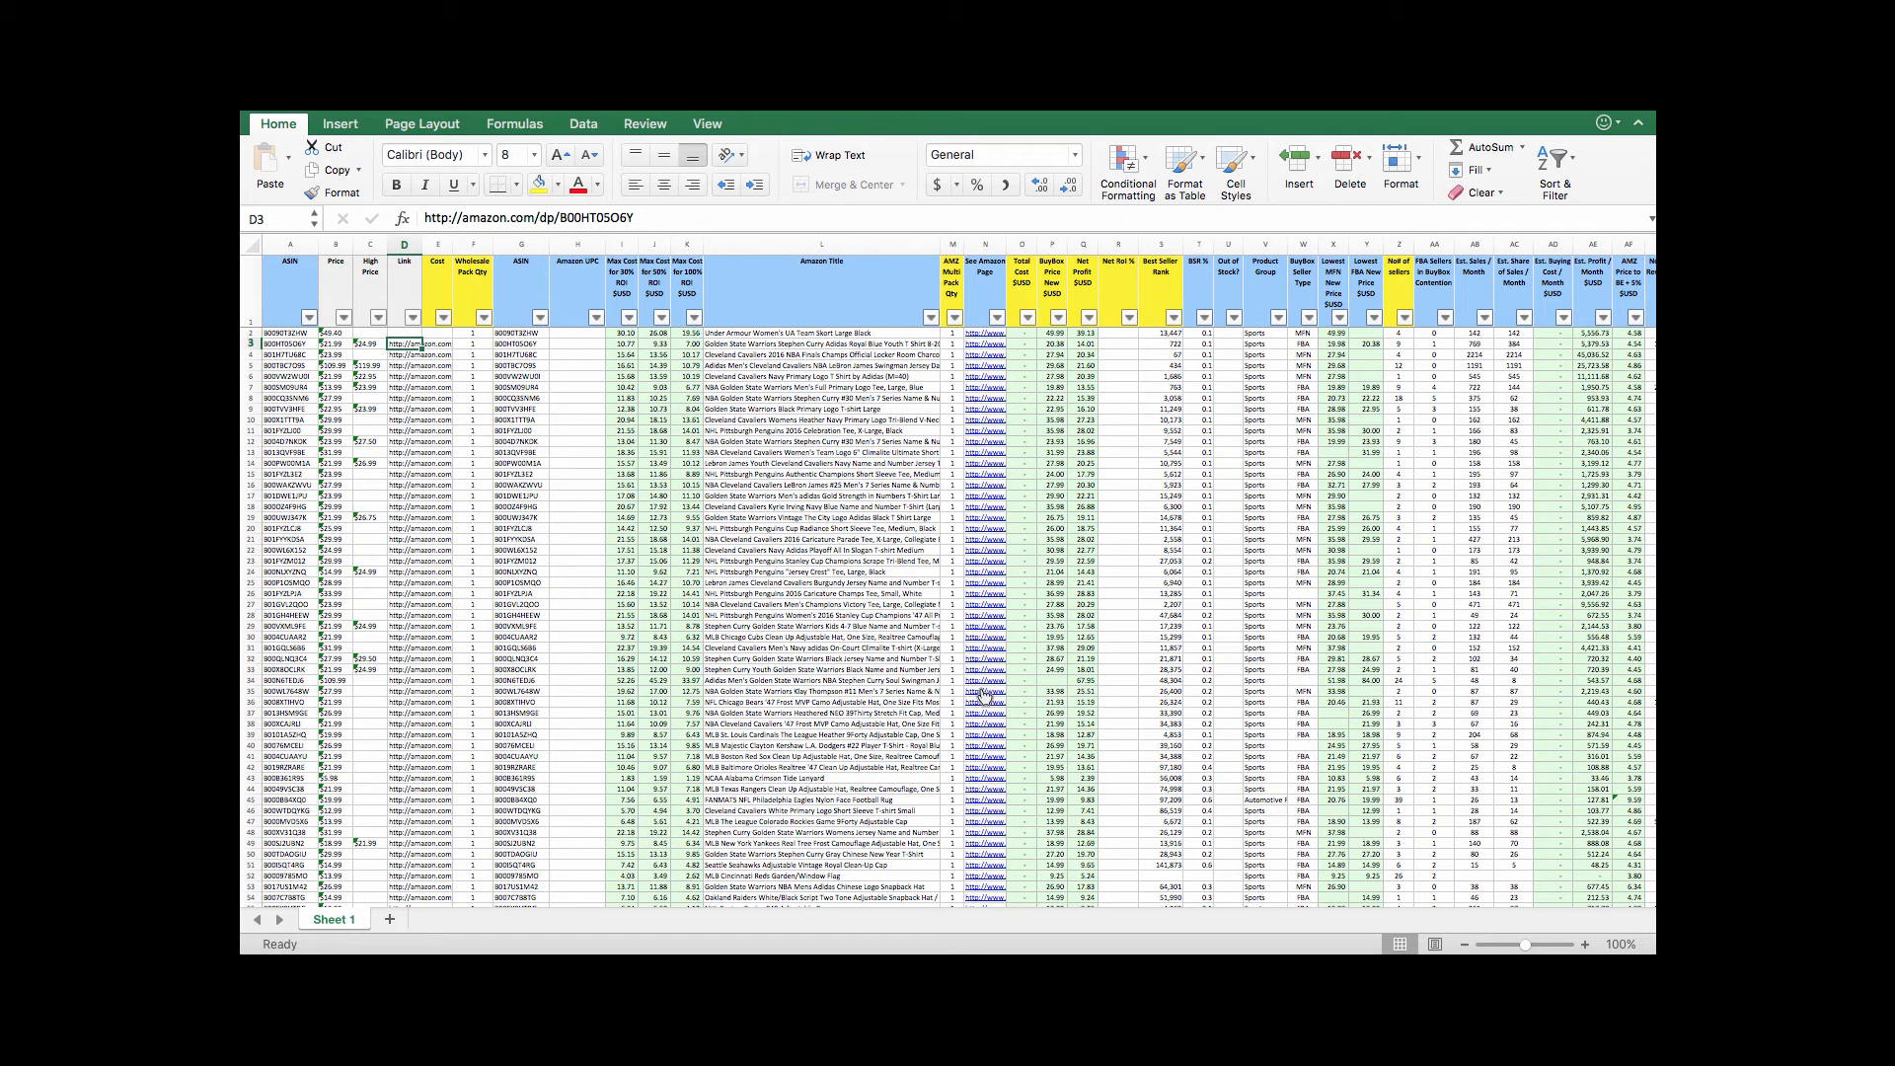
mouse_move(986, 699)
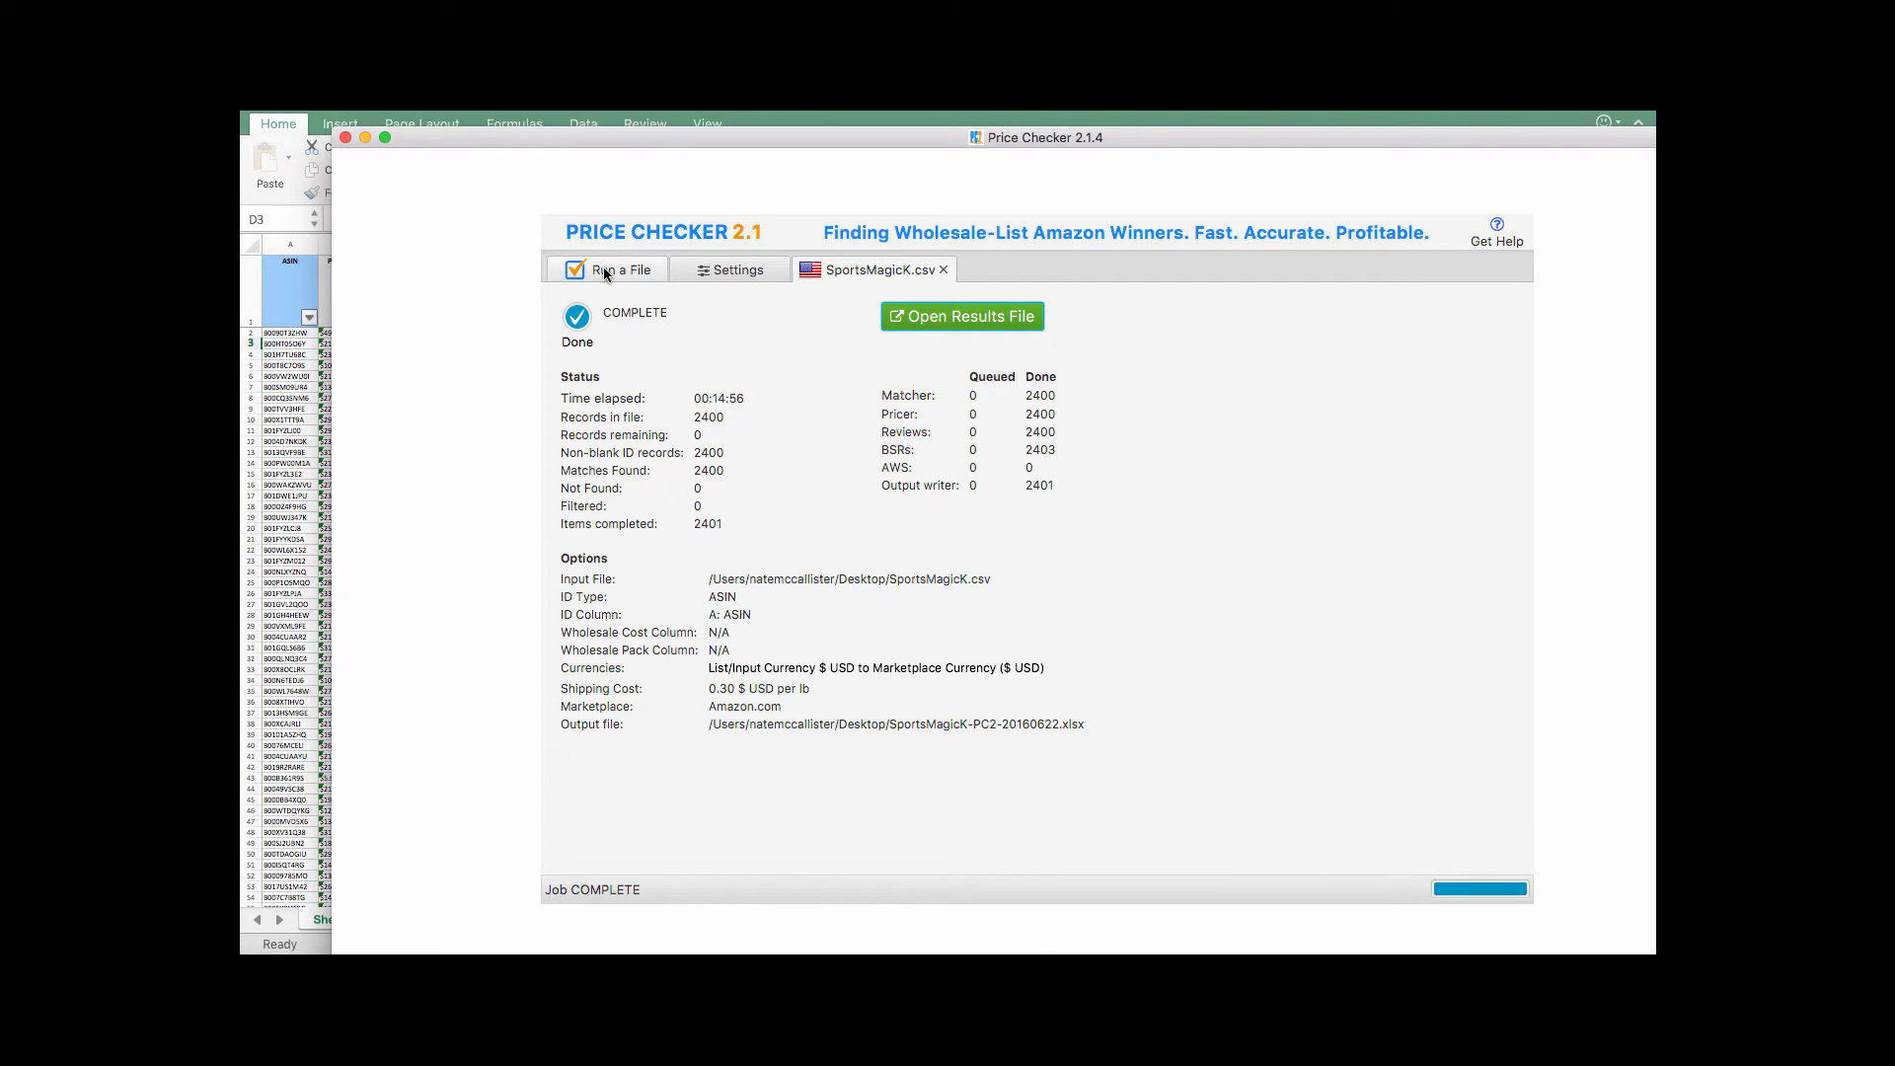
- Remove Amazon UPC from the output column settings
left_click(732, 269)
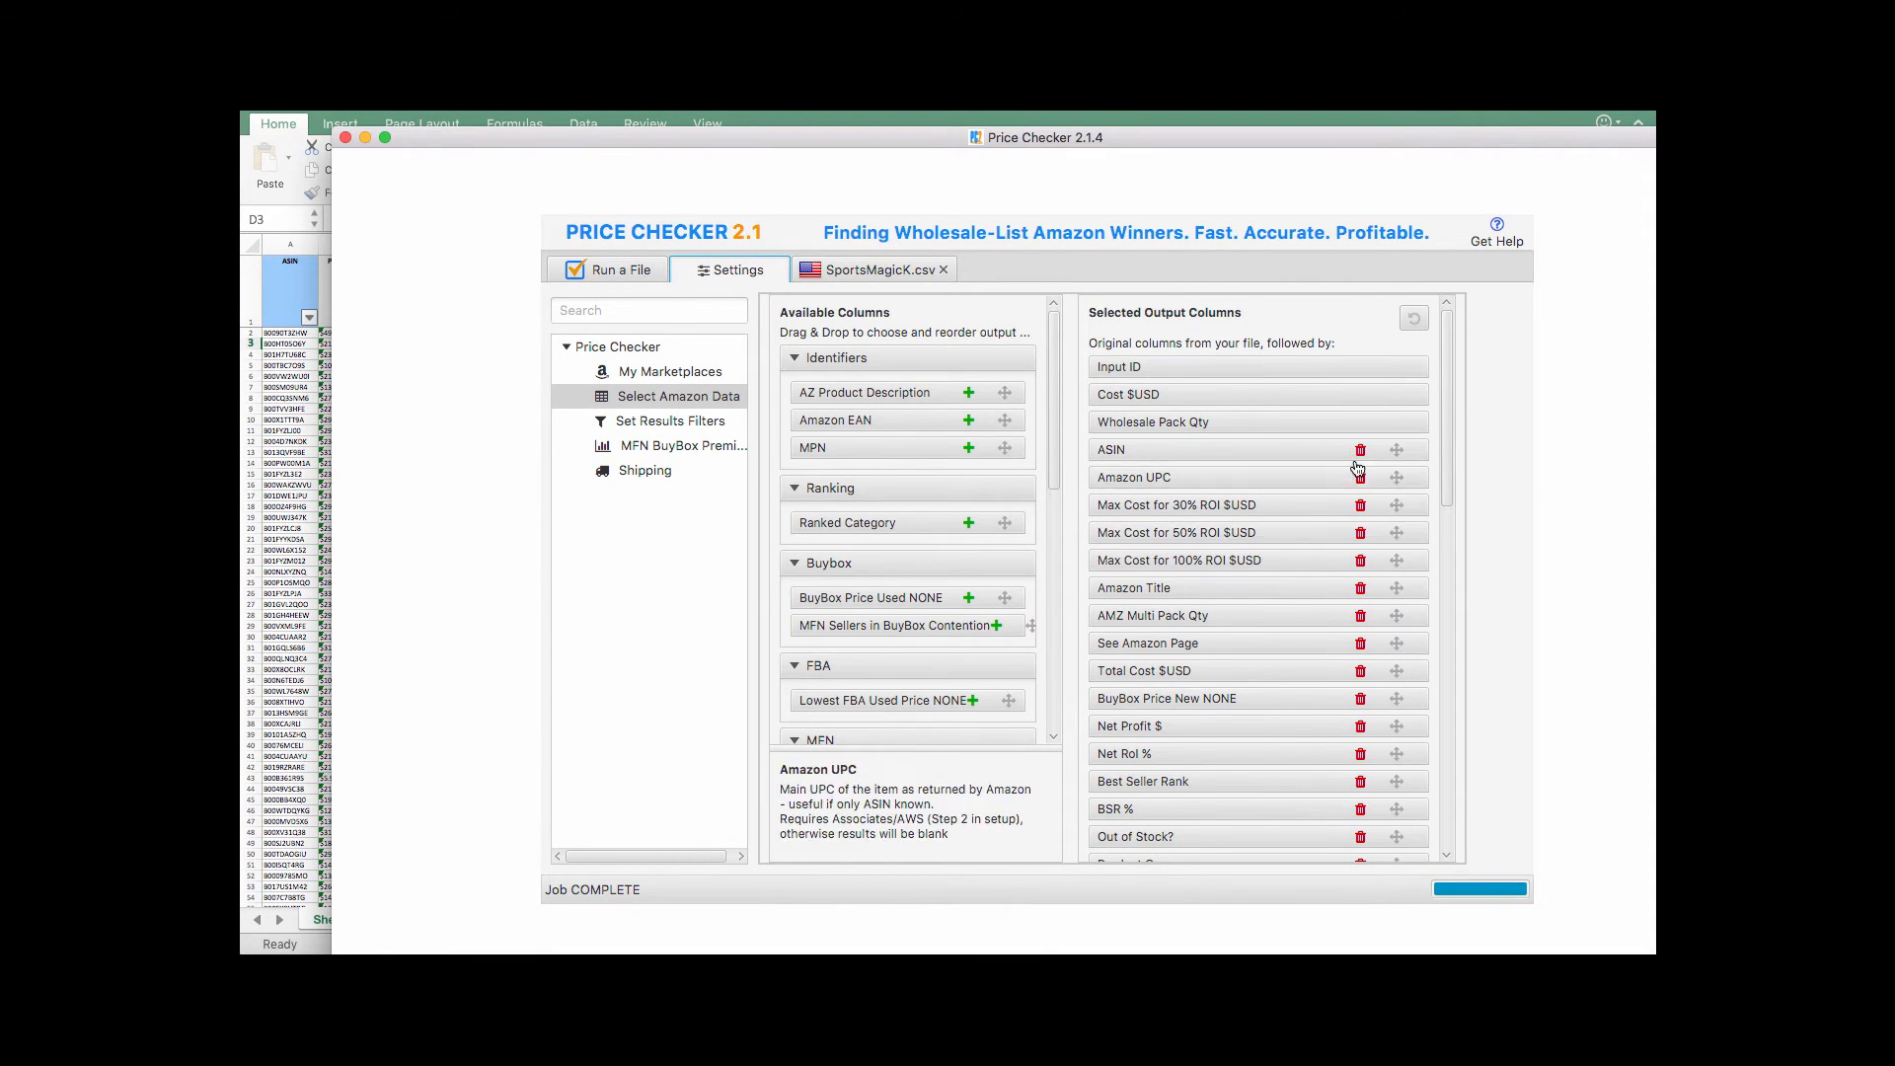
mouse_move(1218, 724)
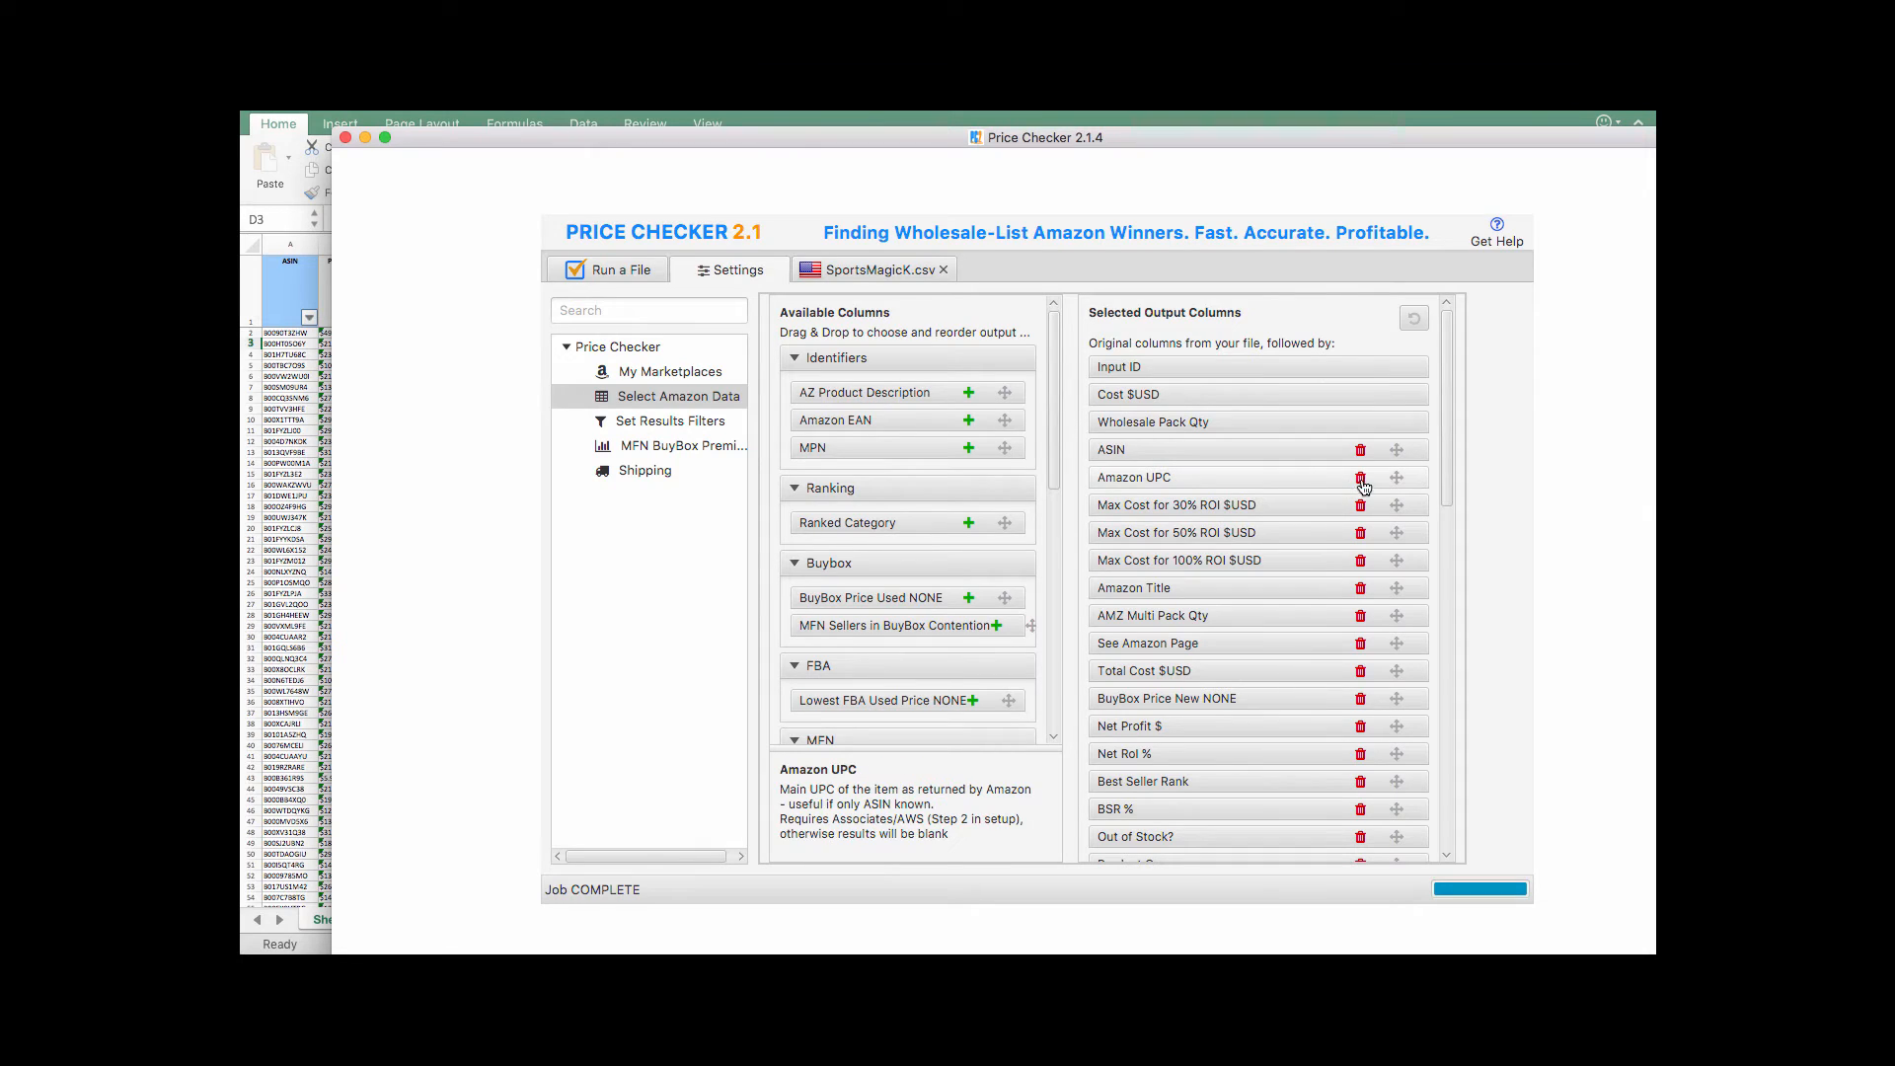
left_click(1360, 475)
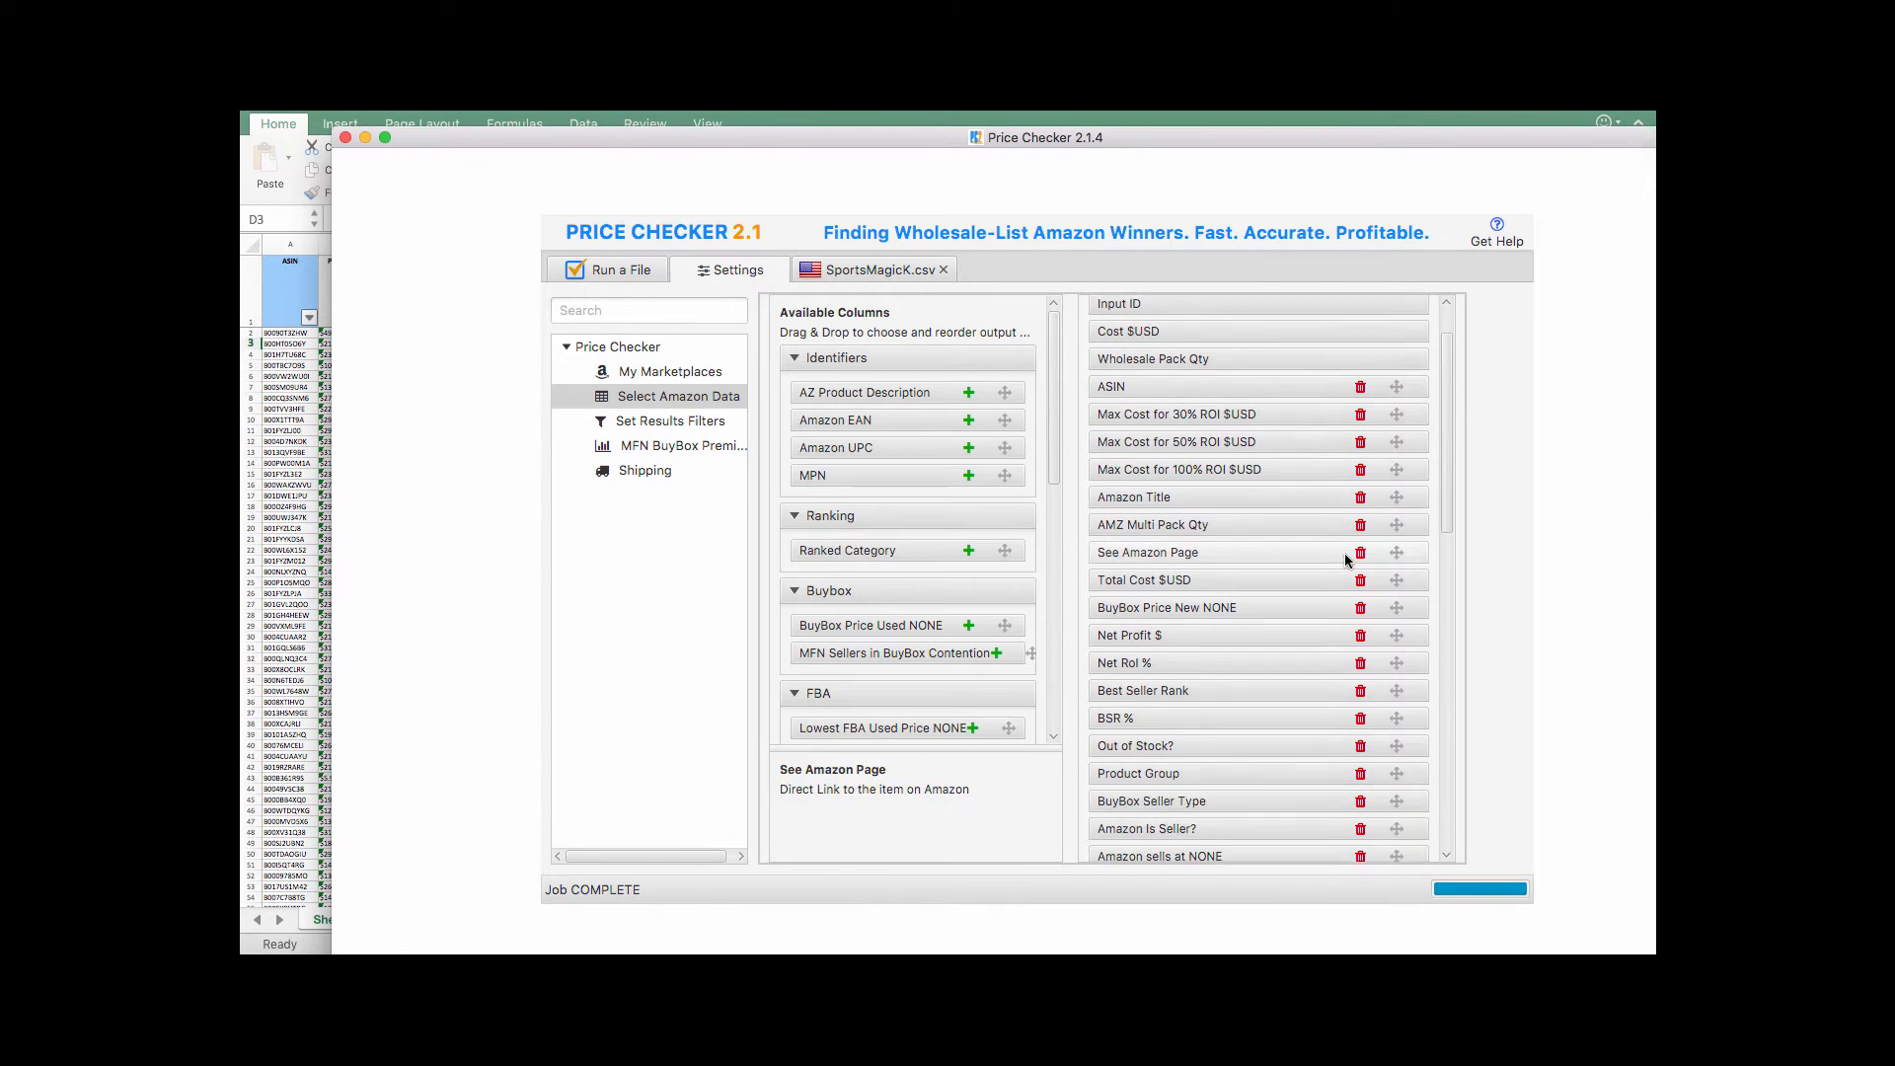
scroll("down", 3)
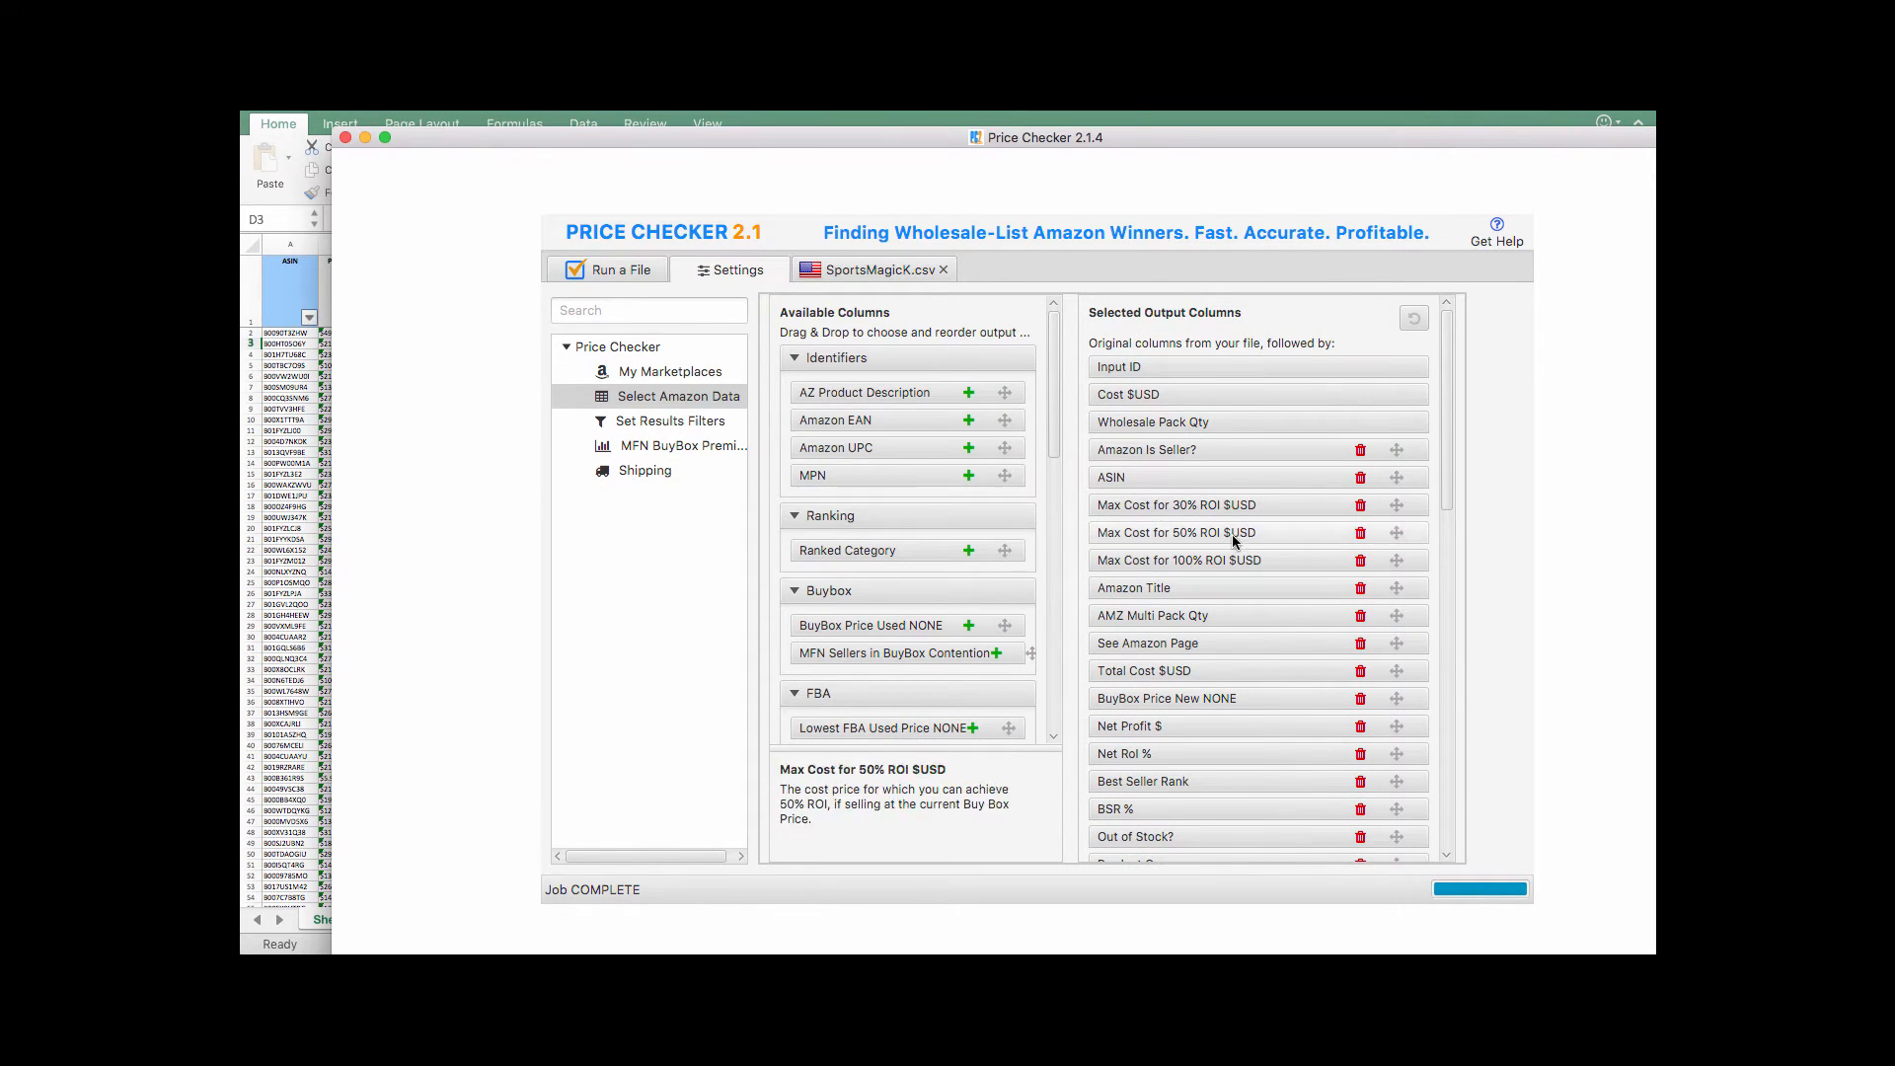
mouse_move(930, 531)
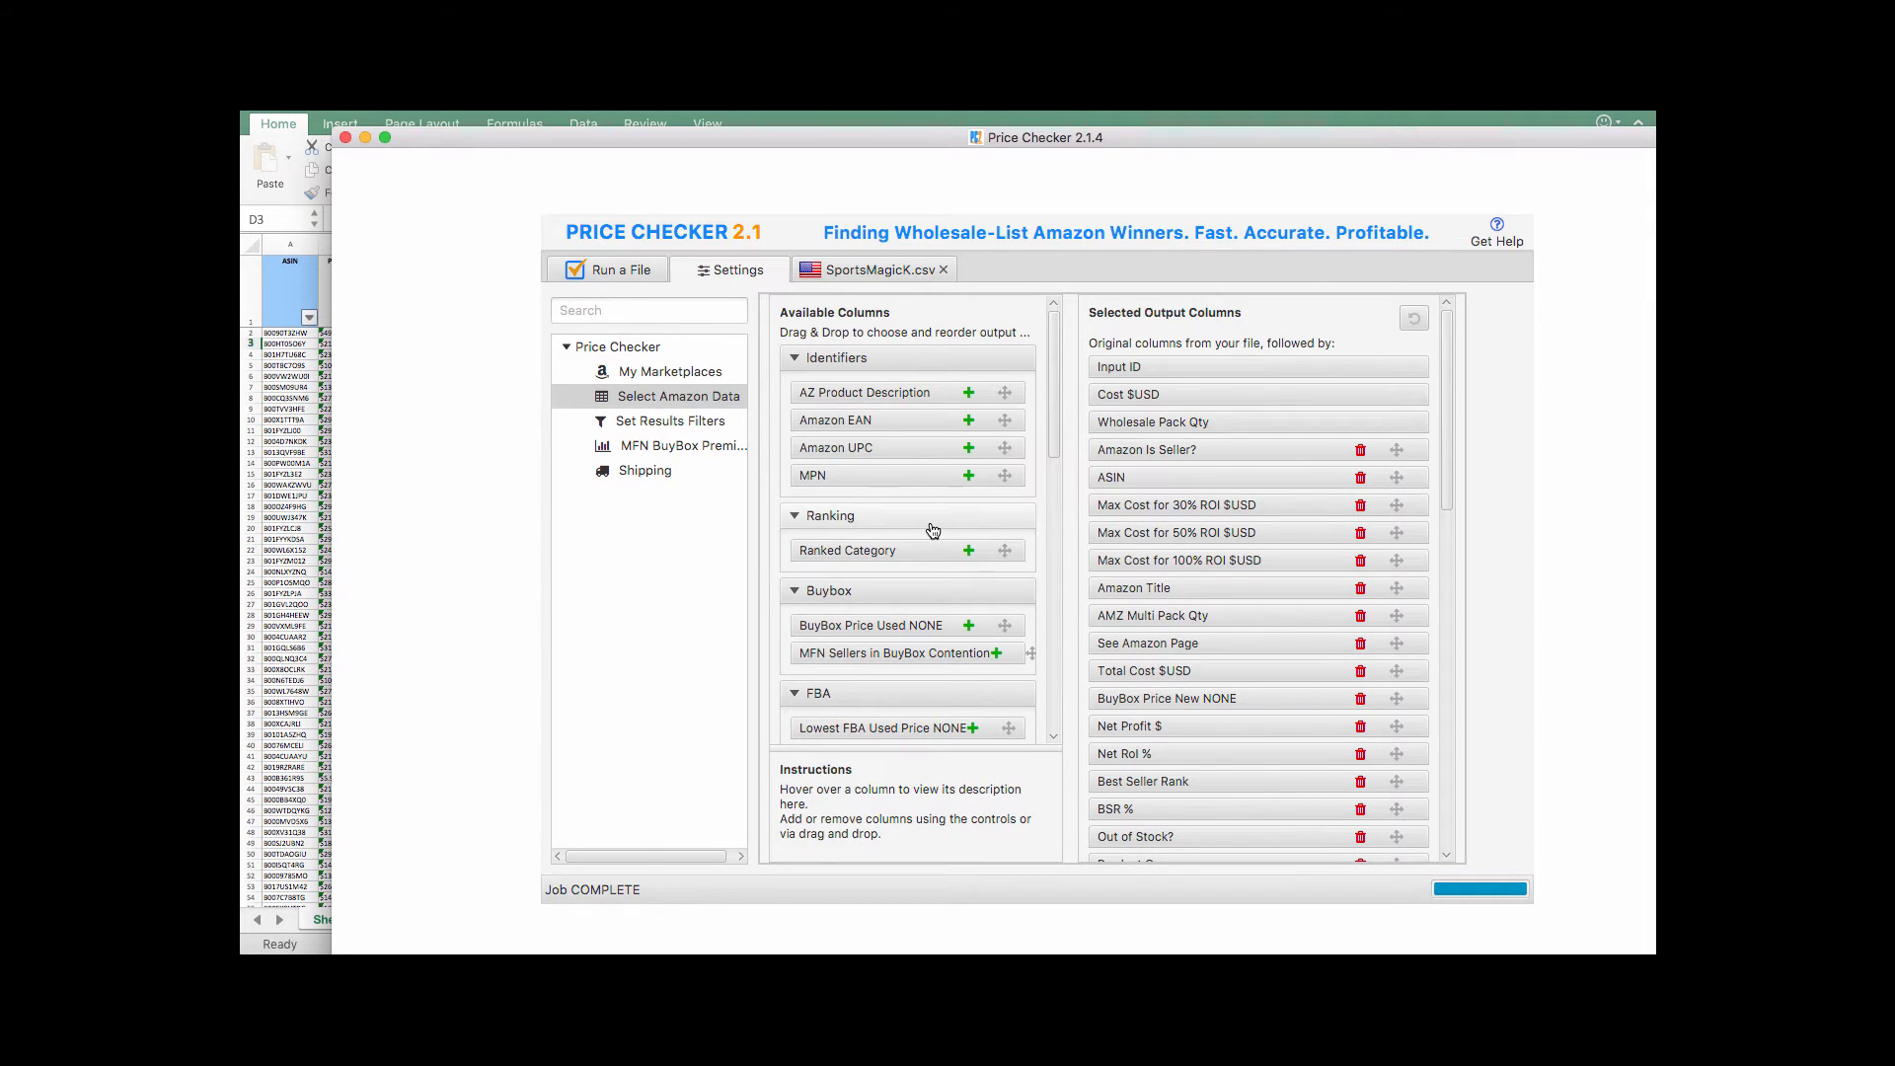
mouse_move(1177, 558)
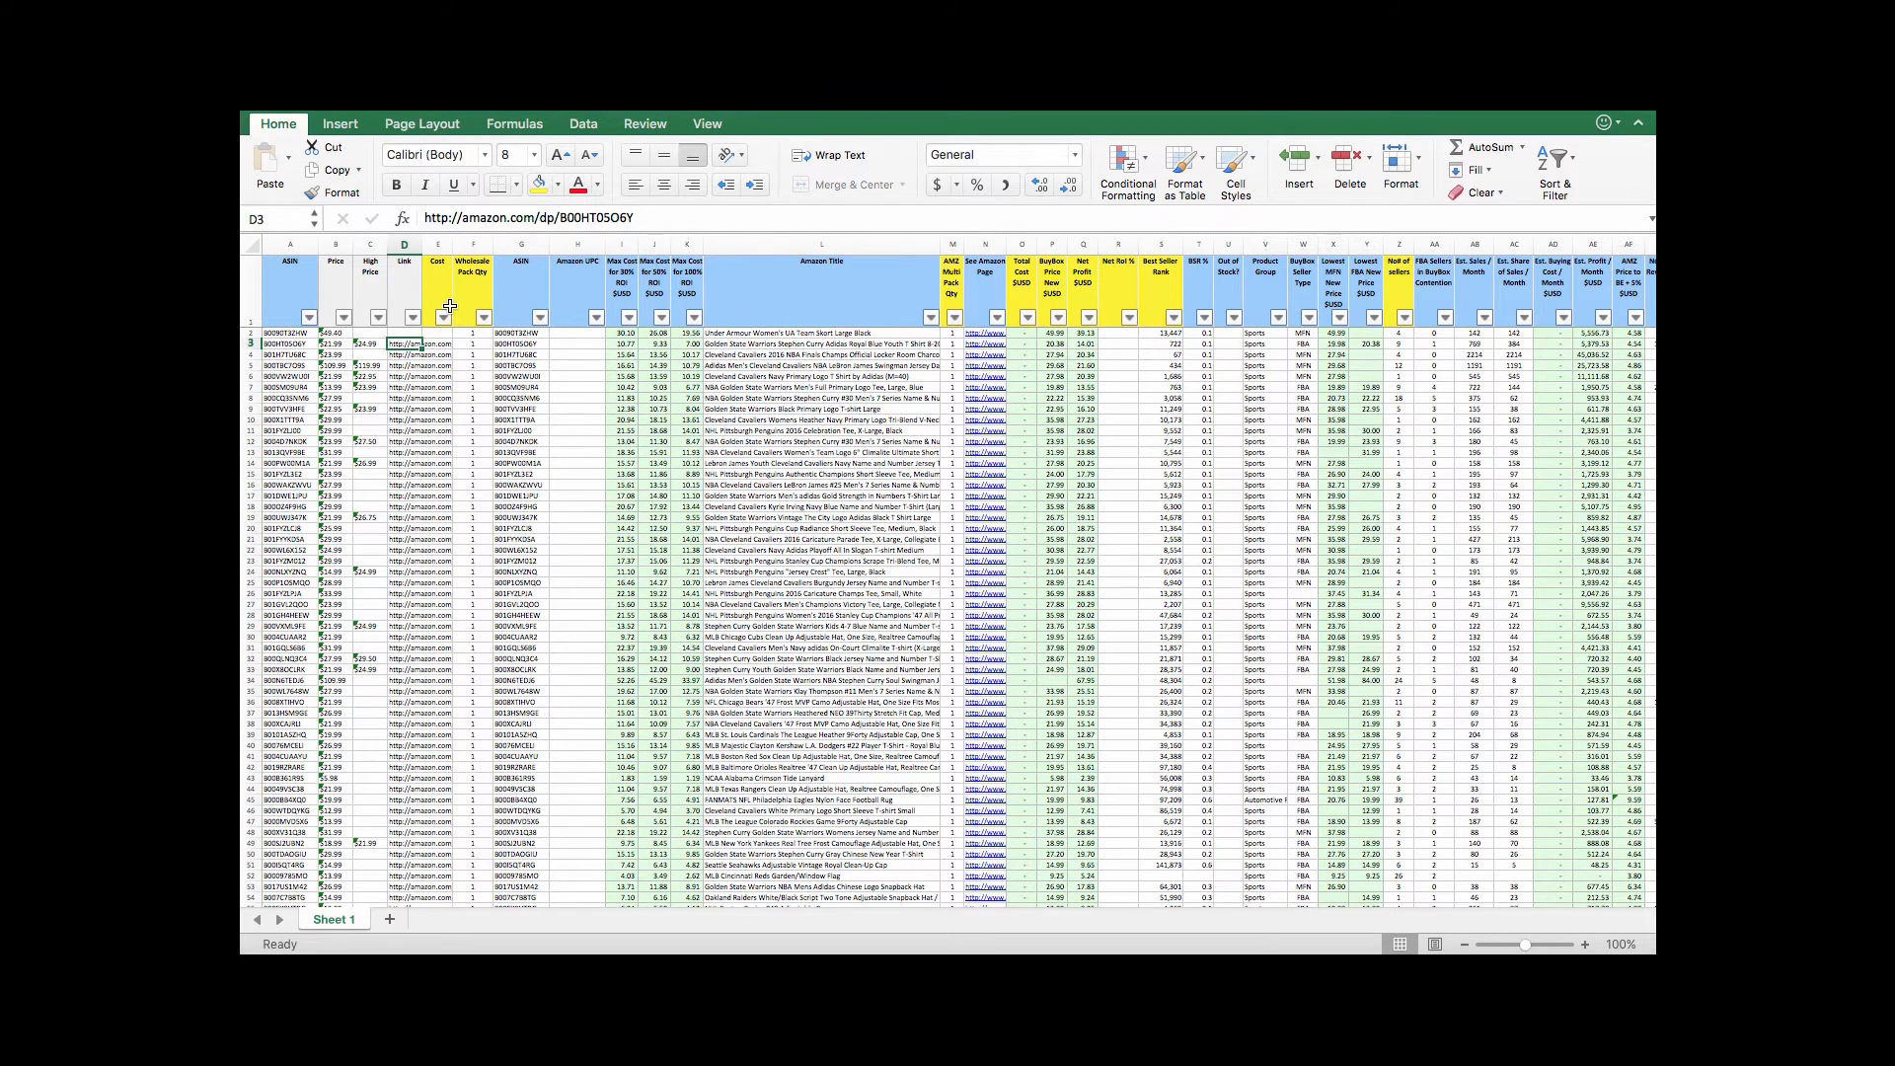
- Widen the Link column D to about 25 so full Amazon URLs are readable
left_click_drag(427, 245, 416, 245)
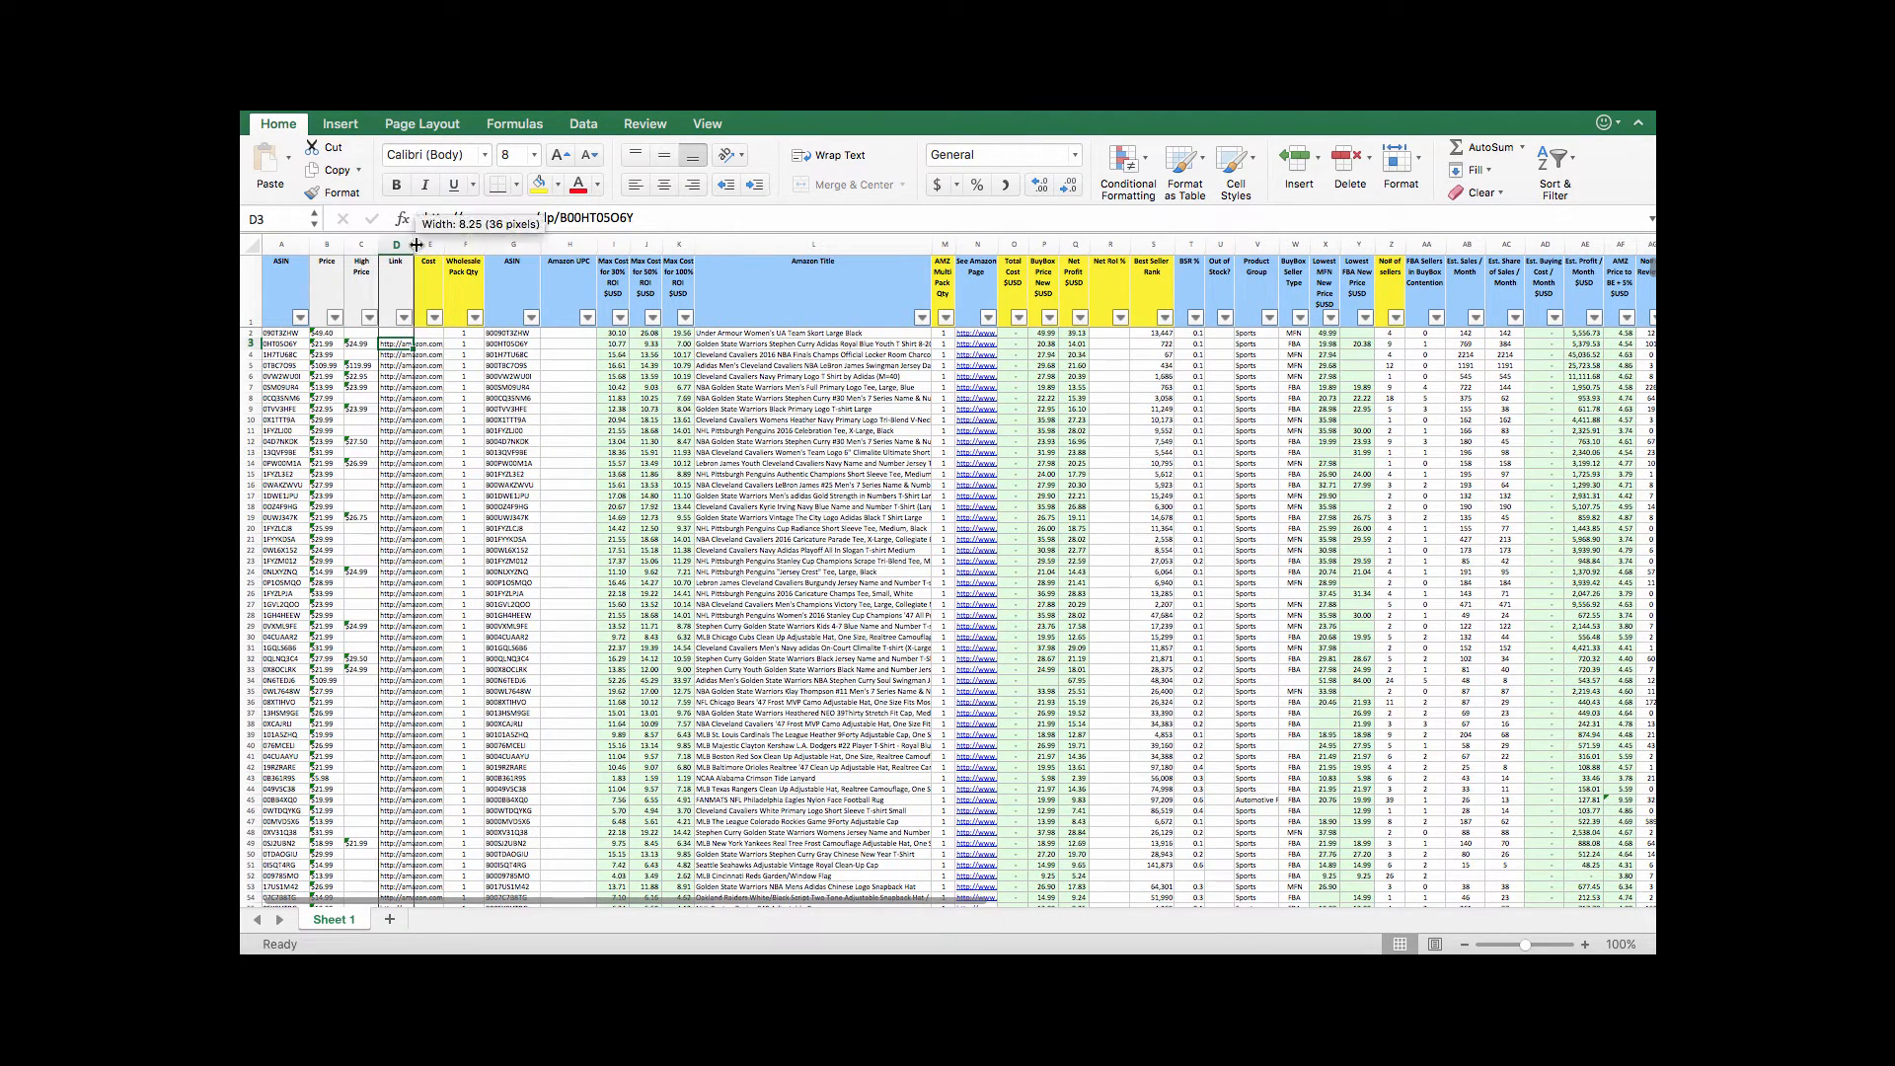
left_click_drag(397, 262, 527, 263)
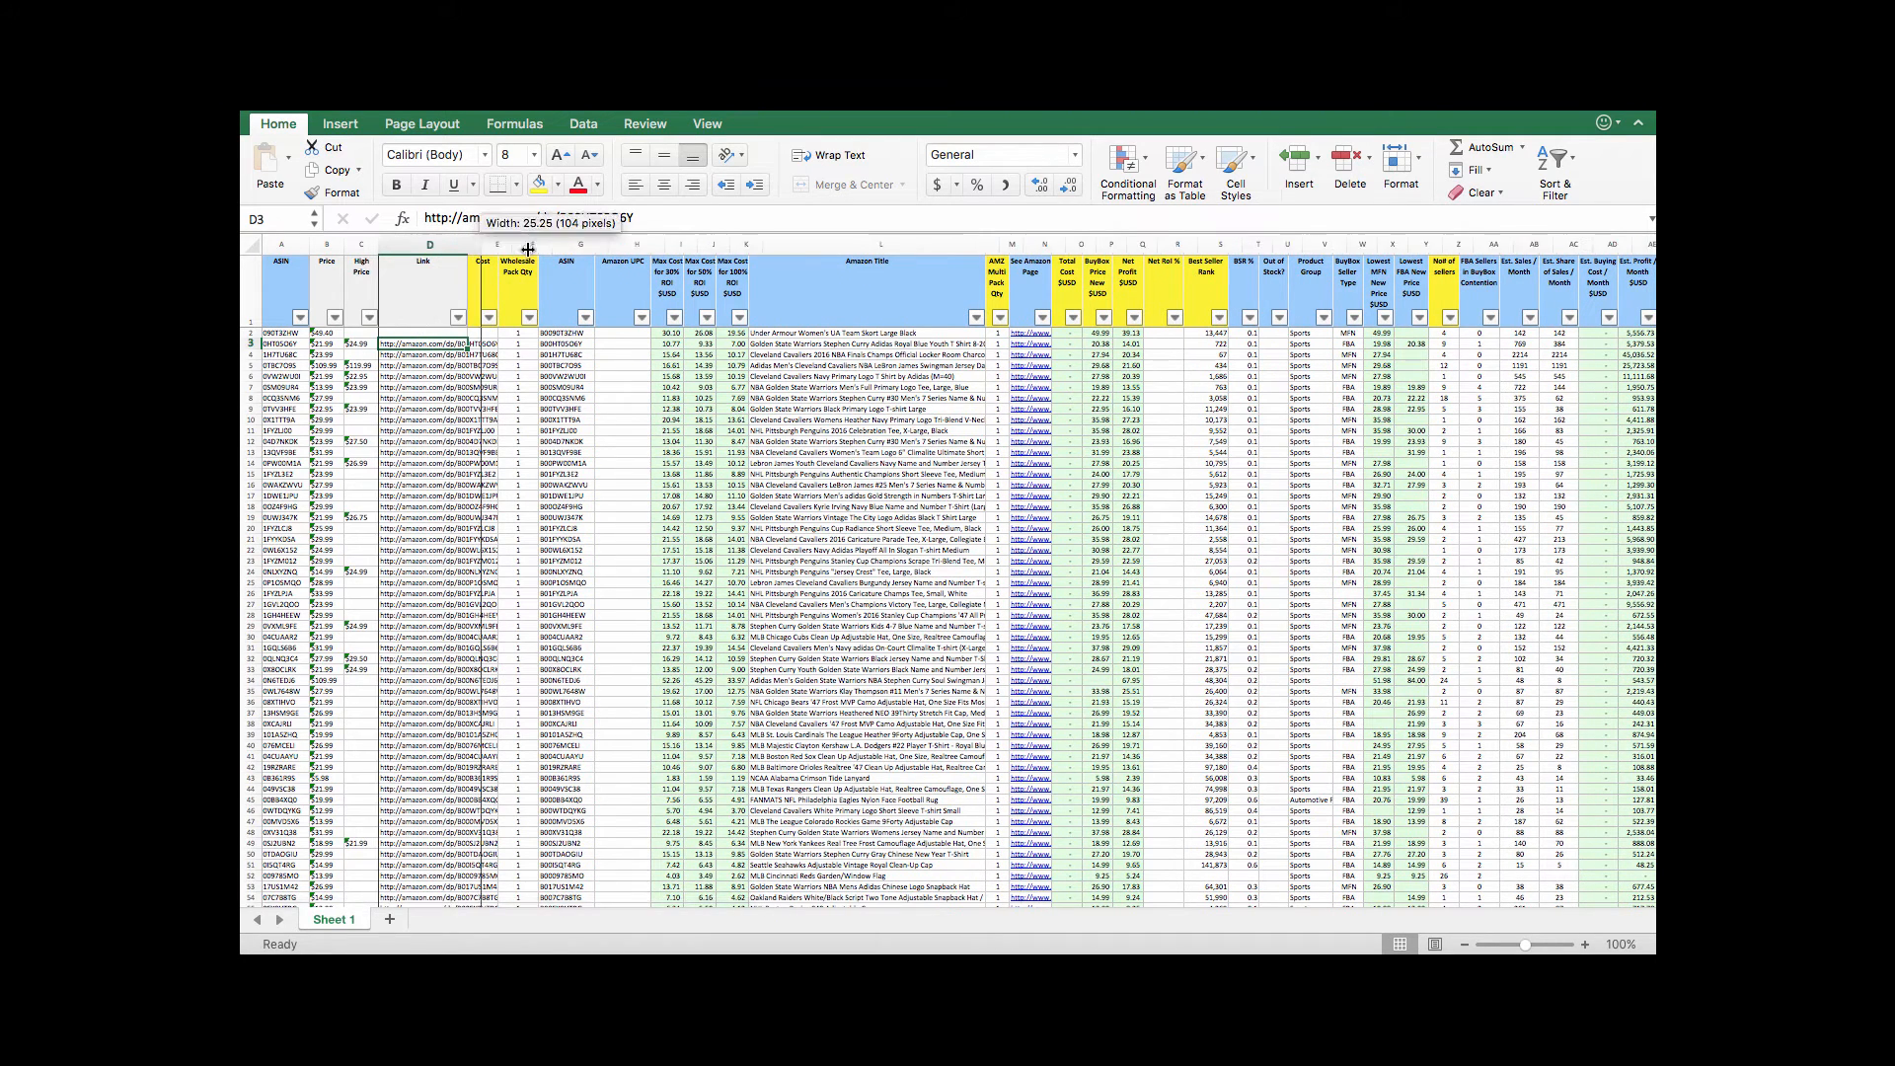
left_click_drag(530, 245, 567, 245)
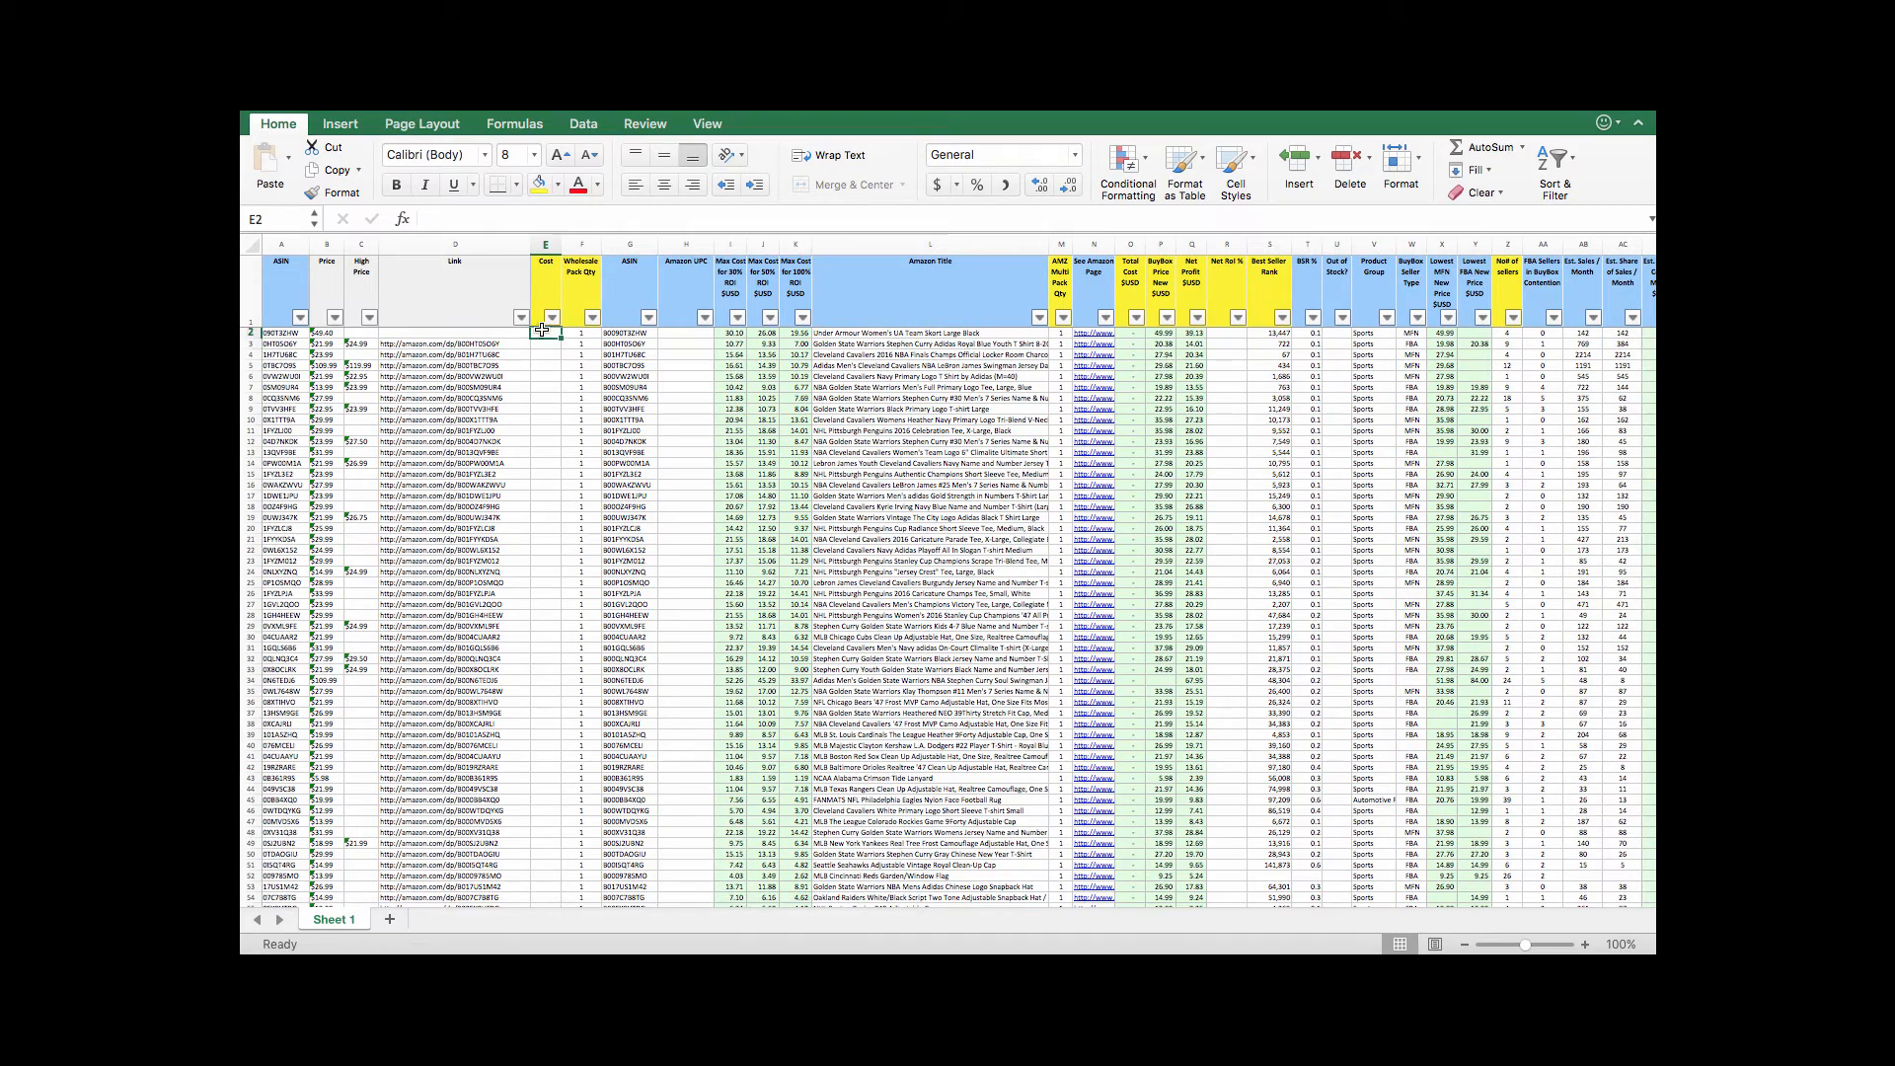
scroll("down", 3)
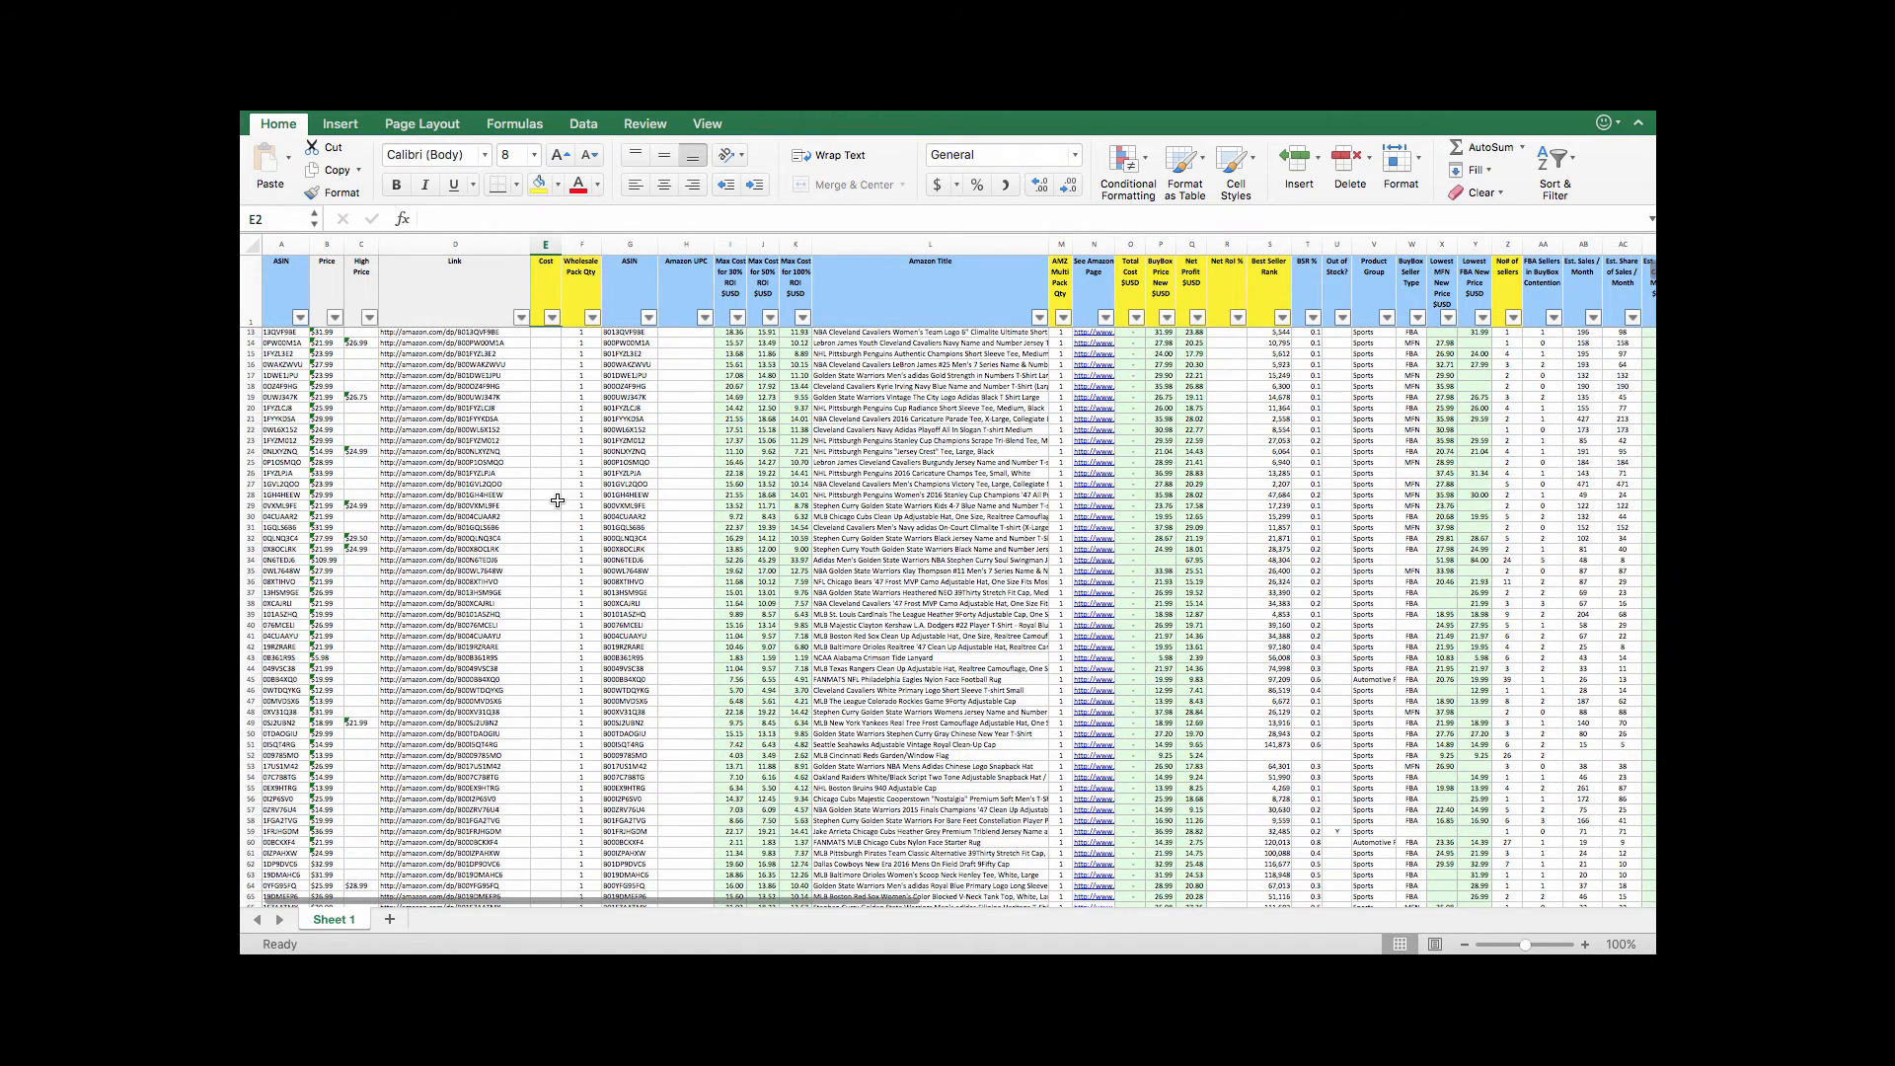
mouse_move(537, 348)
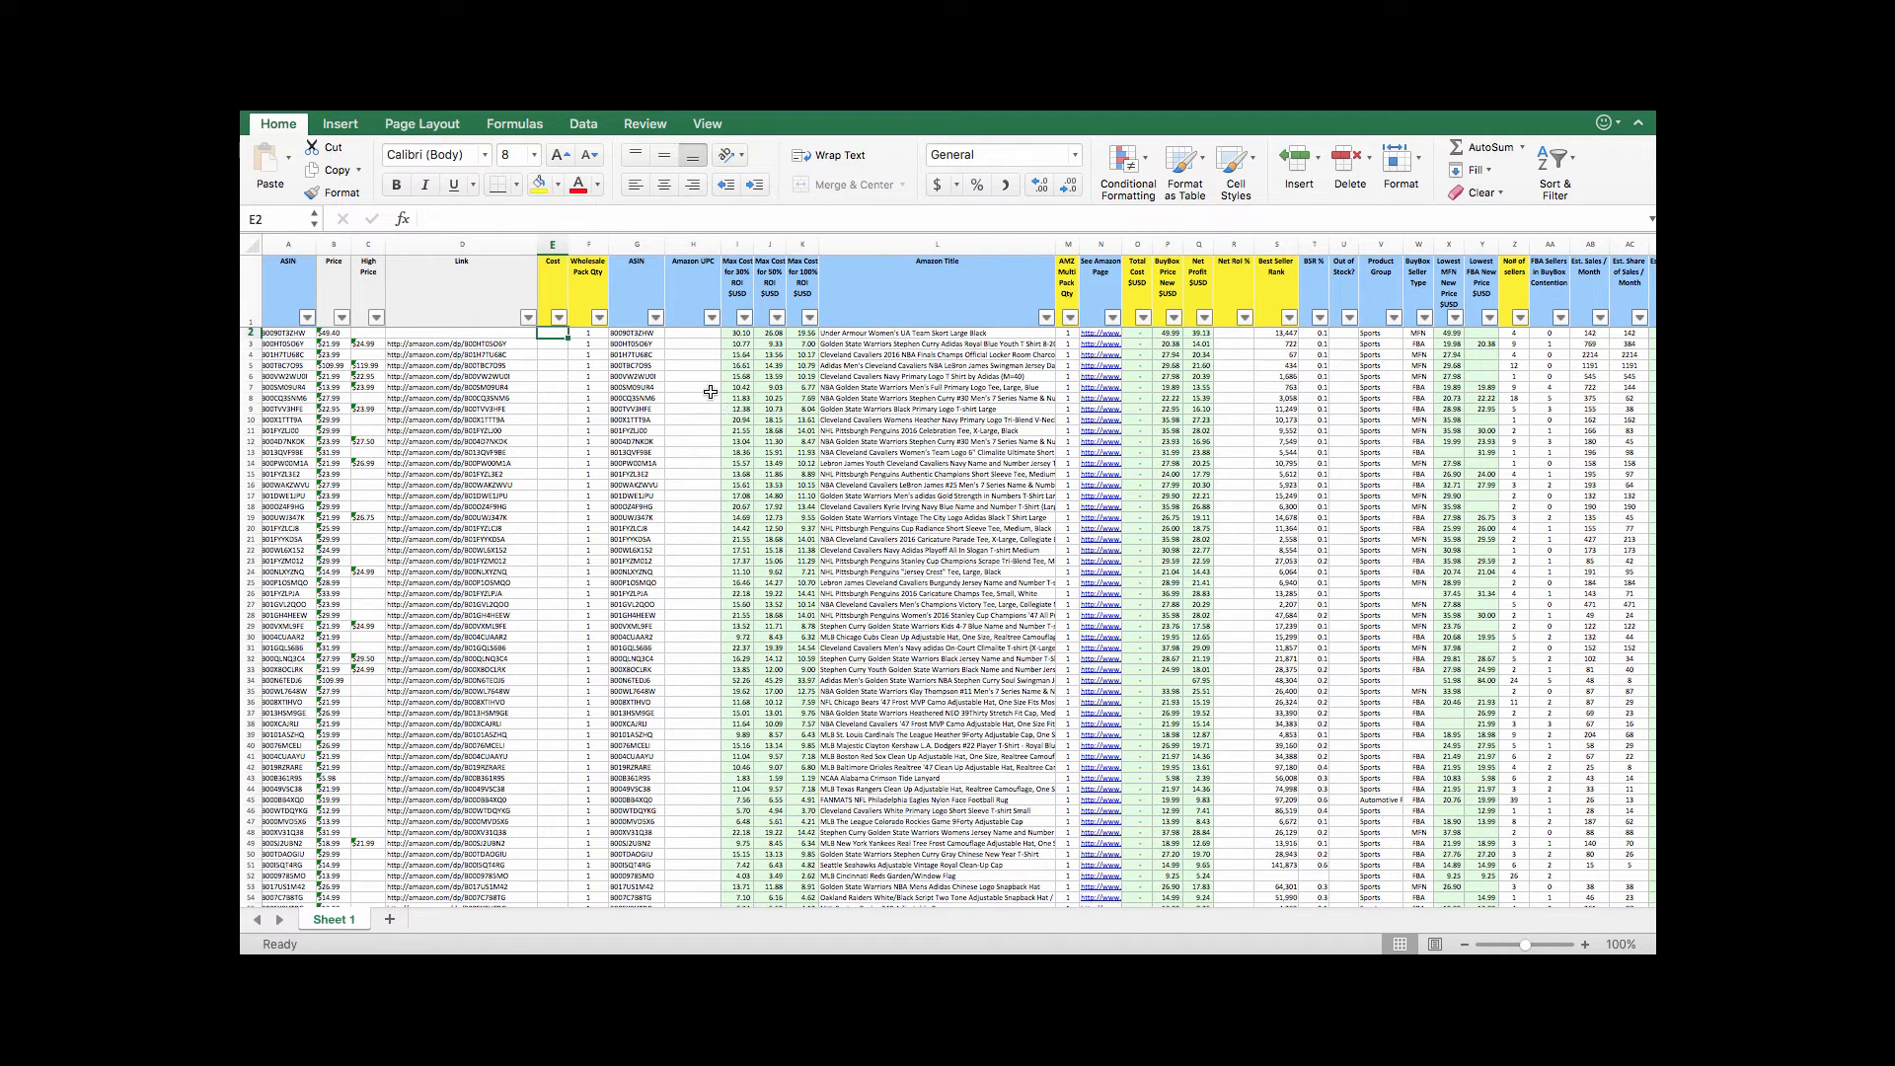
mouse_move(737, 336)
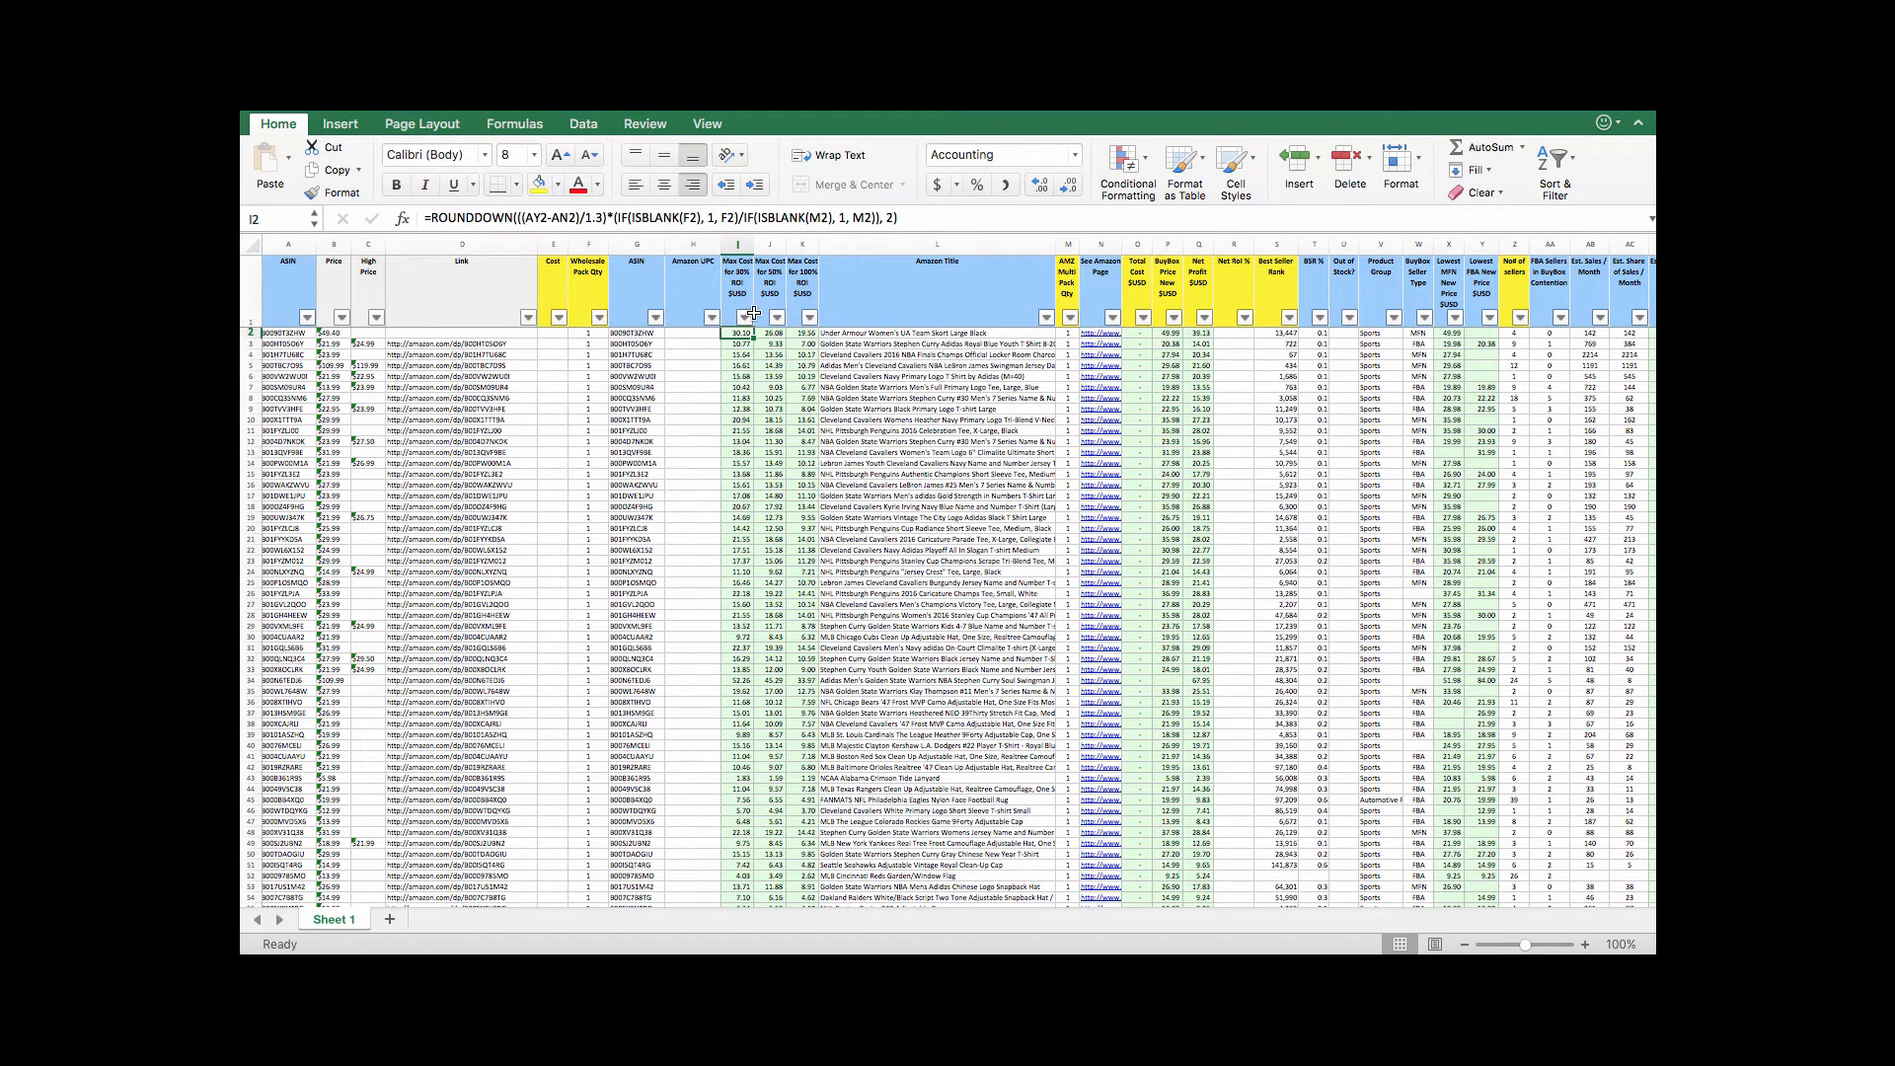
left_click(736, 245)
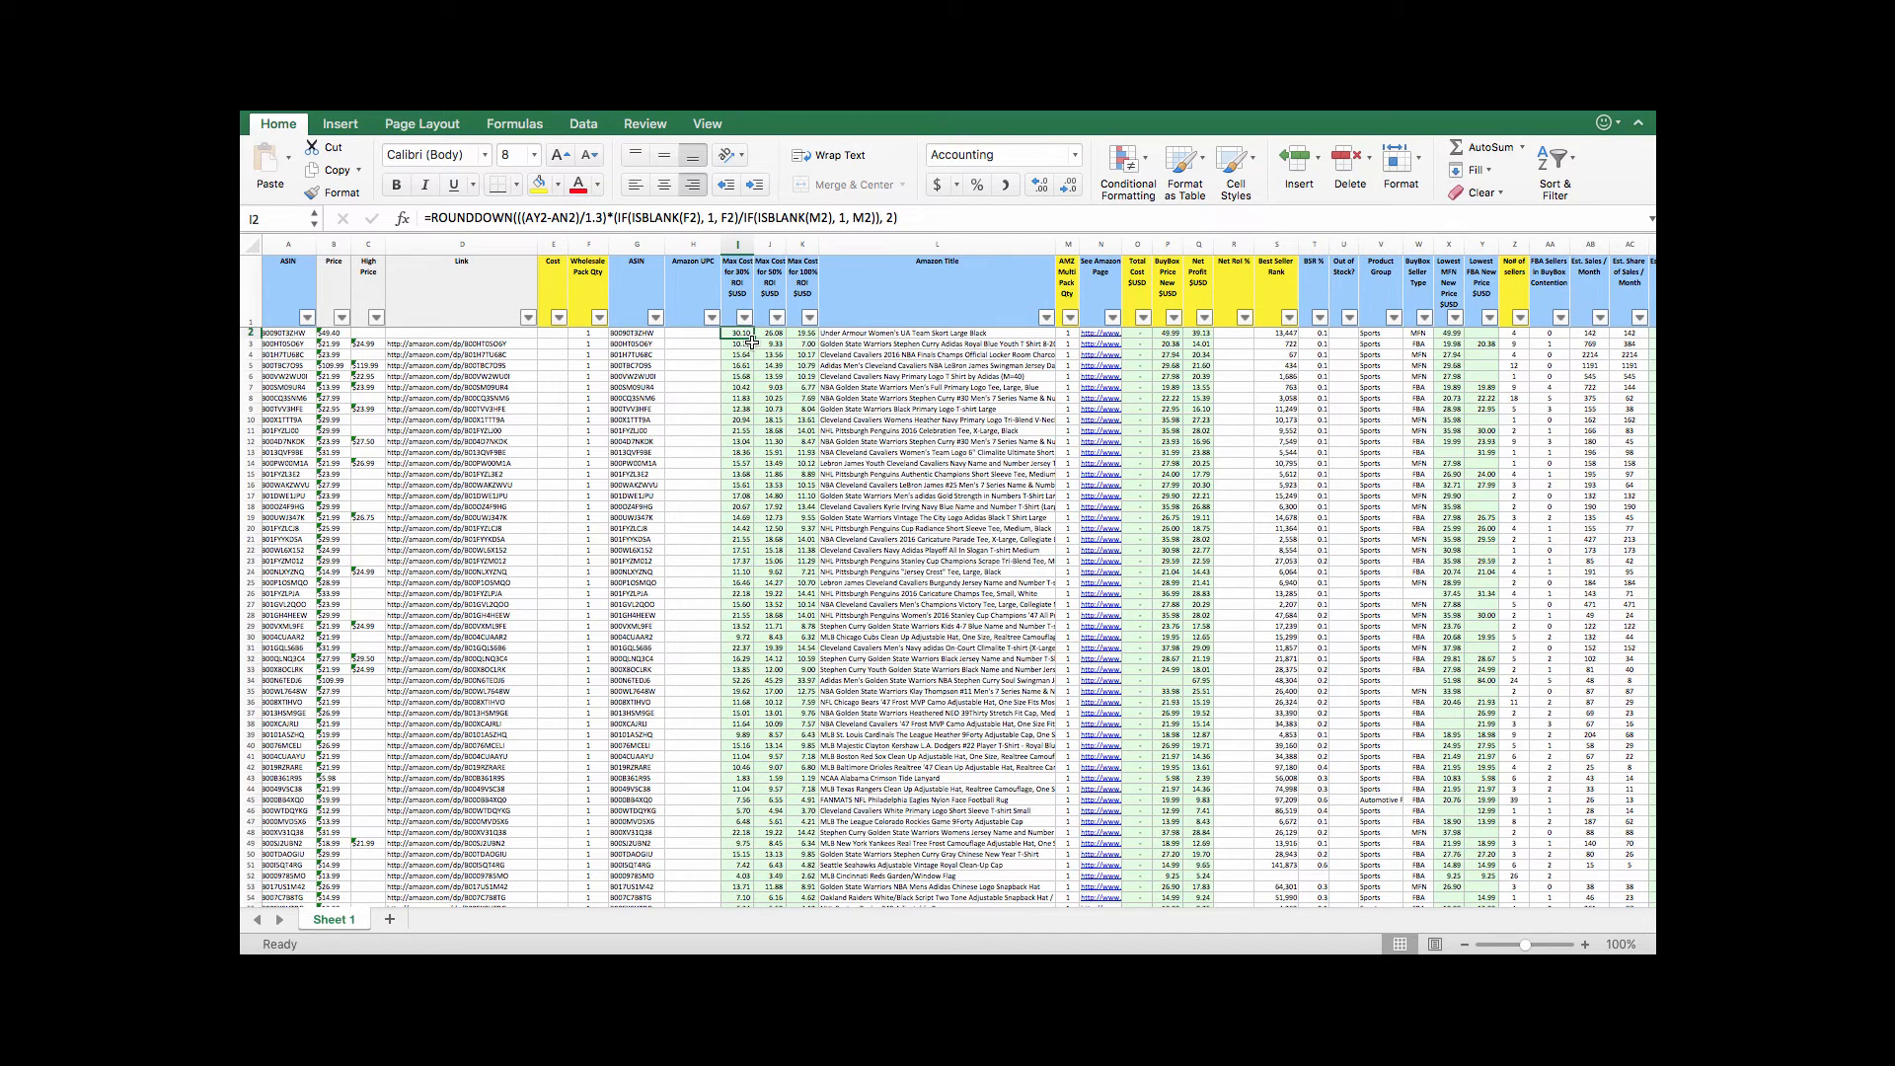
mouse_move(877, 406)
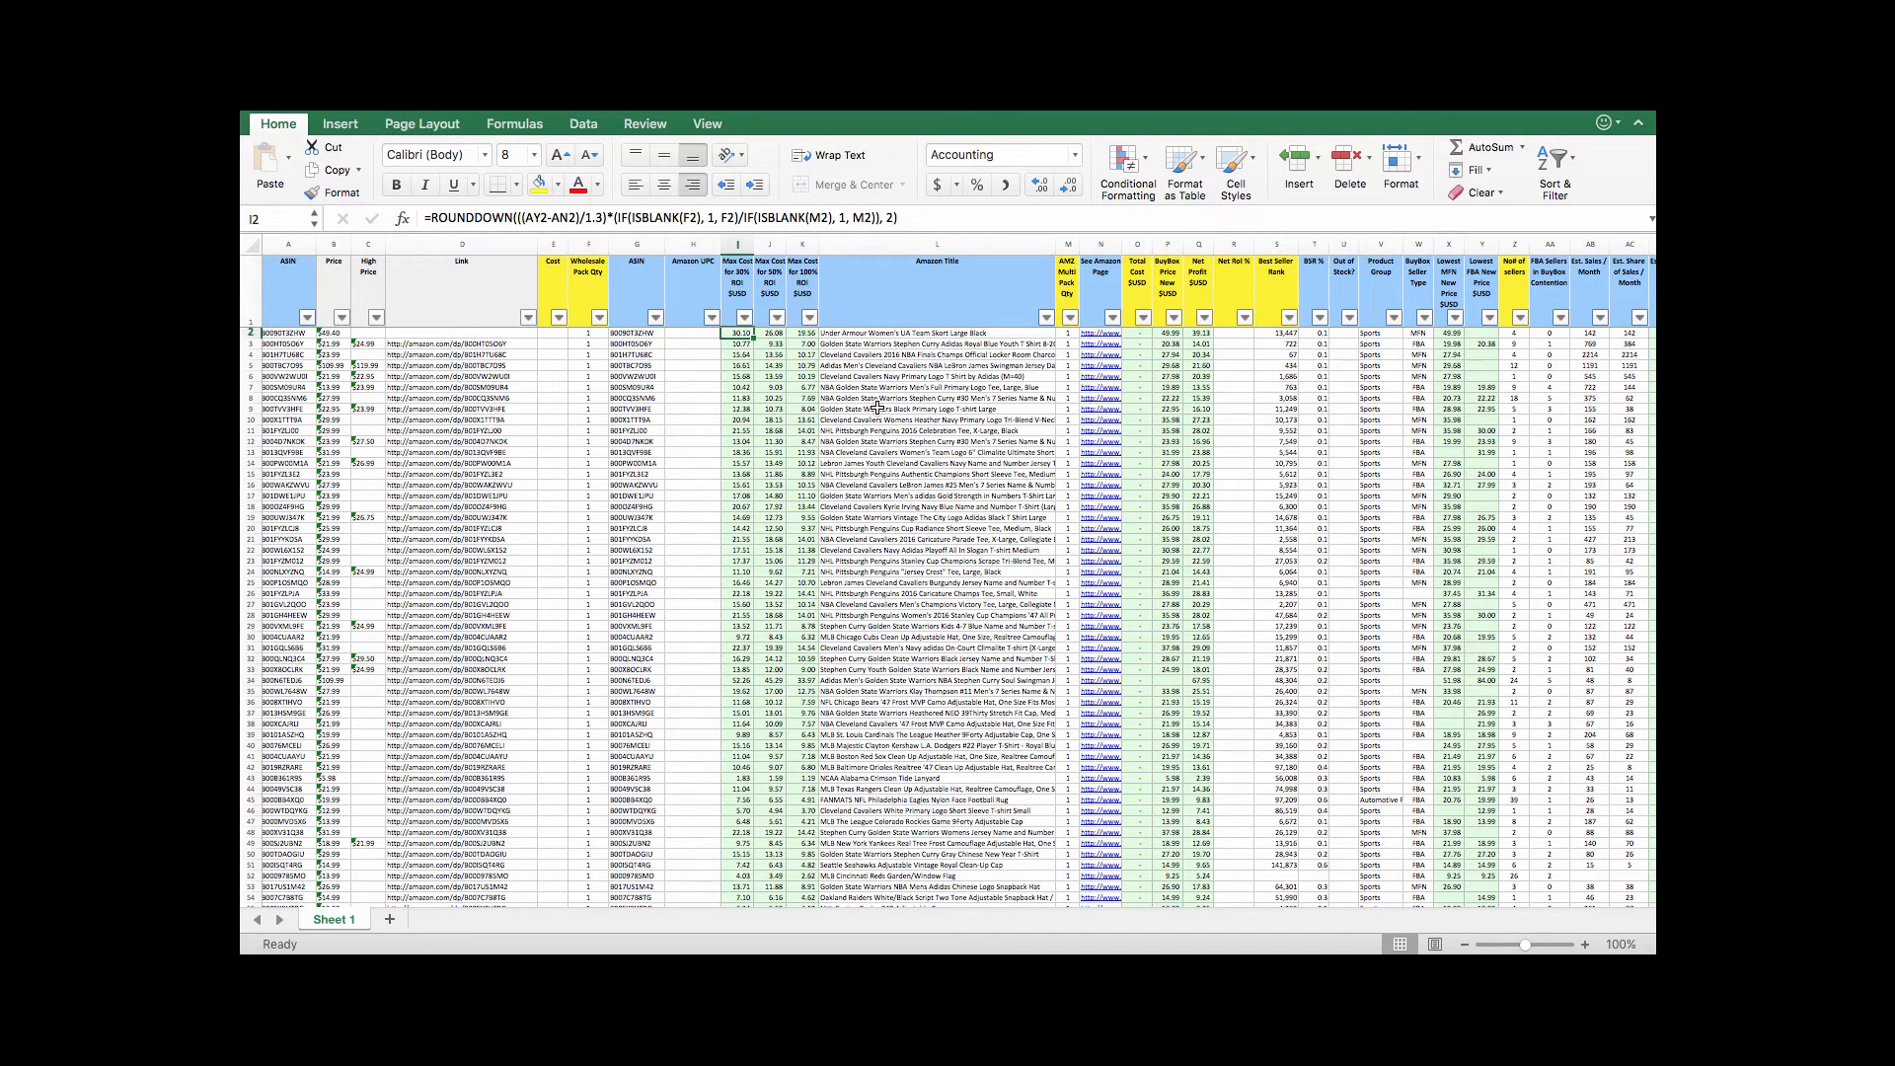
left_click(770, 260)
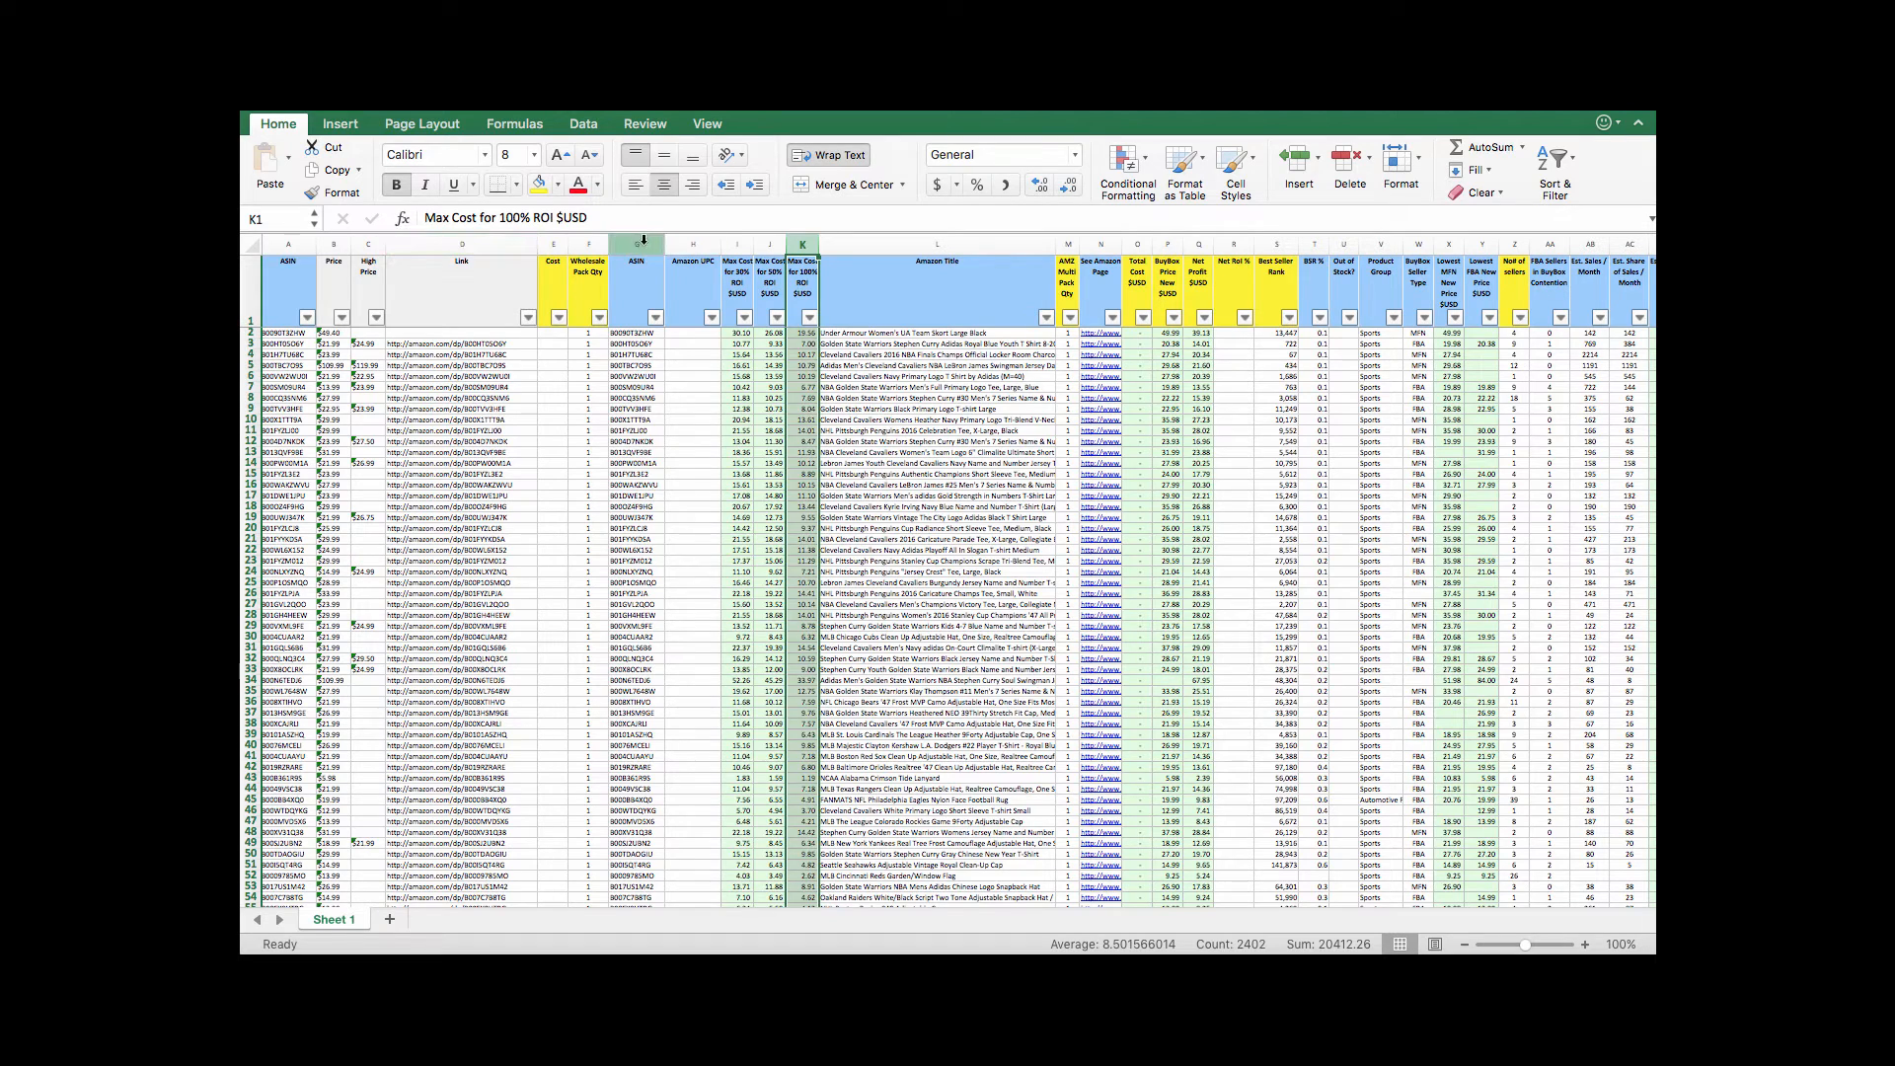
- Hide the duplicate ASIN and Wholesale Pack Qty columns and widen Amazon Title
right_click(634, 245)
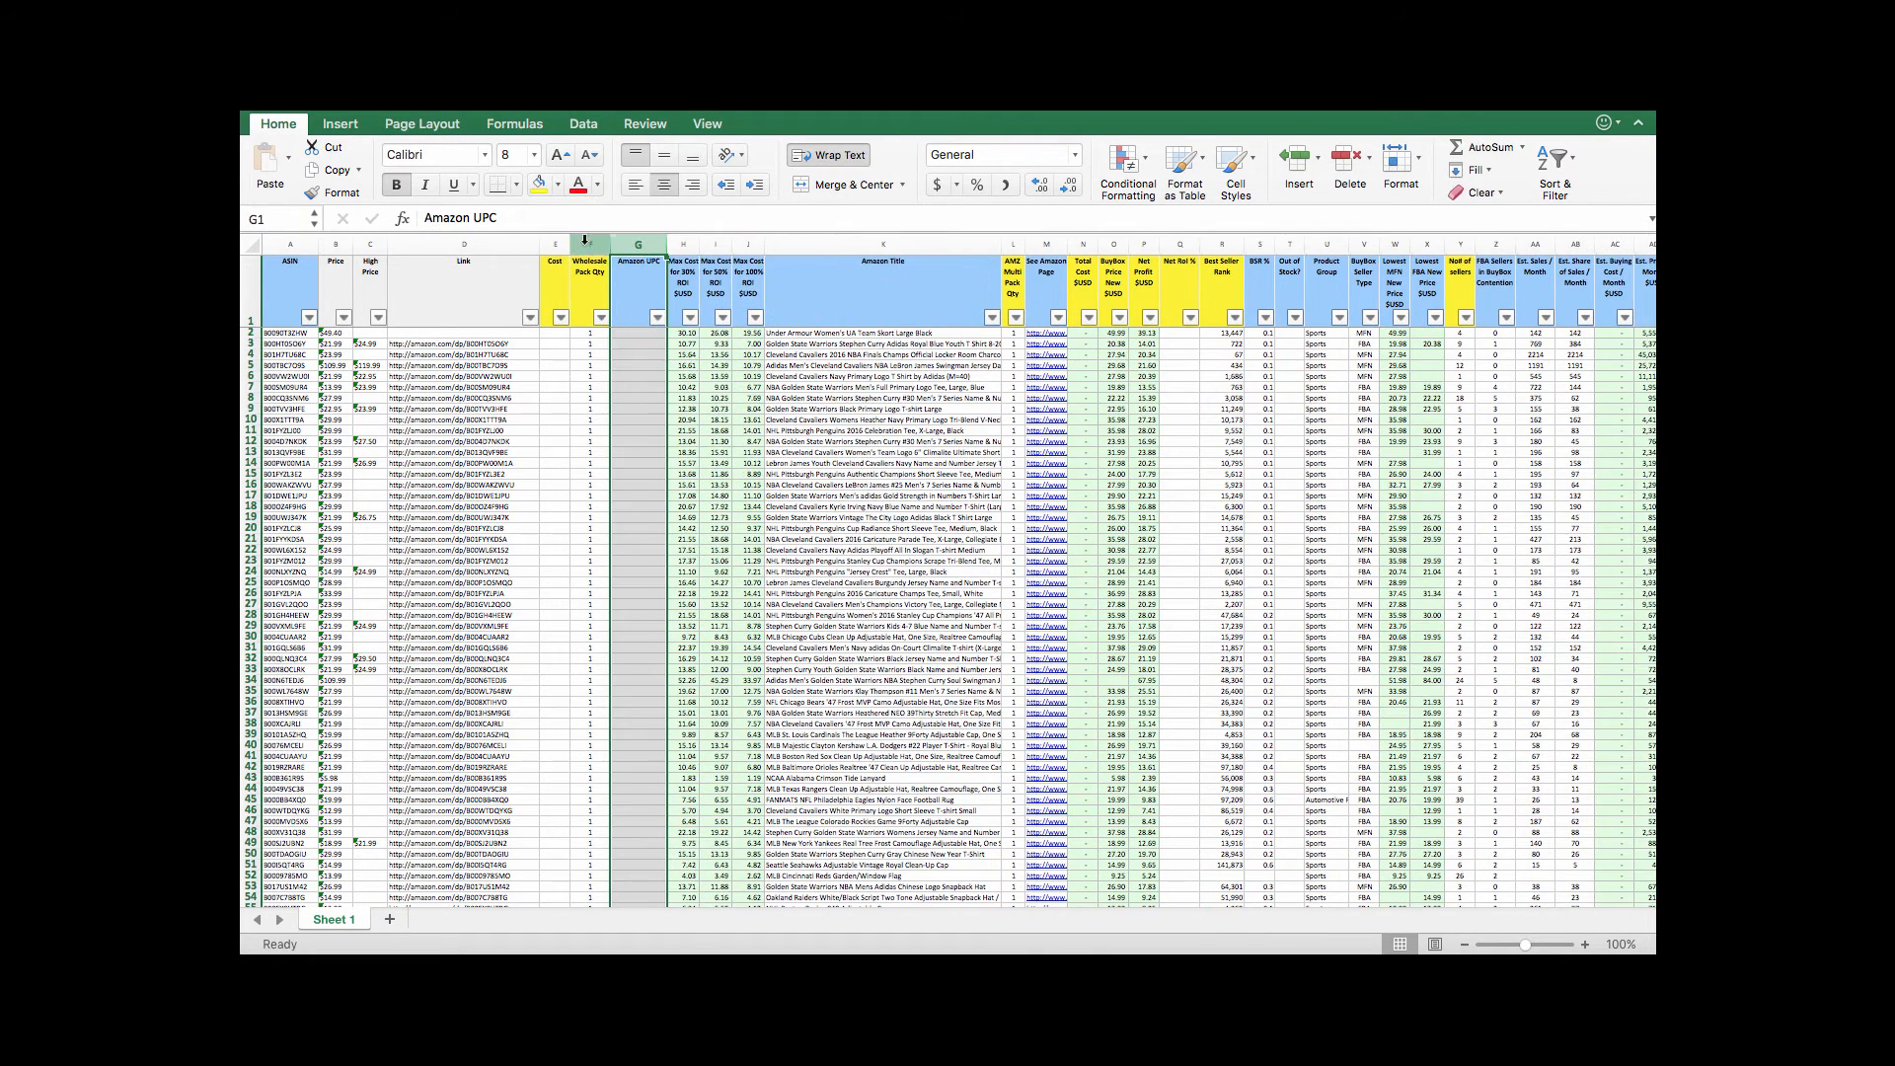
right_click(589, 243)
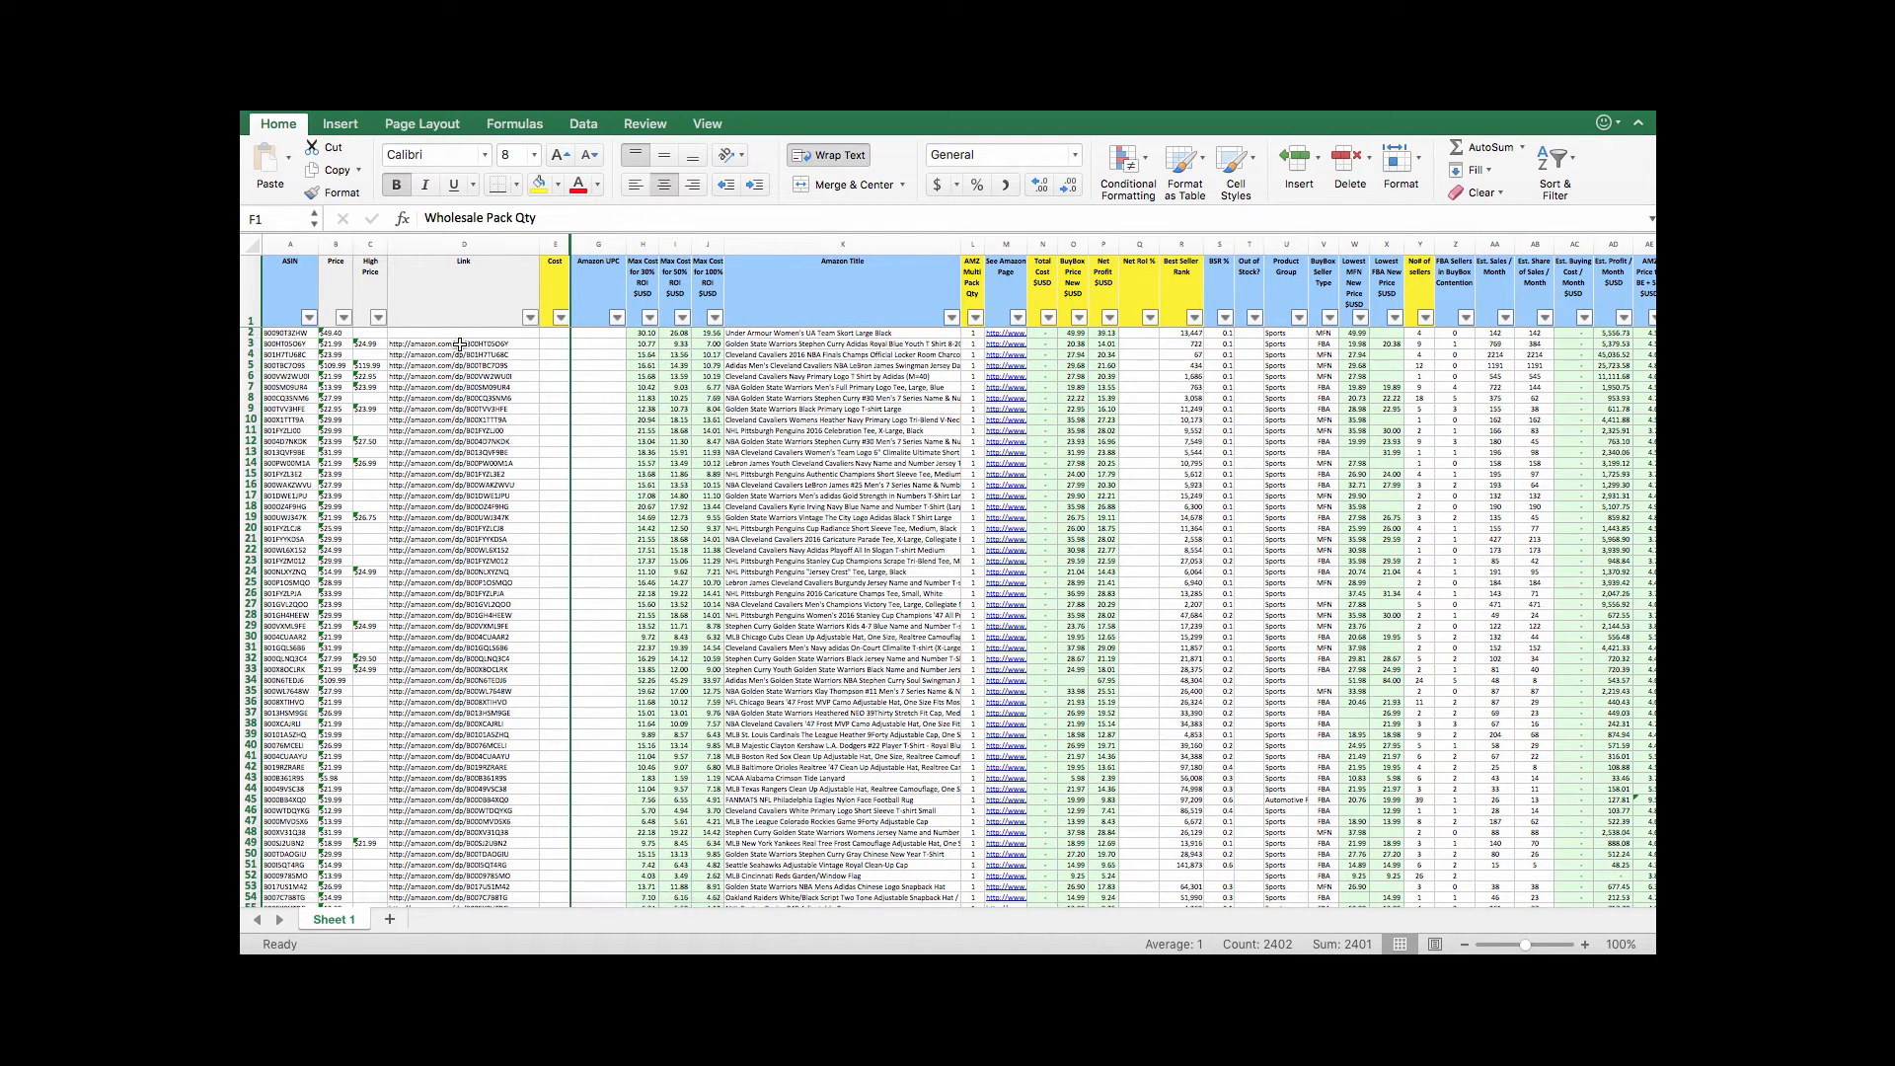
left_click(843, 261)
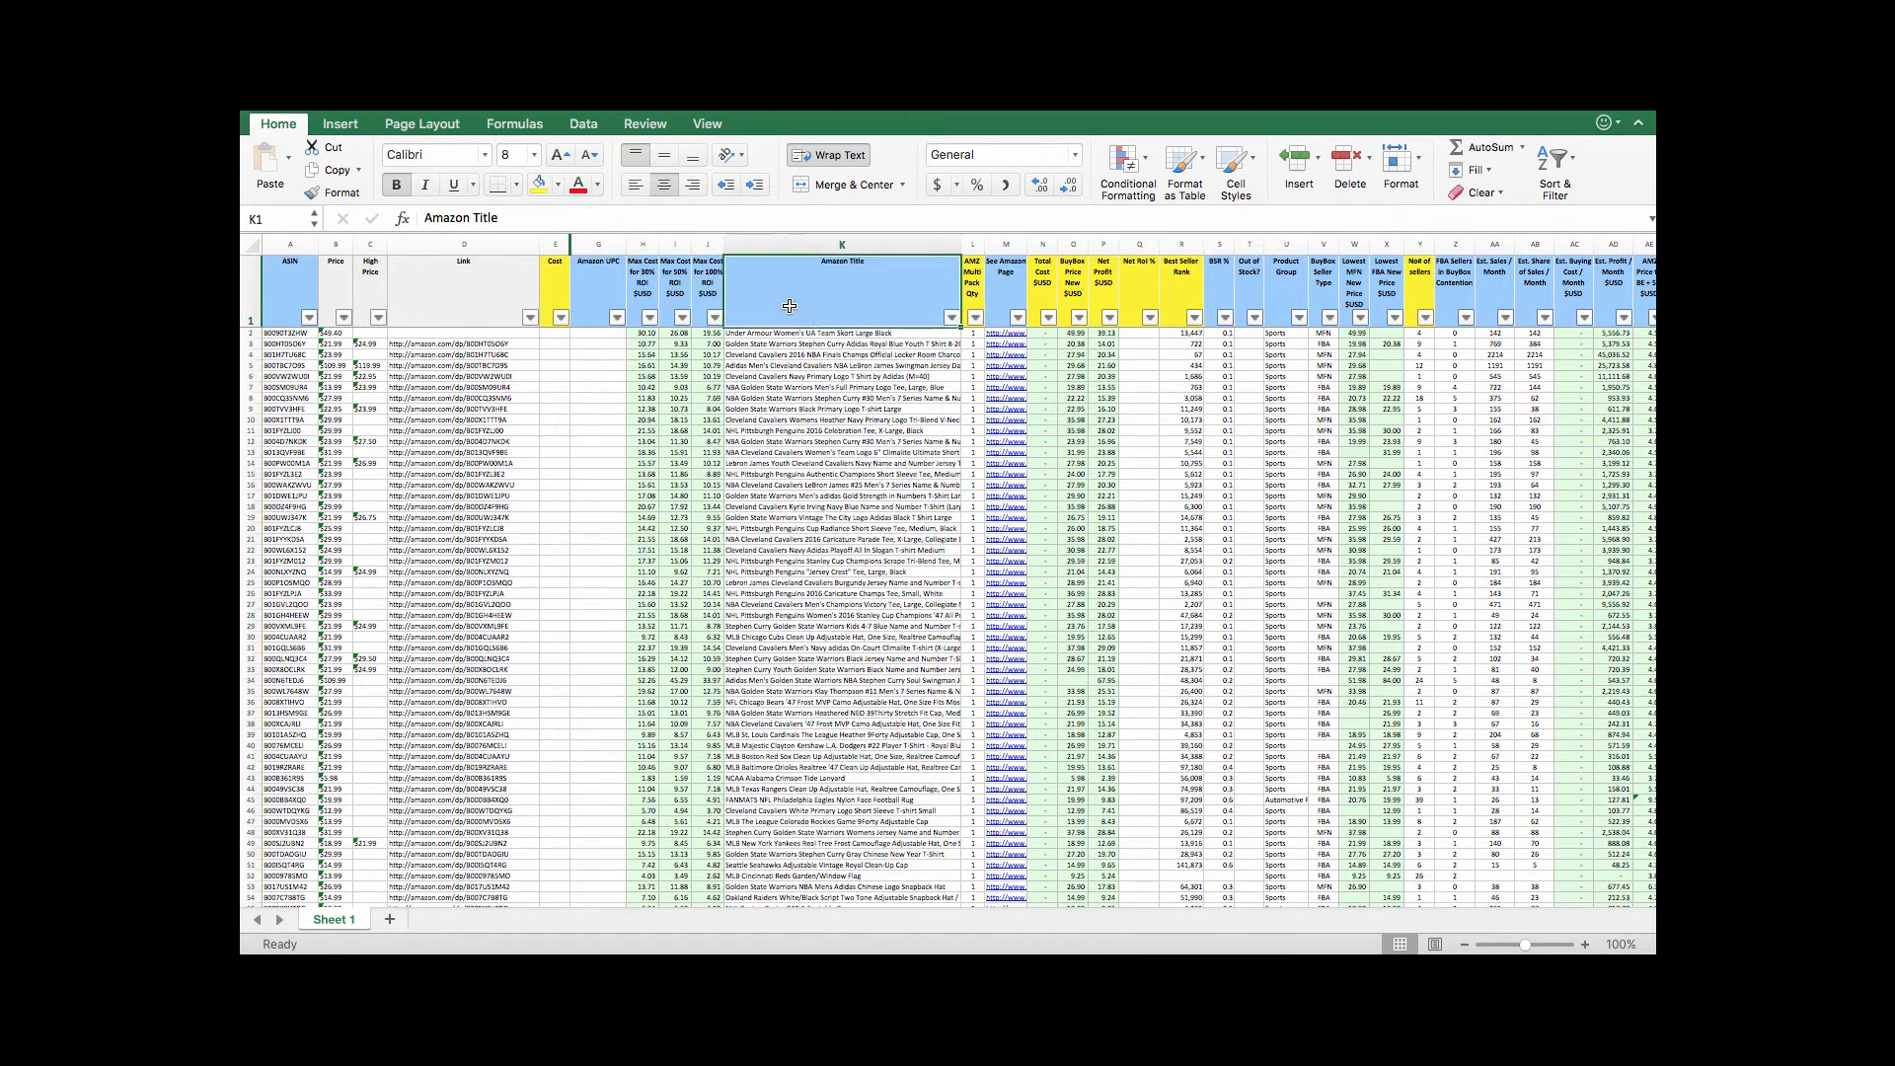
left_click_drag(961, 244, 987, 245)
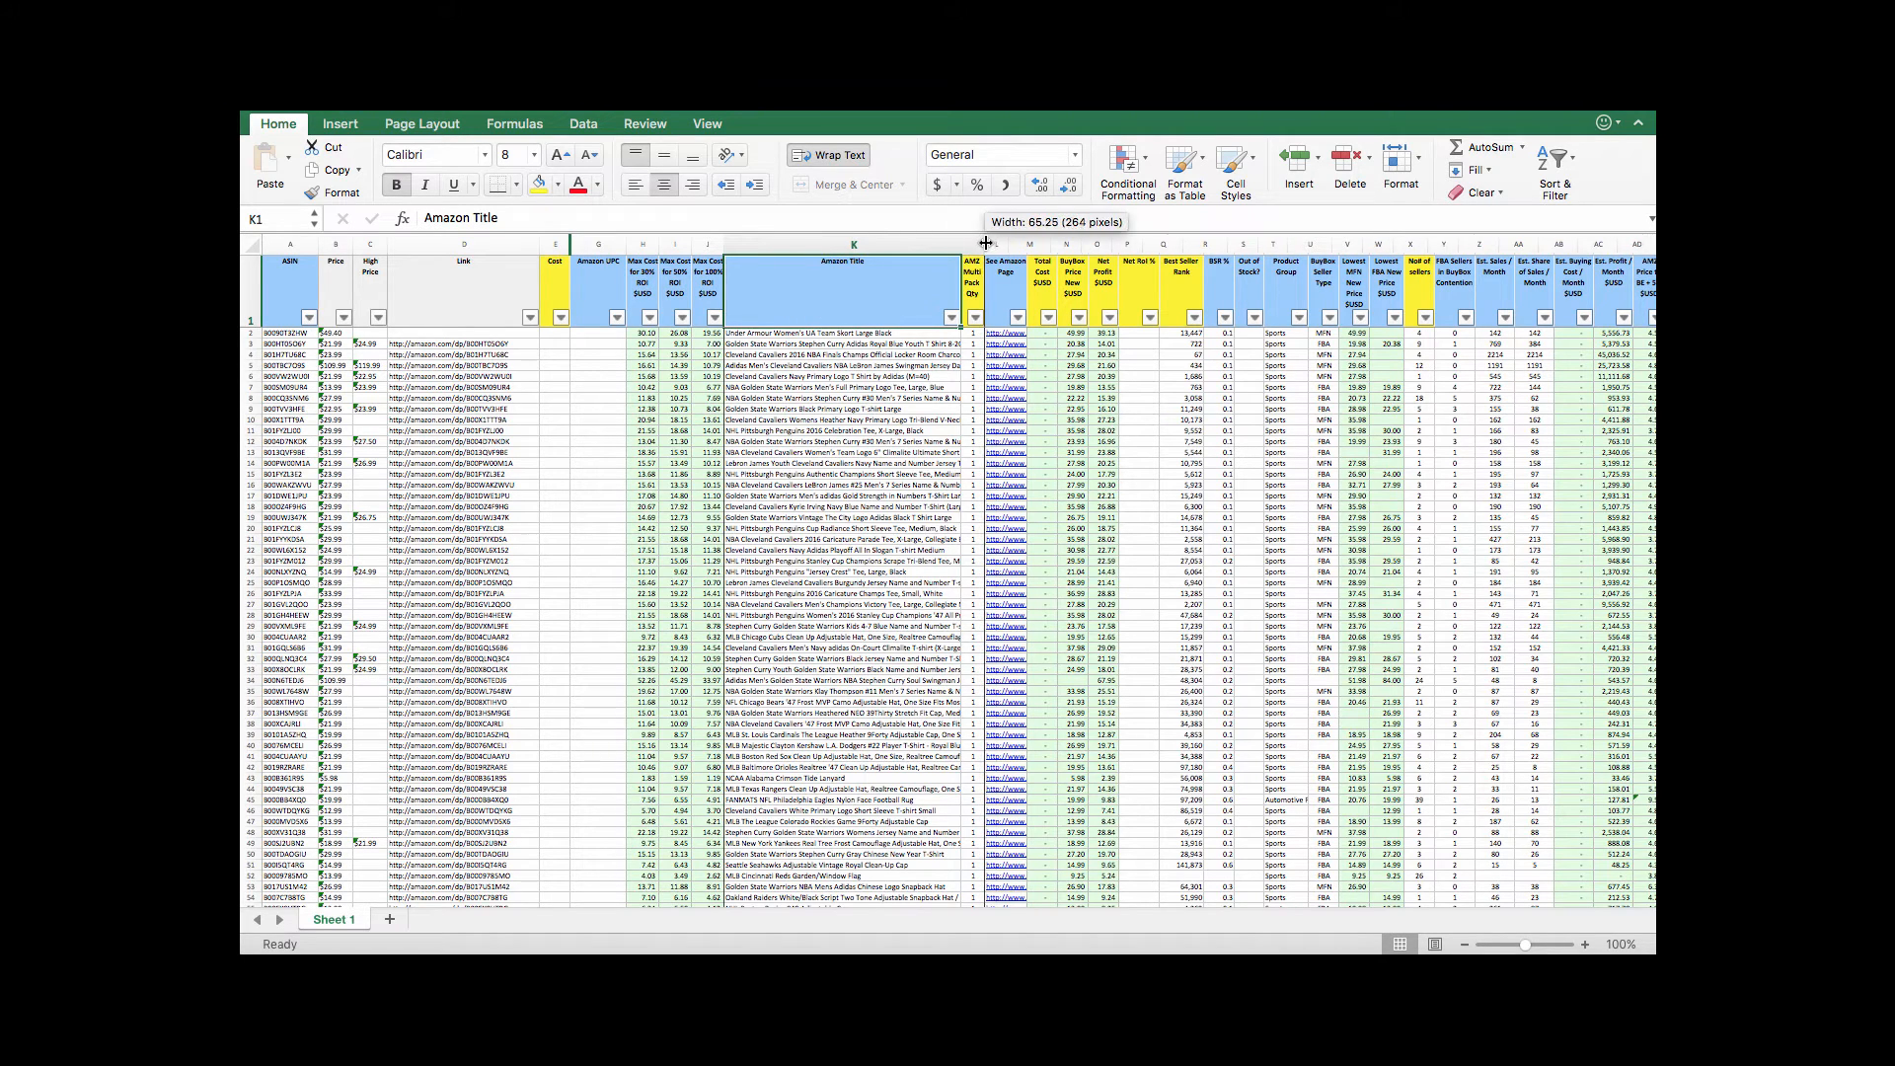
left_click_drag(968, 243, 1024, 243)
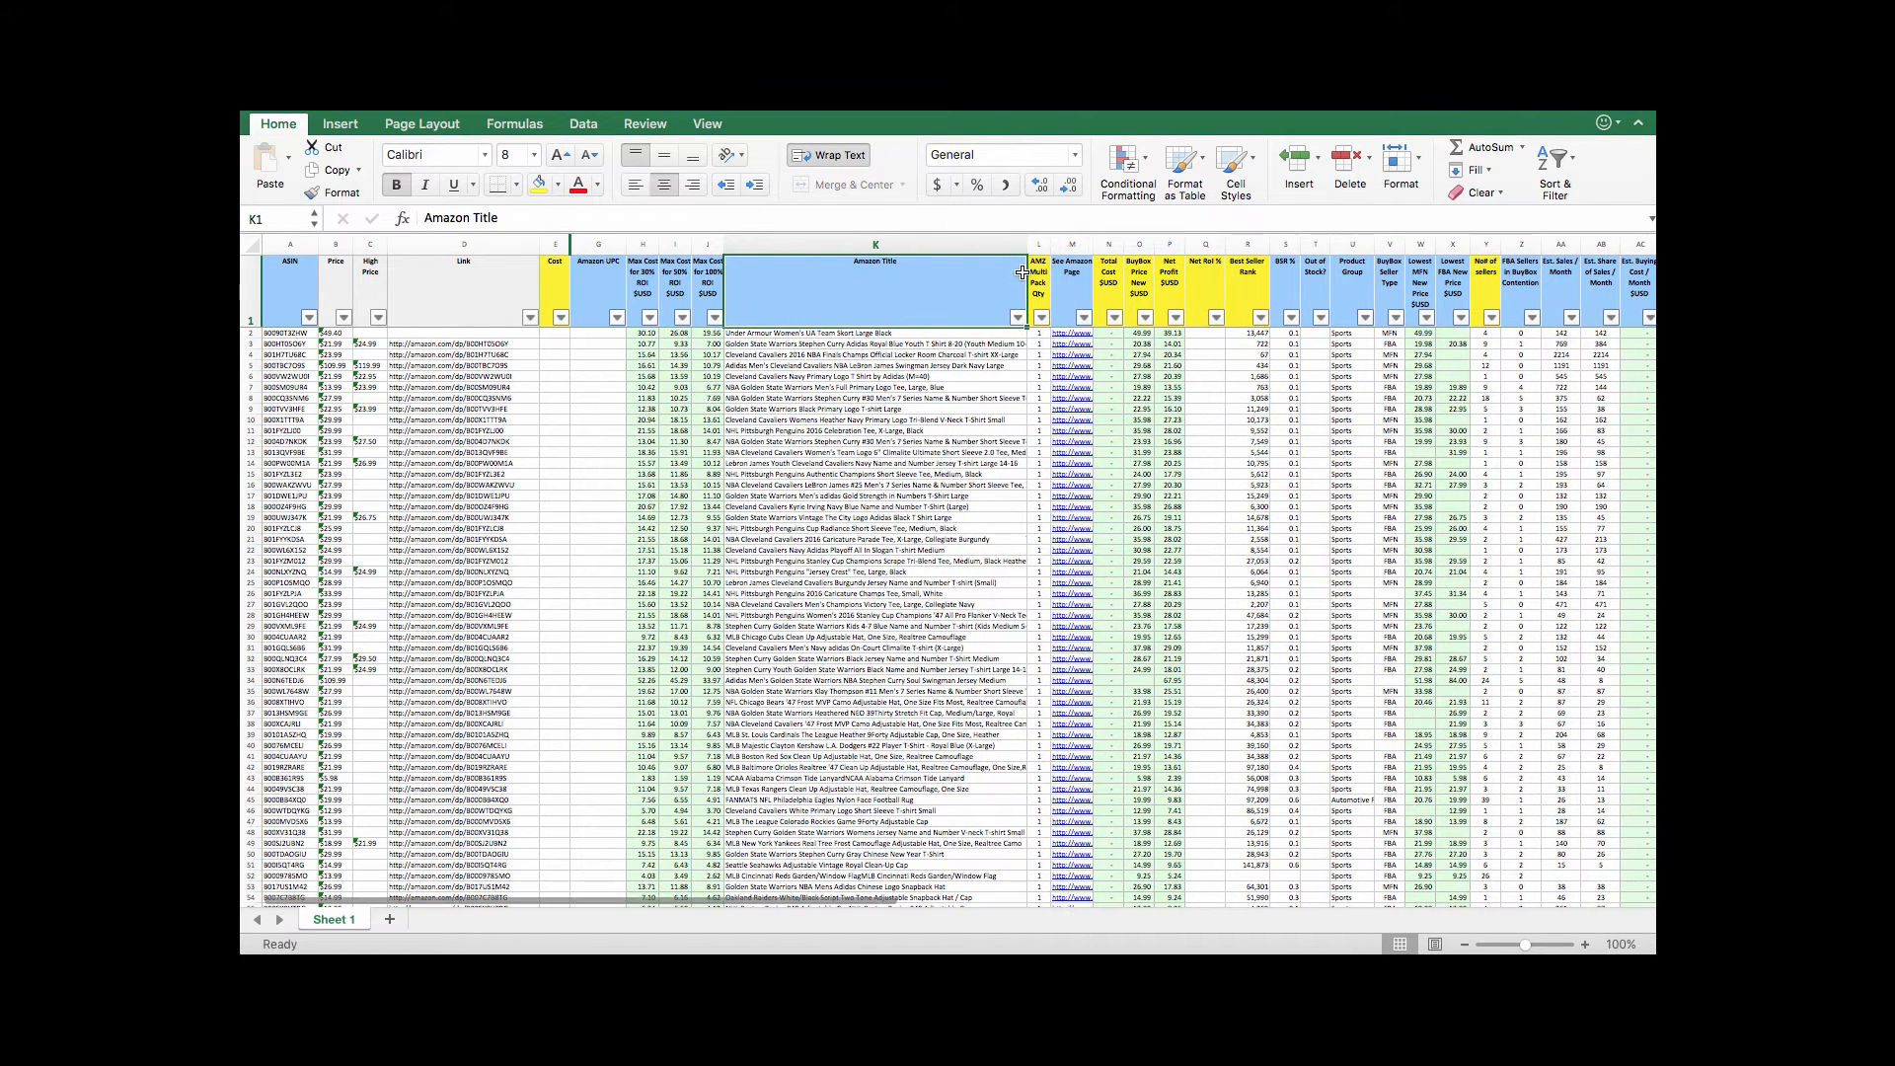
- Hide the AMZ Multi Pack Qty column
right_click(1041, 247)
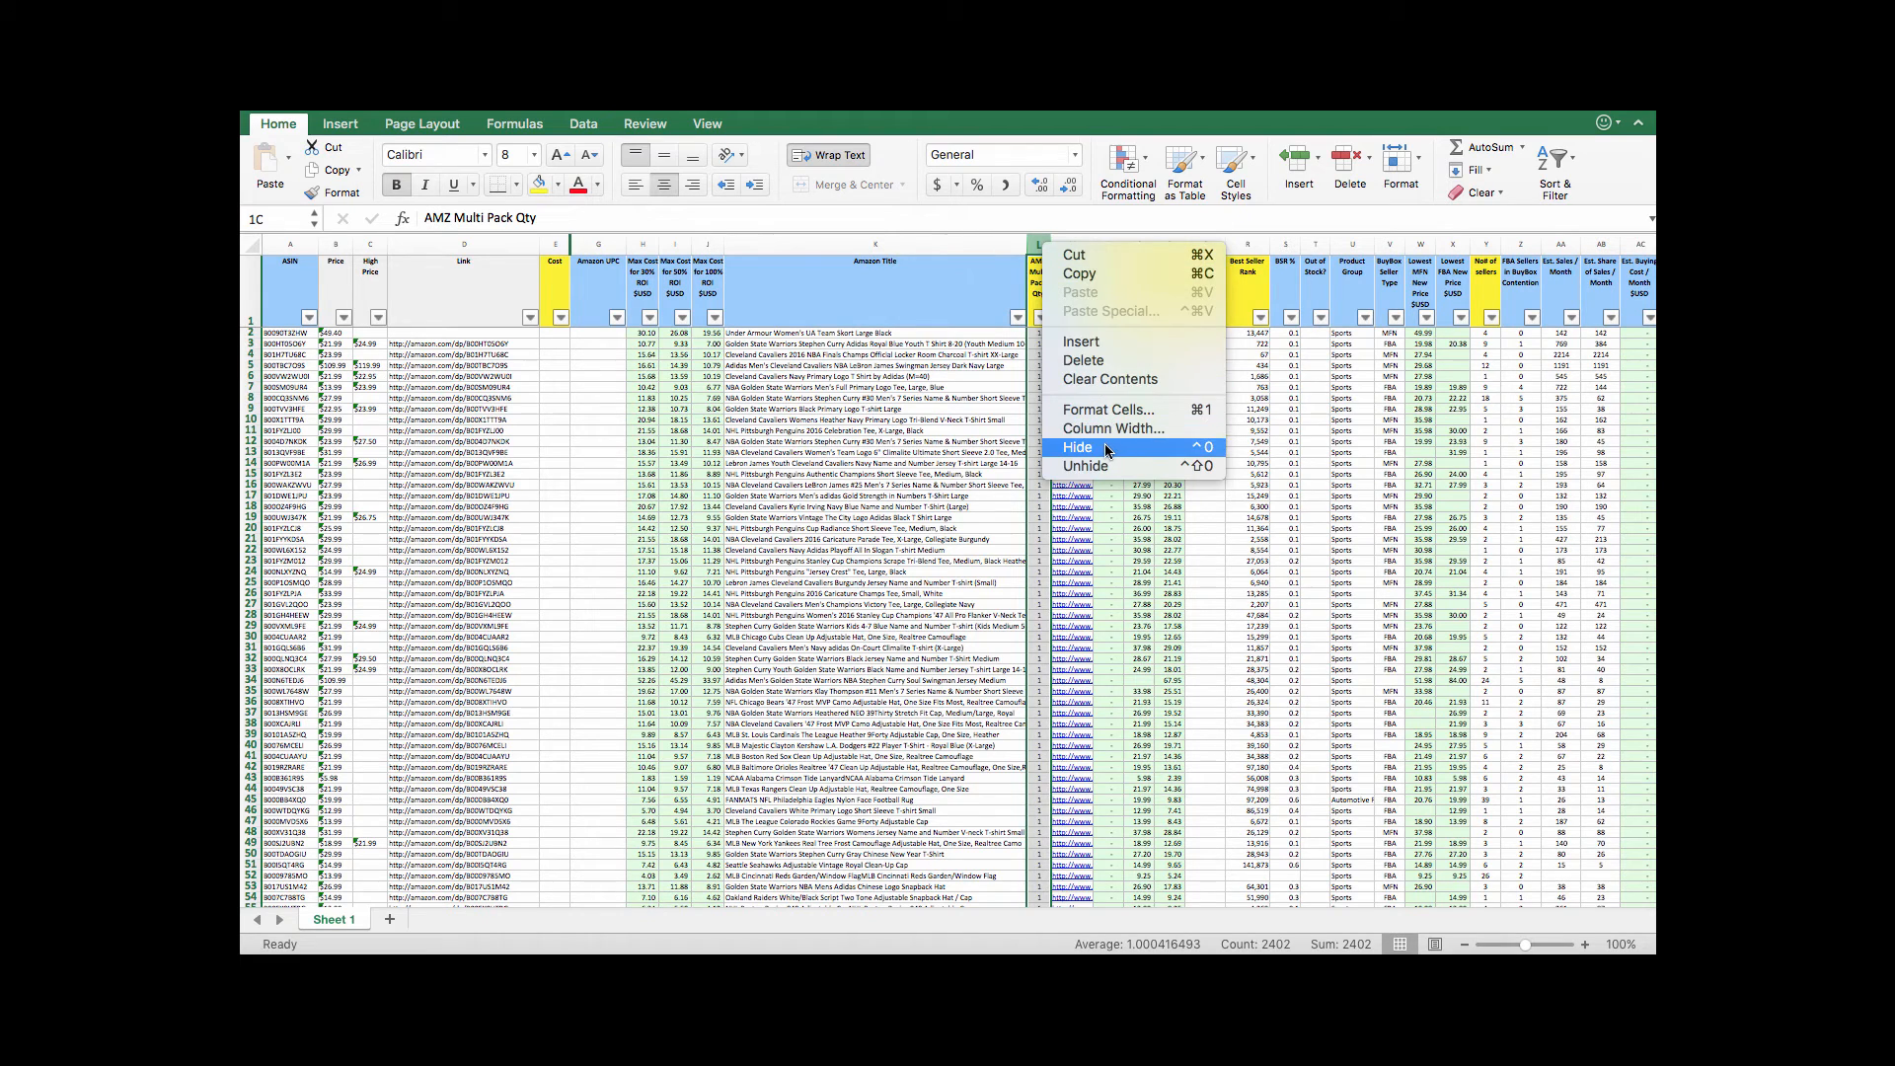
left_click(1084, 448)
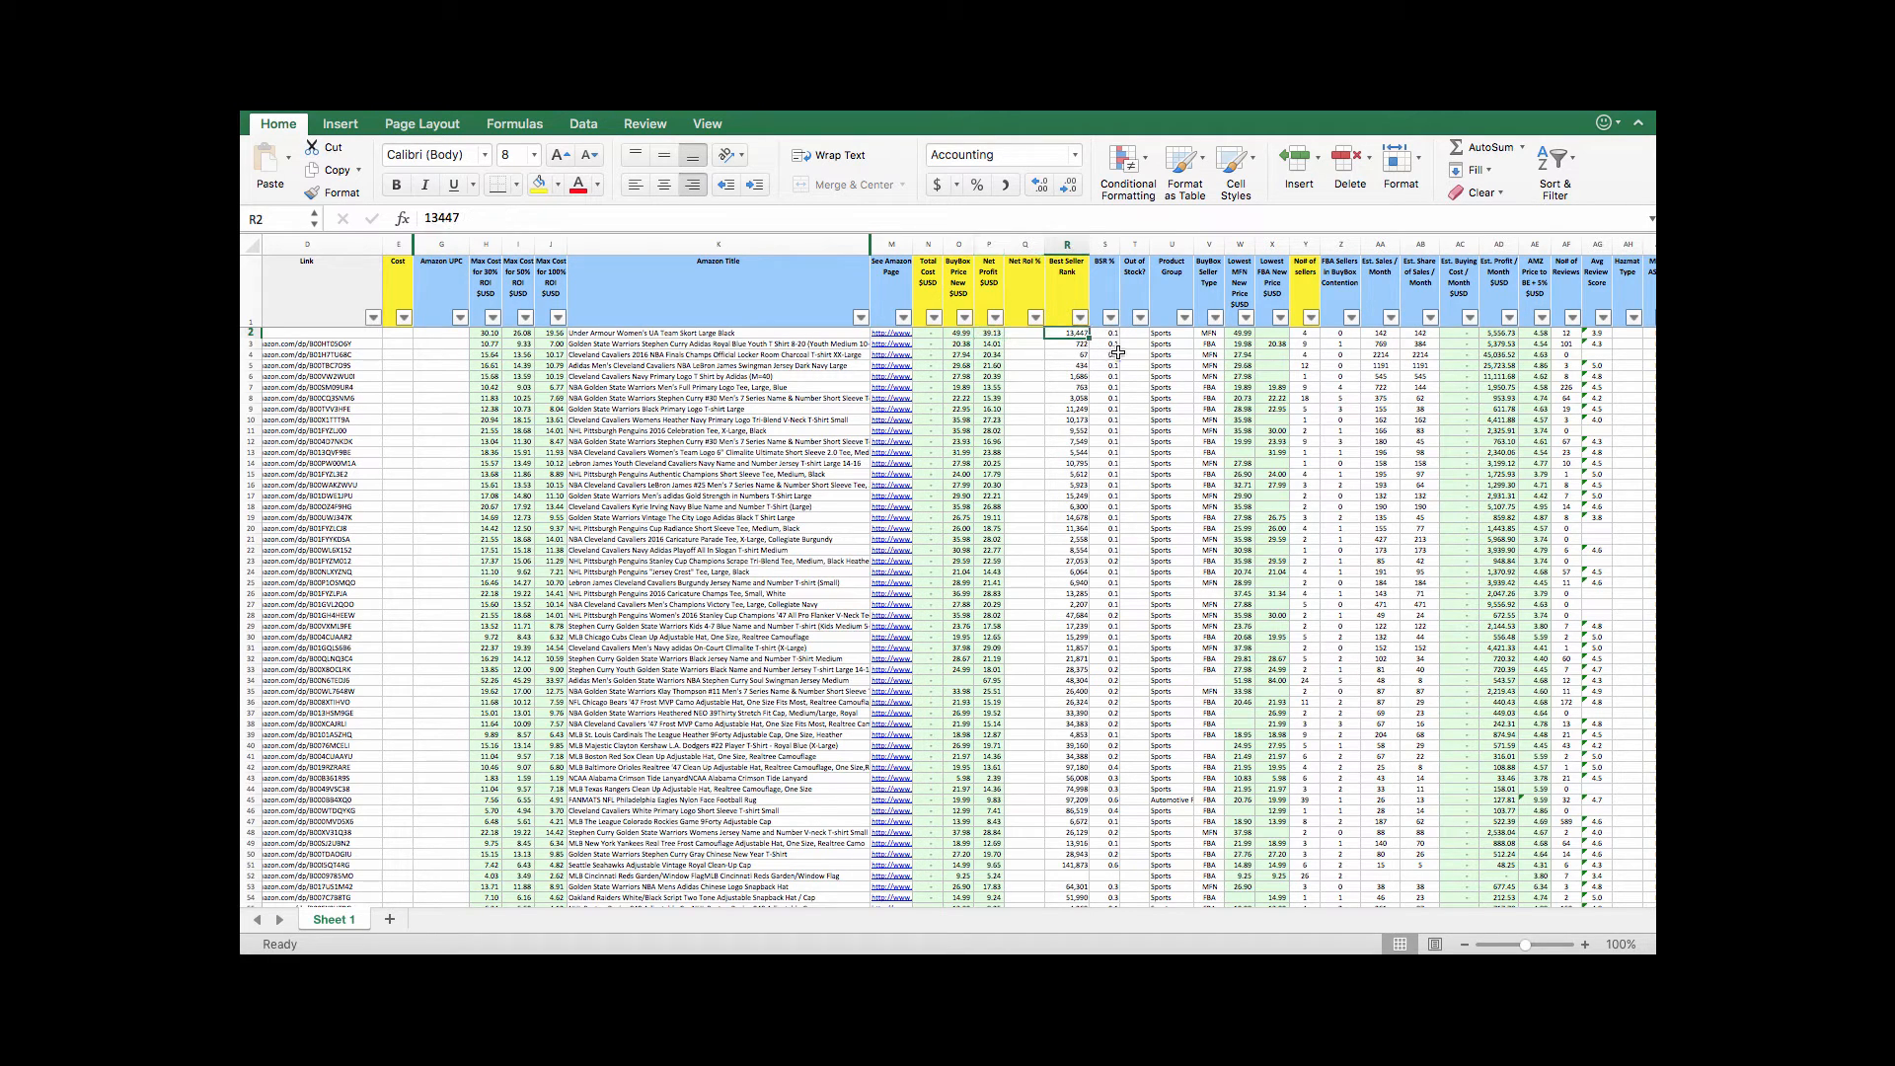
- Sort Best Seller Rank ascending and keep only the Sports product group (2041 of 2401 records)
left_click(1080, 317)
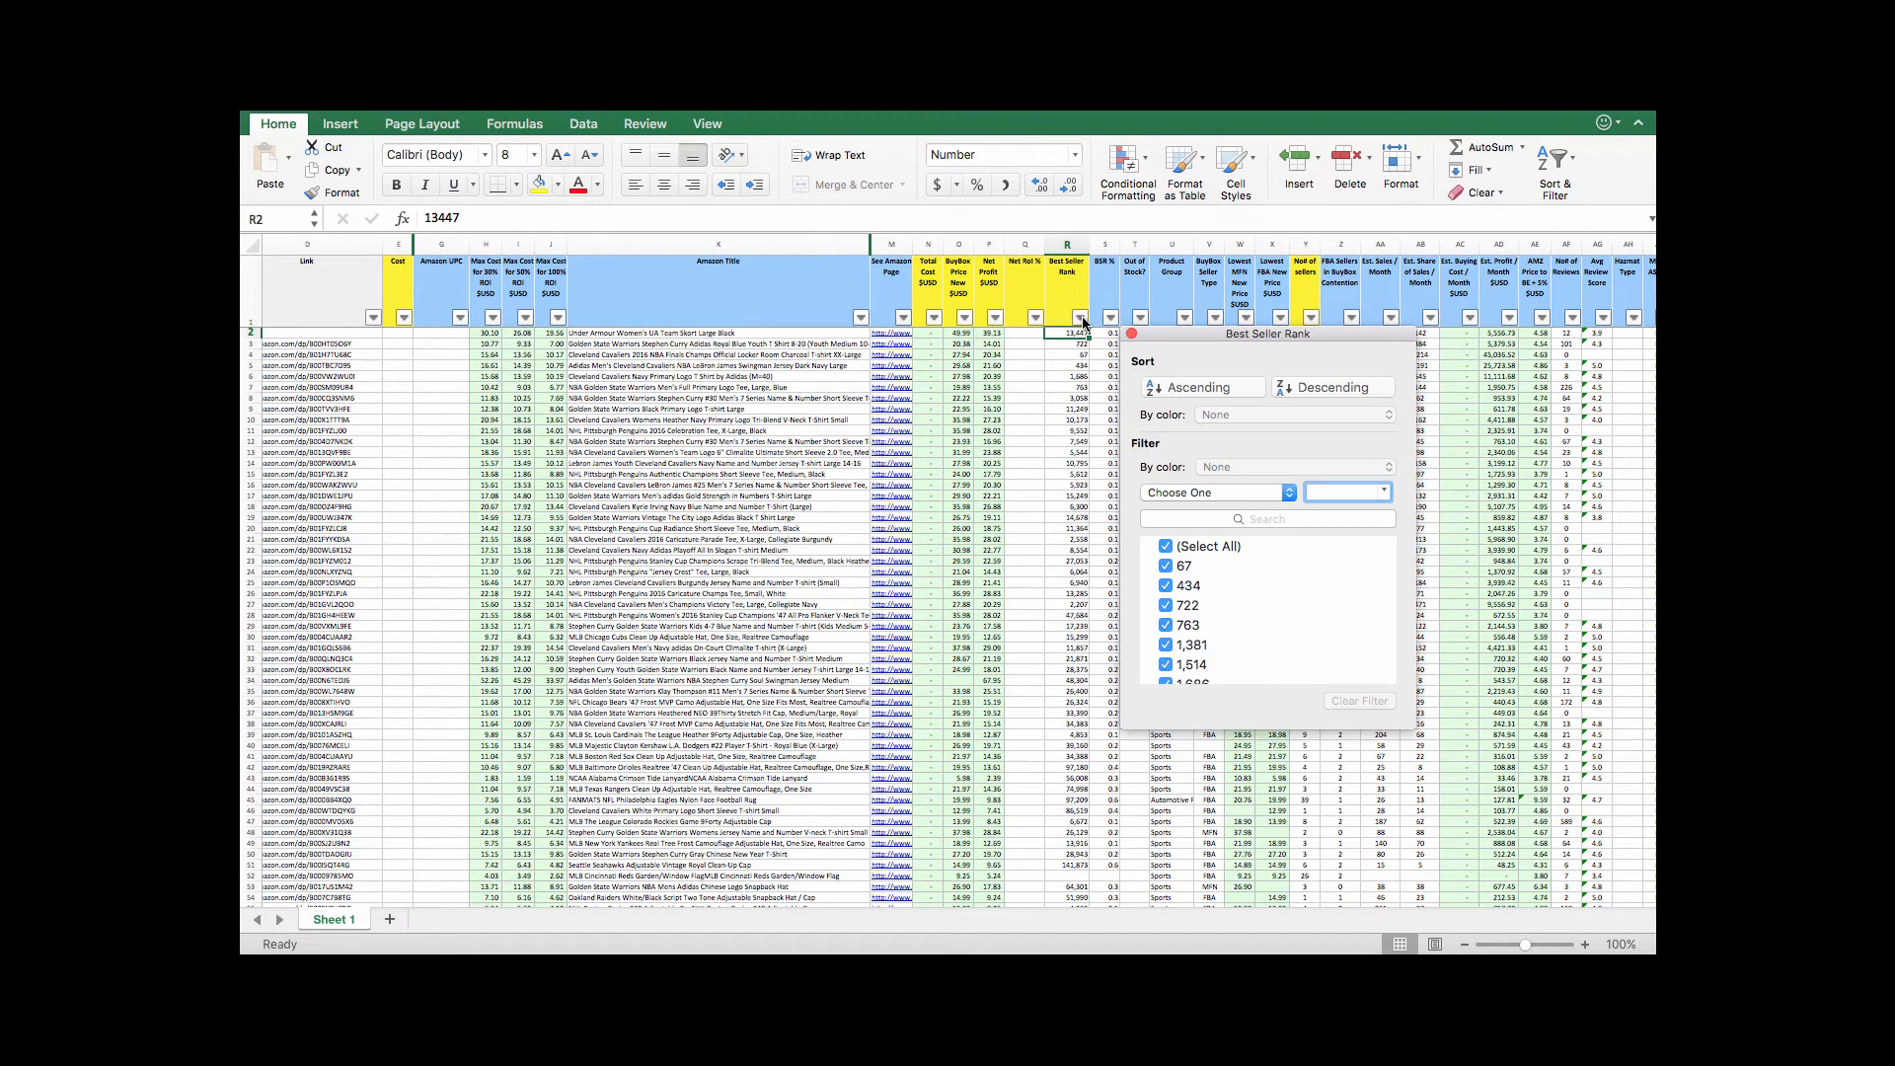
mouse_move(1224, 503)
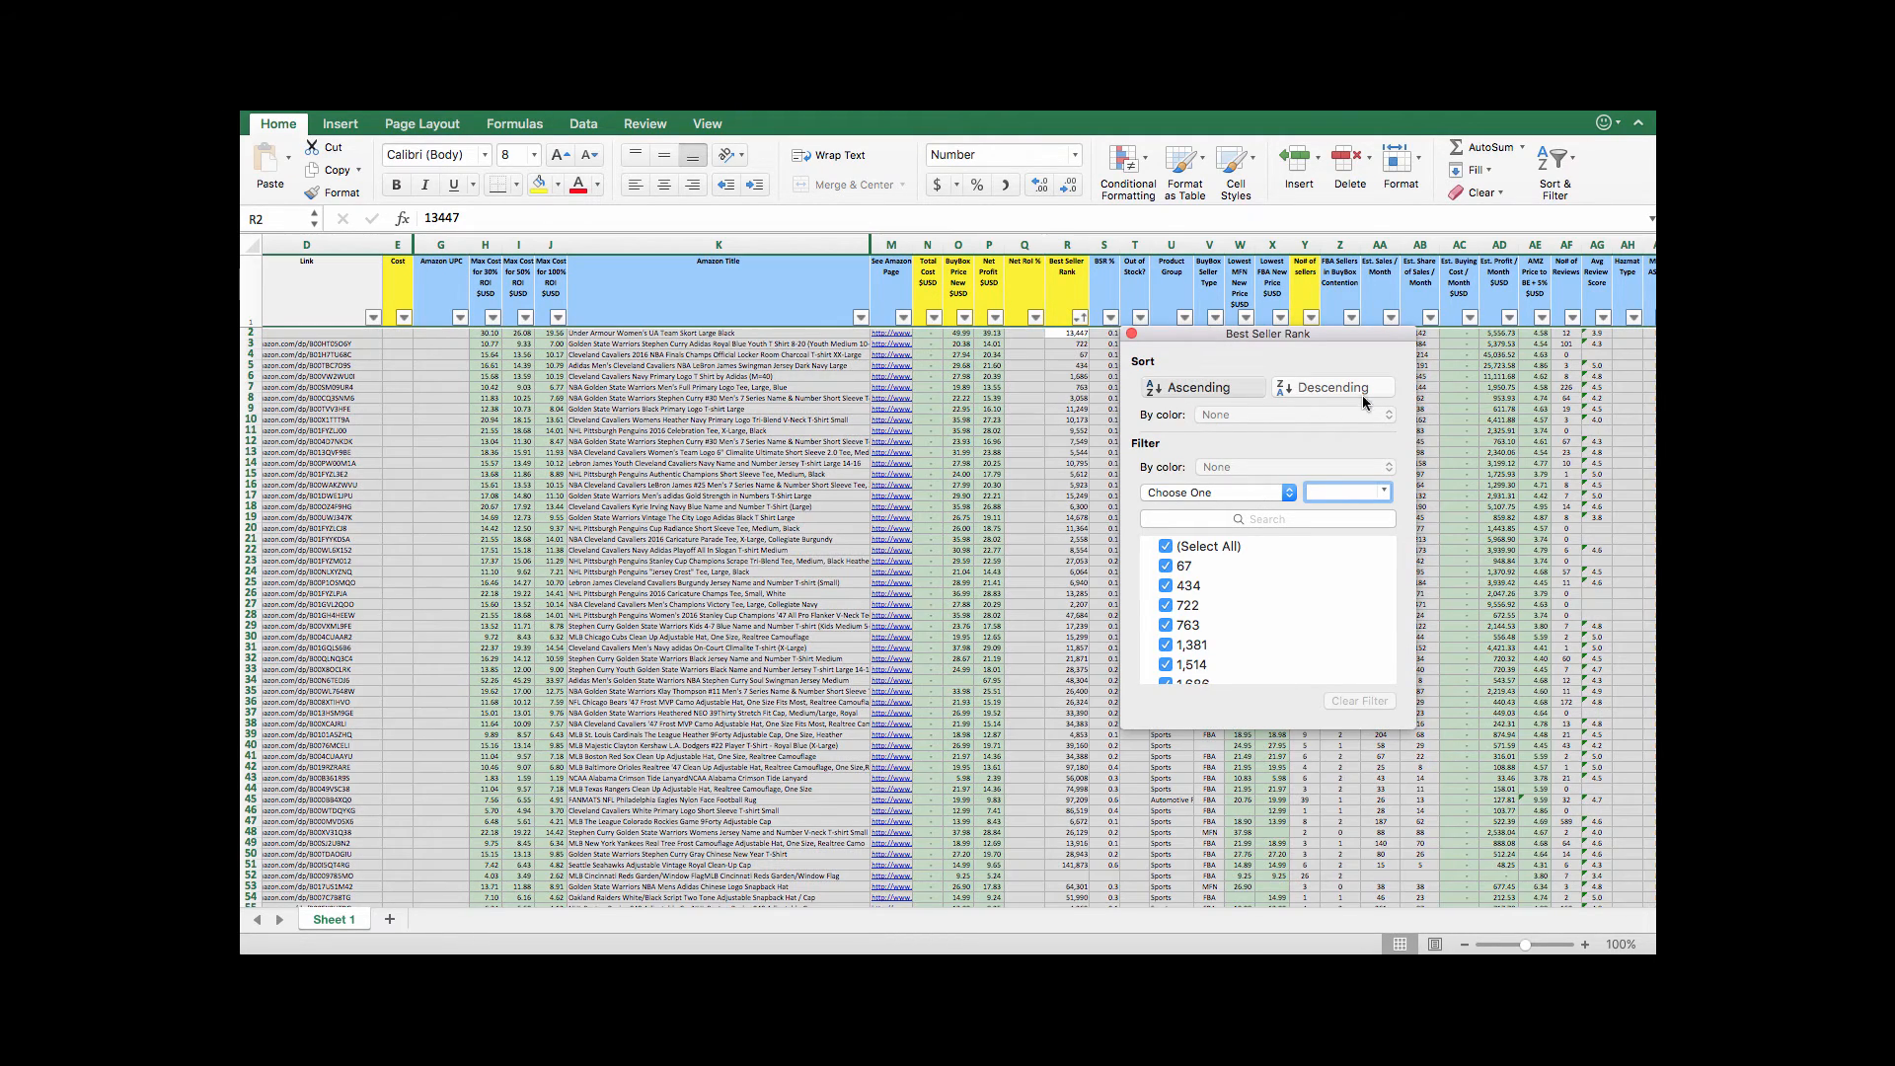
left_click(1196, 387)
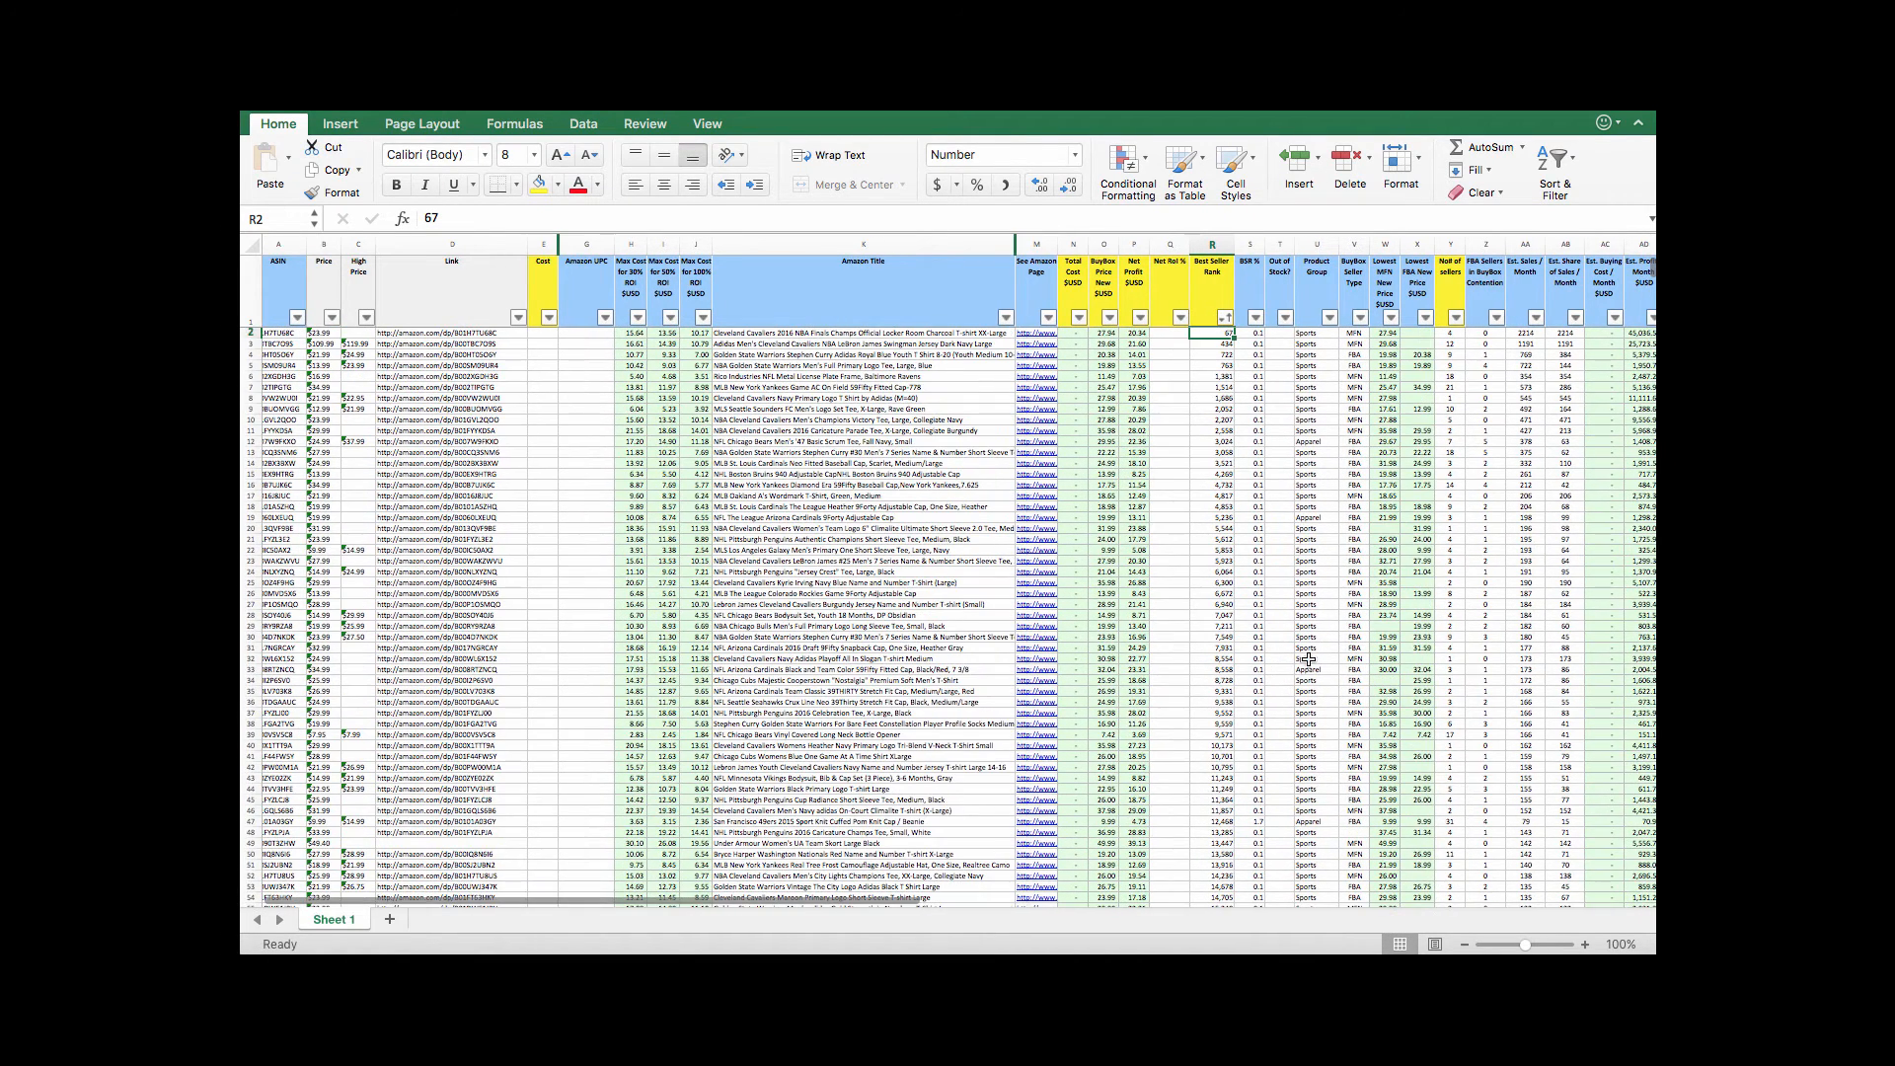
left_click(1329, 317)
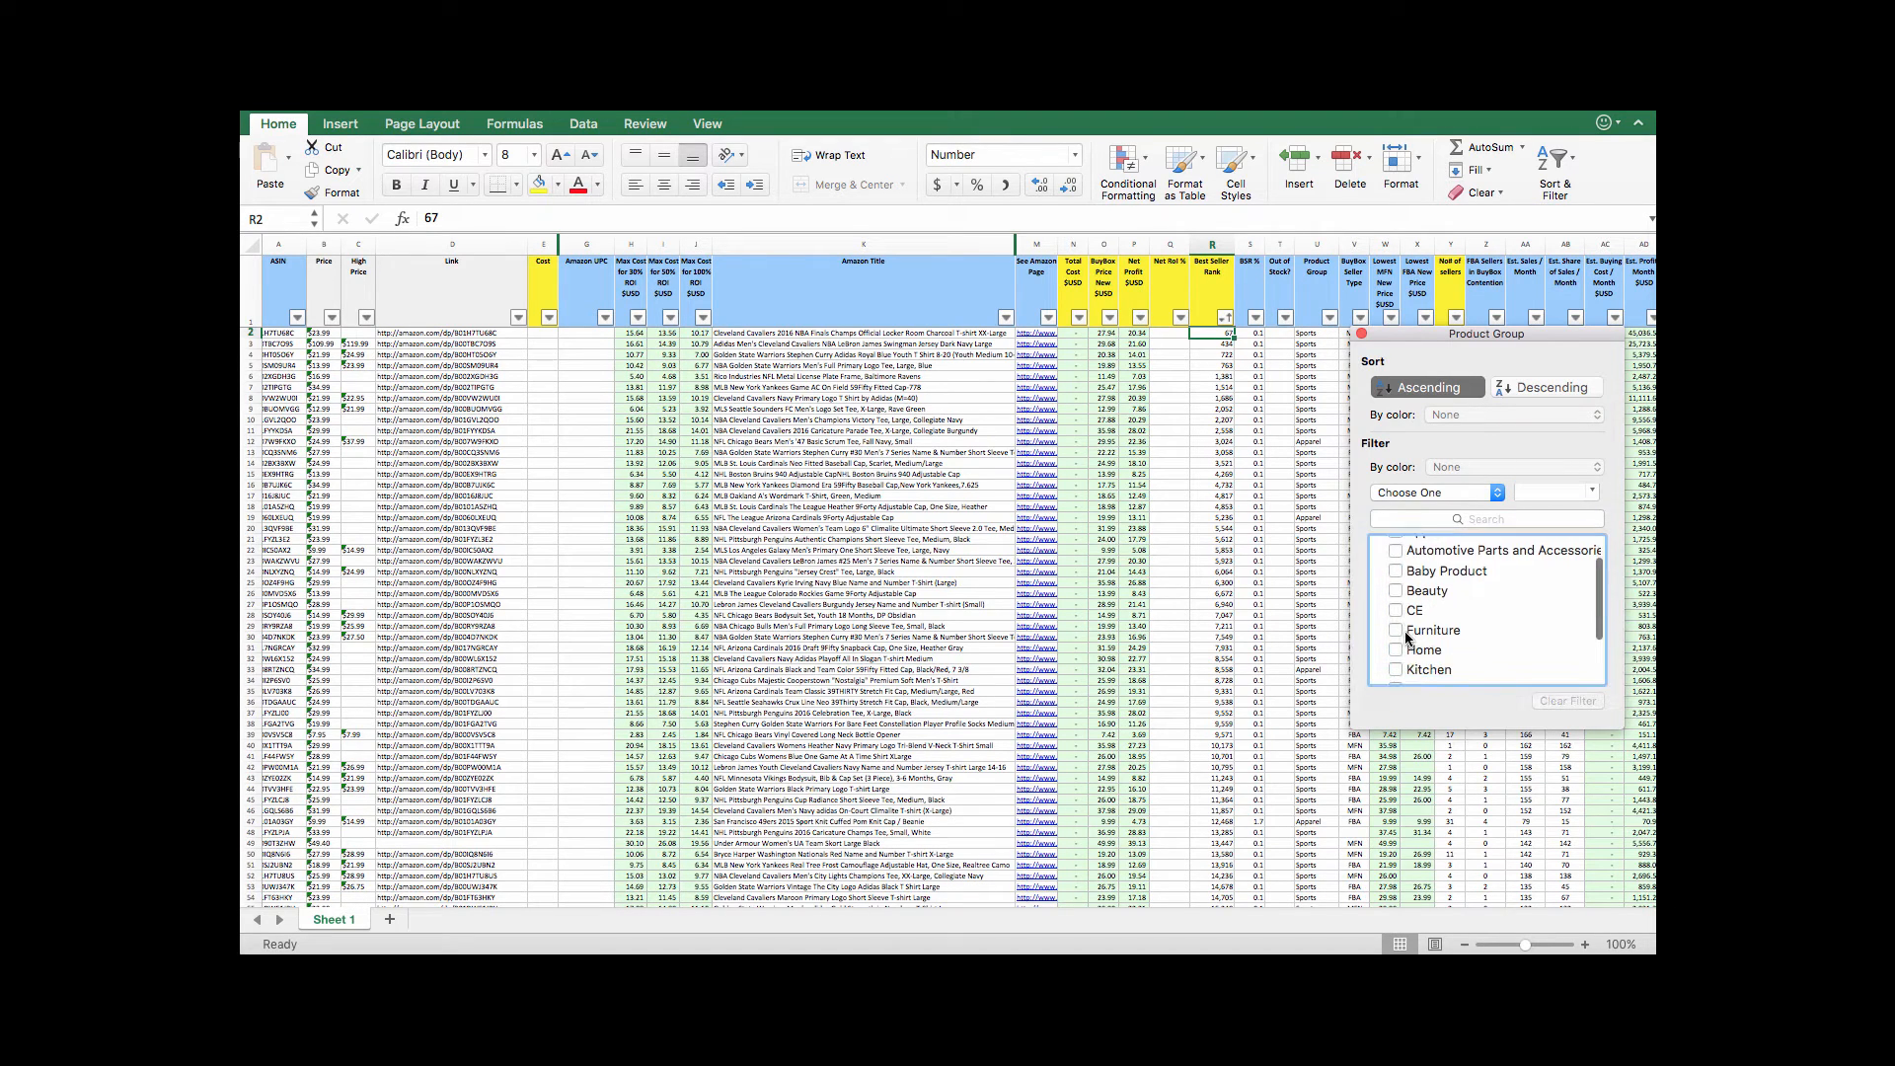
left_click(1396, 675)
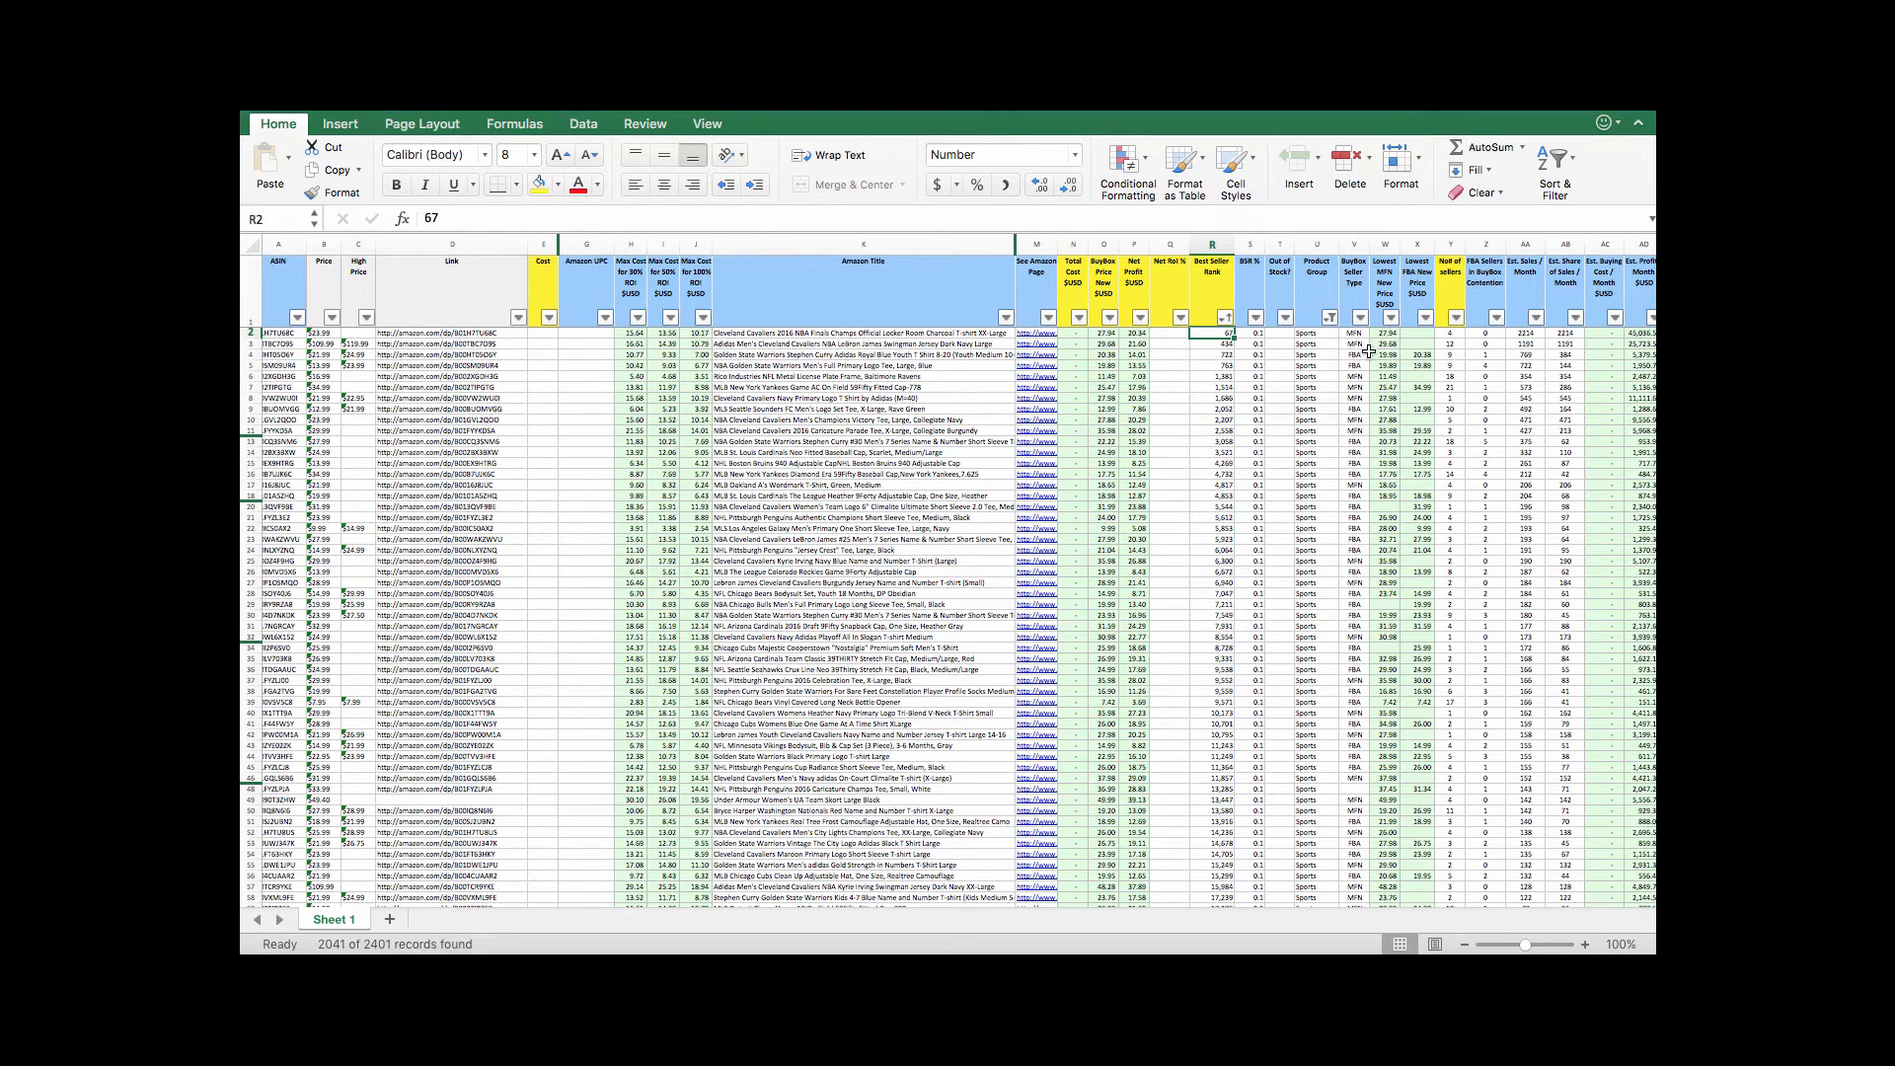
mouse_move(1367, 352)
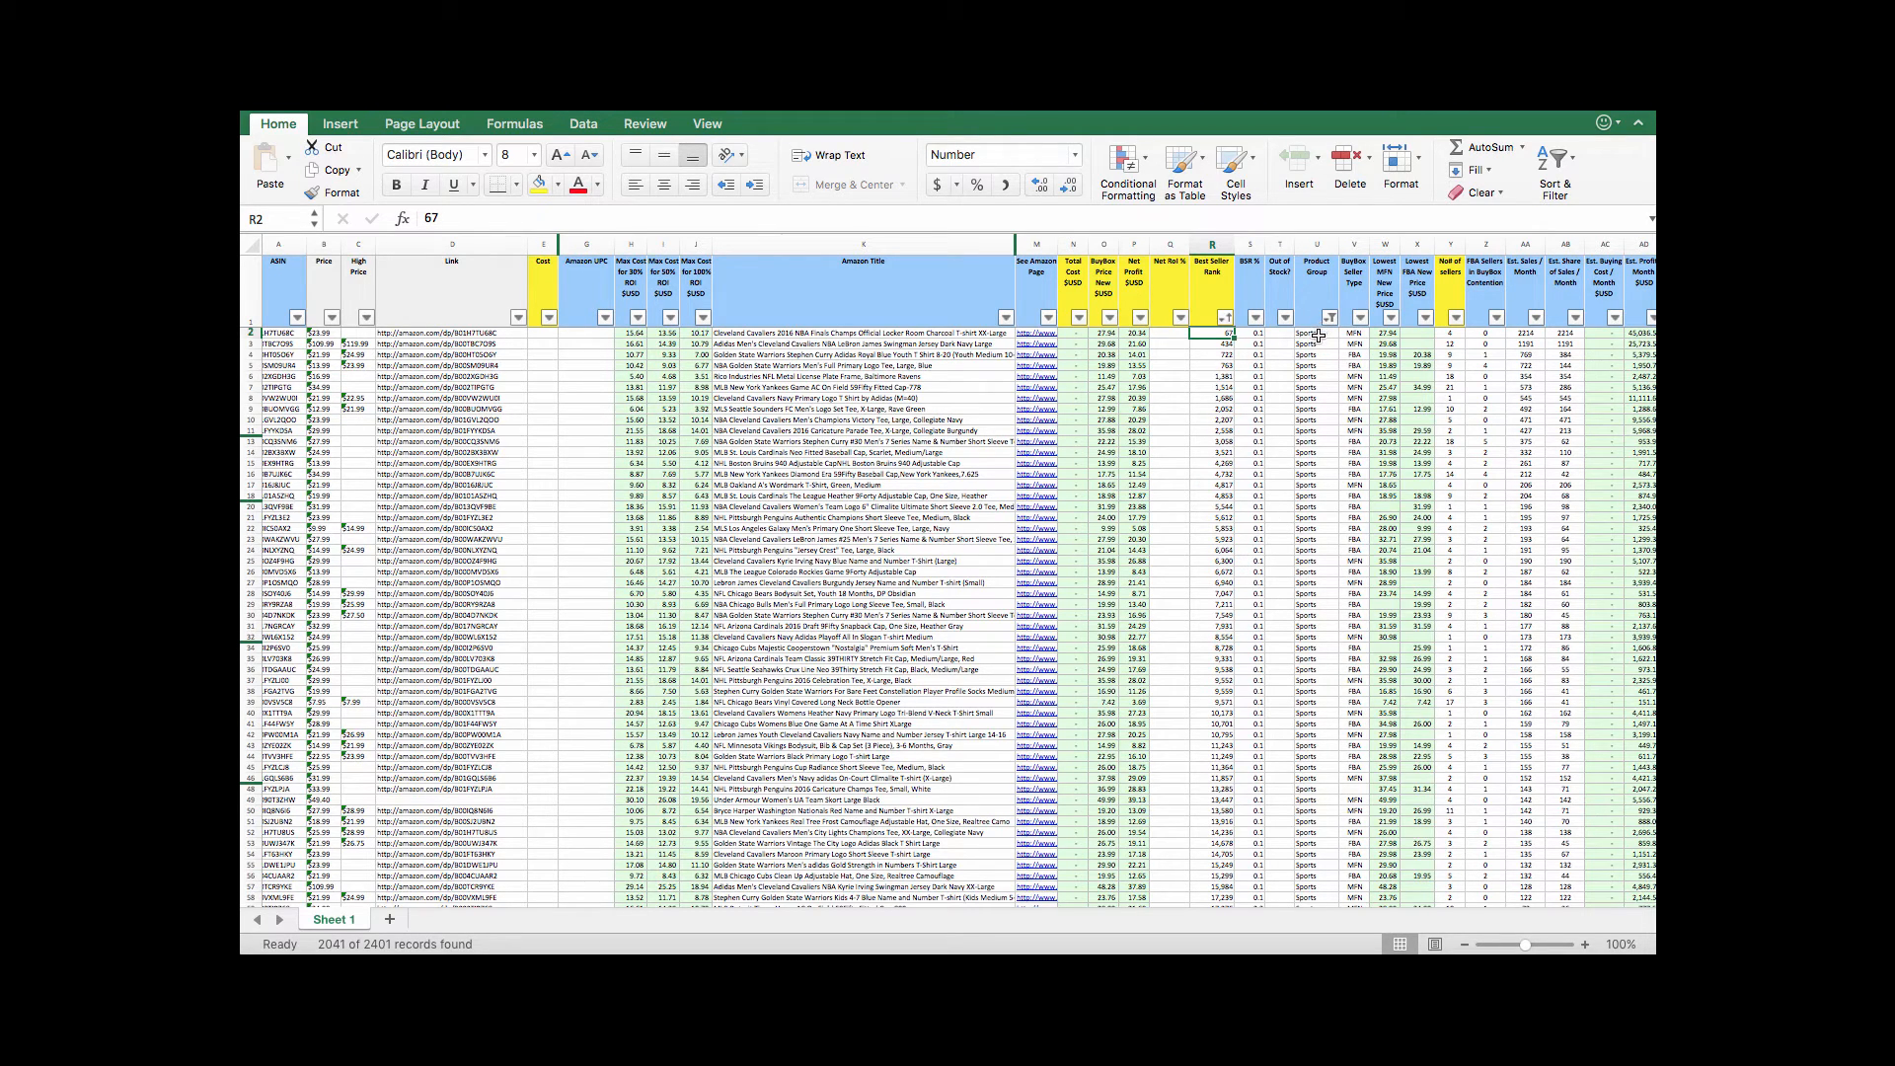
- Filter BuyBox Seller Type to MFN only, leaving 427 of 2401 records
scroll("right", 3)
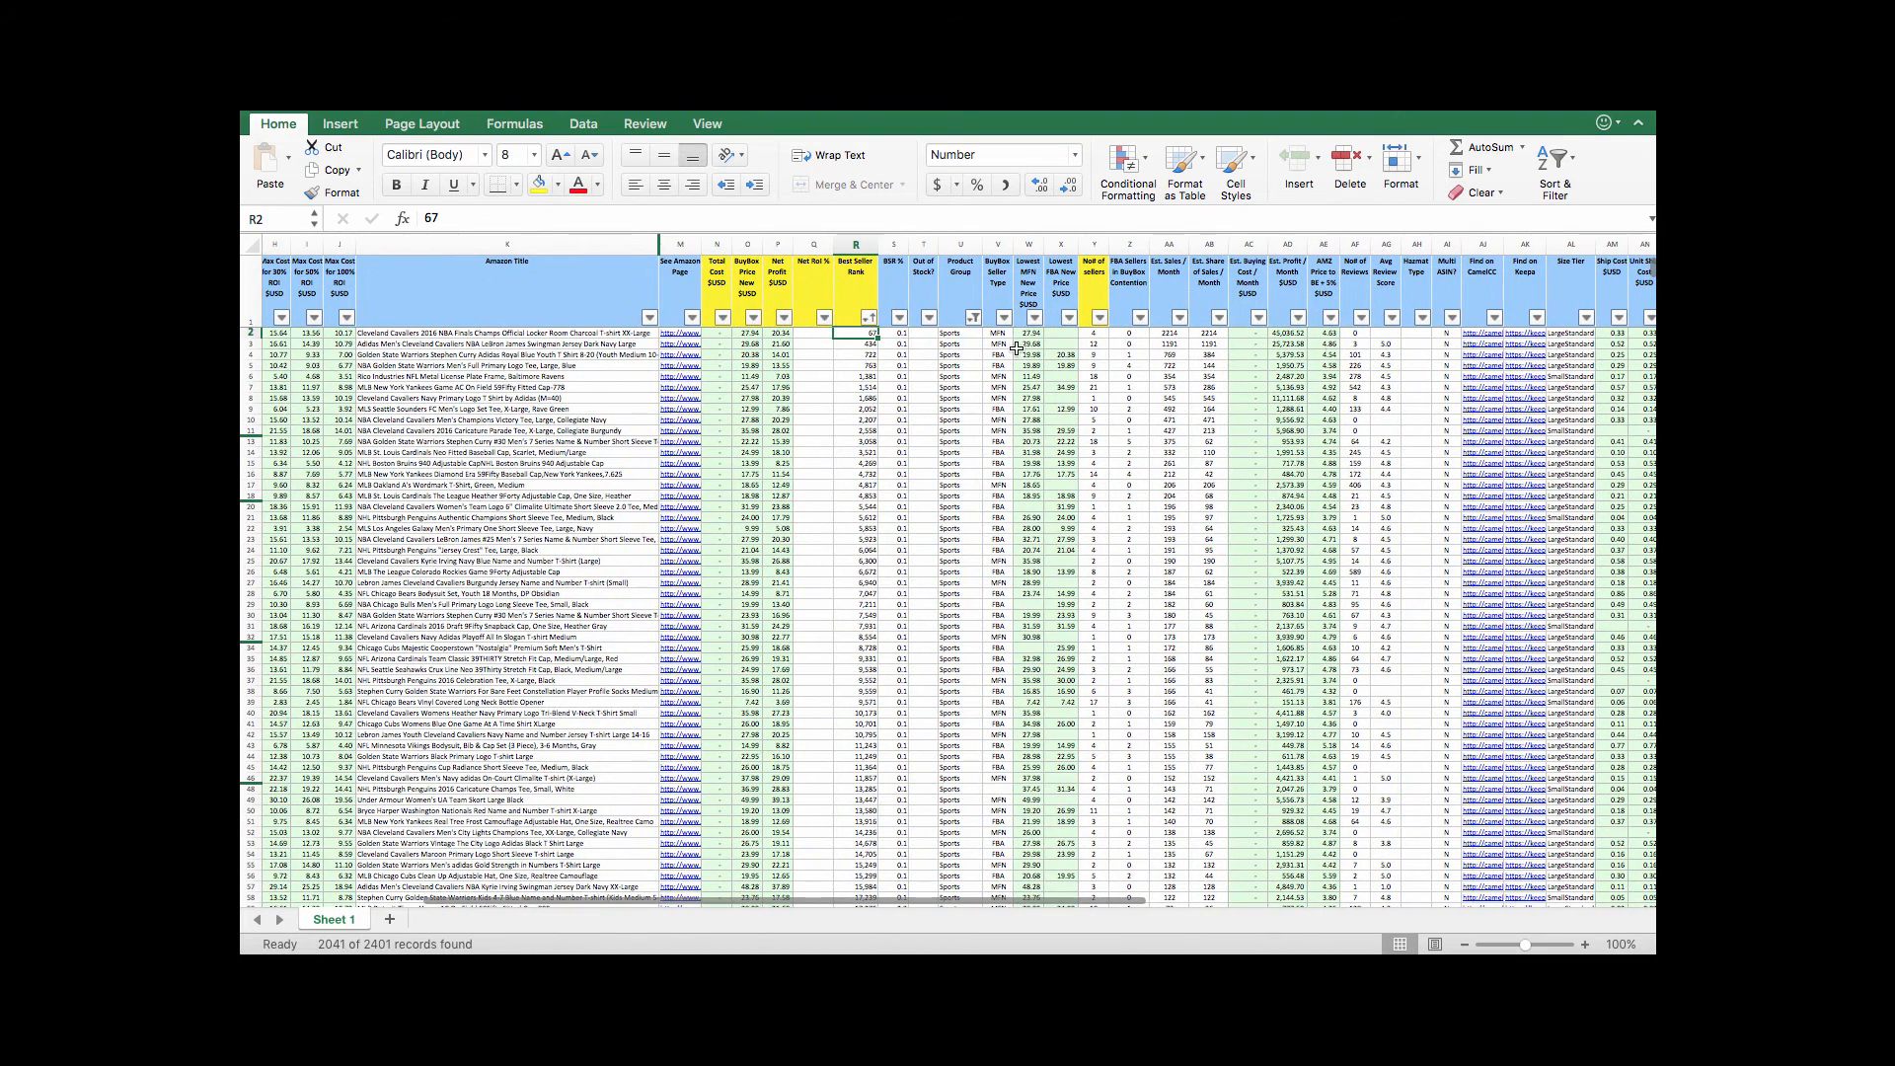
left_click(1011, 318)
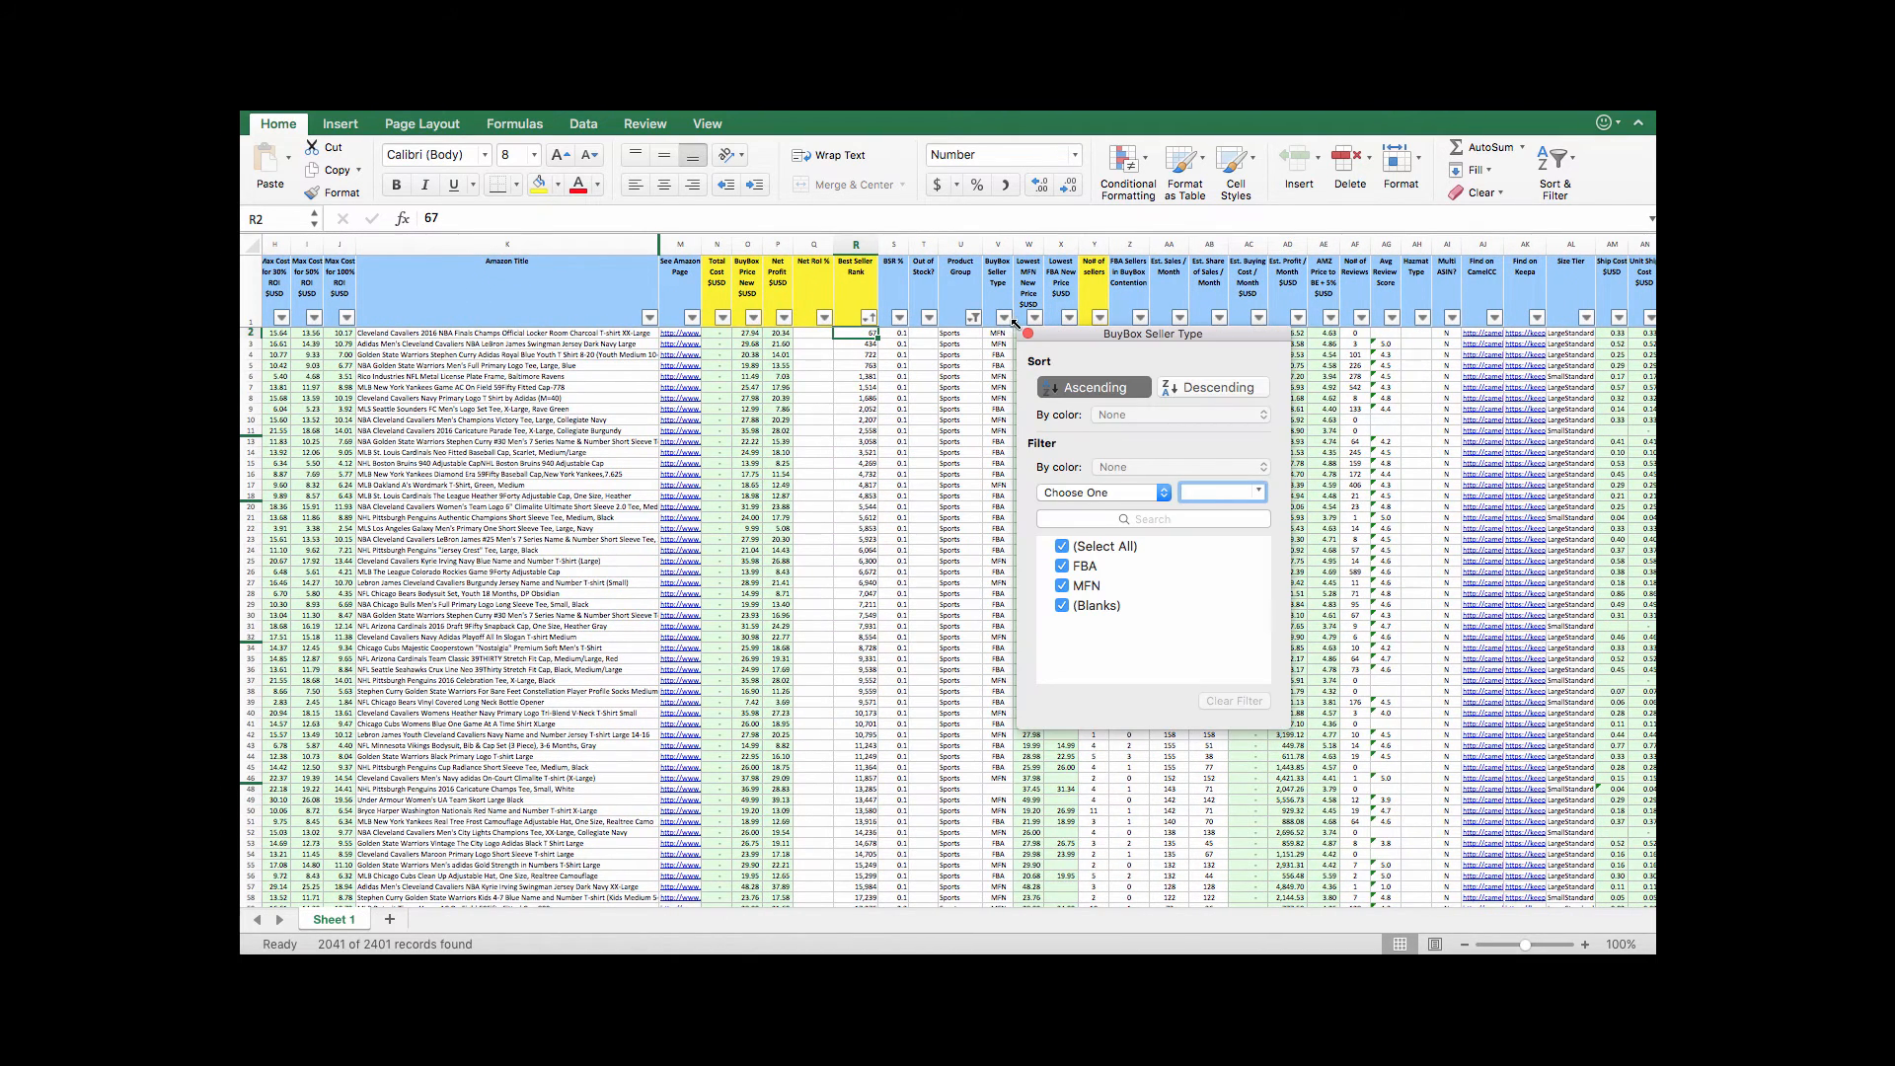
left_click(1062, 547)
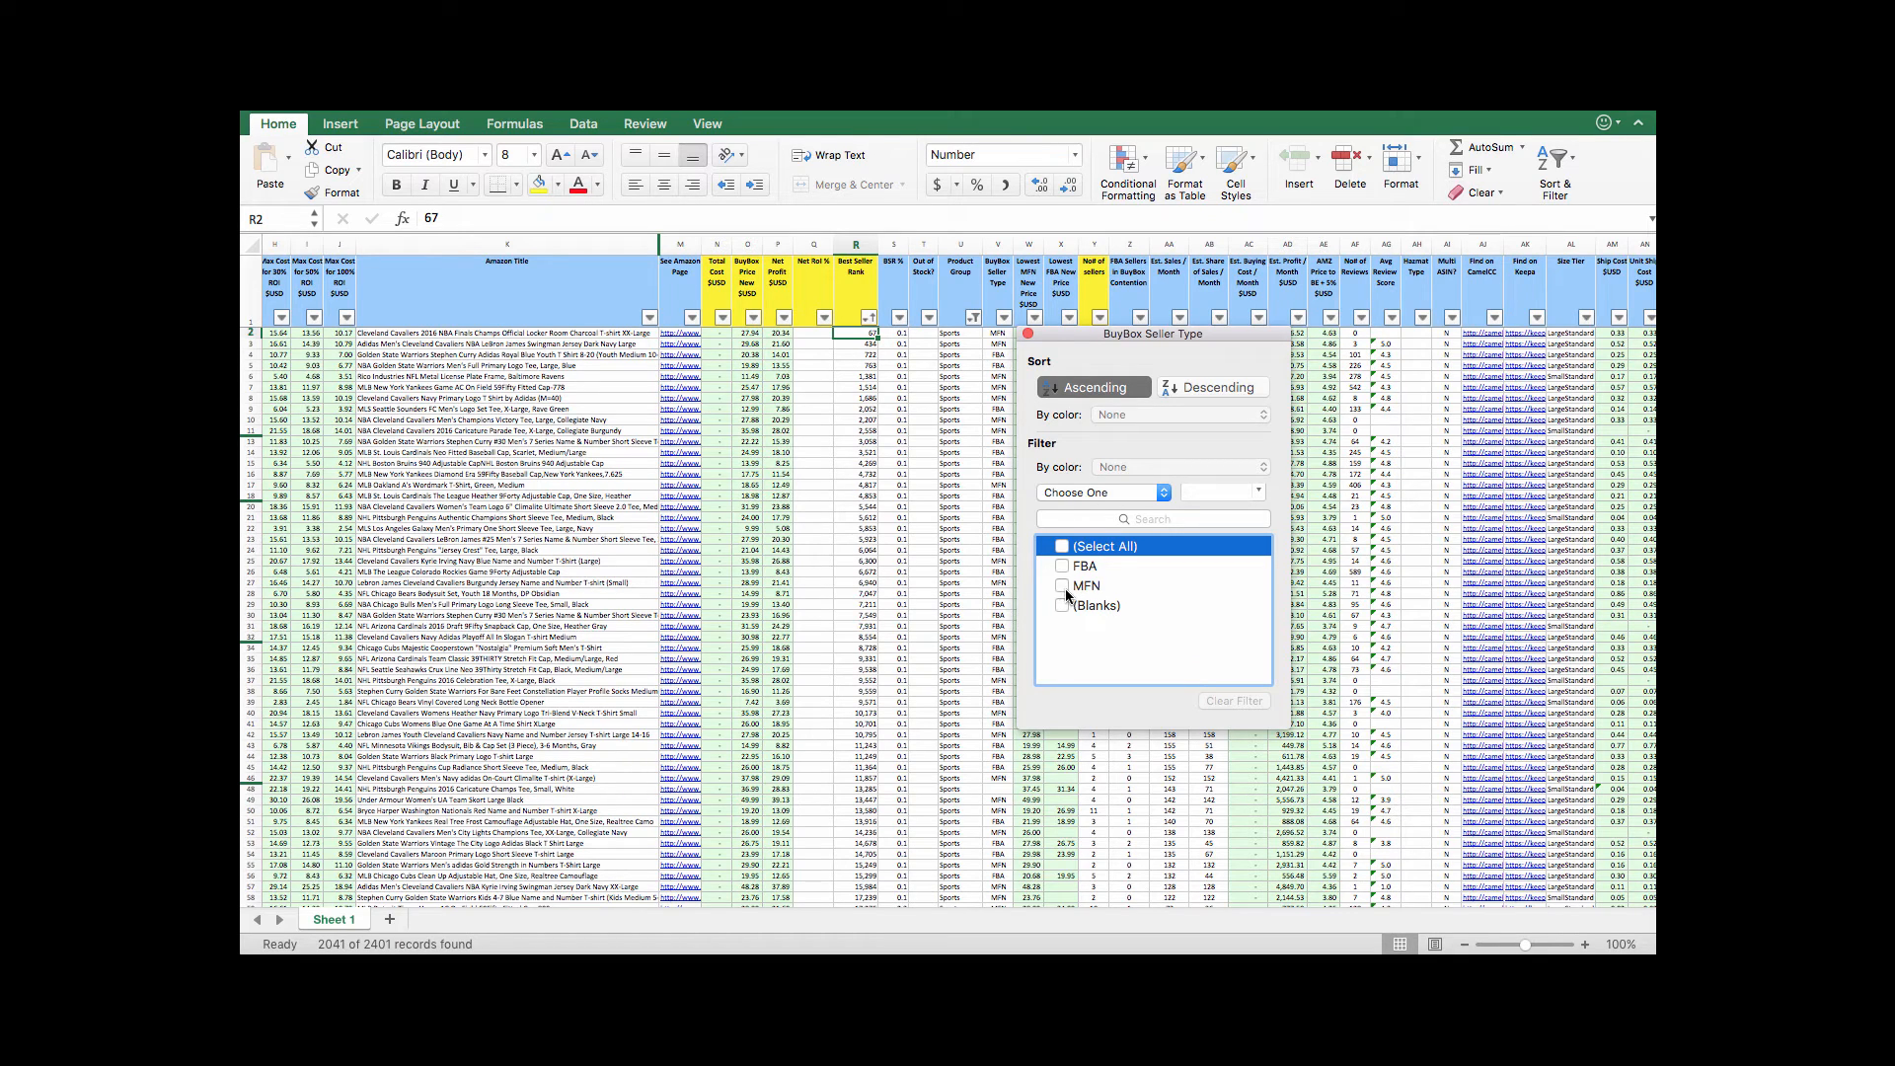
left_click(1084, 585)
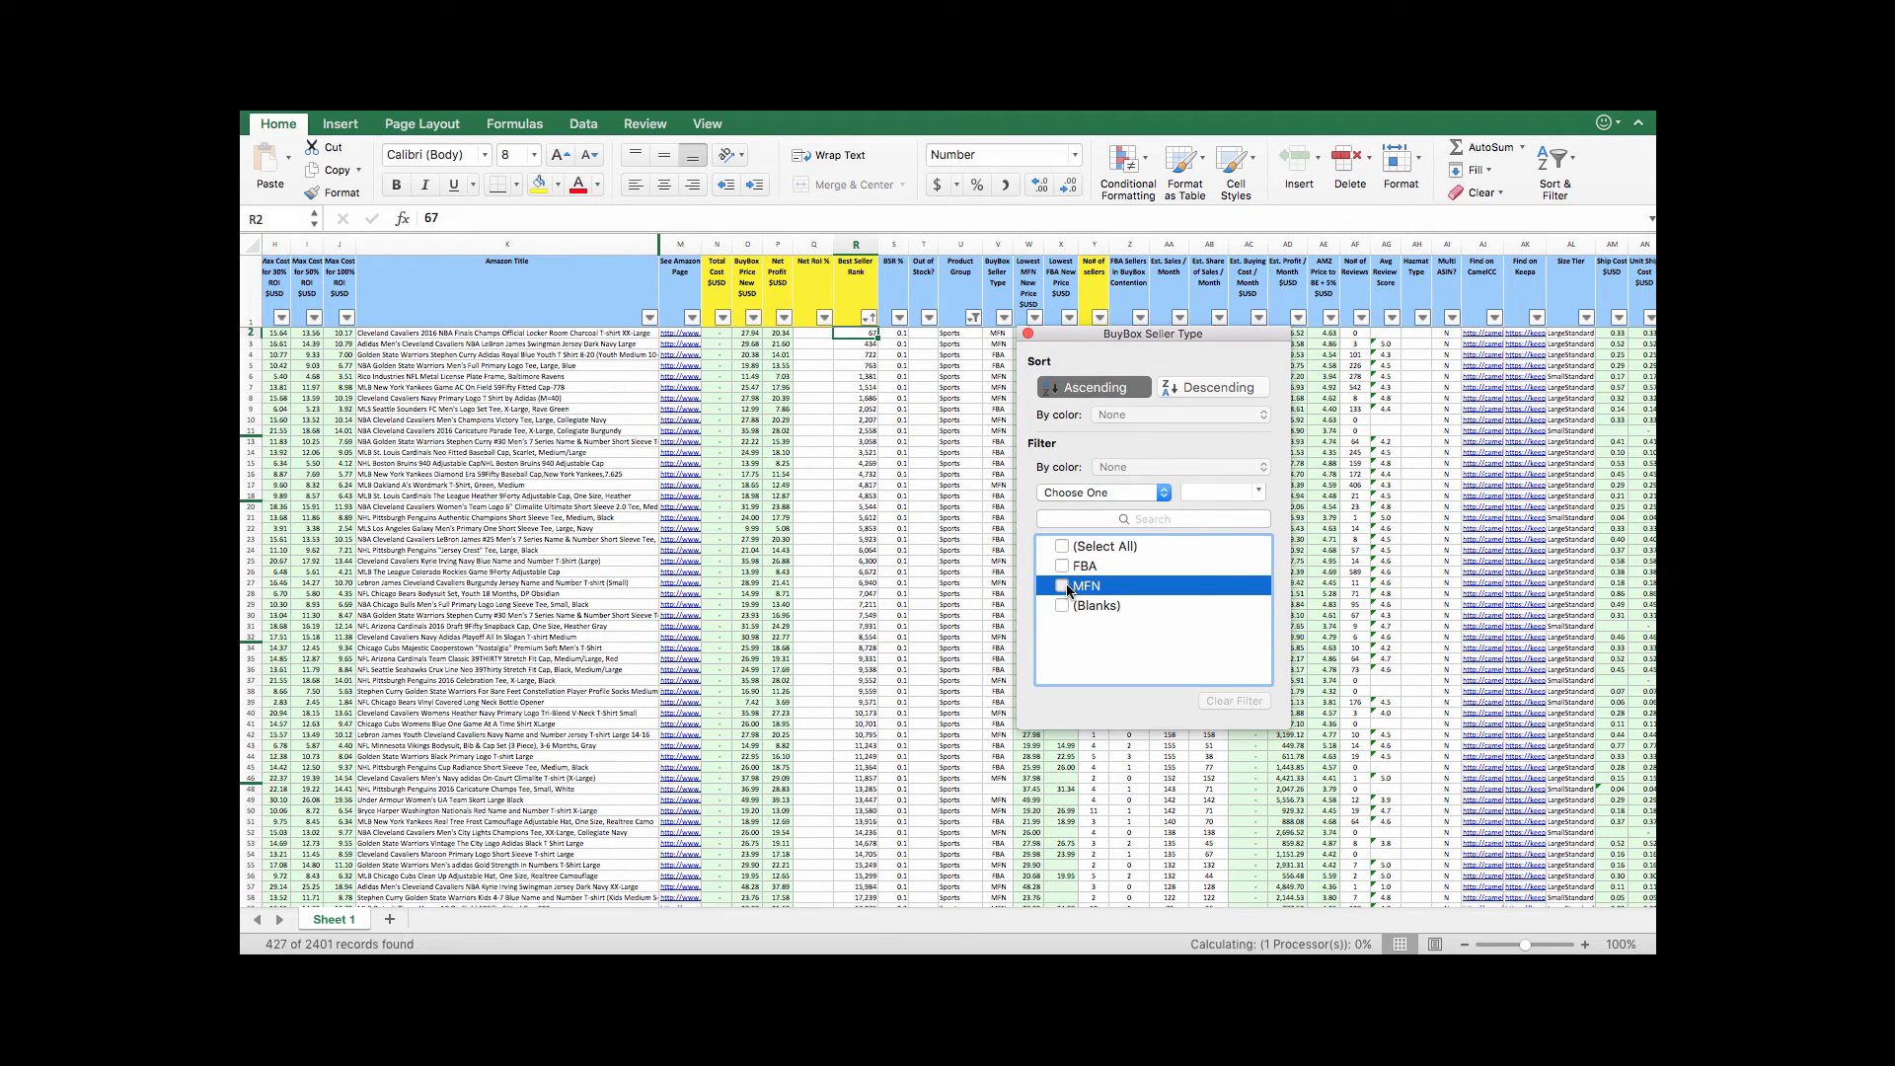
left_click(1062, 585)
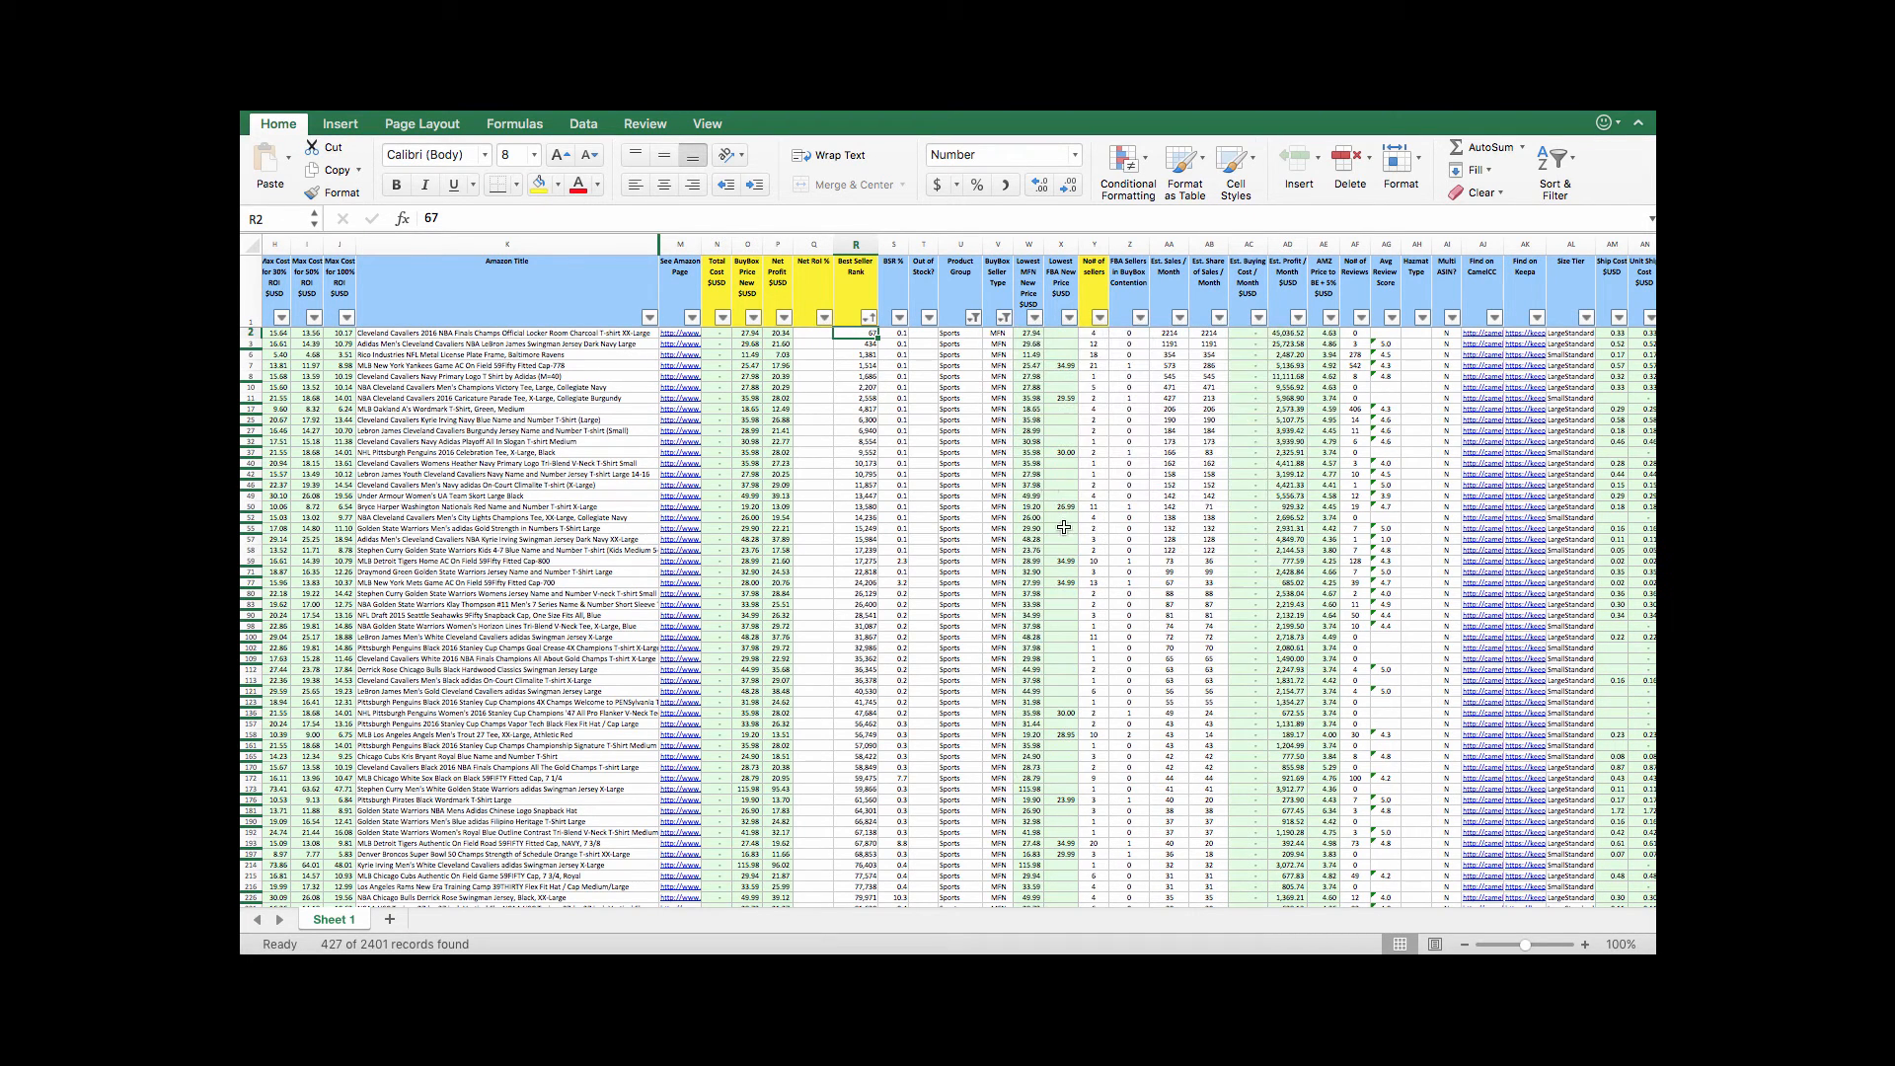
mouse_move(1008, 385)
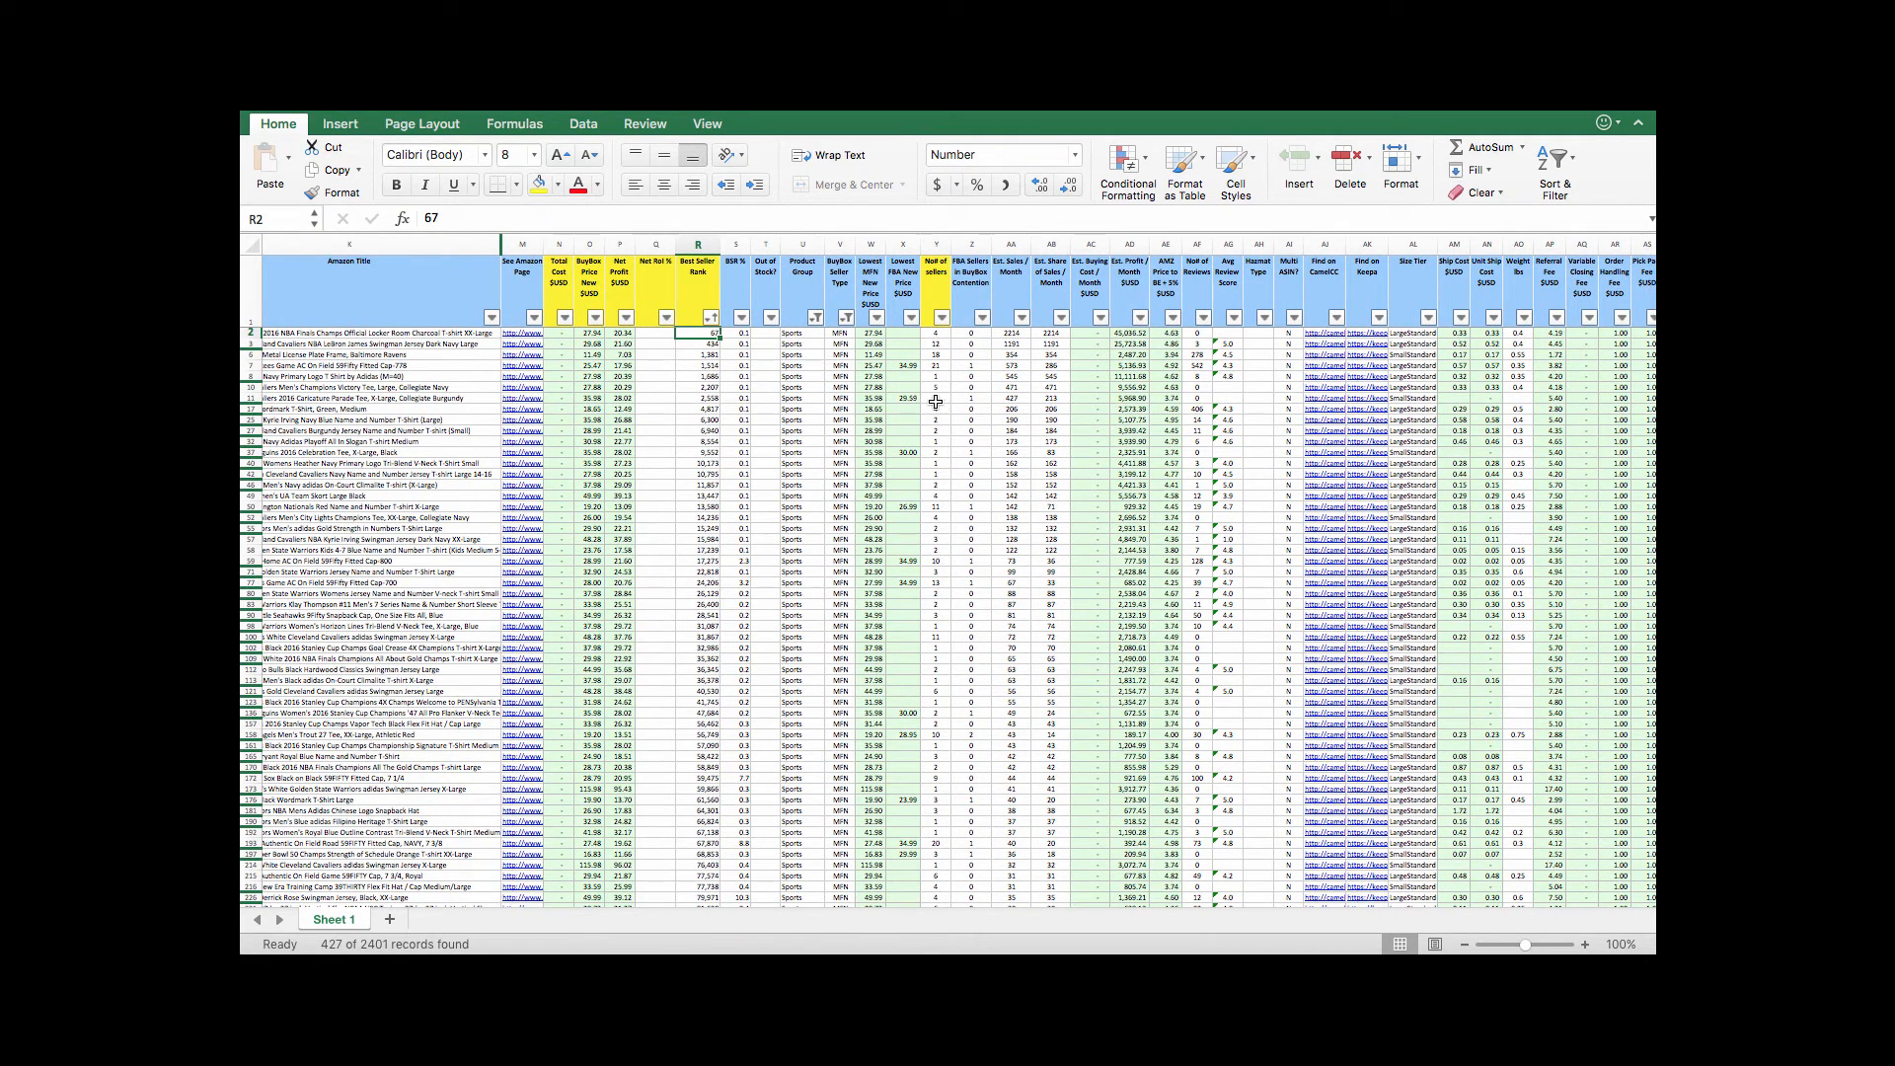
mouse_move(922, 342)
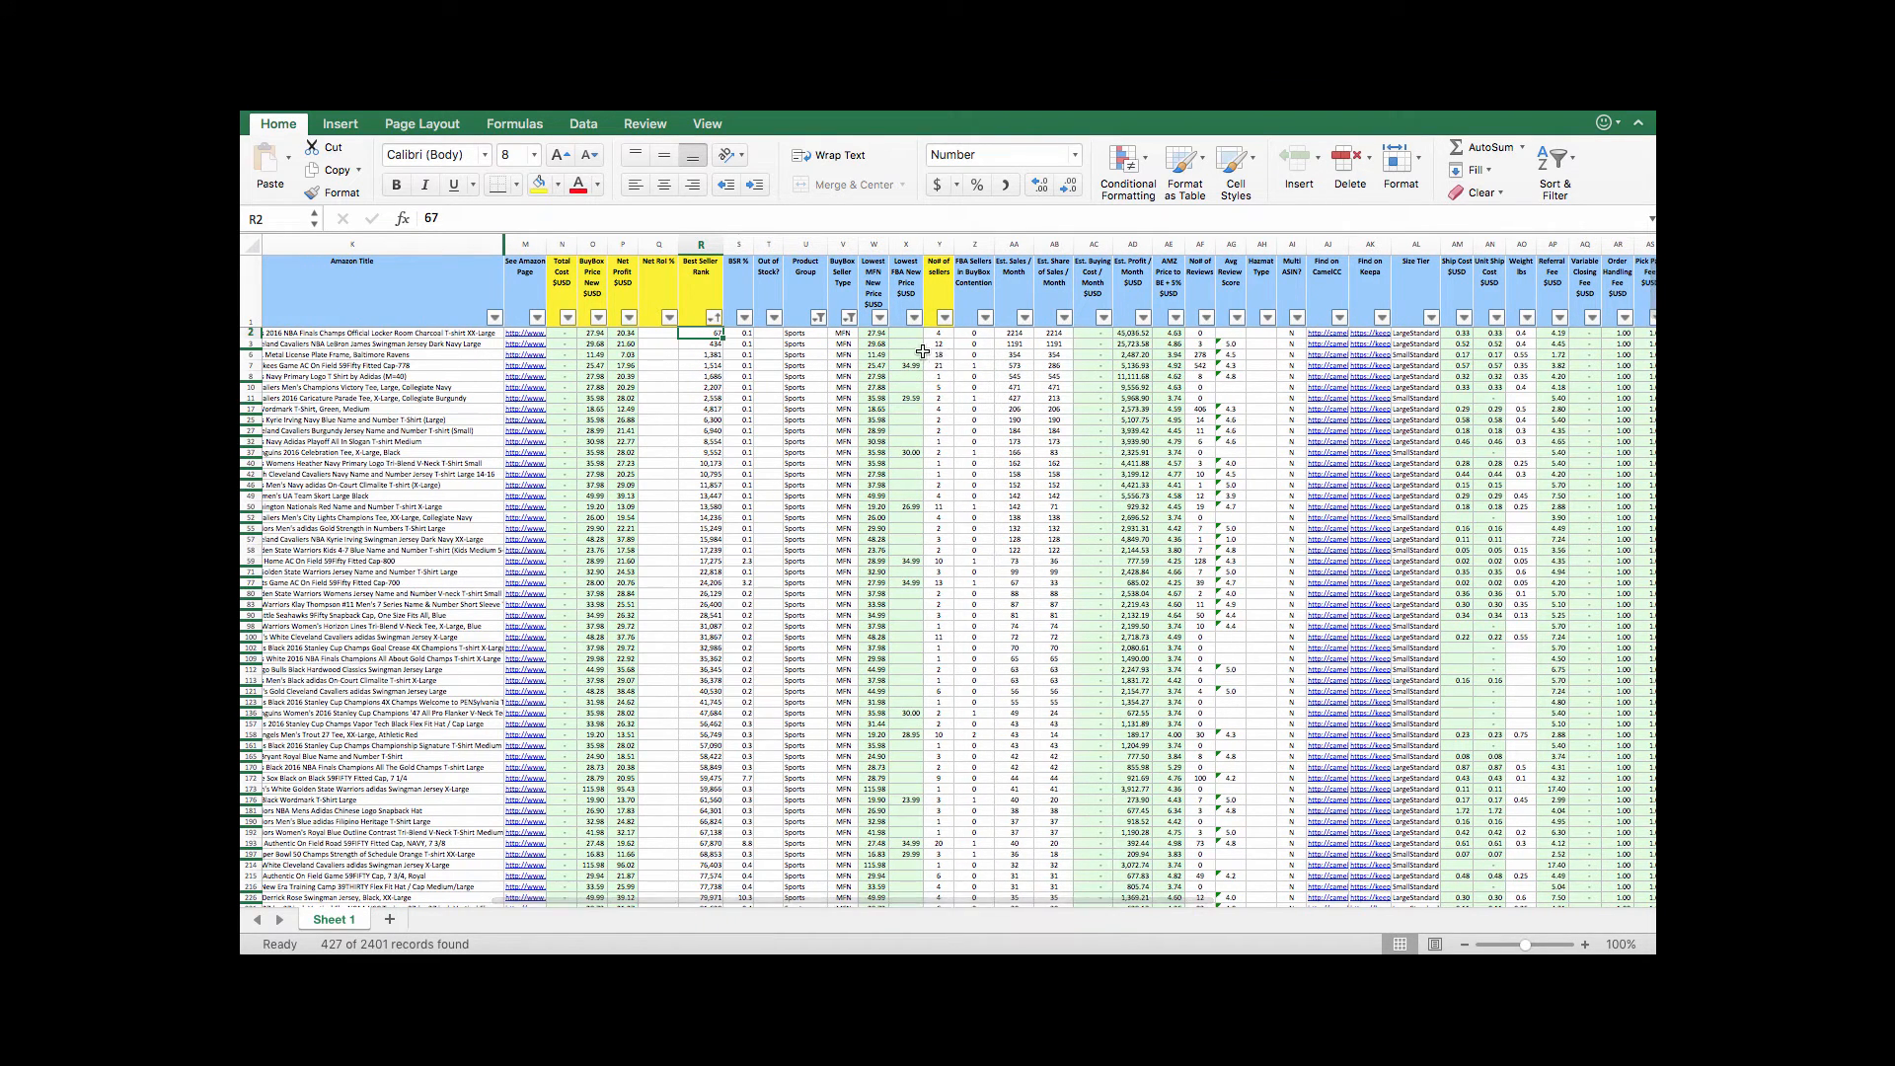
left_click(843, 335)
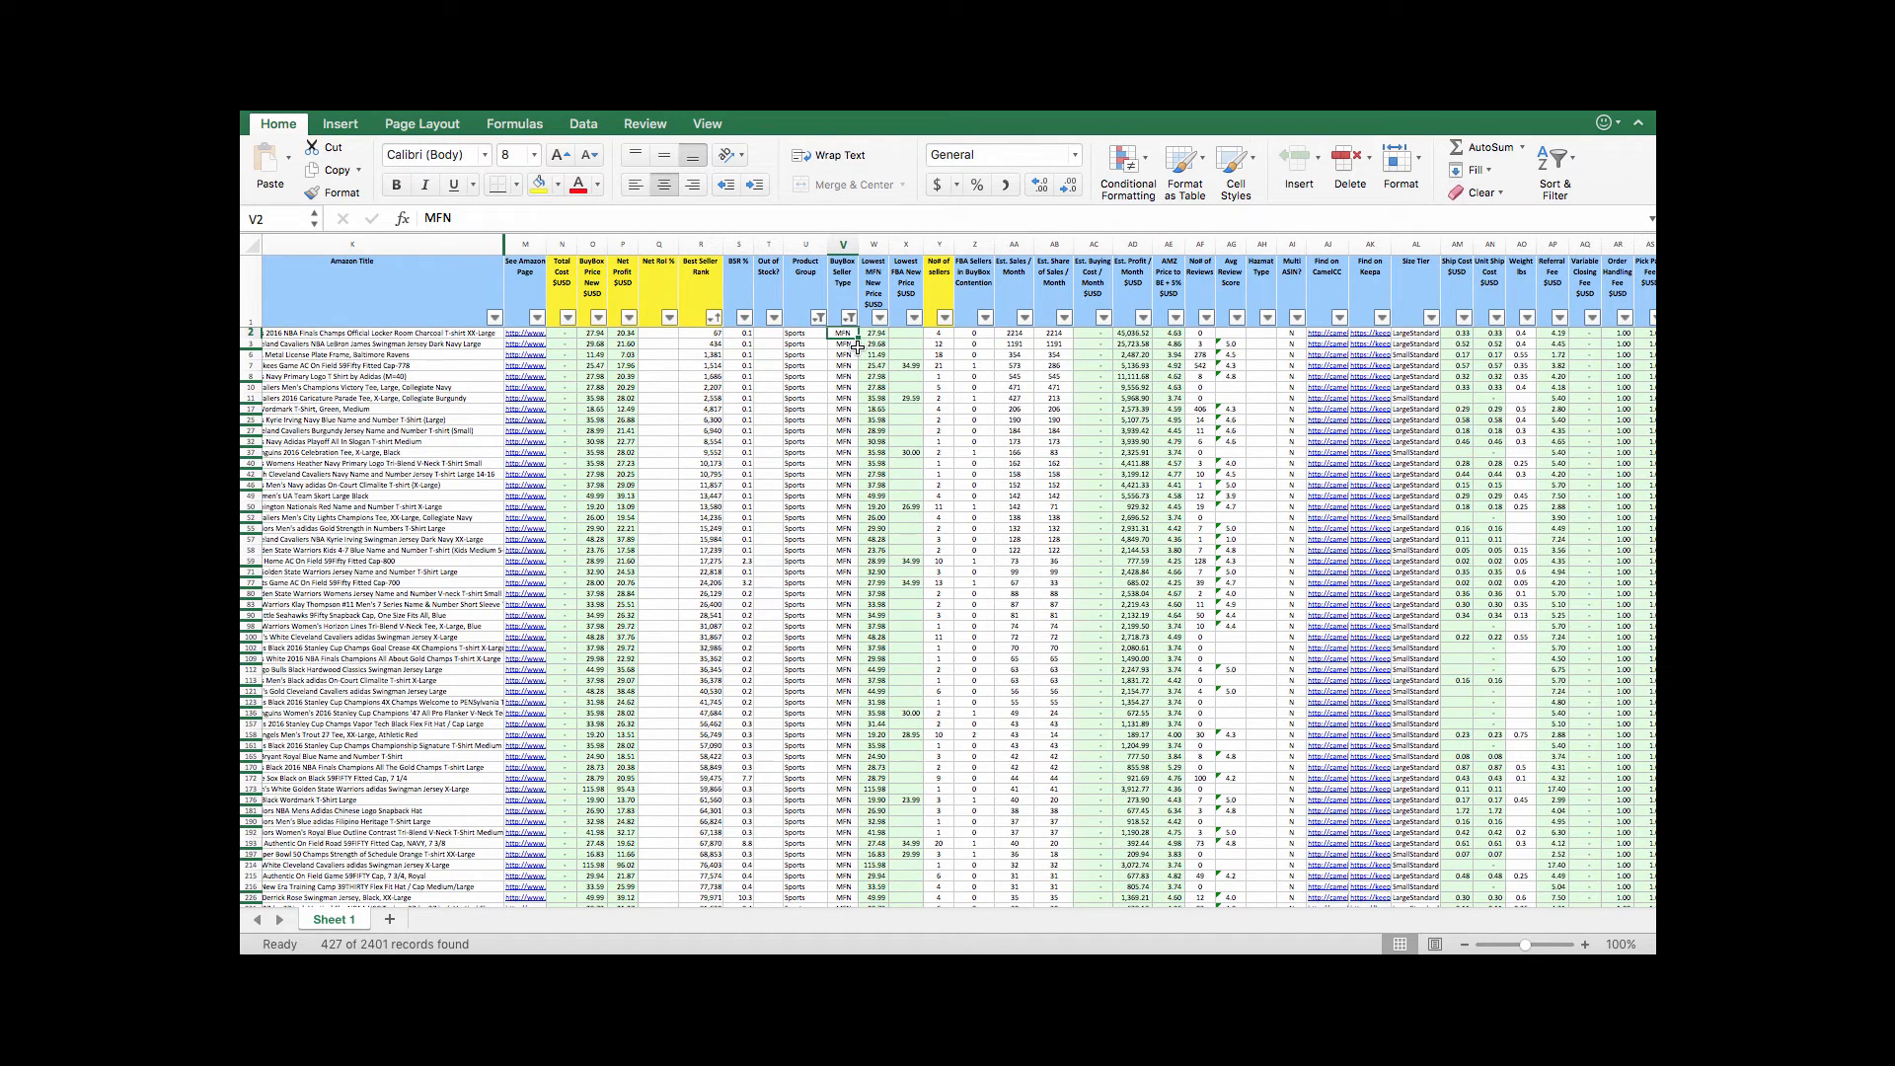
left_click(872, 331)
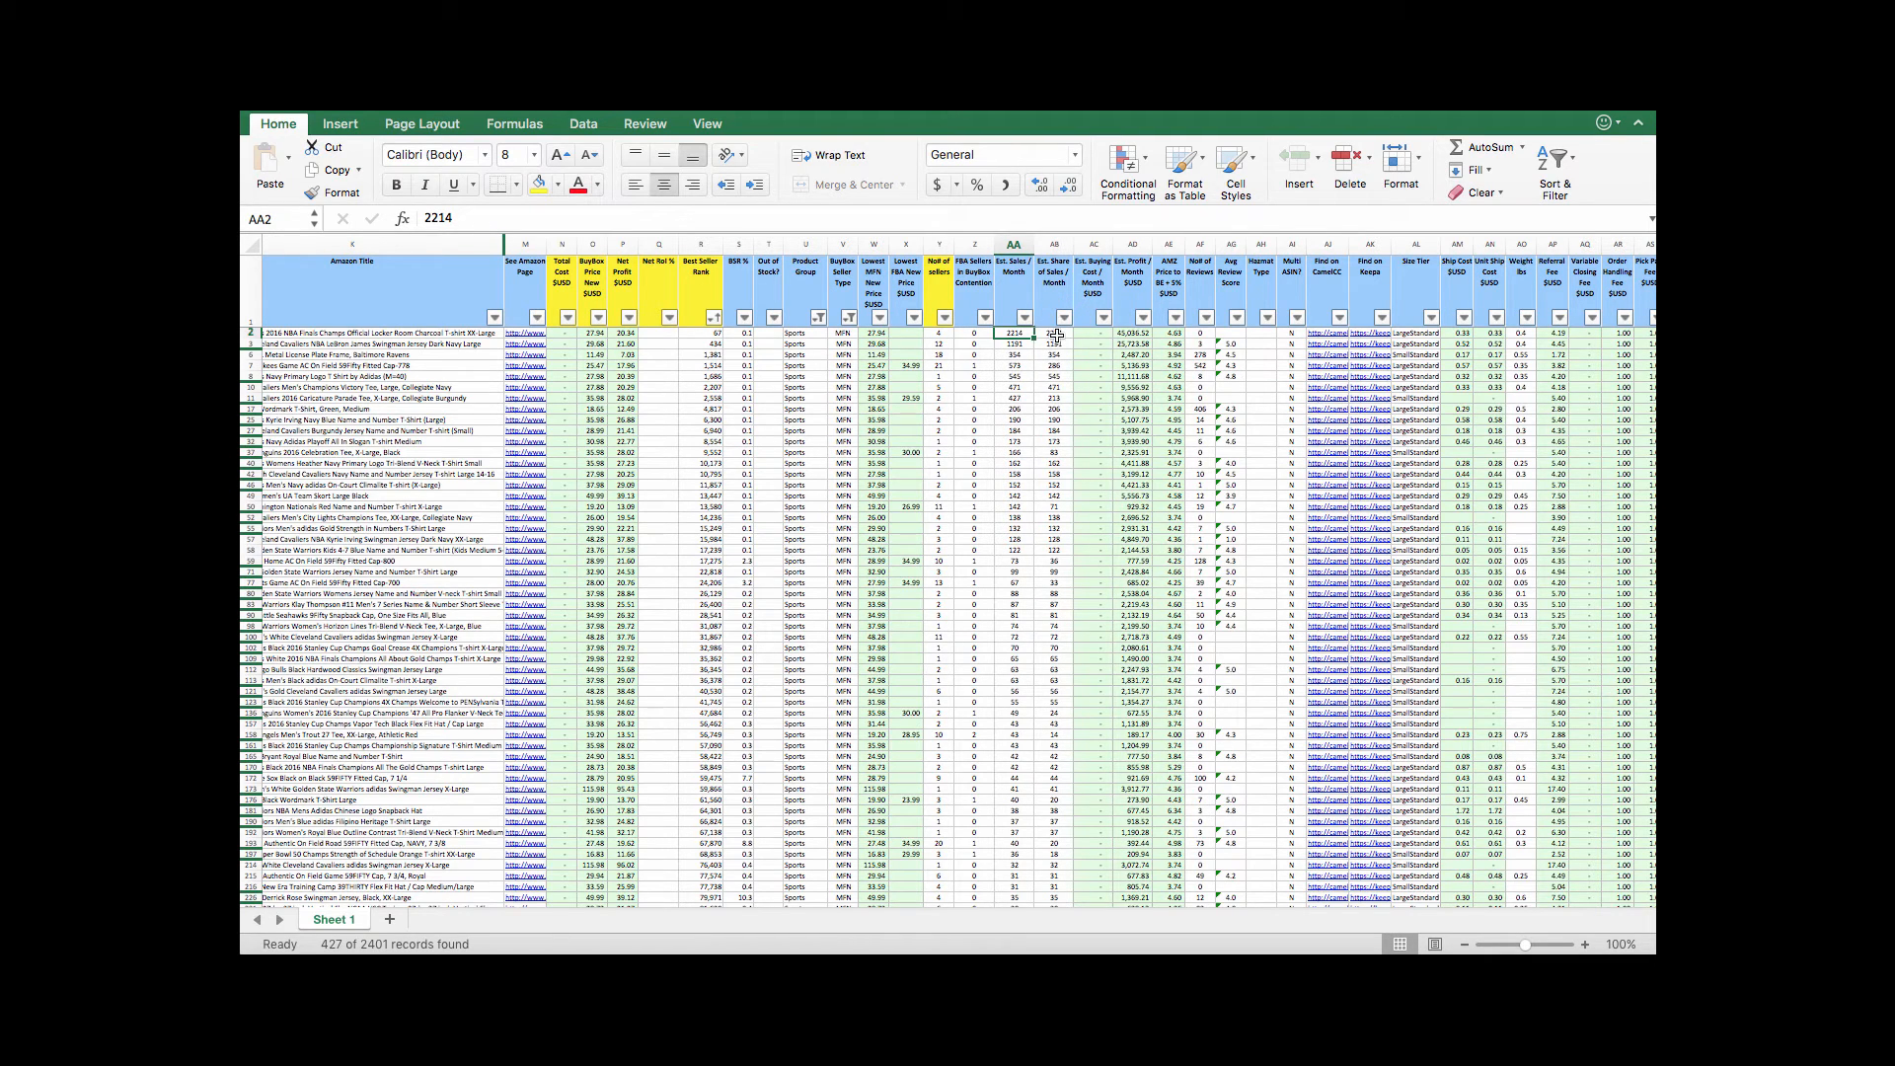
left_click(1053, 332)
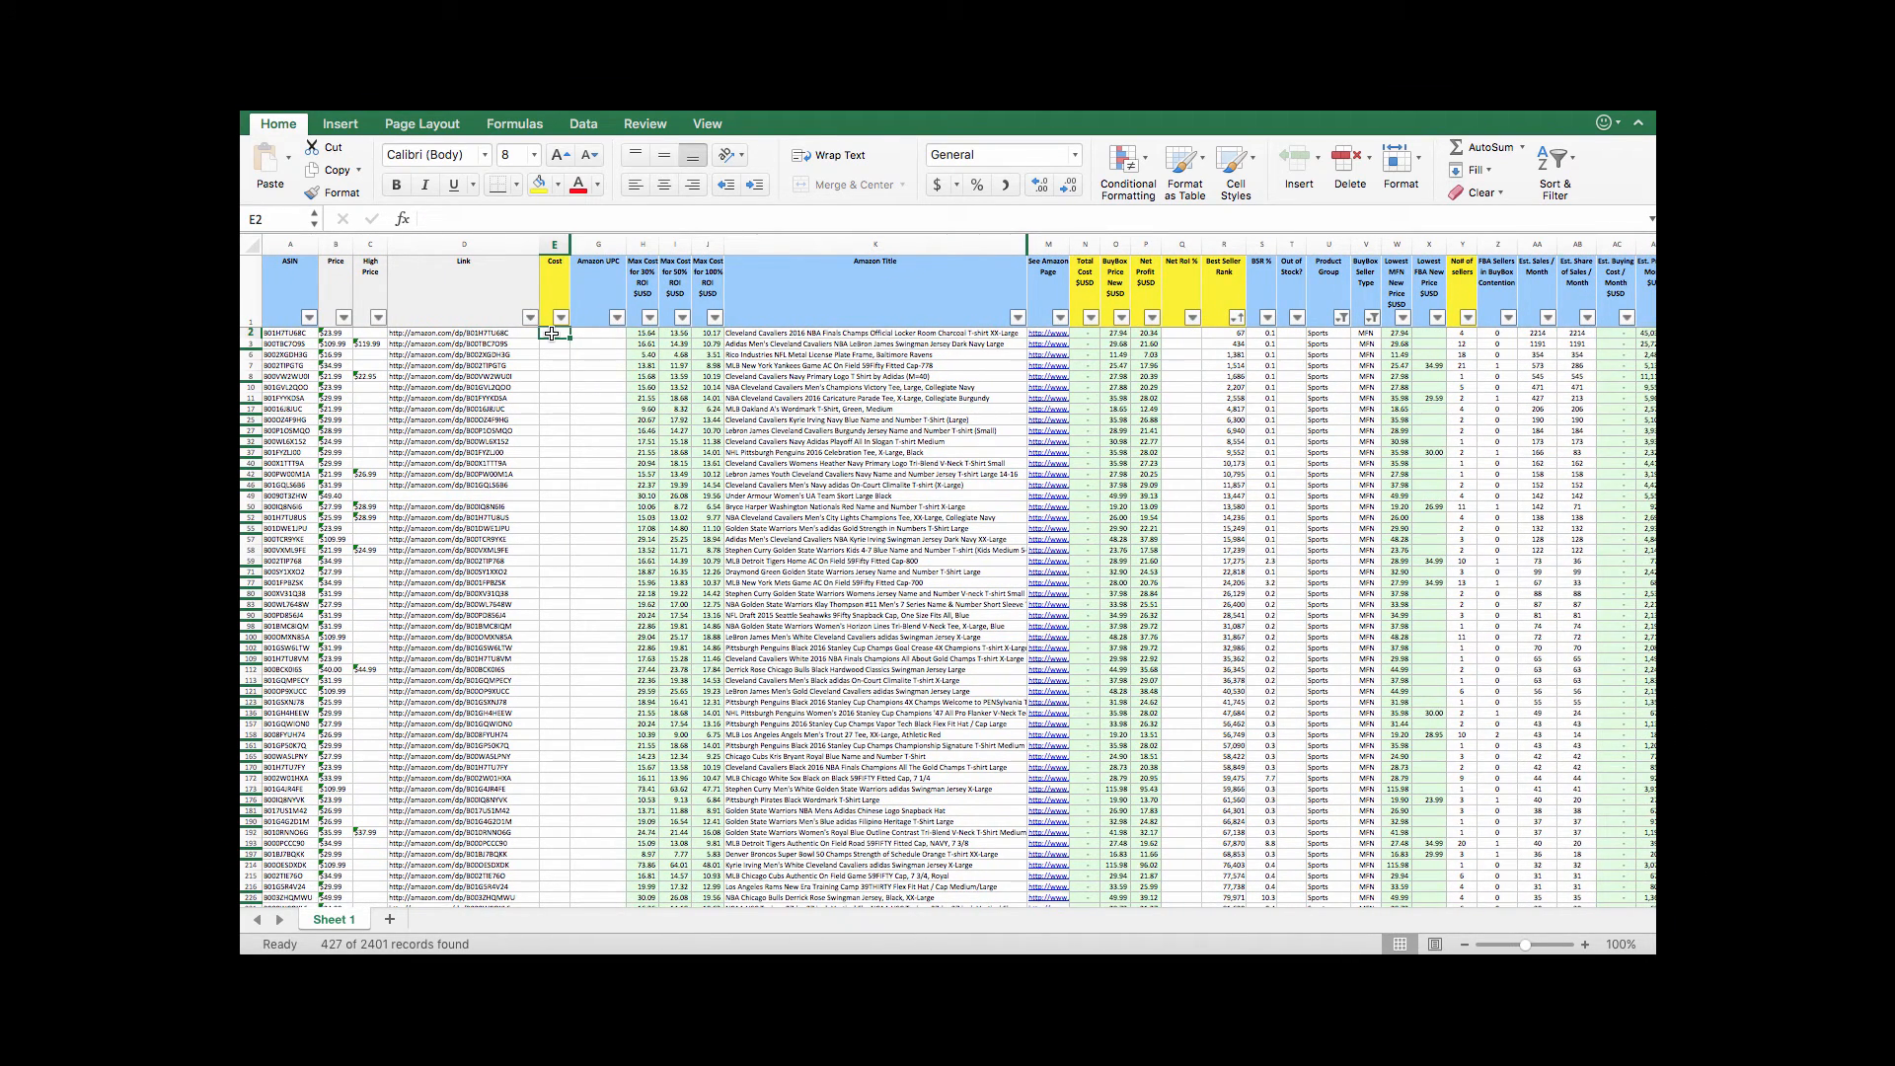
- Enter a cost of 12 in cell E2 for the first filtered product
type("12.")
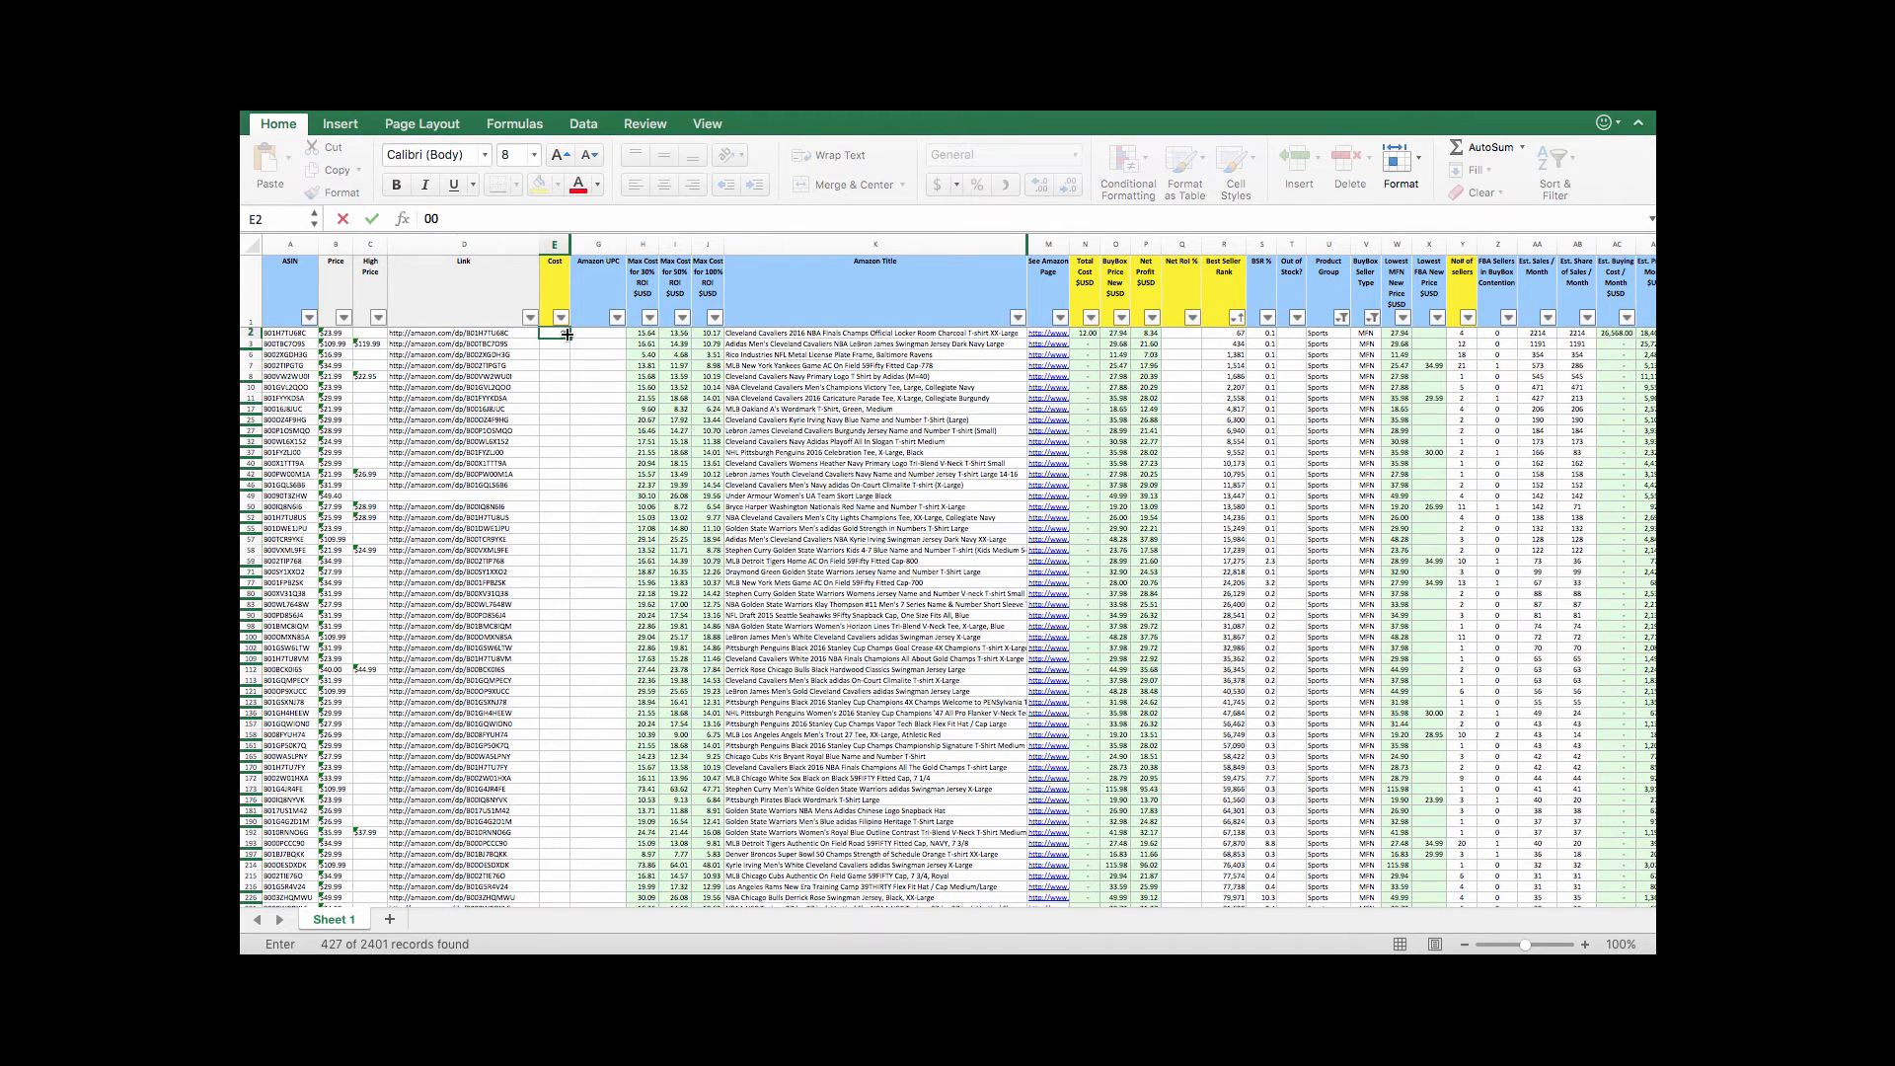
type("12")
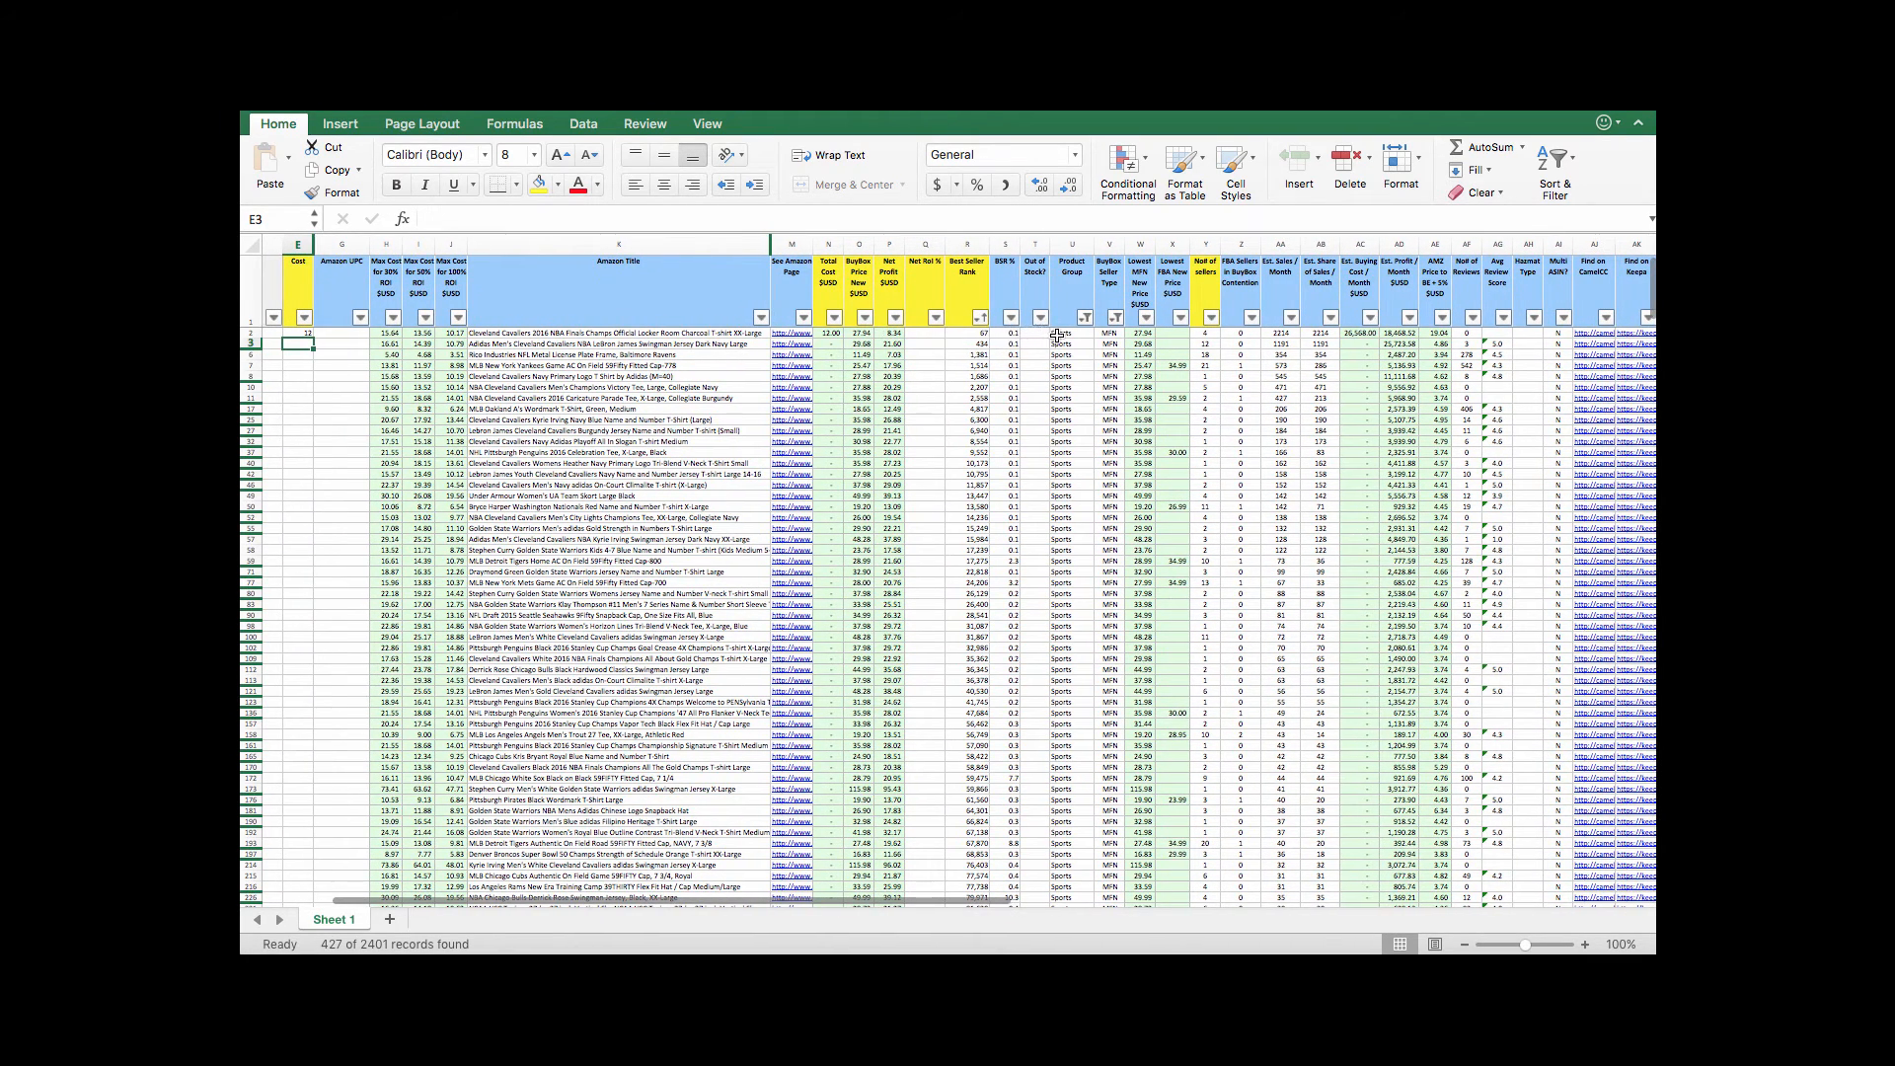
scroll("right", 3)
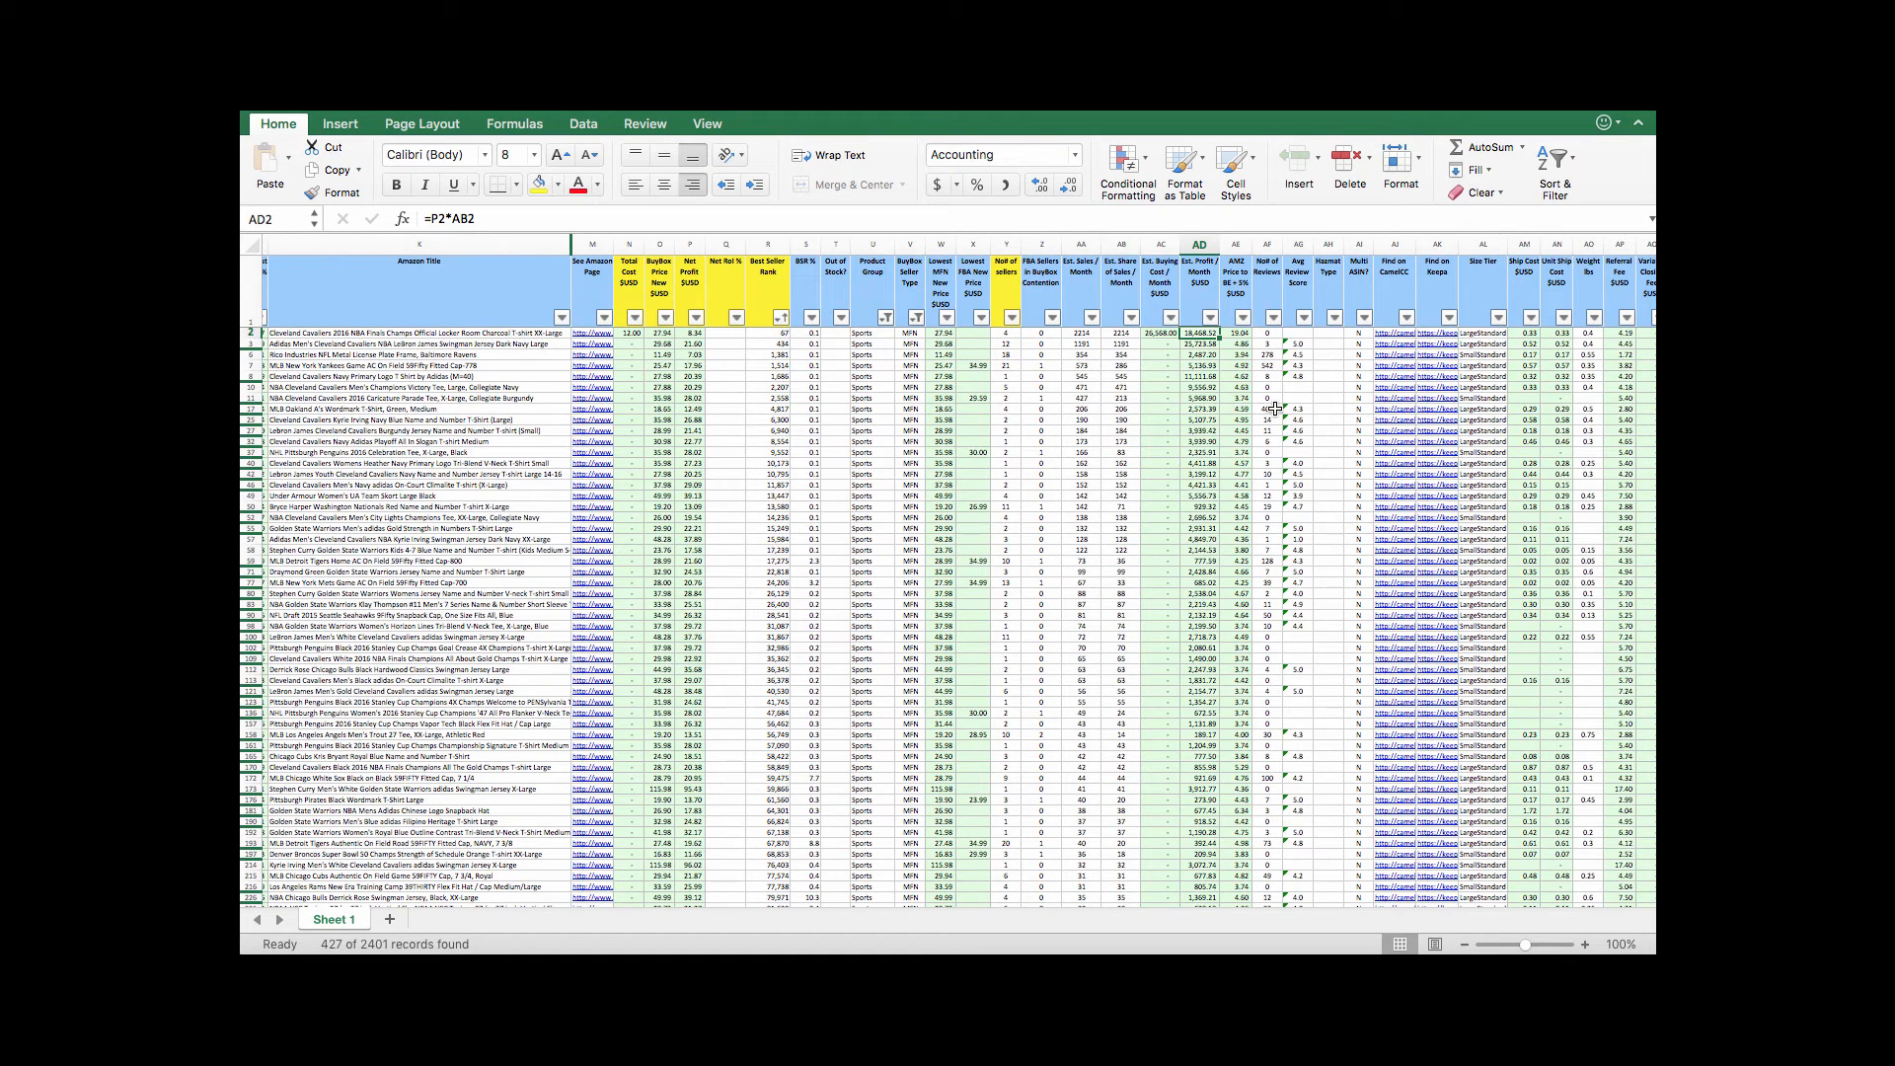
mouse_move(1274, 407)
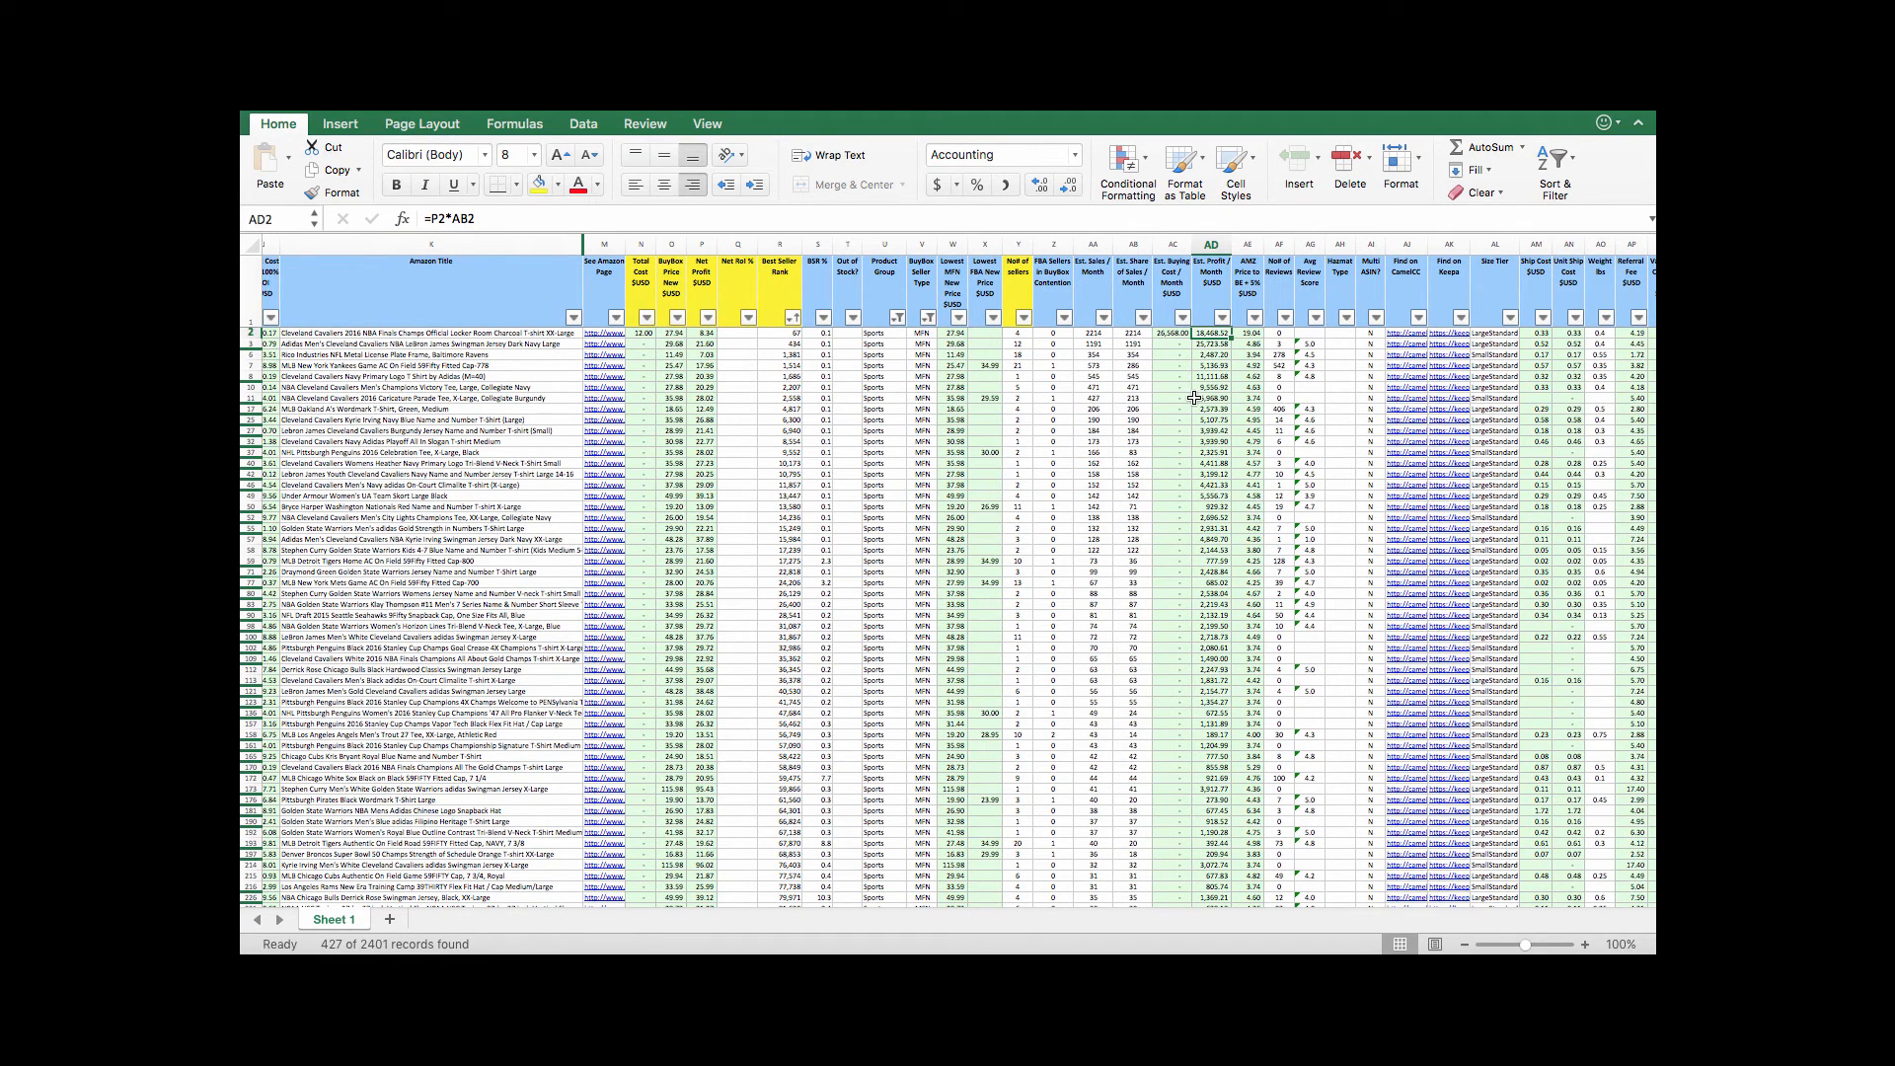
mouse_move(1197, 397)
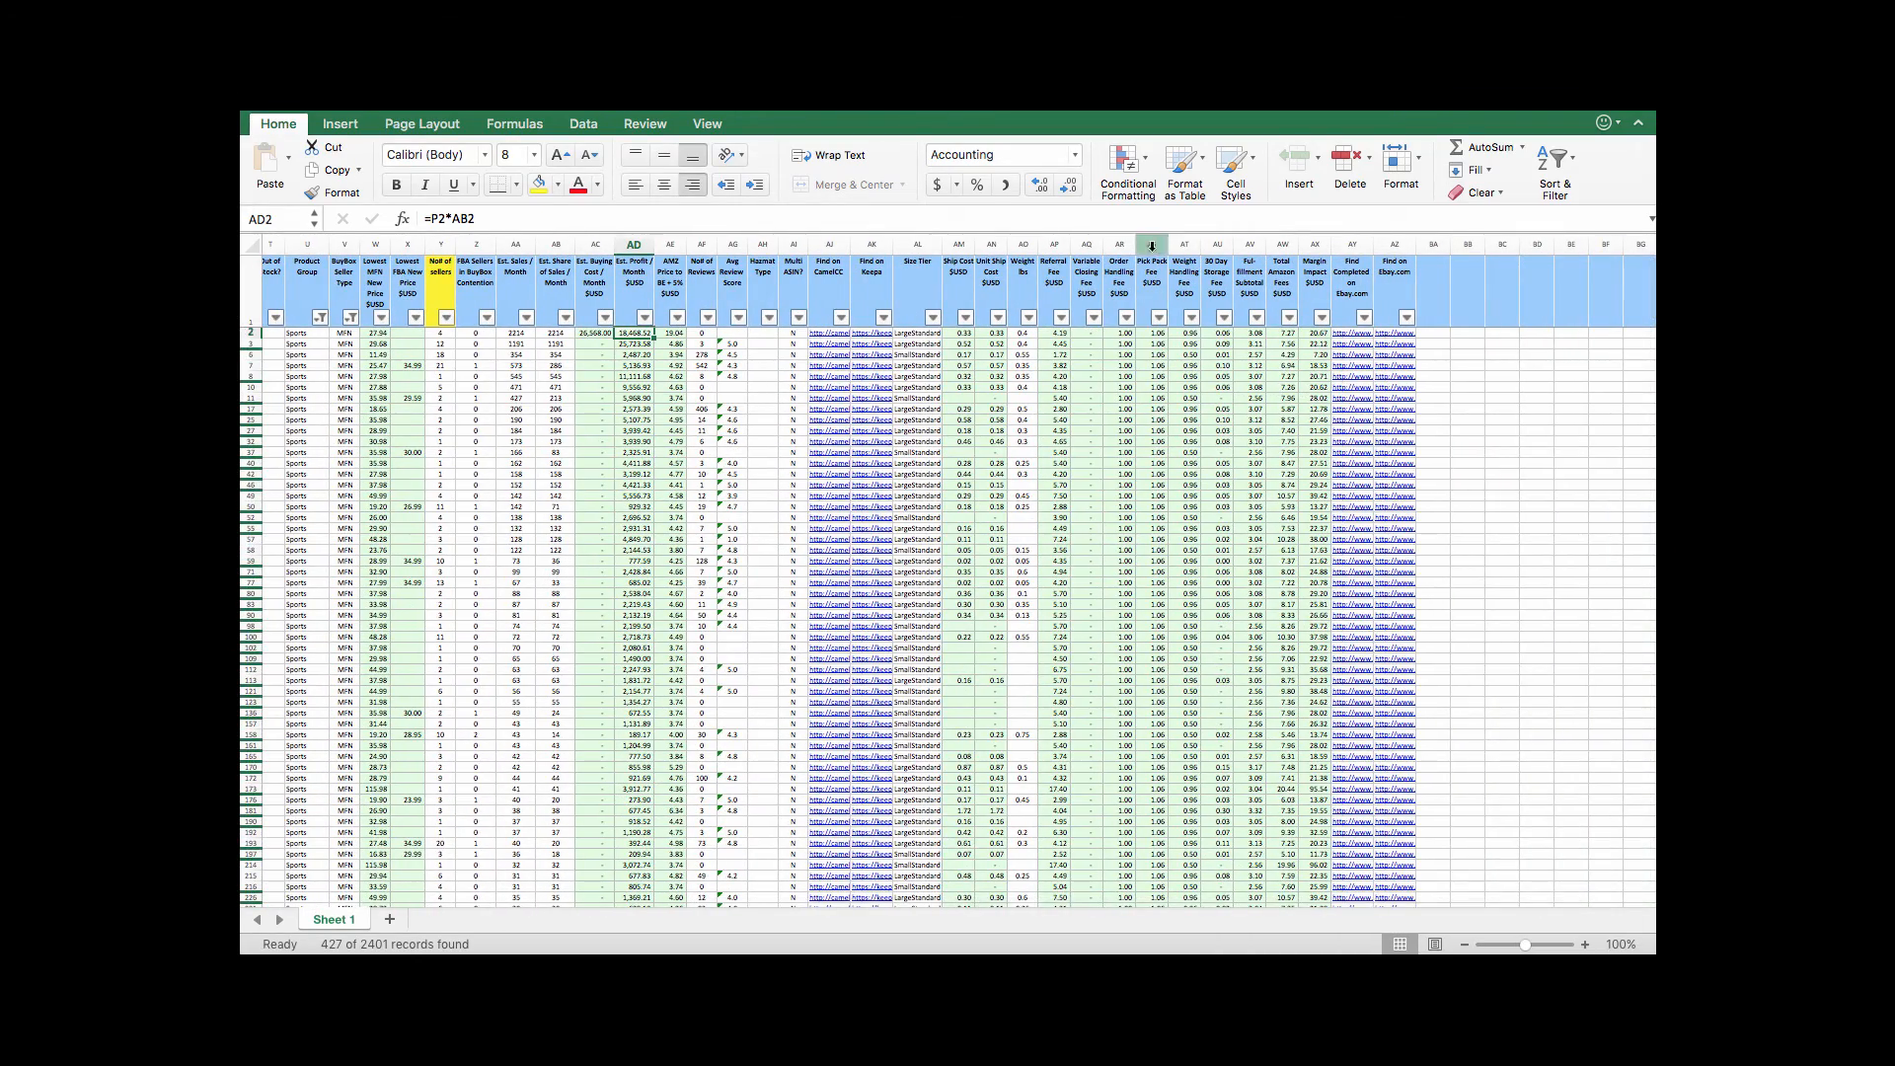
scroll("left", 3)
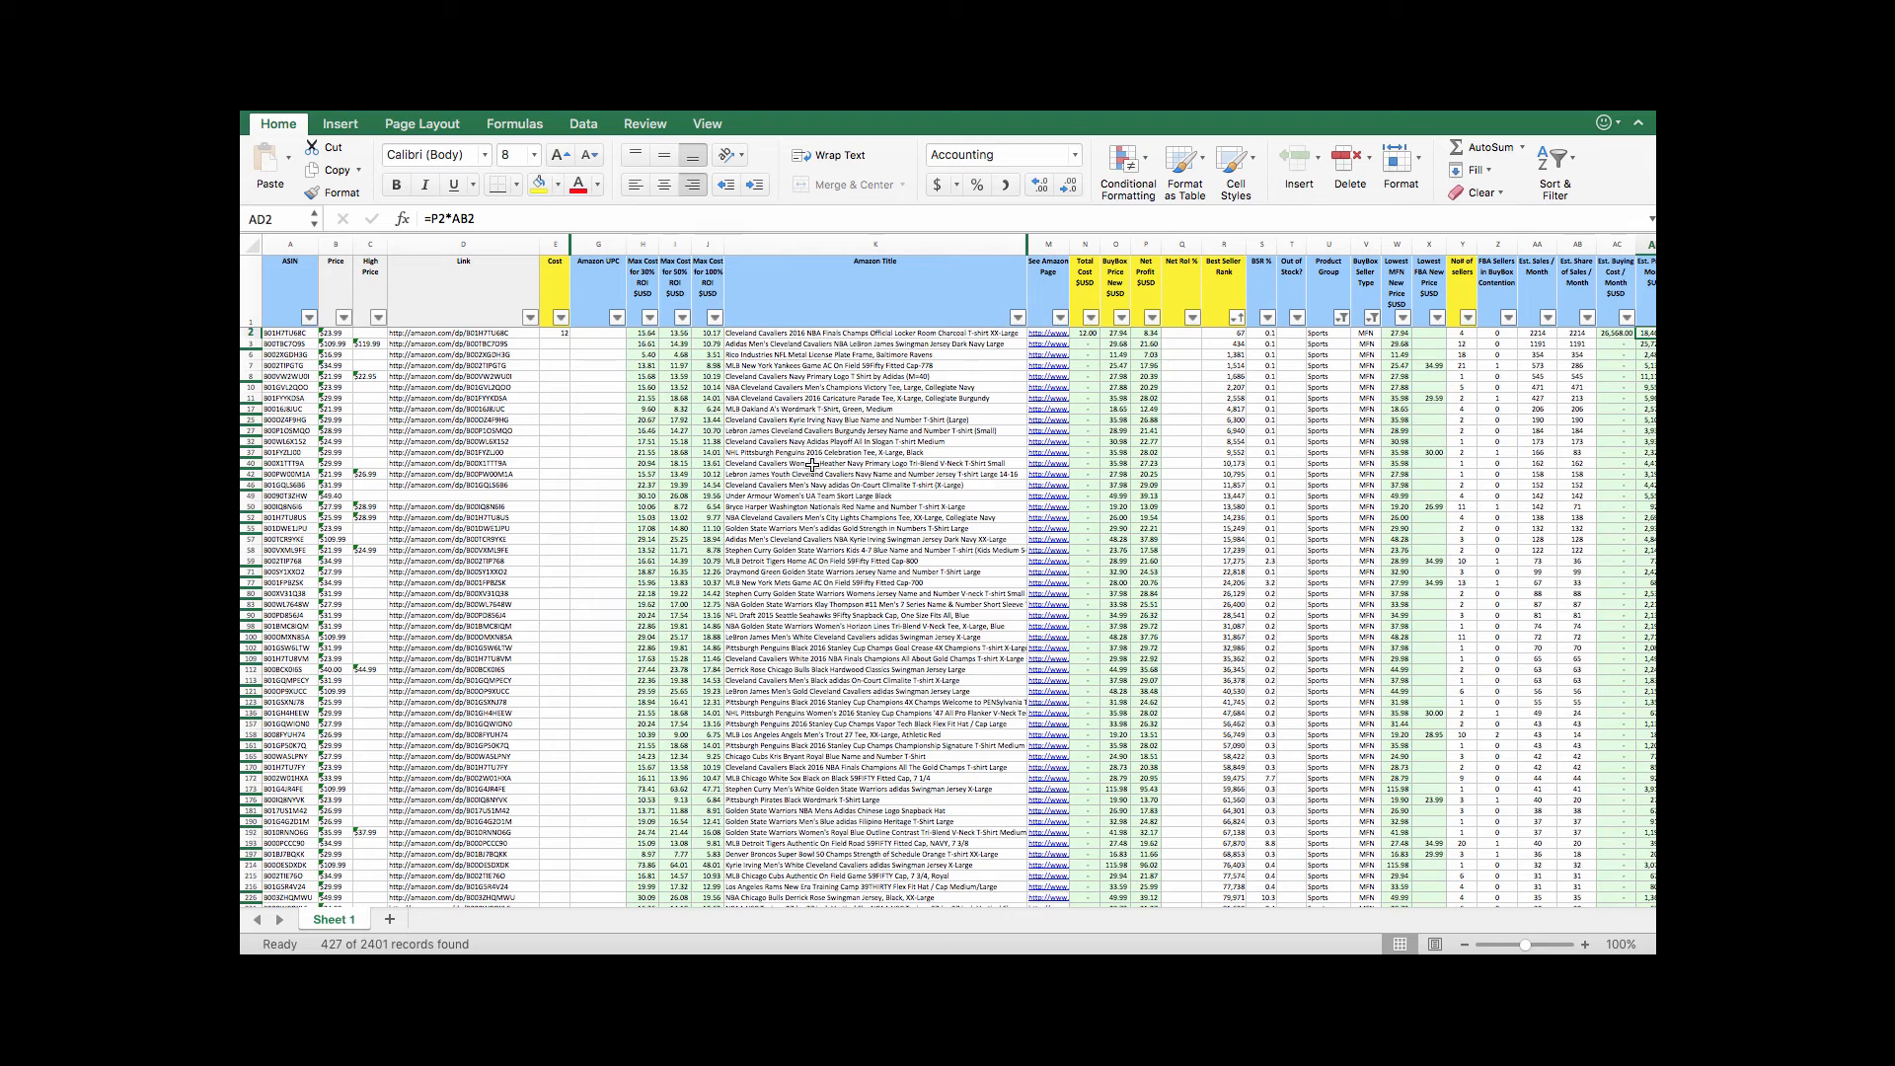
mouse_move(809, 468)
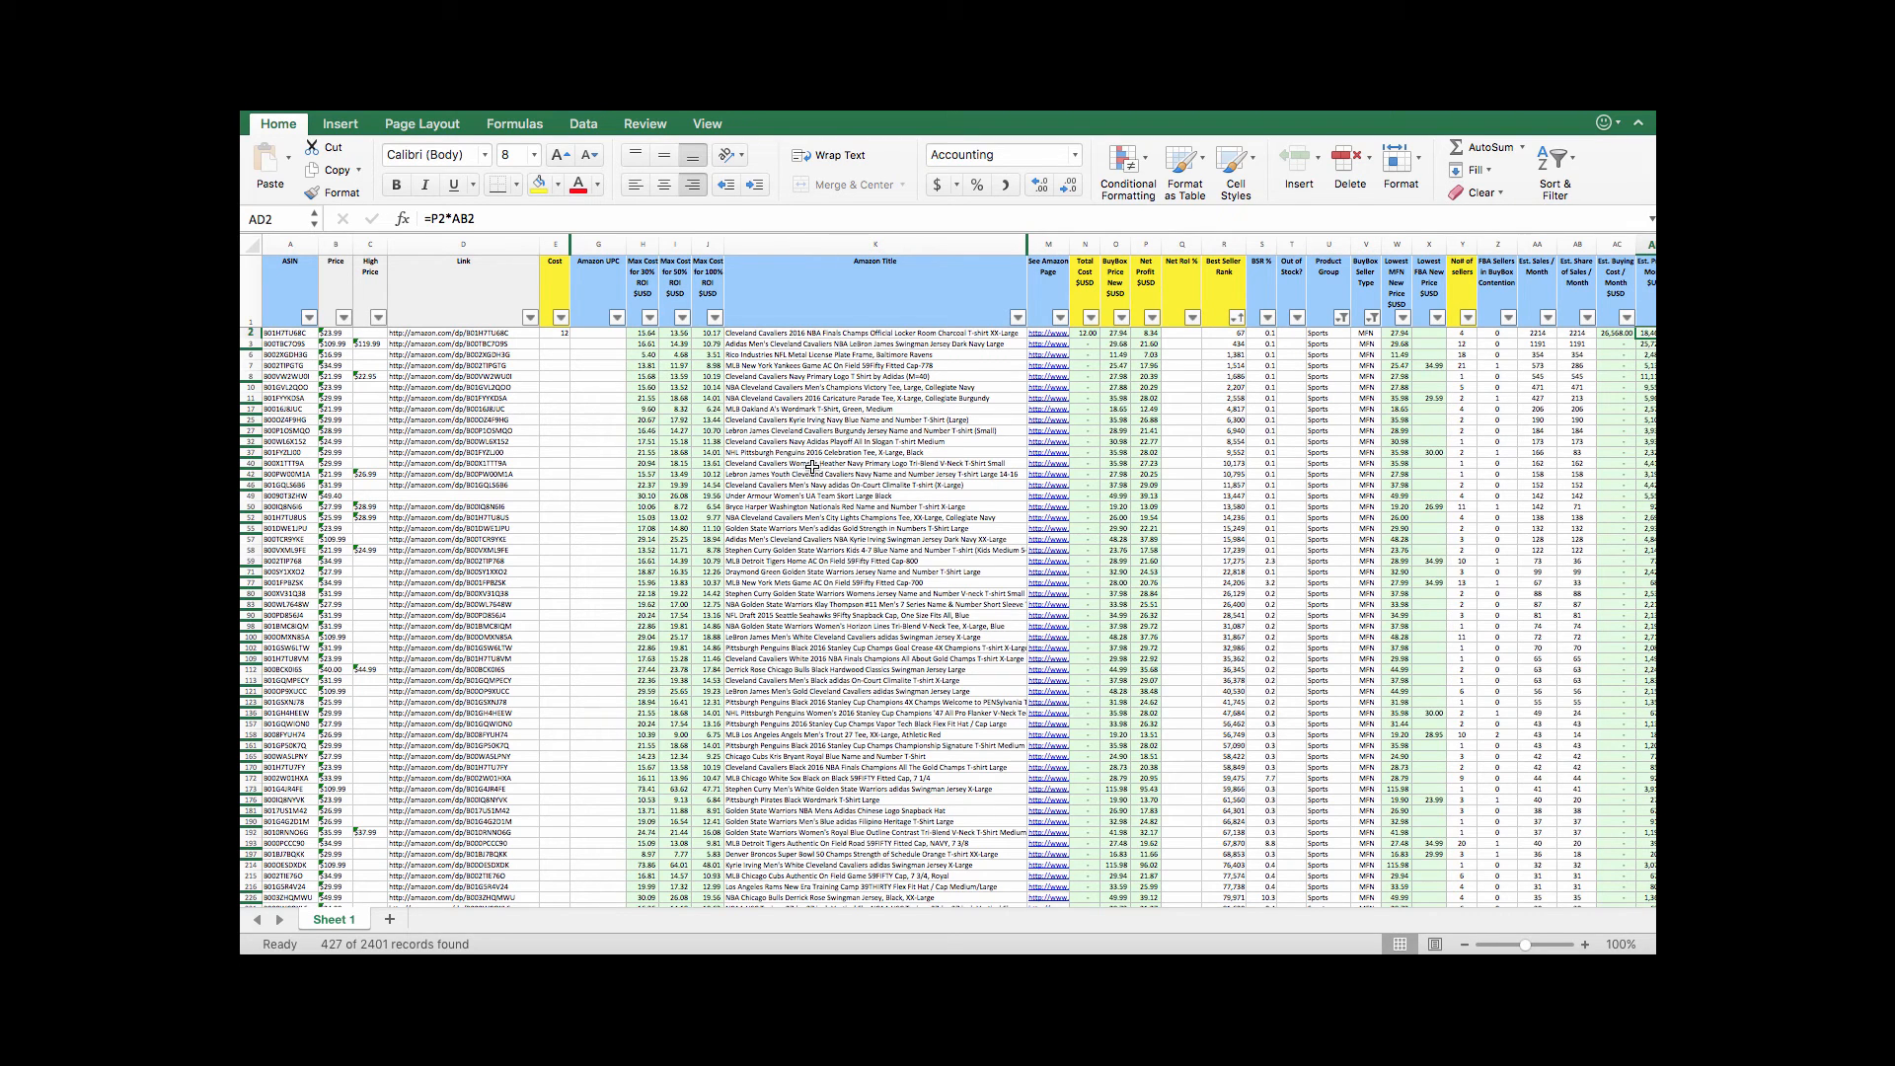
mouse_move(946, 578)
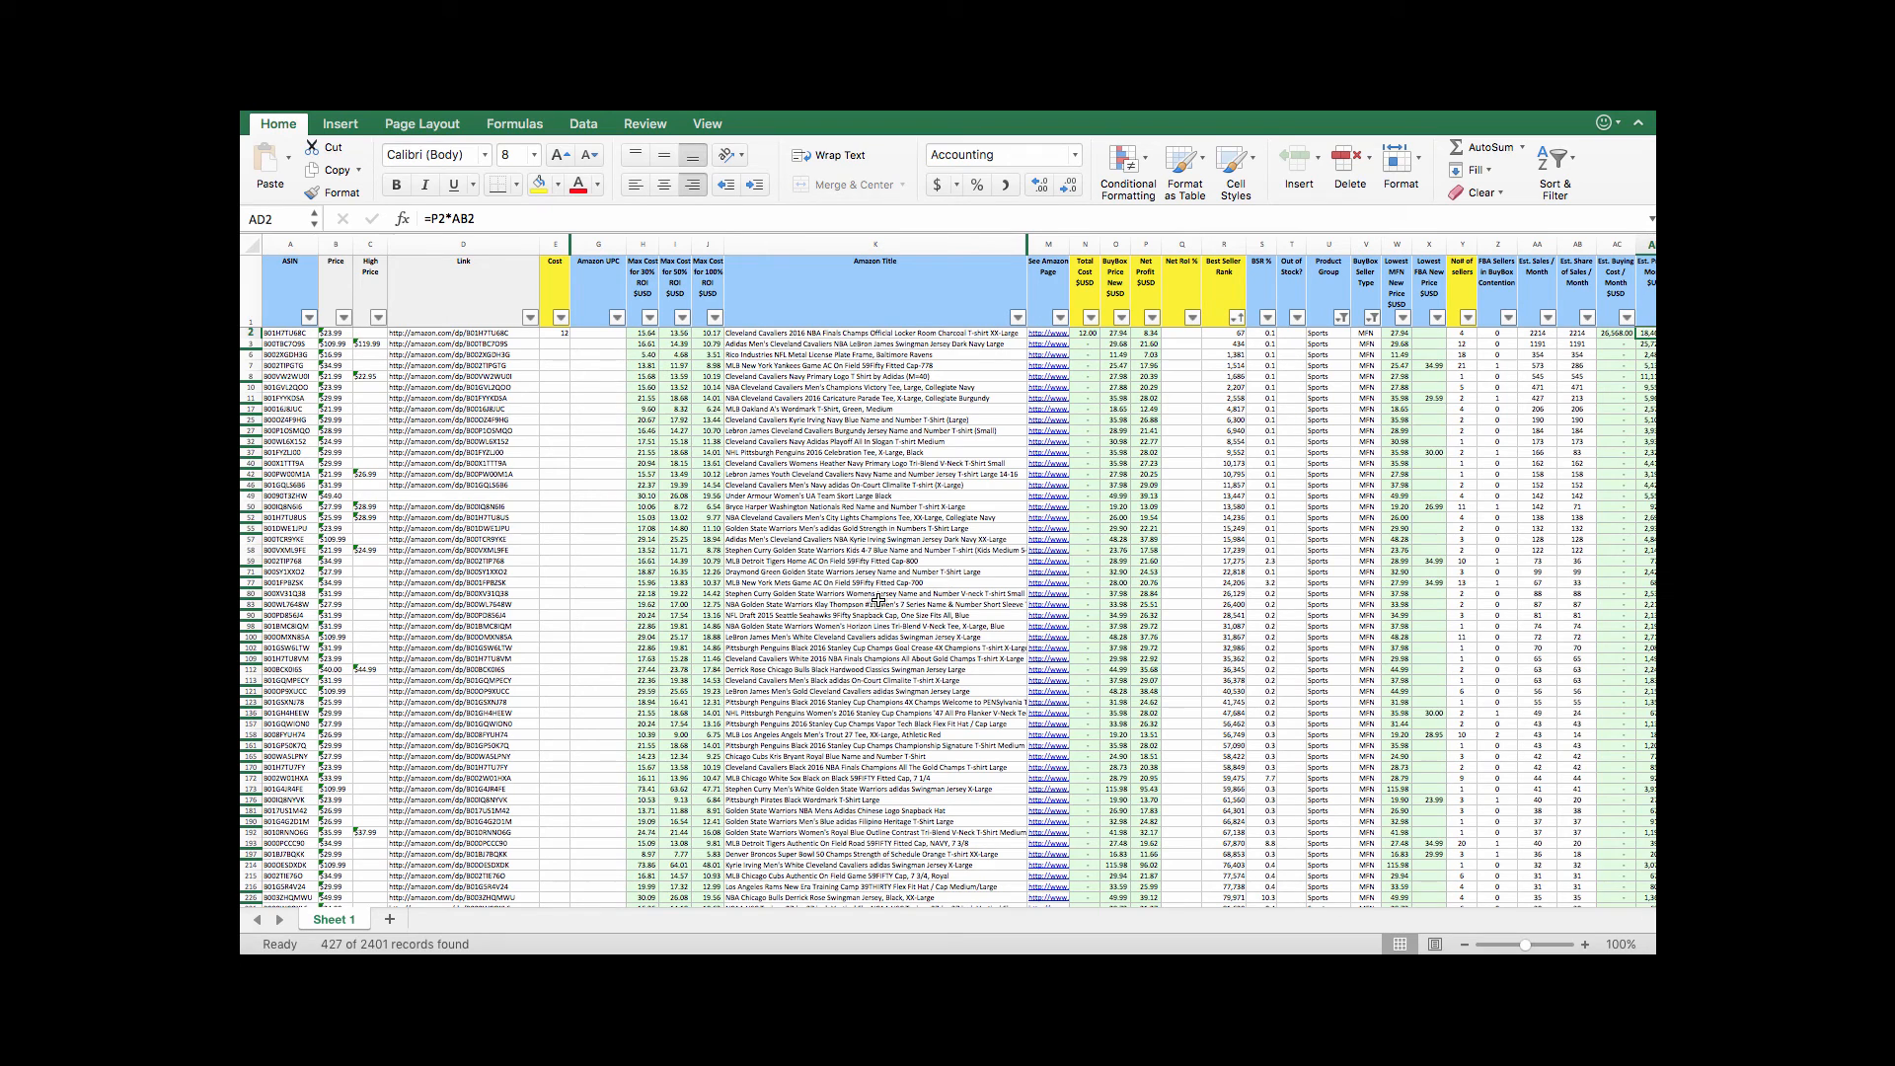
mouse_move(861, 612)
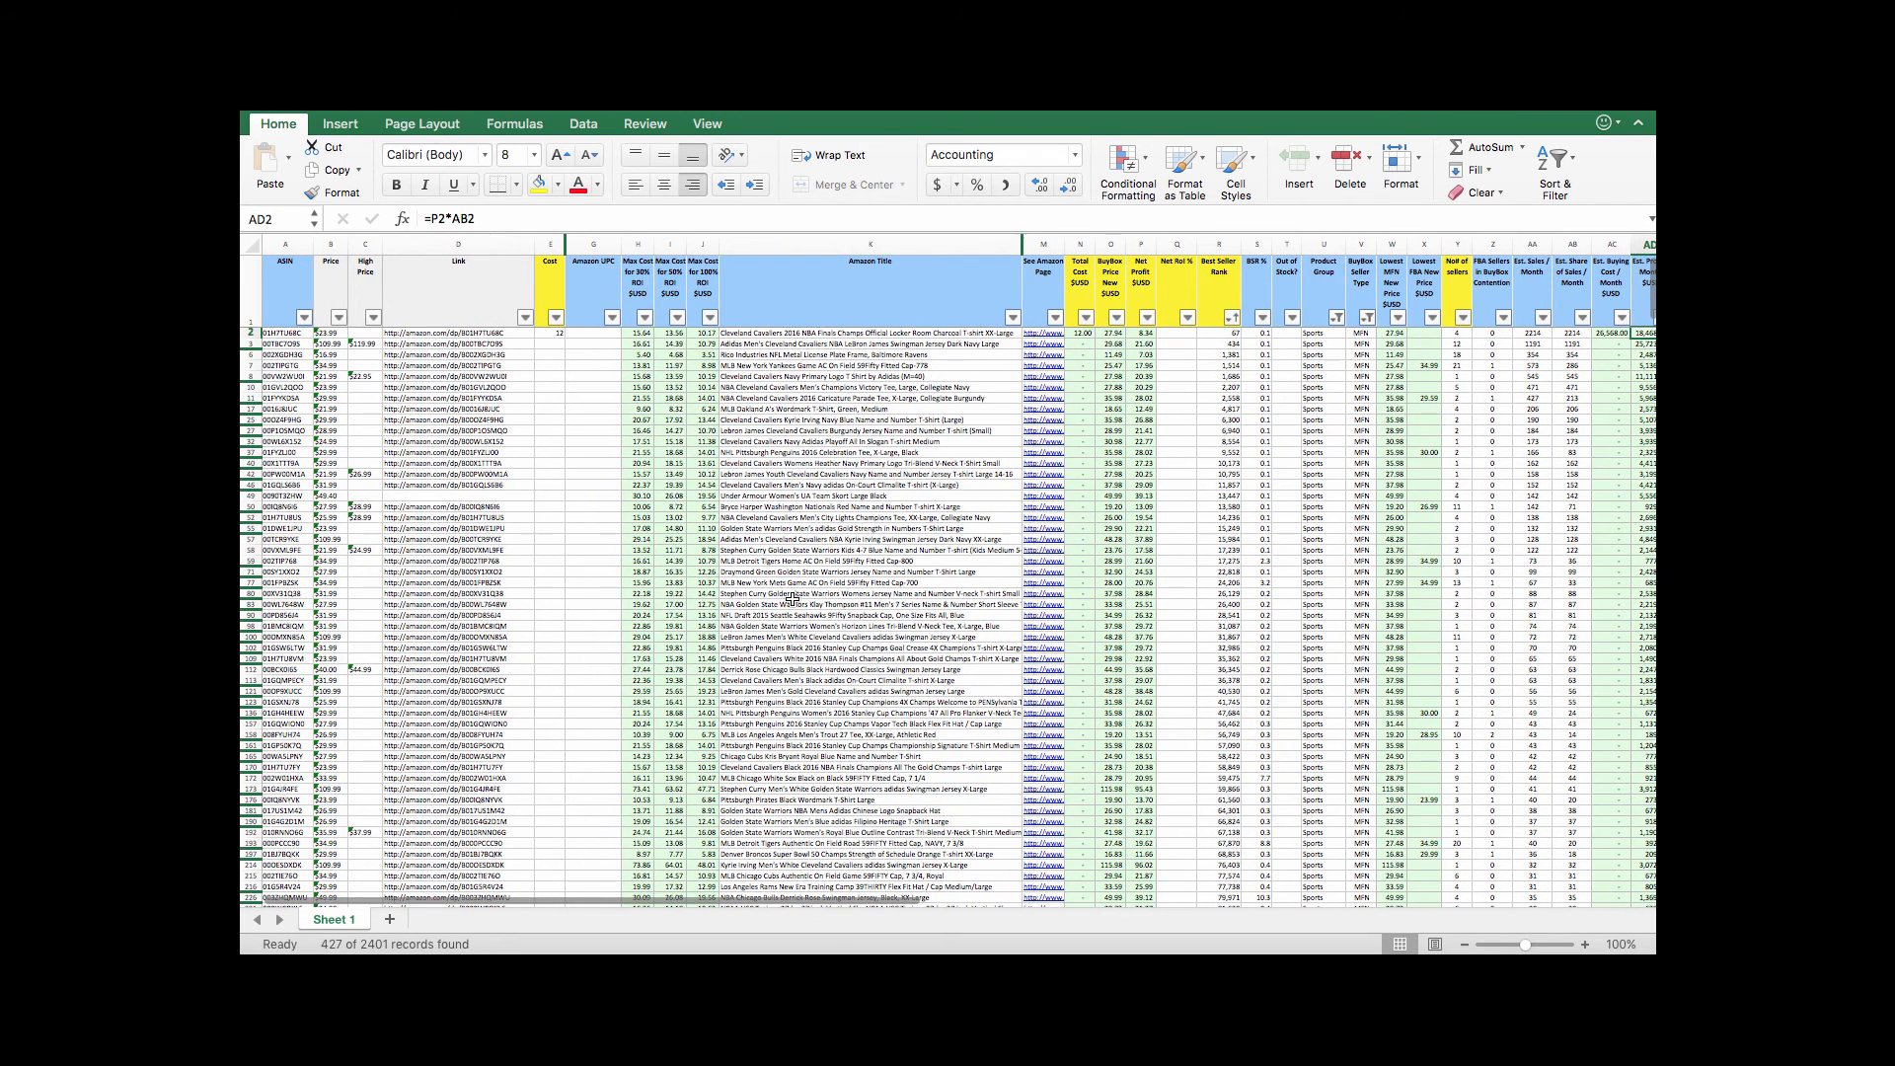
mouse_move(1066, 547)
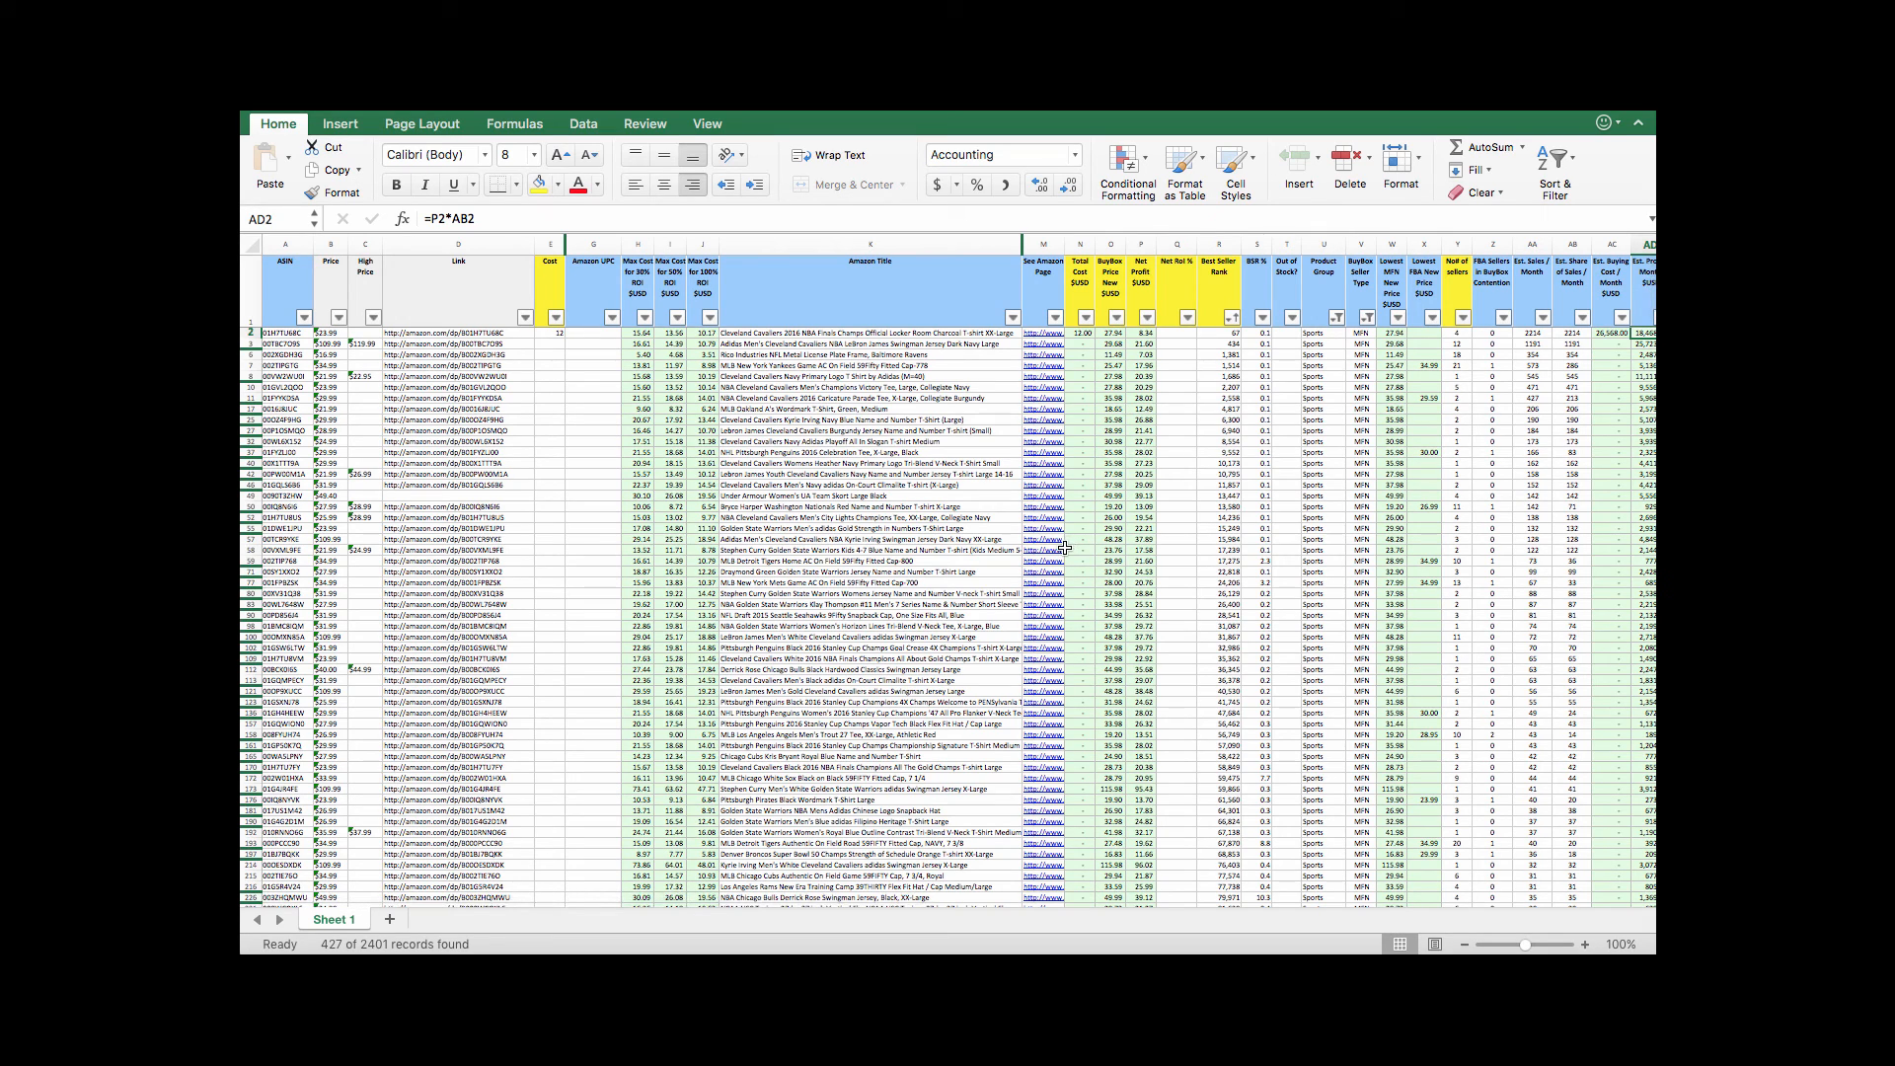
mouse_move(980, 590)
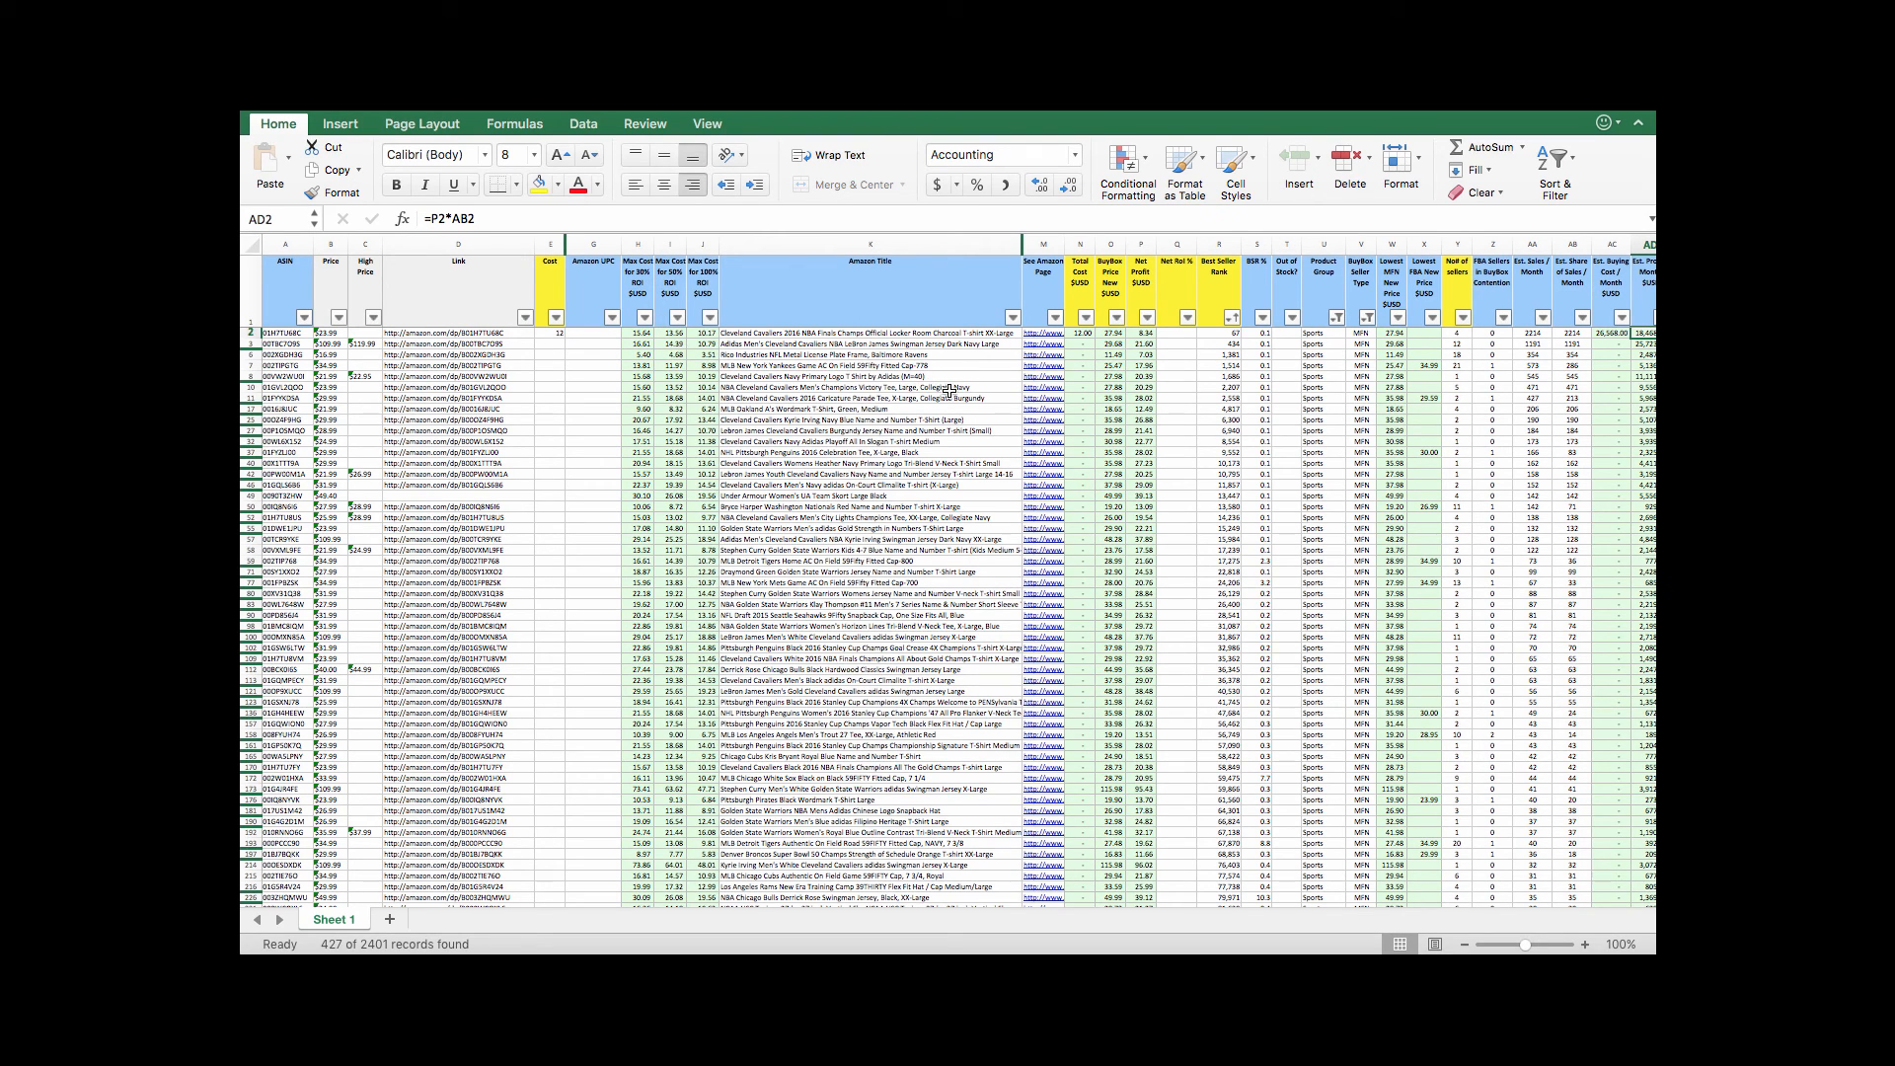
mouse_move(998, 456)
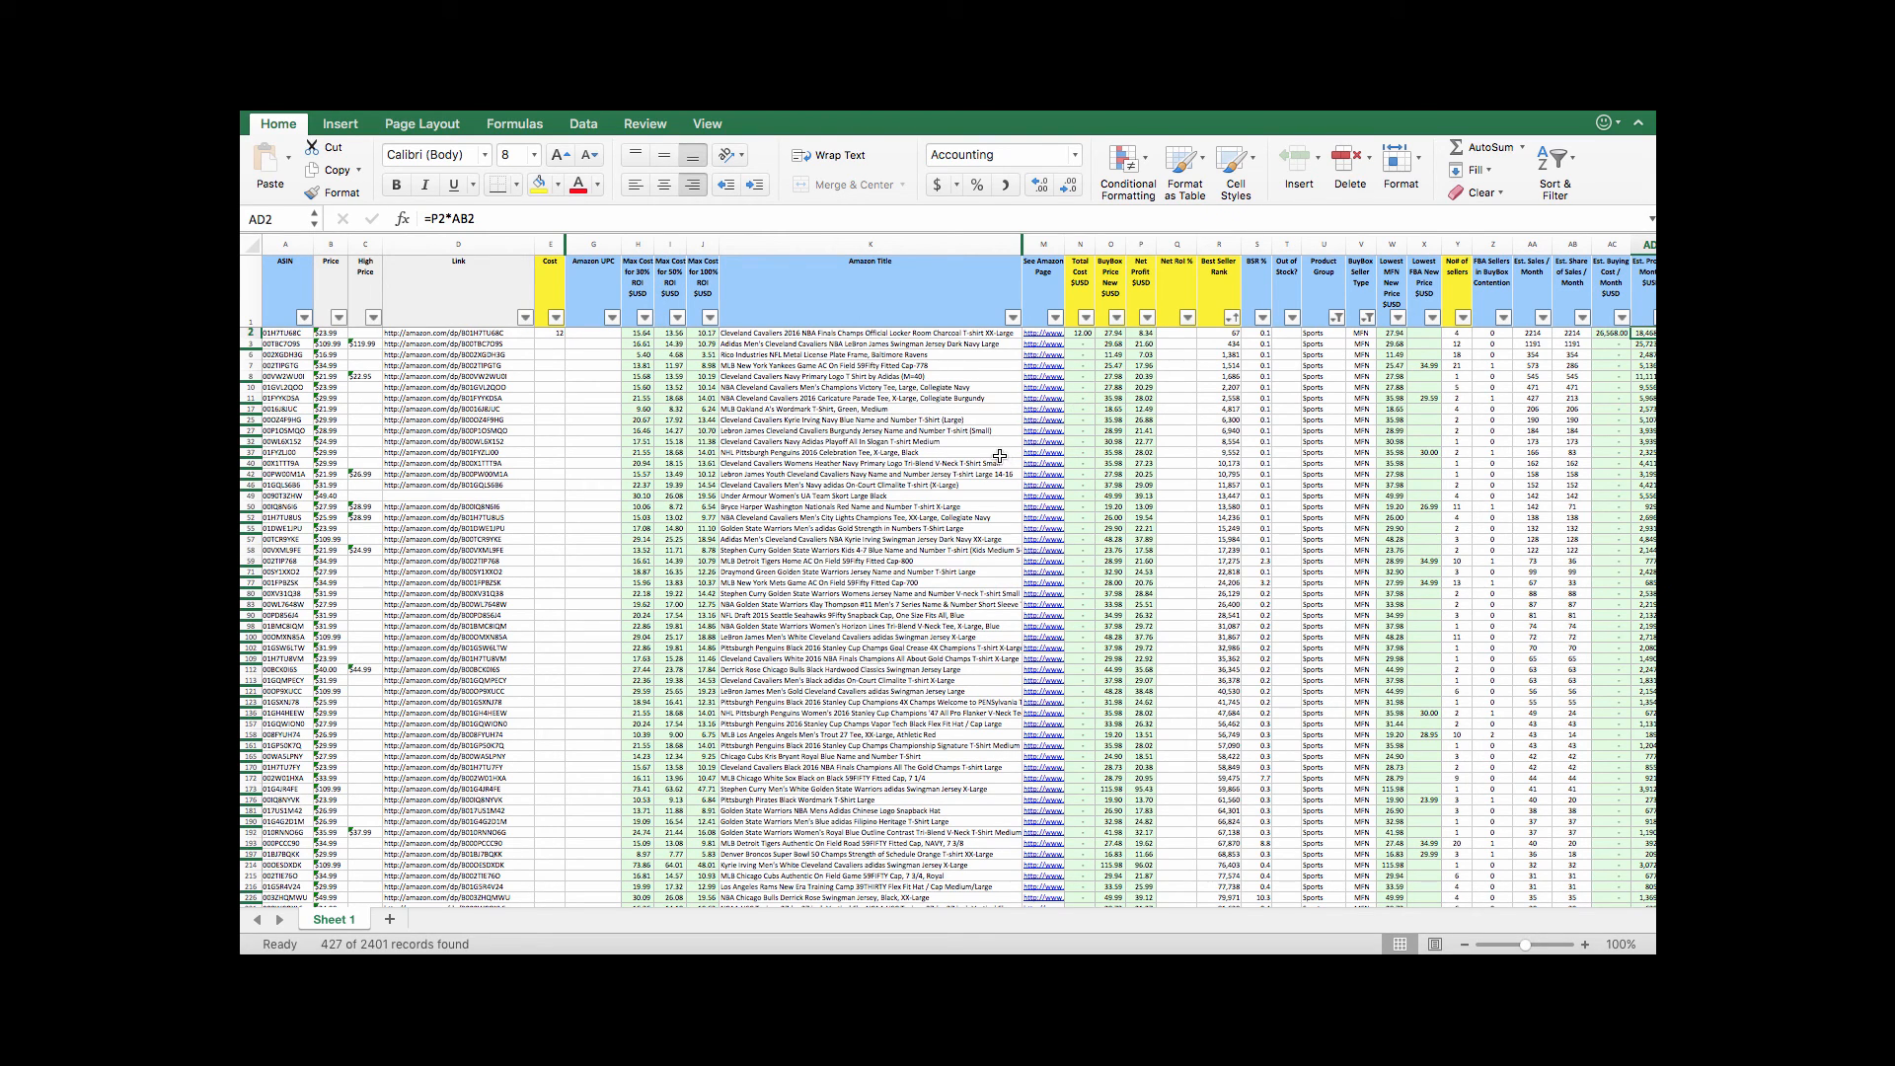
mouse_move(993, 450)
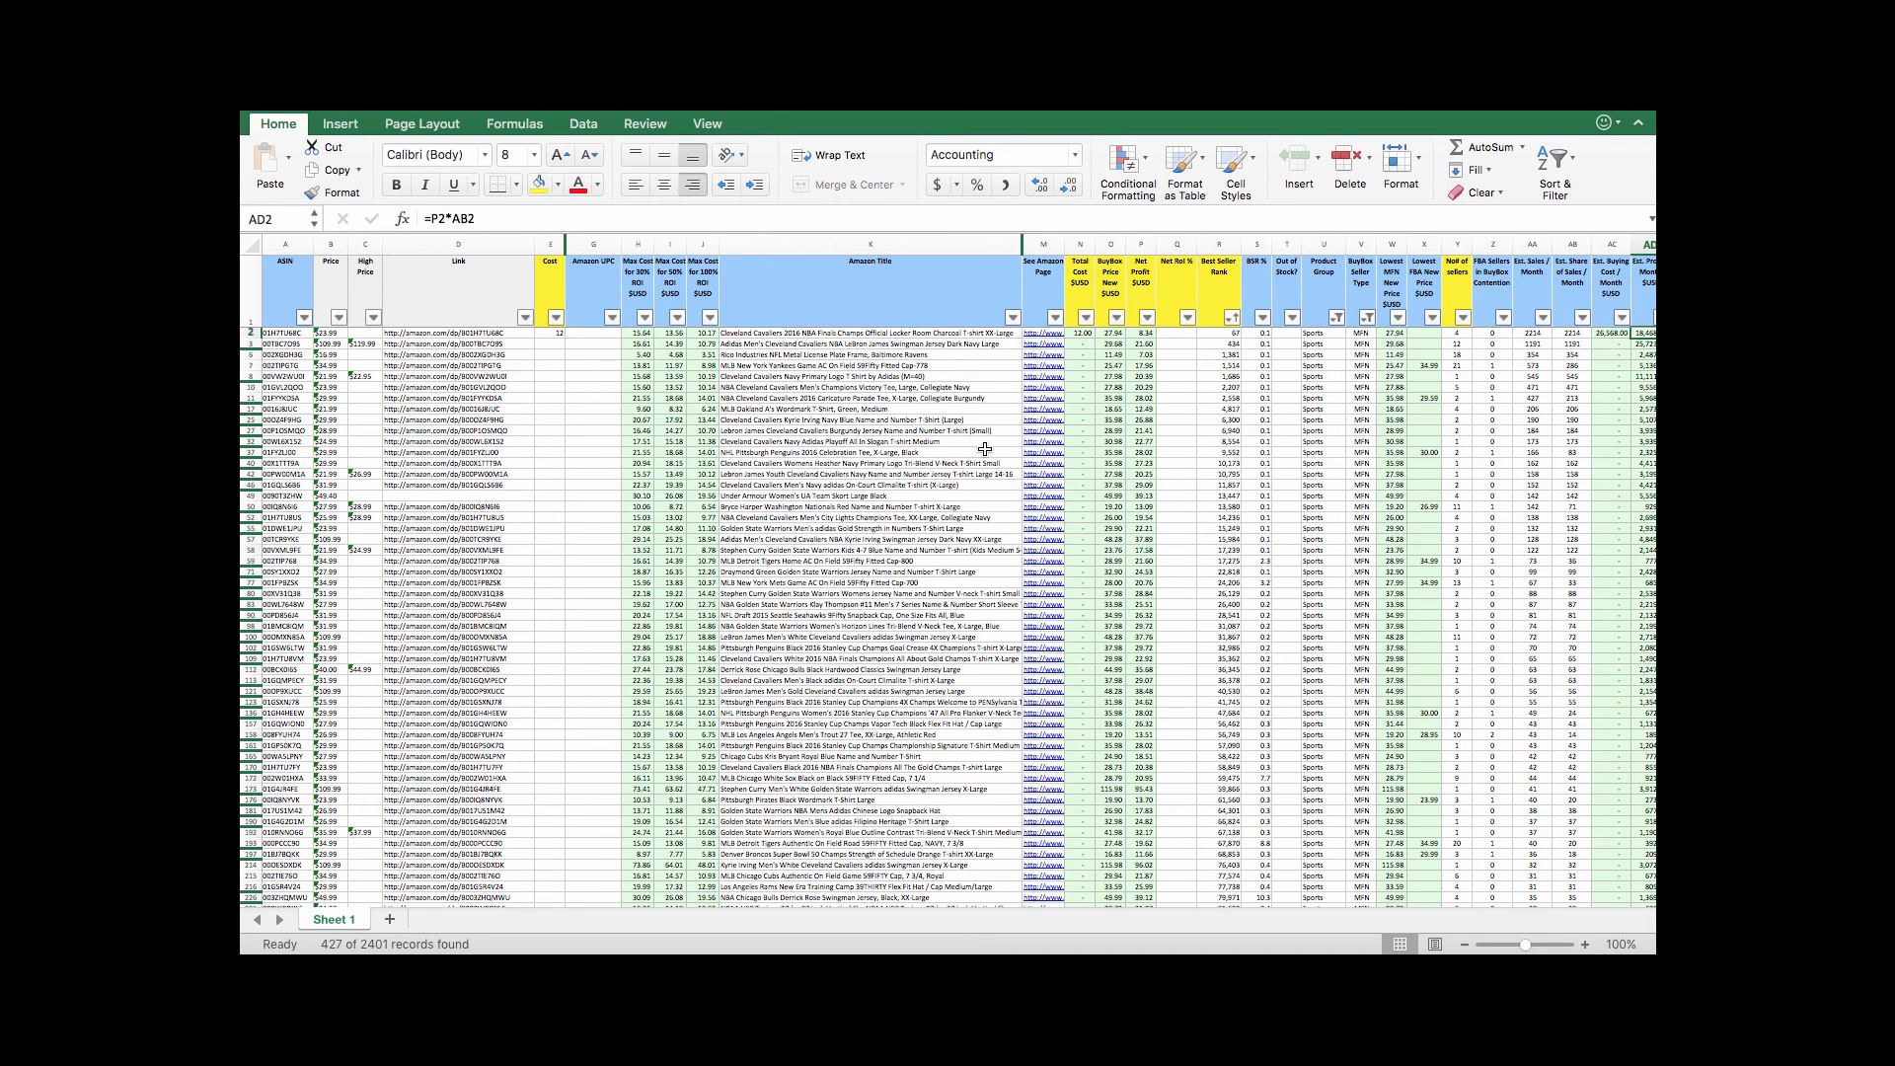
mouse_move(1041, 495)
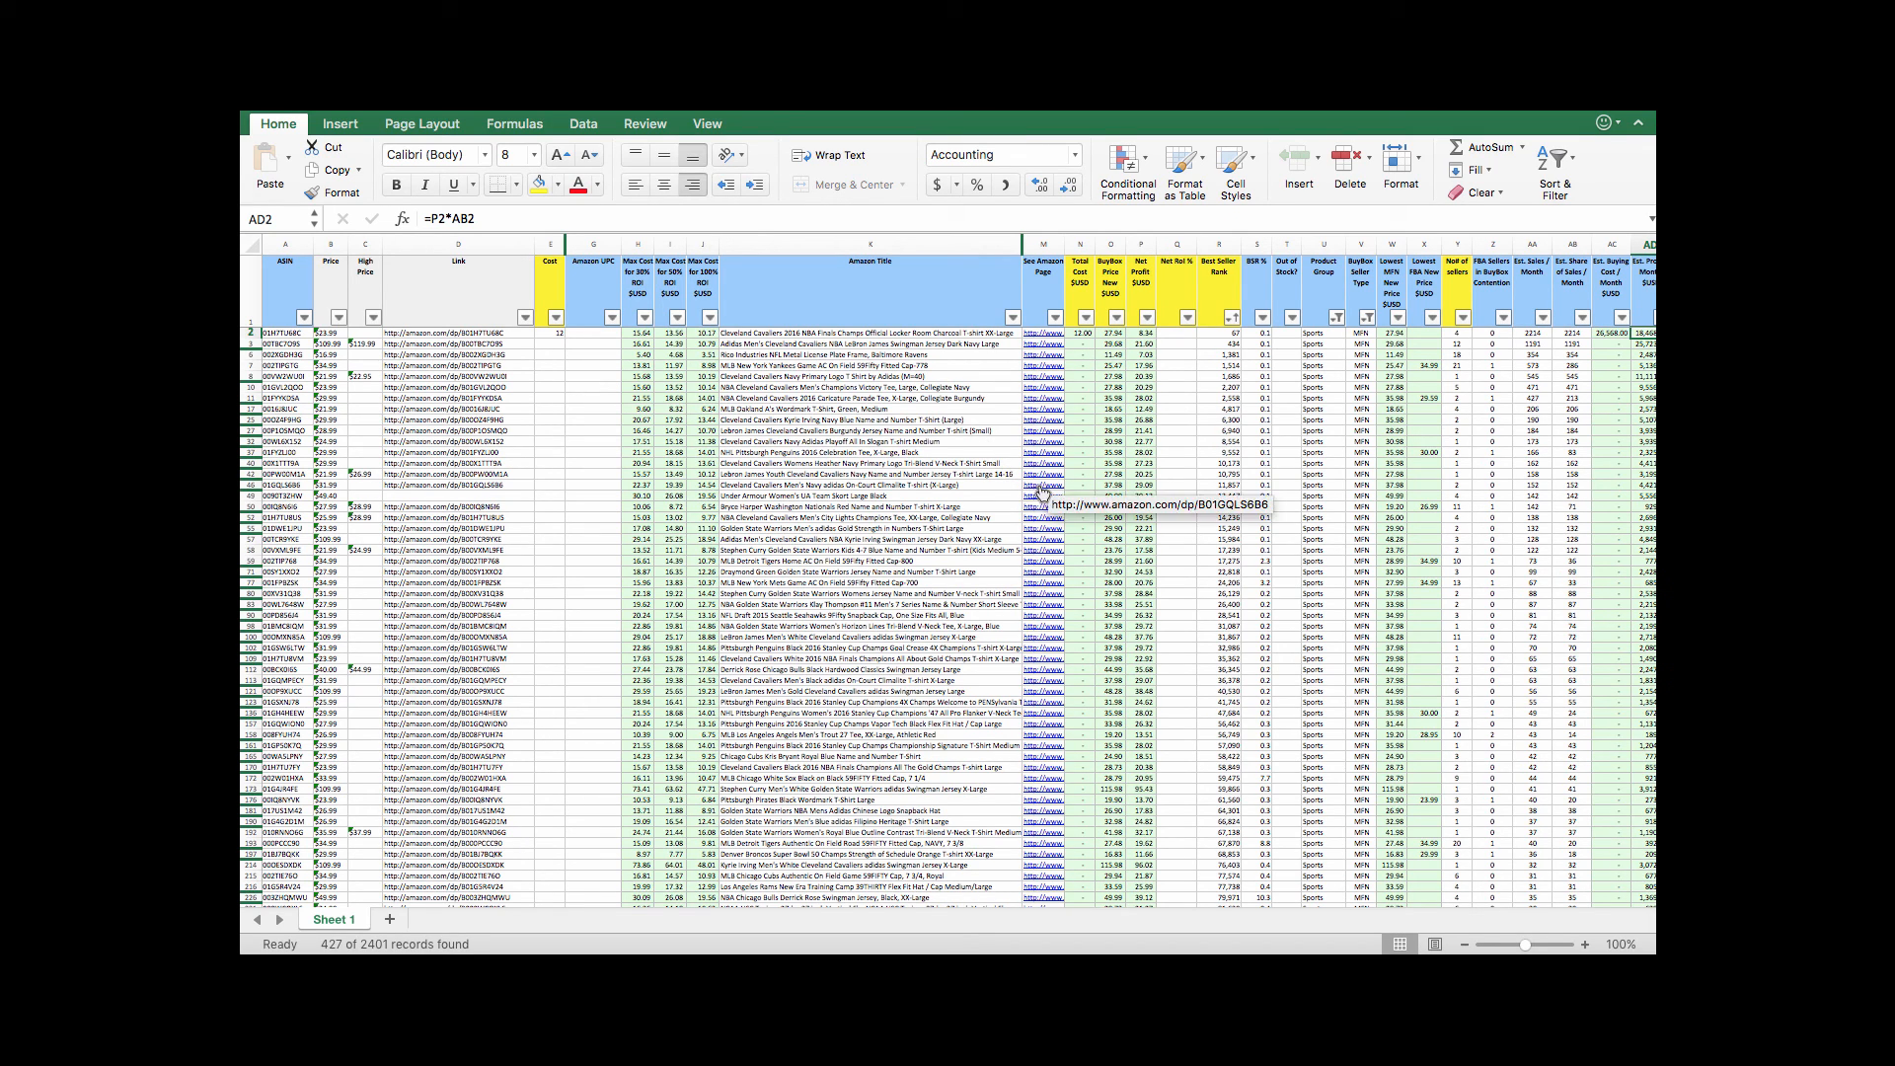